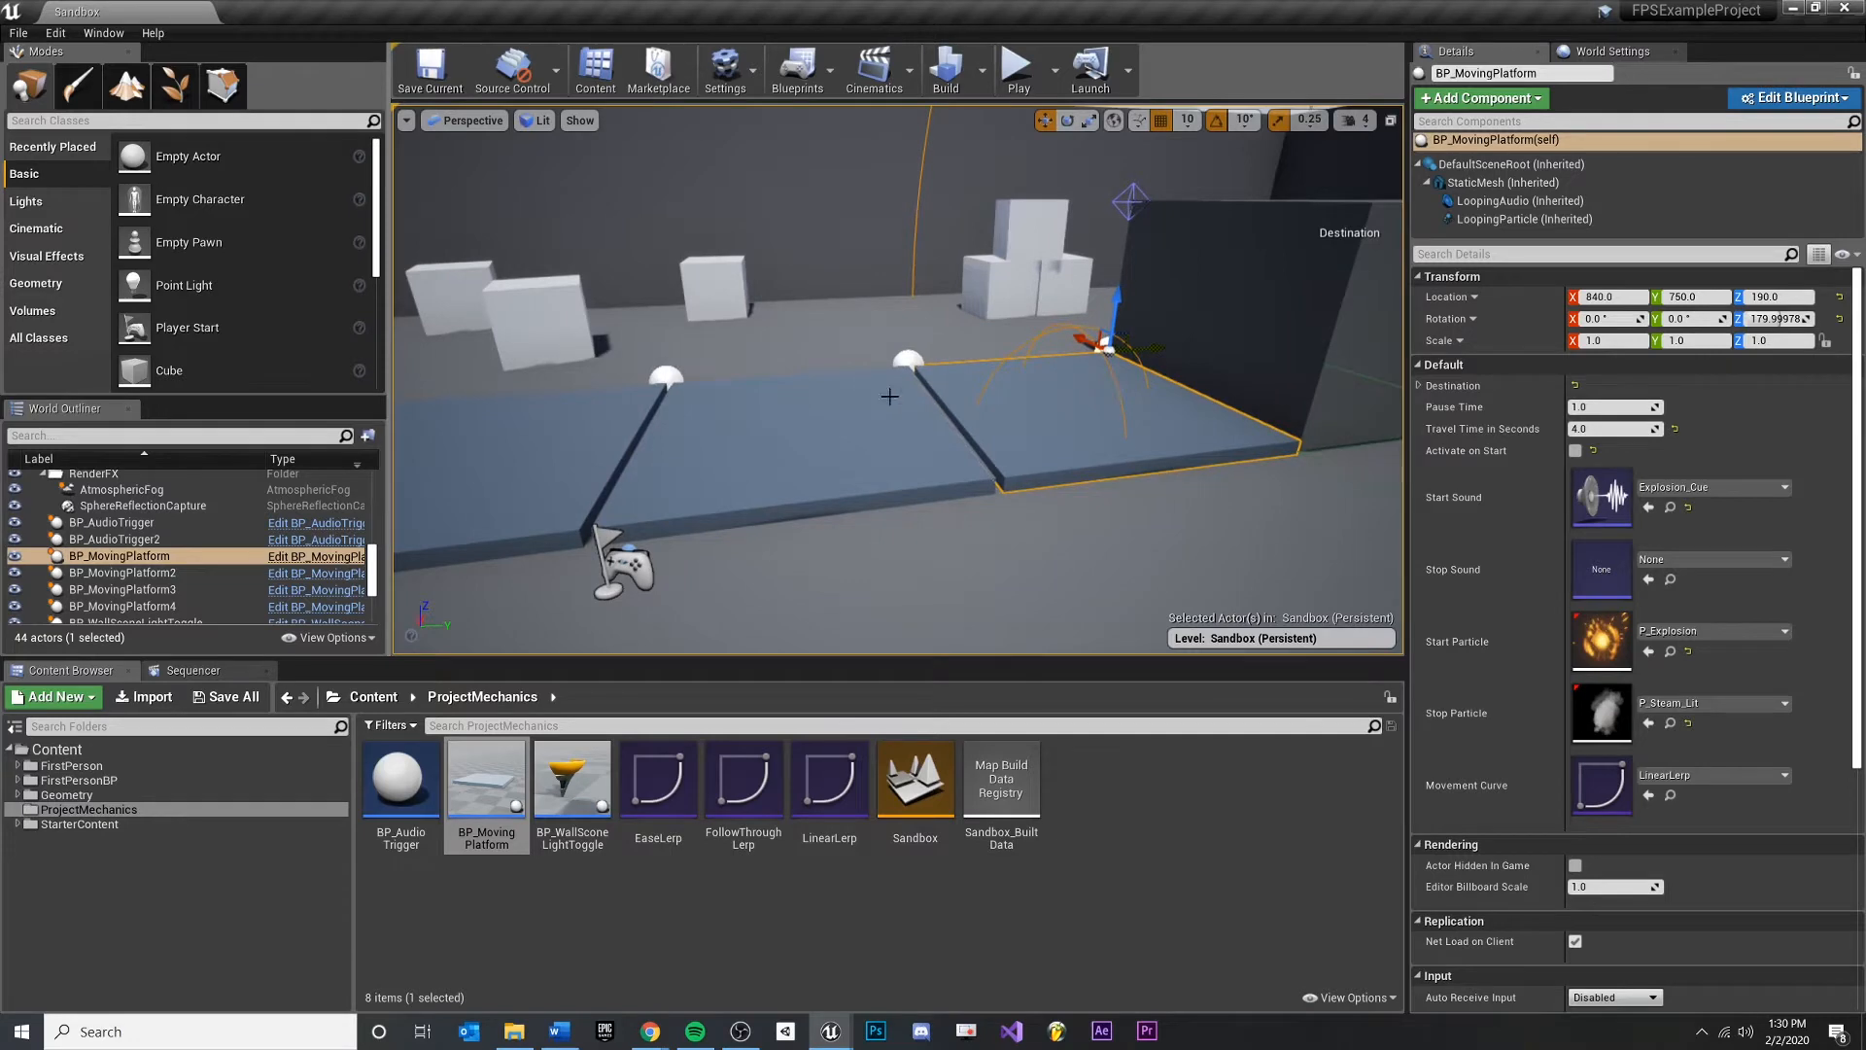
Review BP_MovingPlatform2's root and LoopingAudio components in the Details panel
{"action": "left_click", "coordinate": [120, 572]}
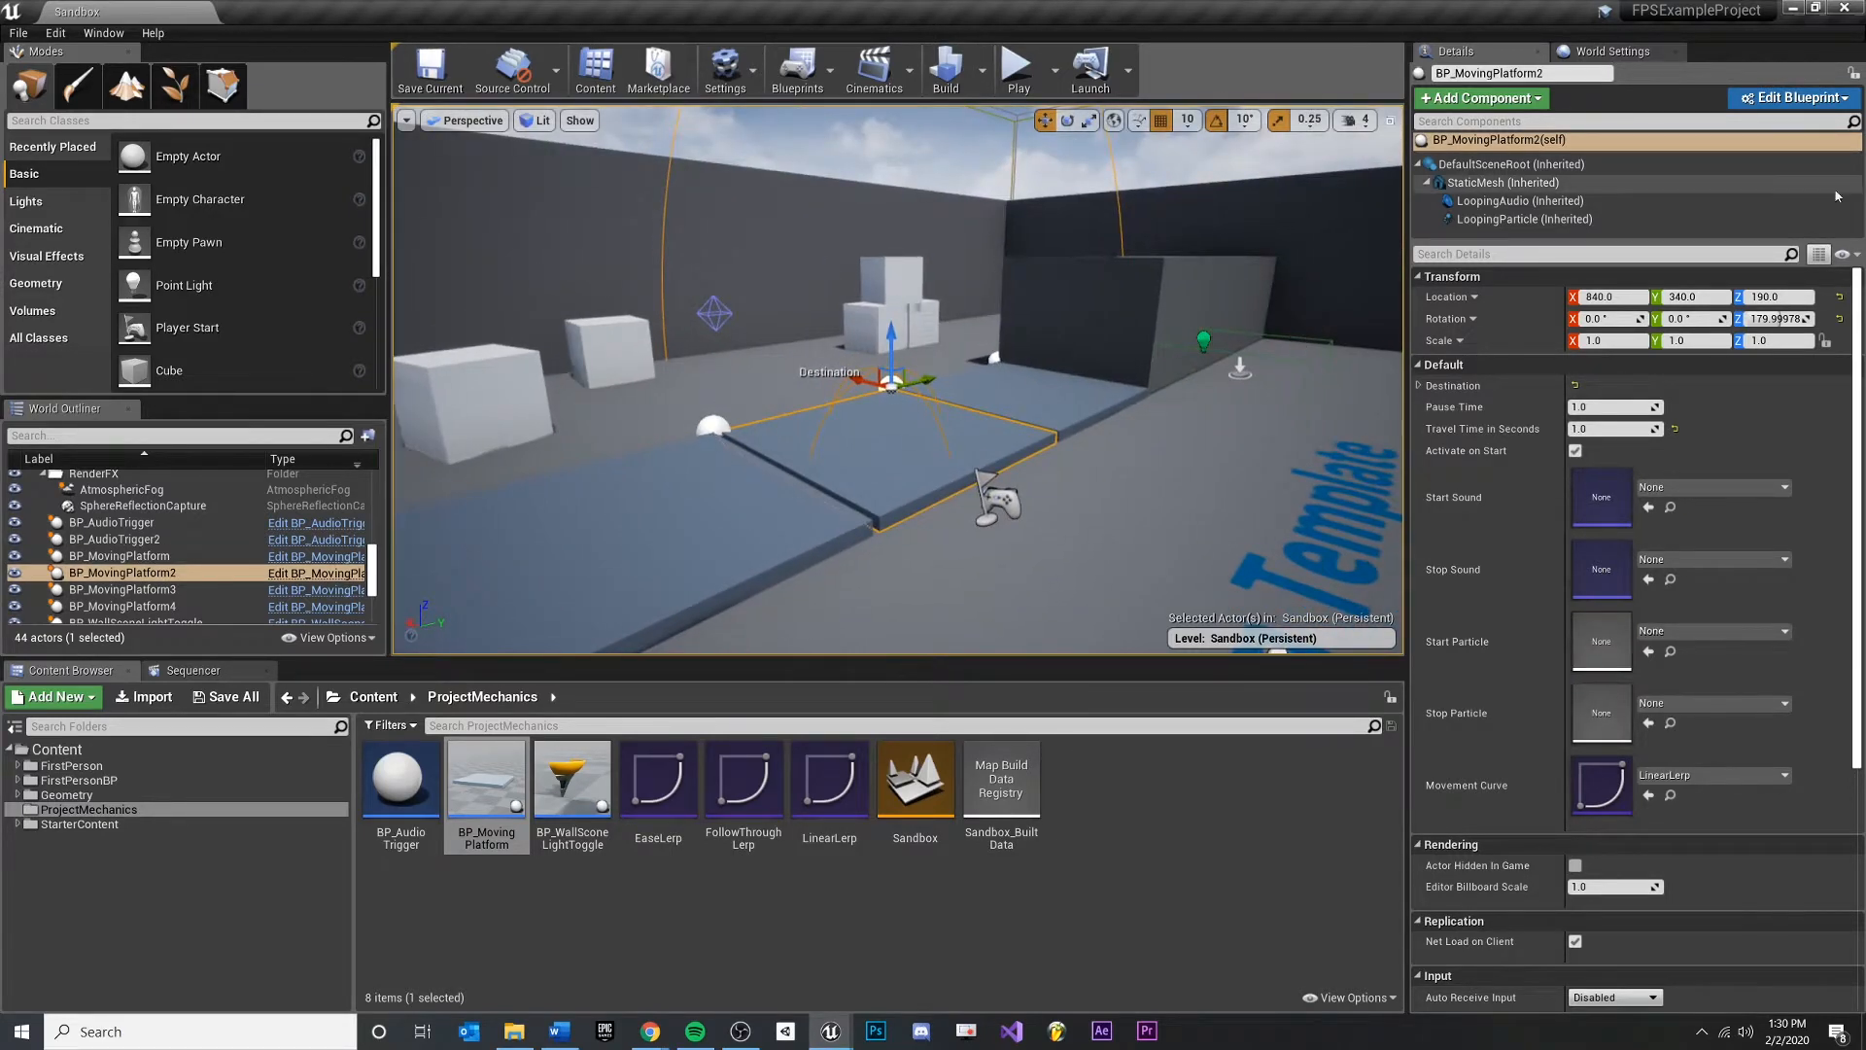
{"action": "left_click", "coordinate": [1512, 164]}
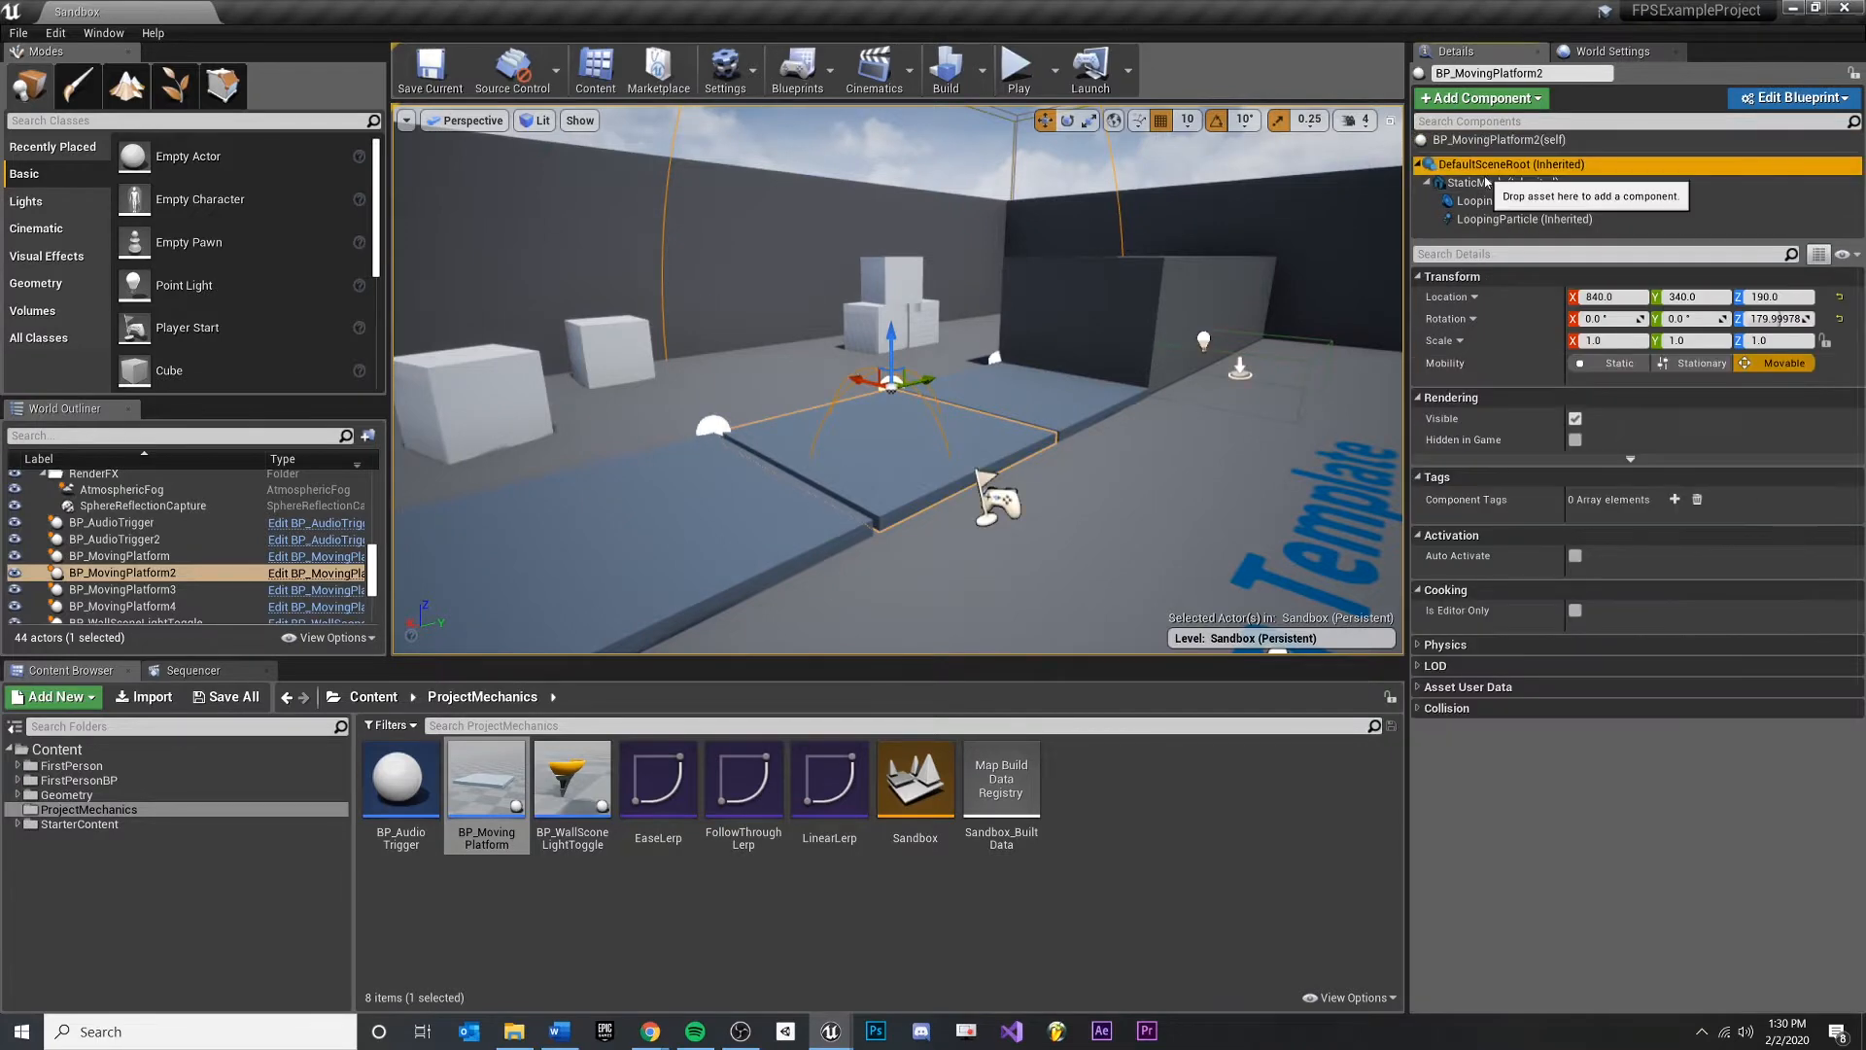
{"action": "left_click", "coordinate": [1507, 201]}
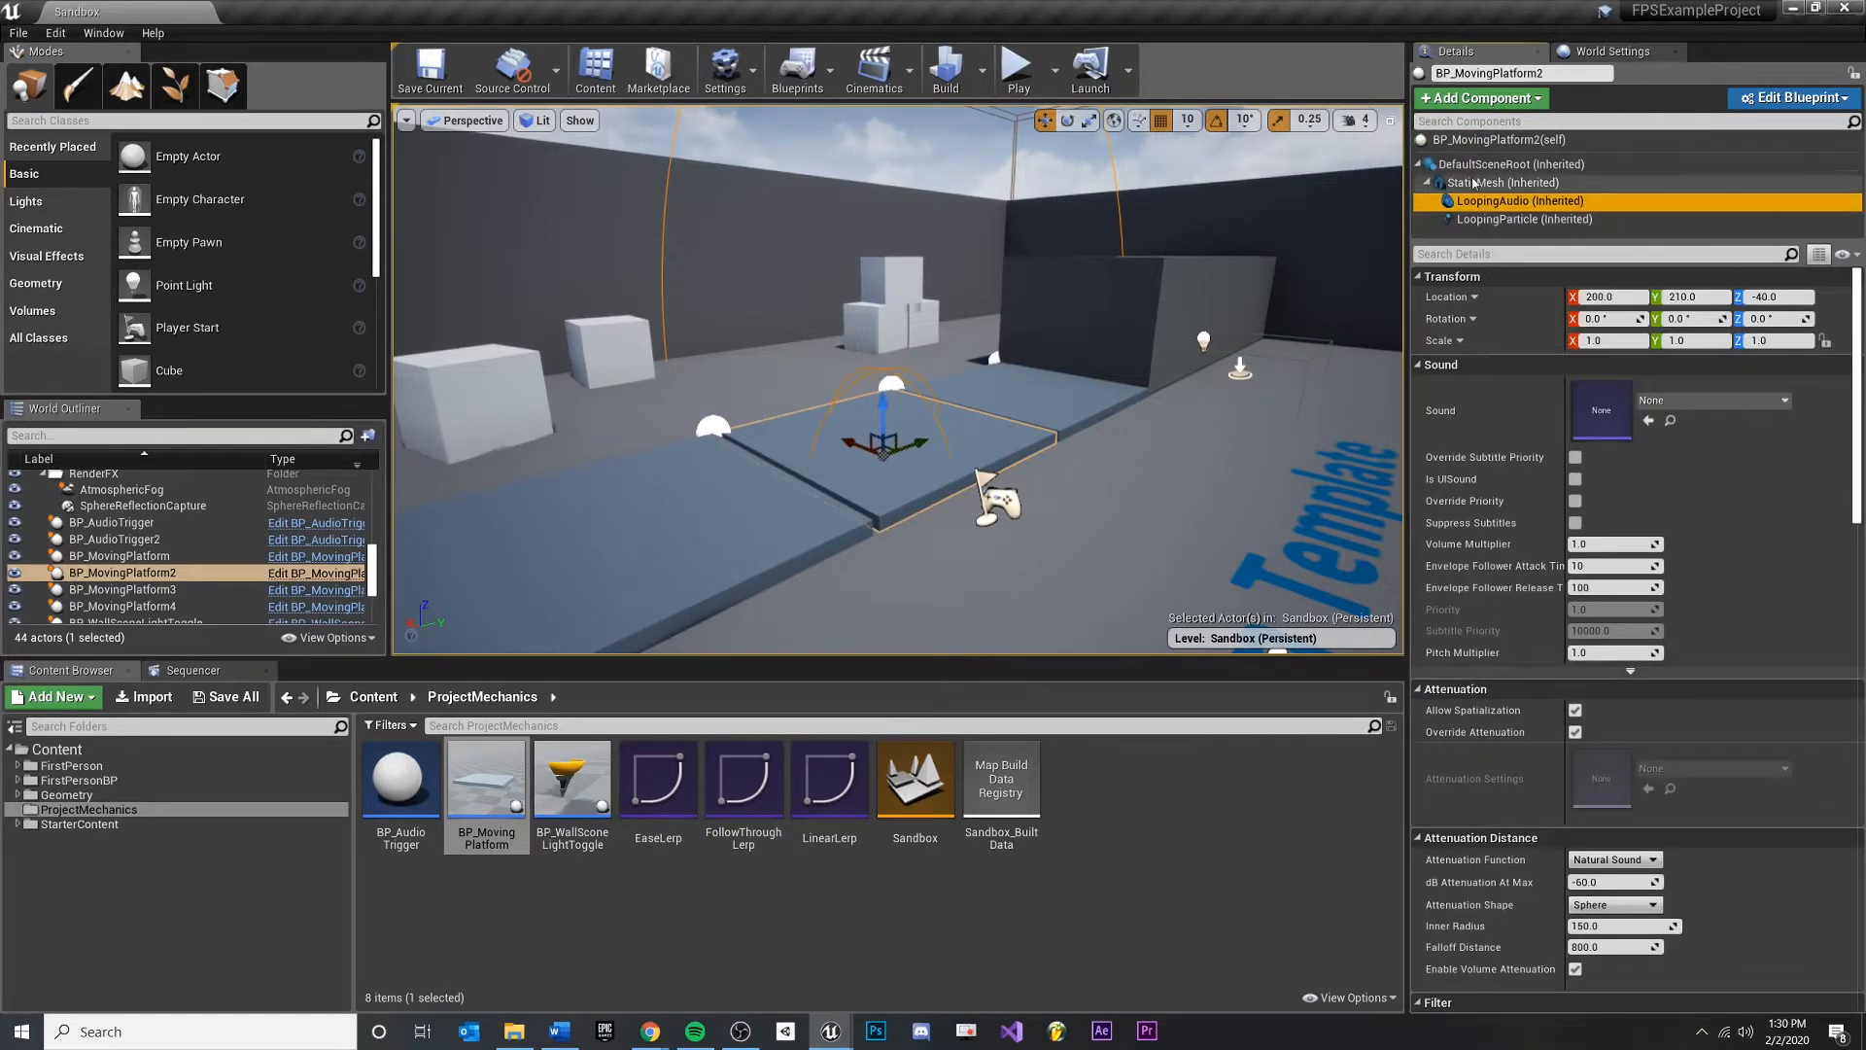
{"action": "left_click", "coordinate": [1503, 182]}
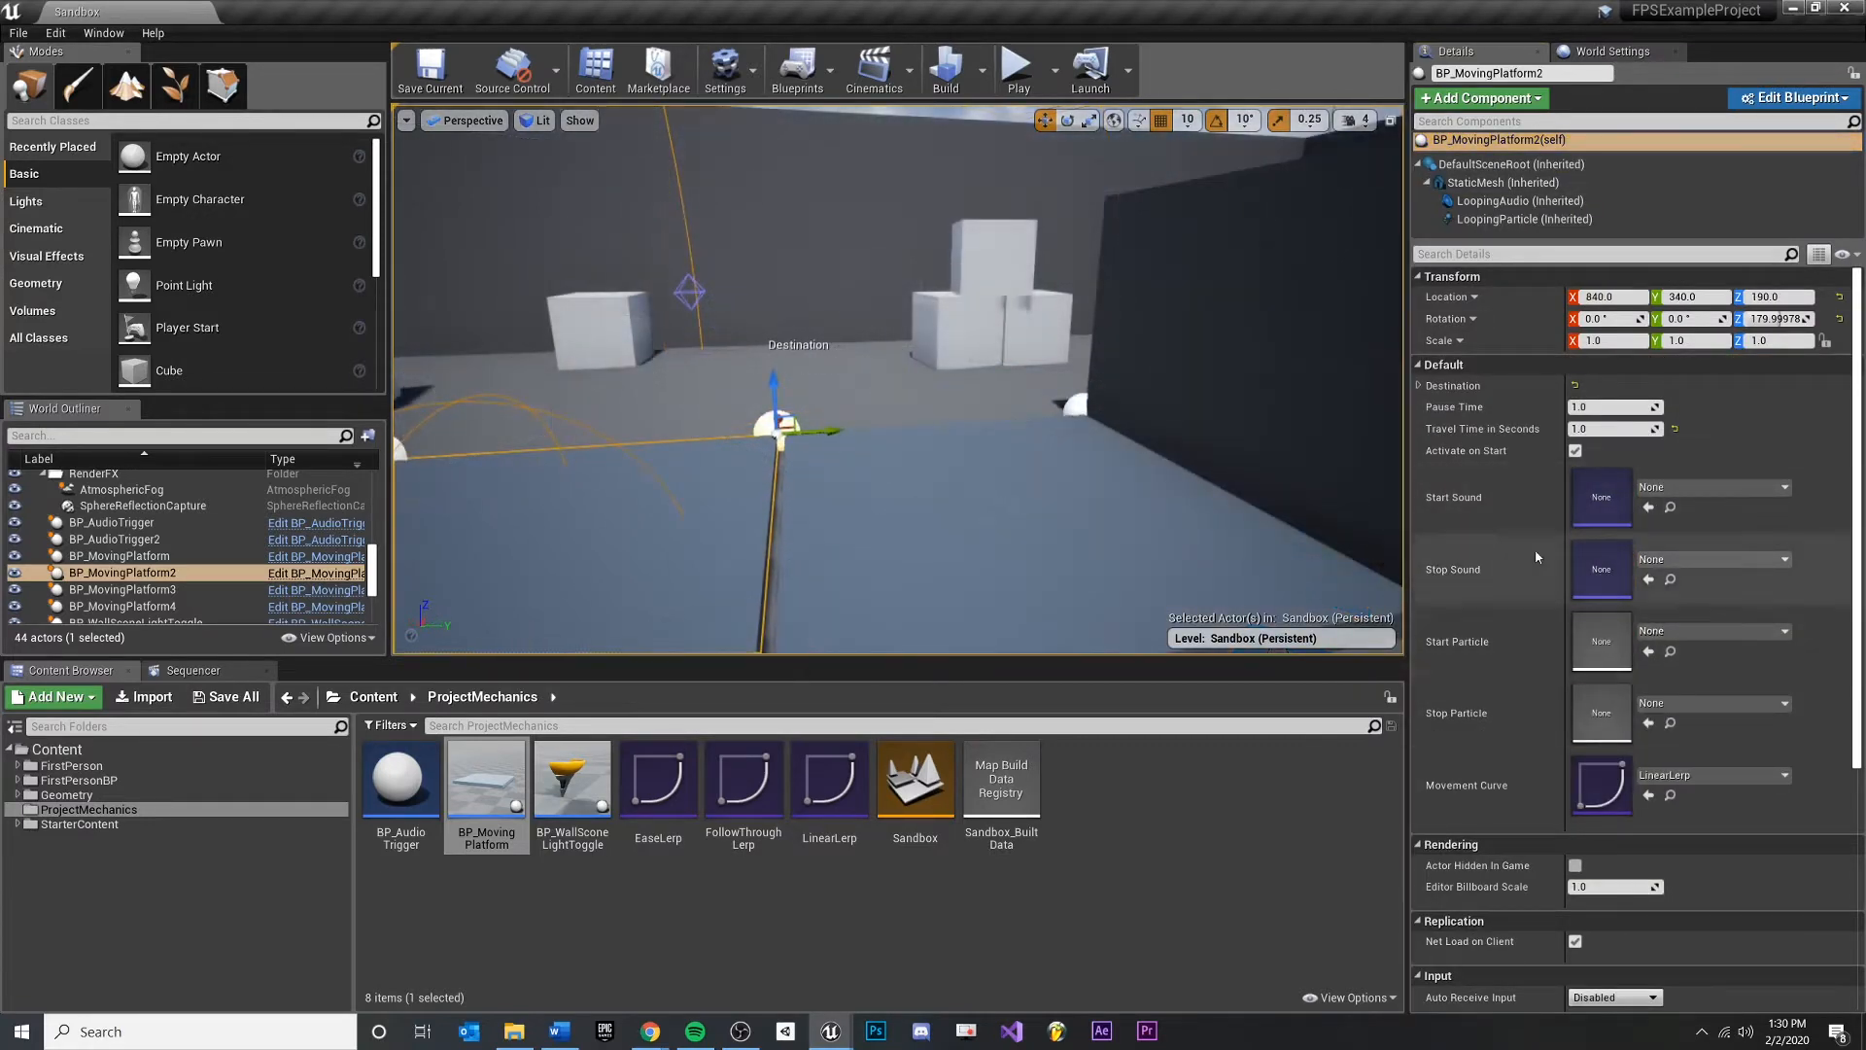
Review BP_MovingPlatform's mesh component, then remove platforms 3 and 4 from the level
{"action": "left_click", "coordinate": [118, 556]}
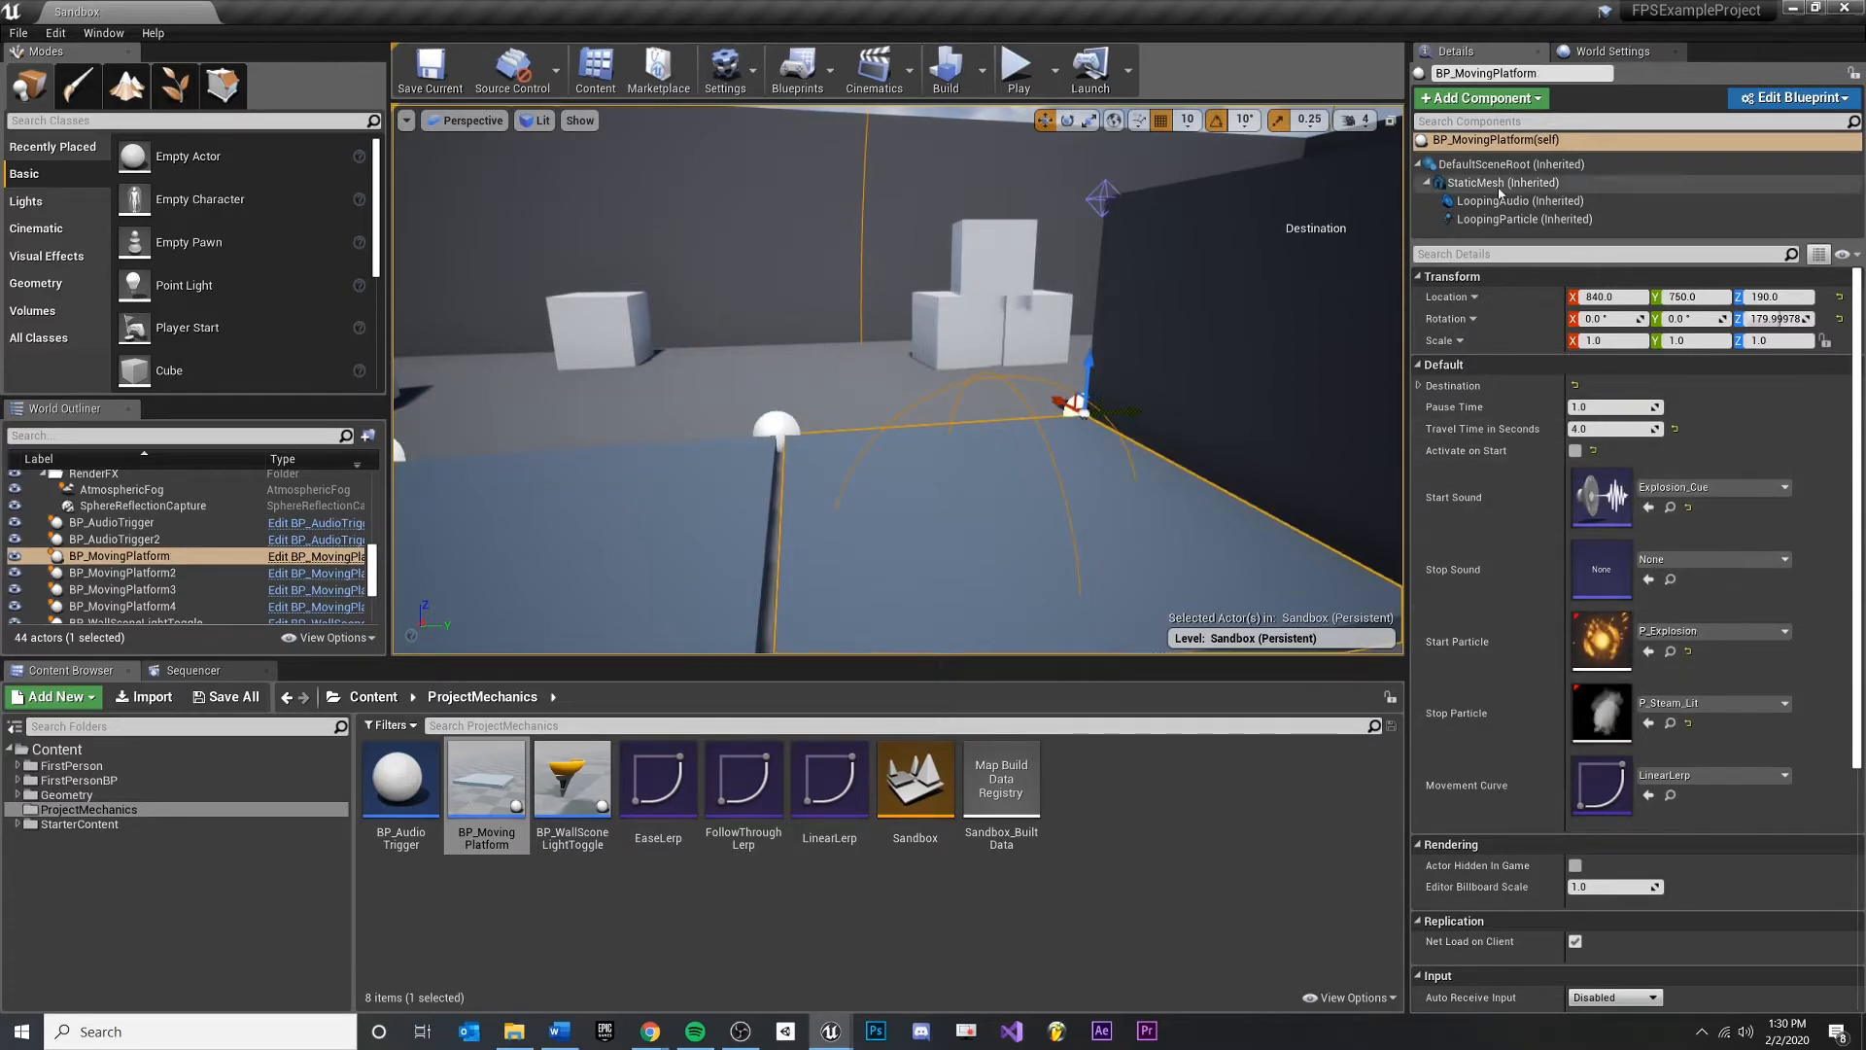
{"action": "left_click", "coordinate": [1503, 183]}
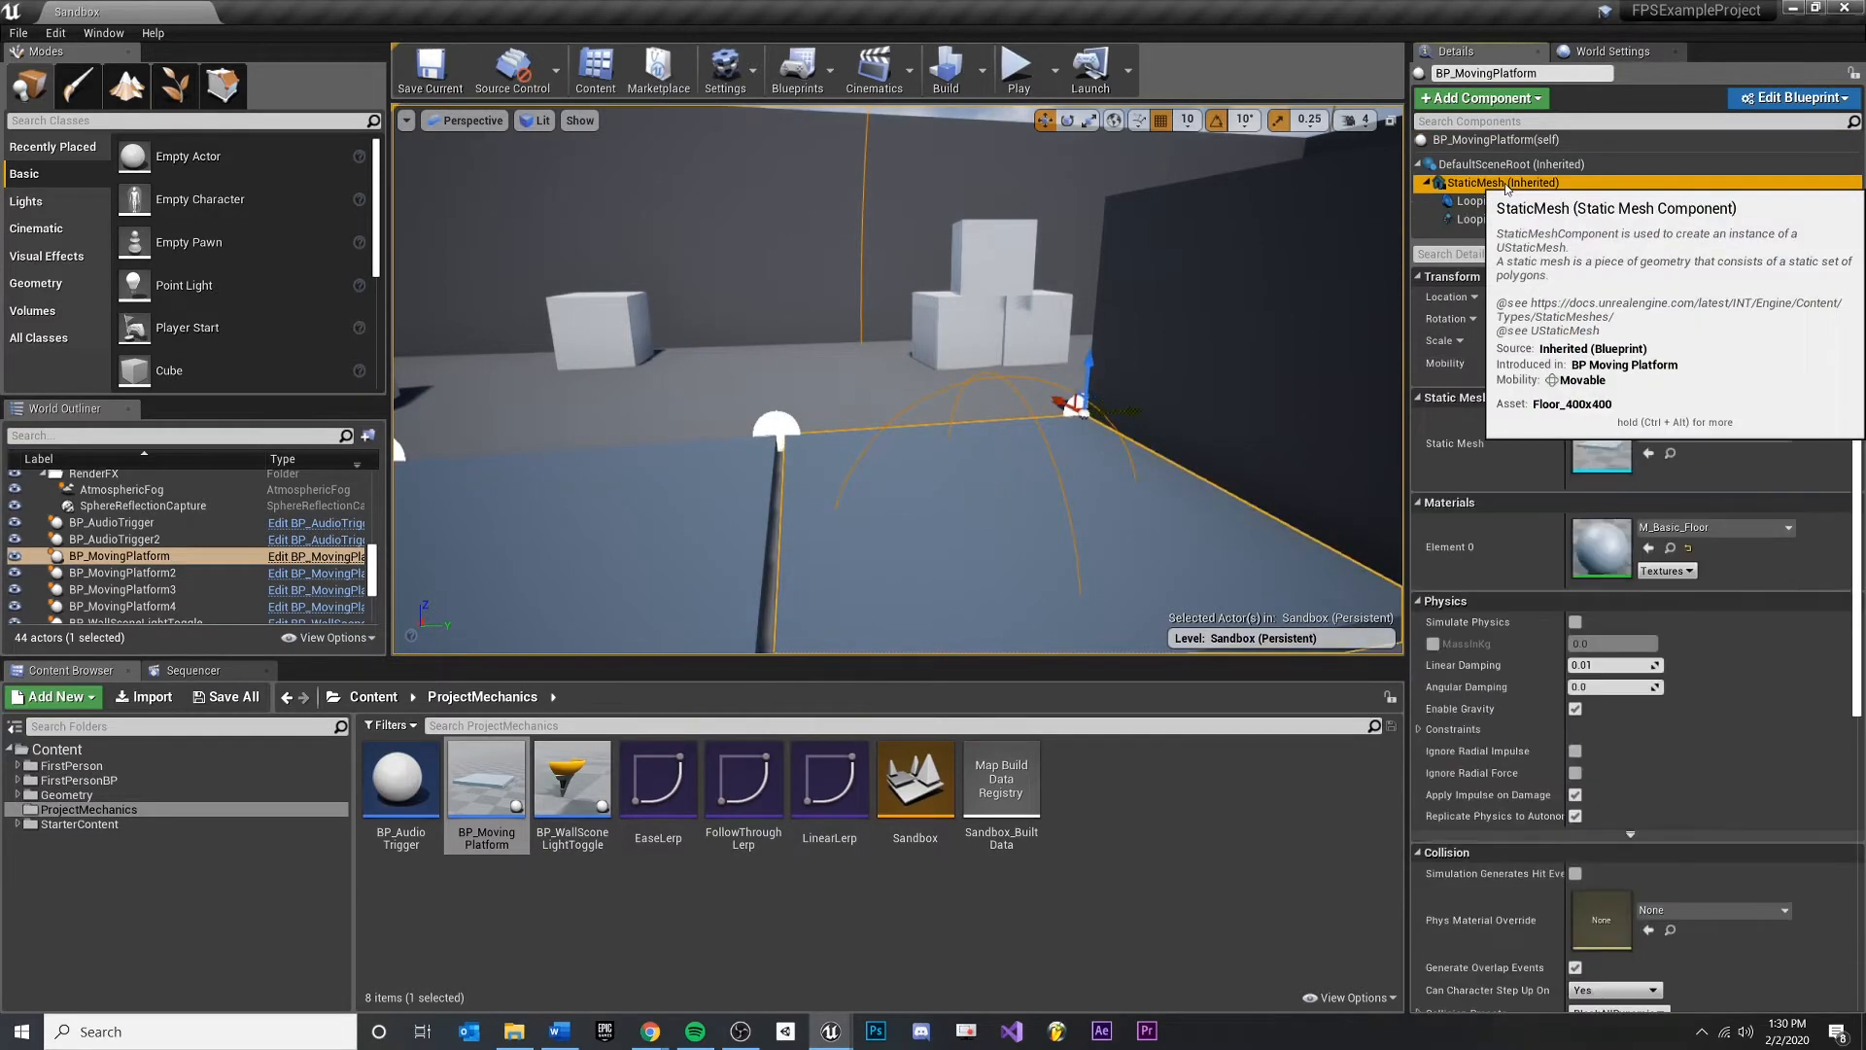
{"action": "left_click", "coordinate": [1438, 183]}
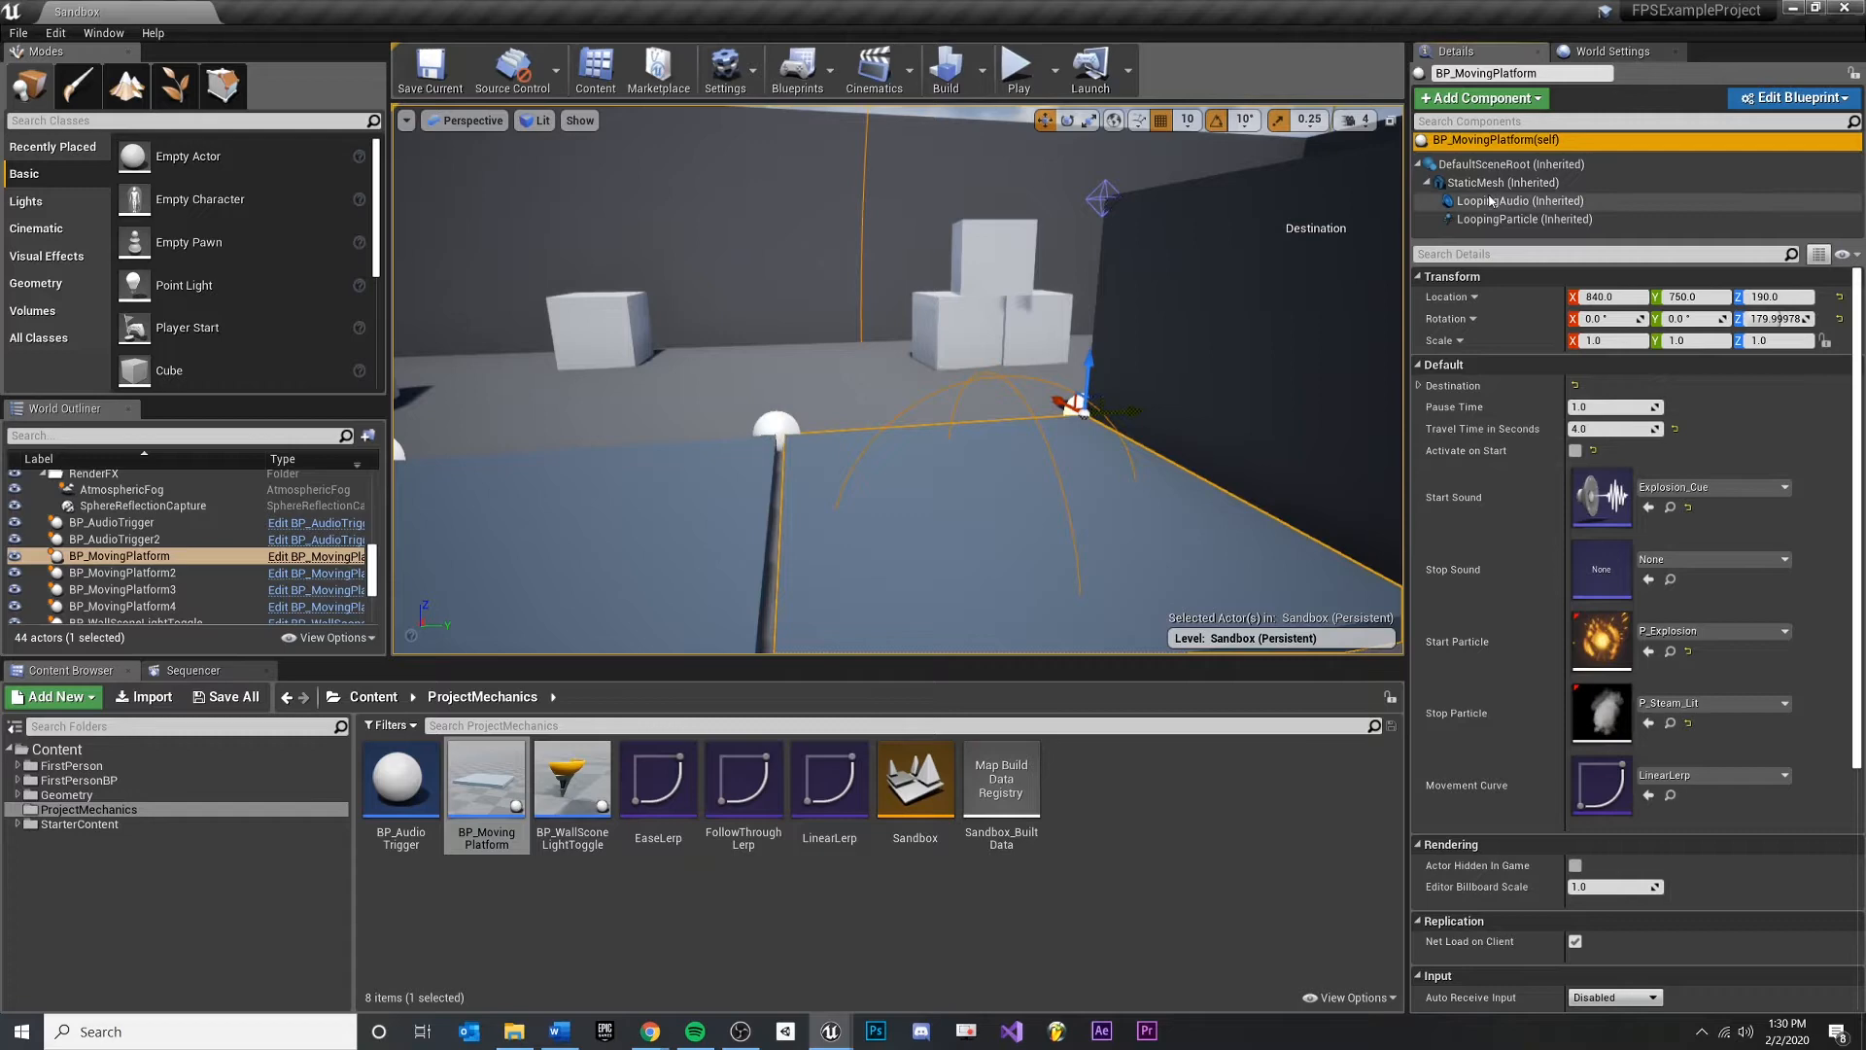
{"action": "left_click", "coordinate": [1503, 183]}
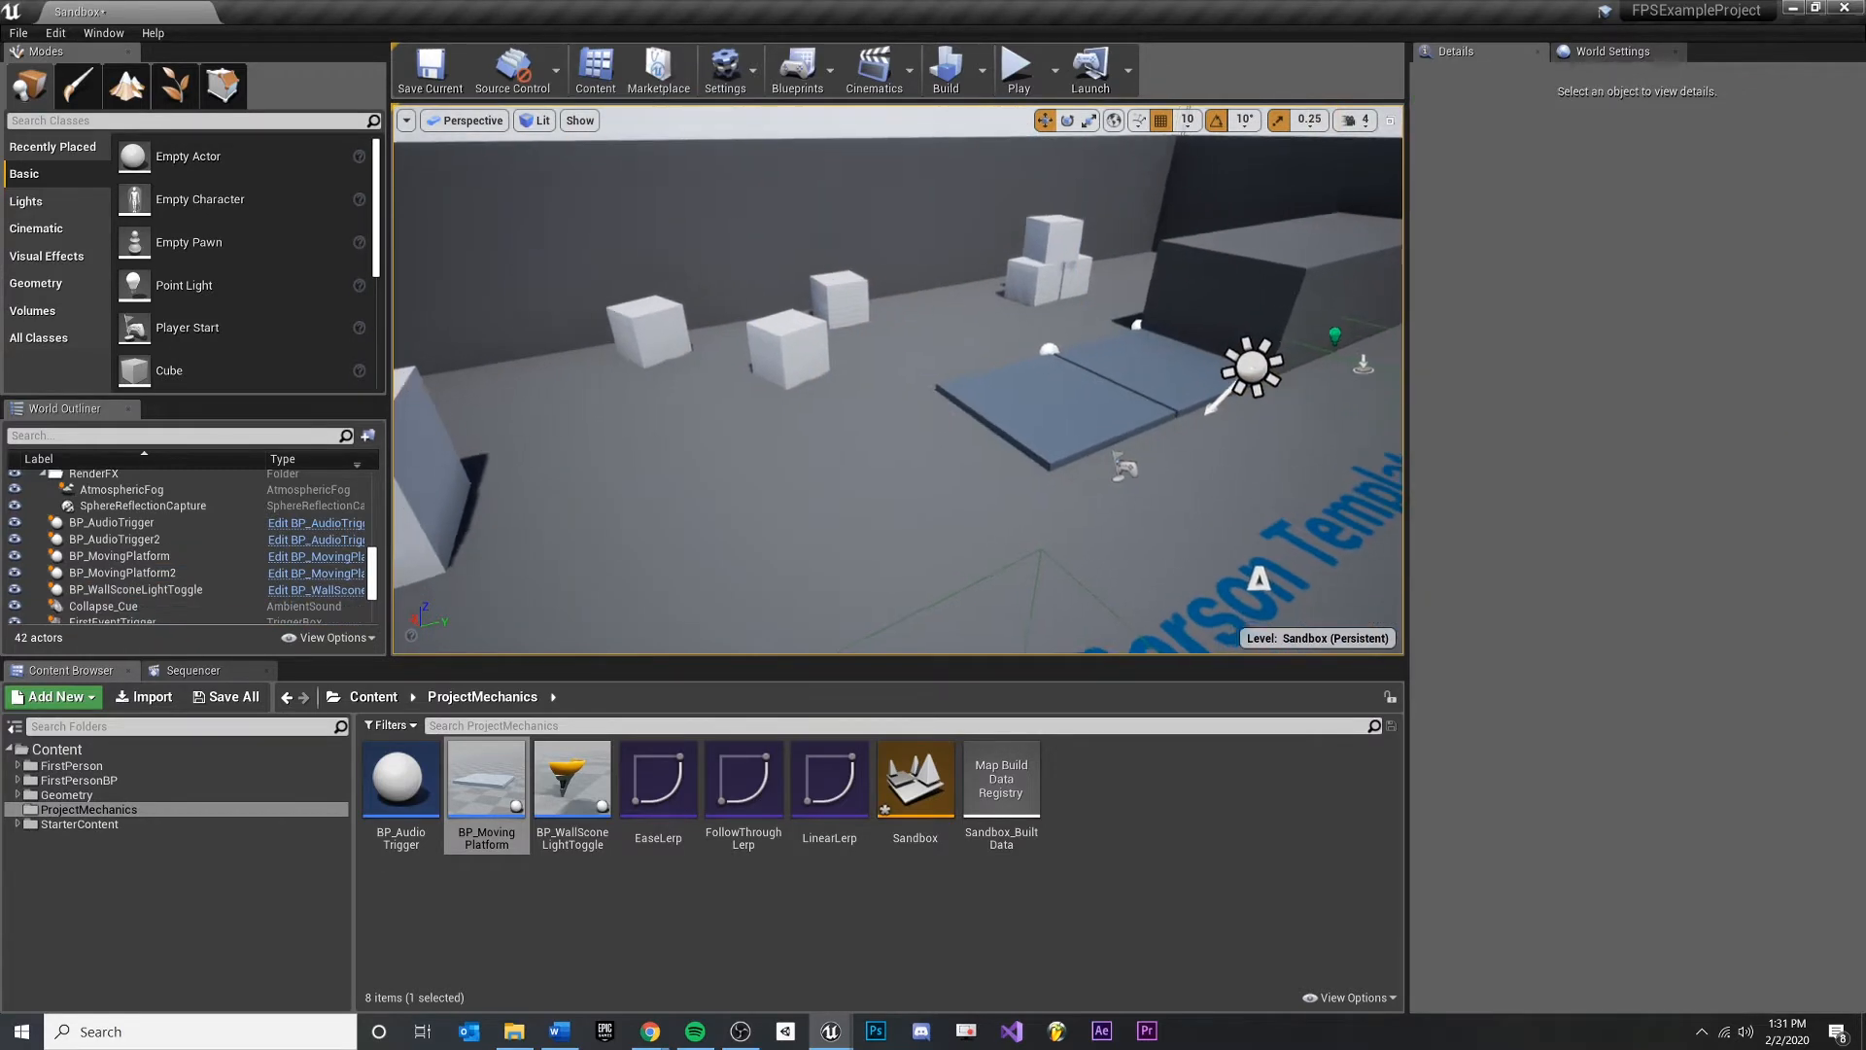
Swap BP_MovingPlatform2's static mesh from the floor piece to Shape_Torus, then SM_AssetPlatform
{"action": "left_click", "coordinate": [121, 571]}
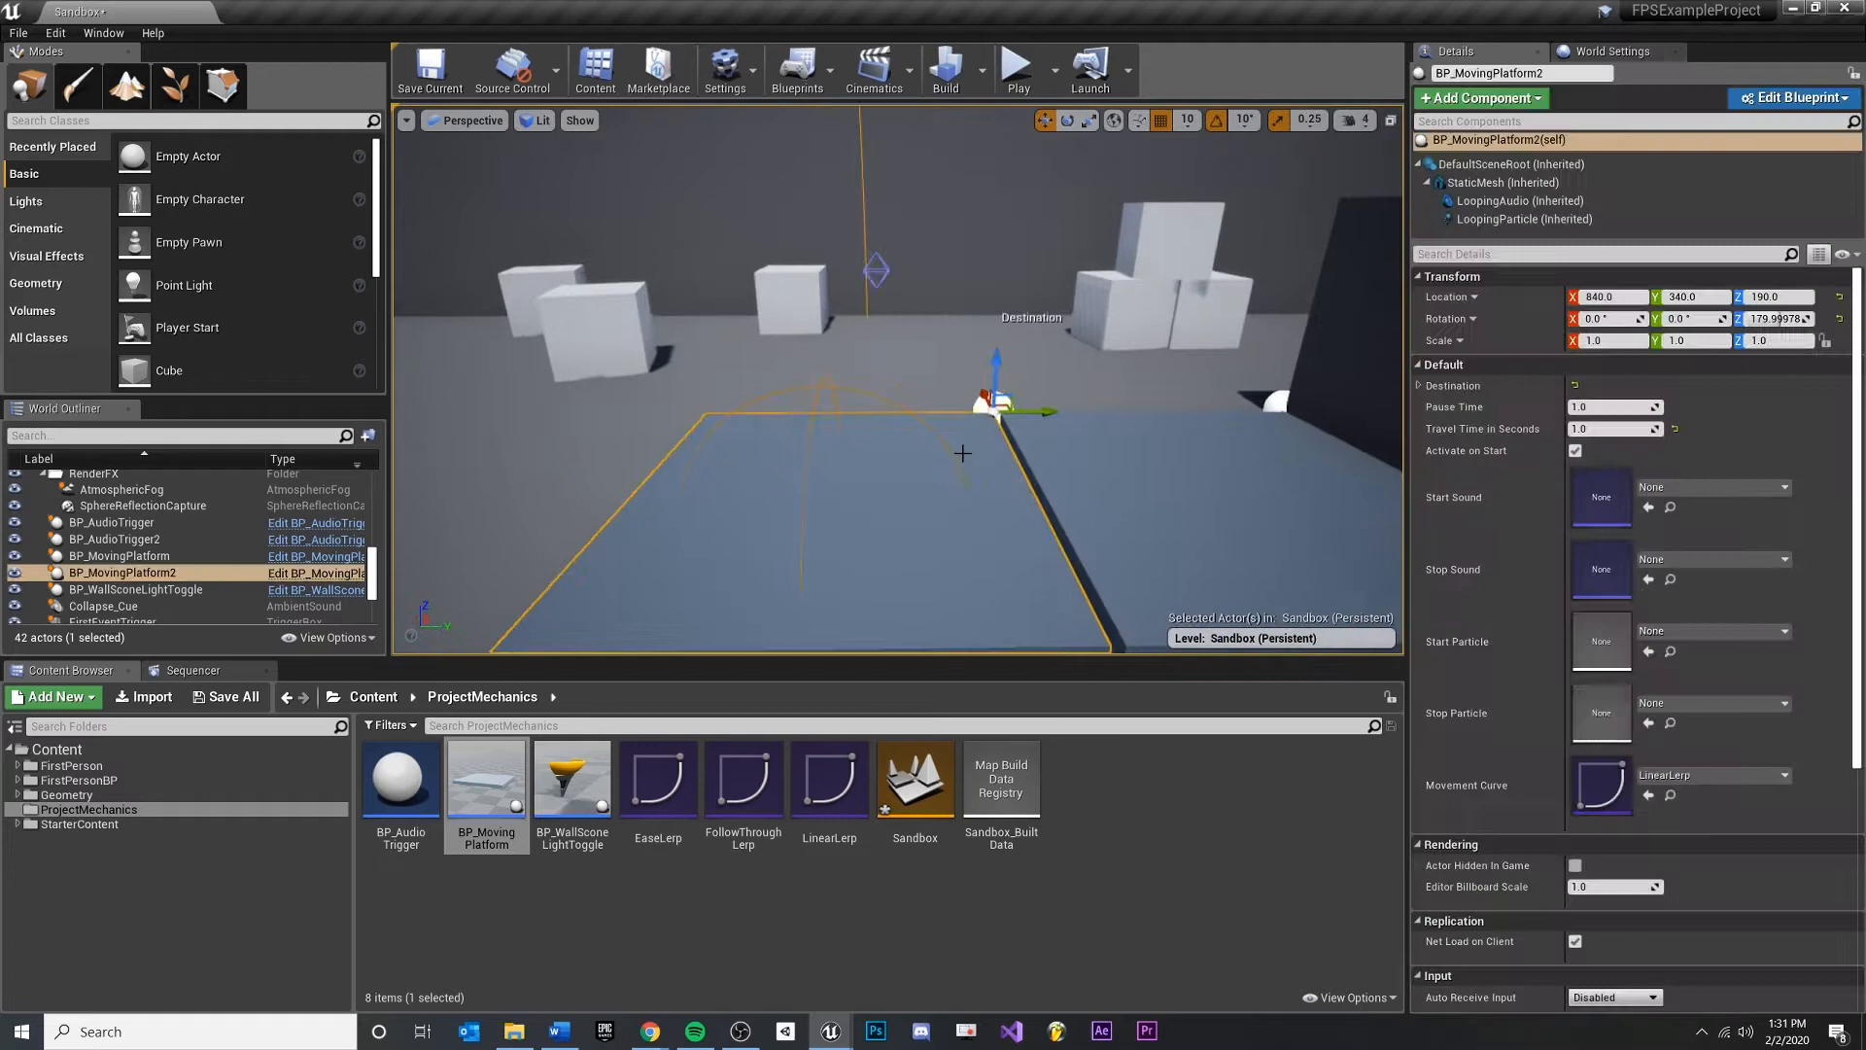
{"action": "left_click", "coordinate": [1503, 183]}
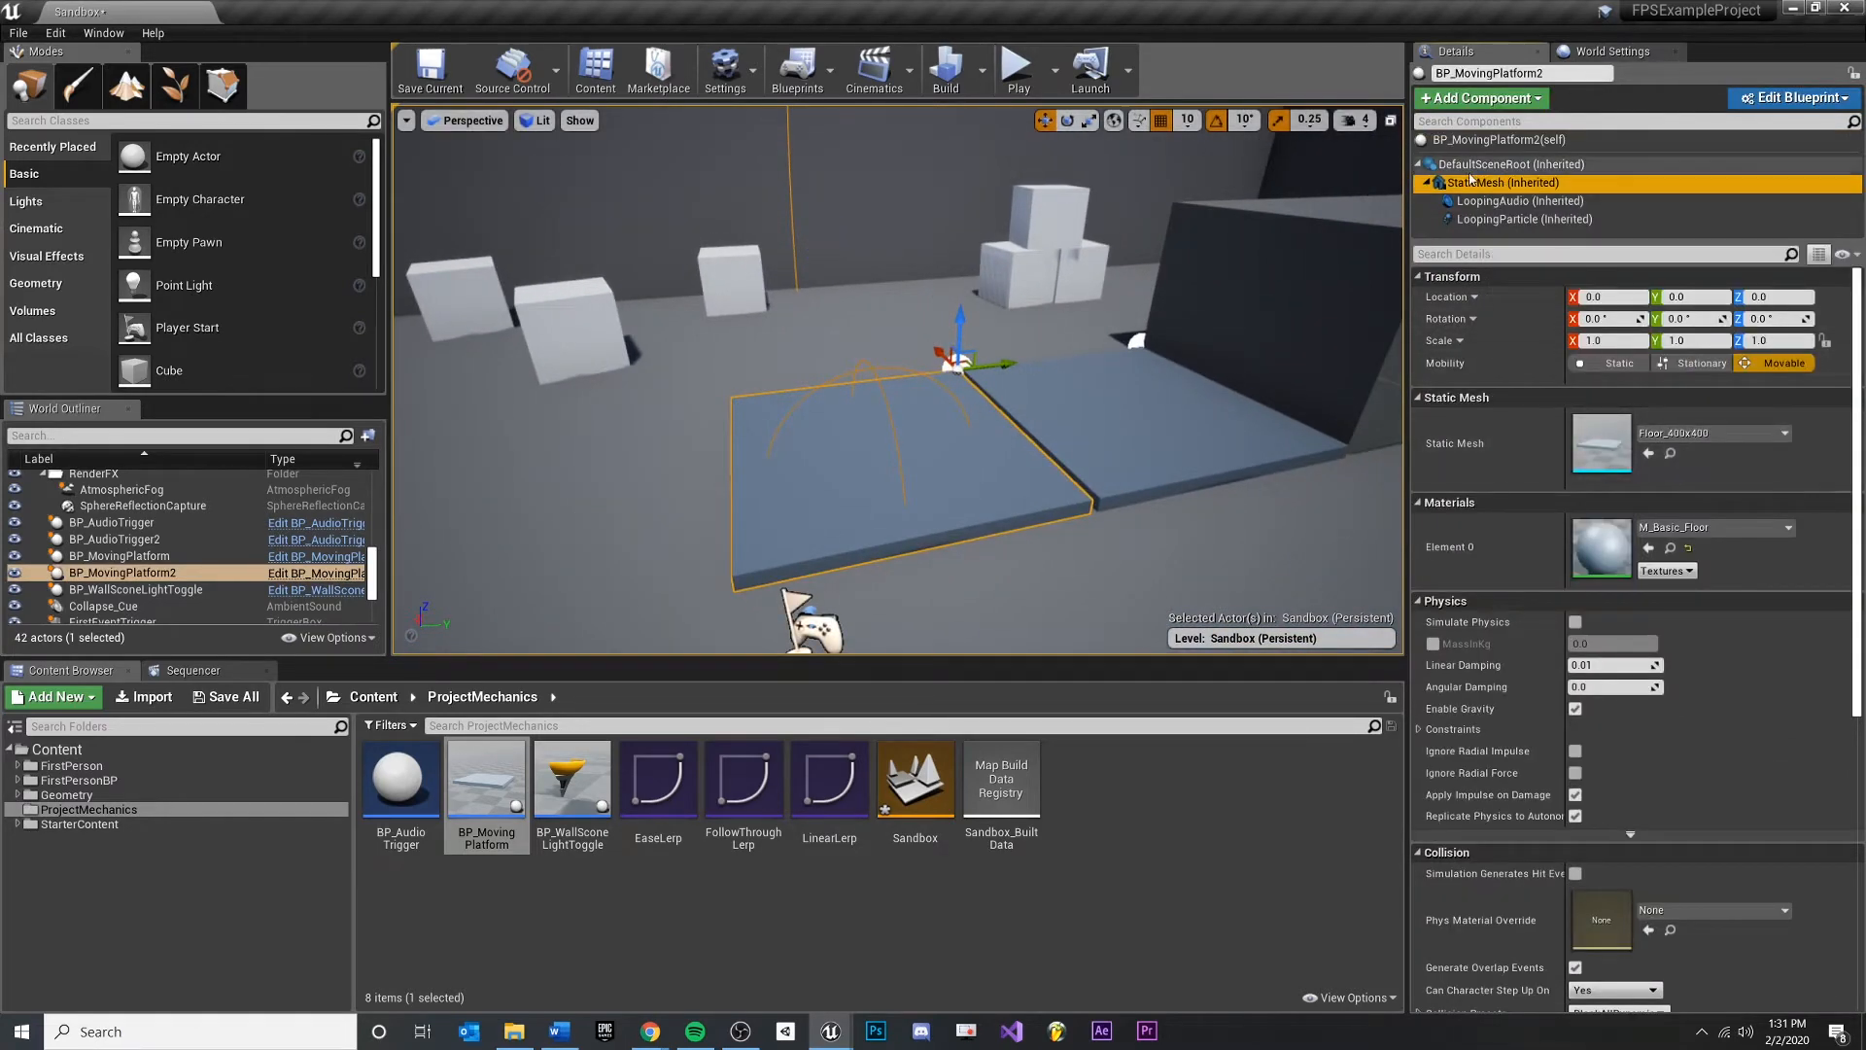
{"action": "mouse_move", "coordinate": [1682, 432]}
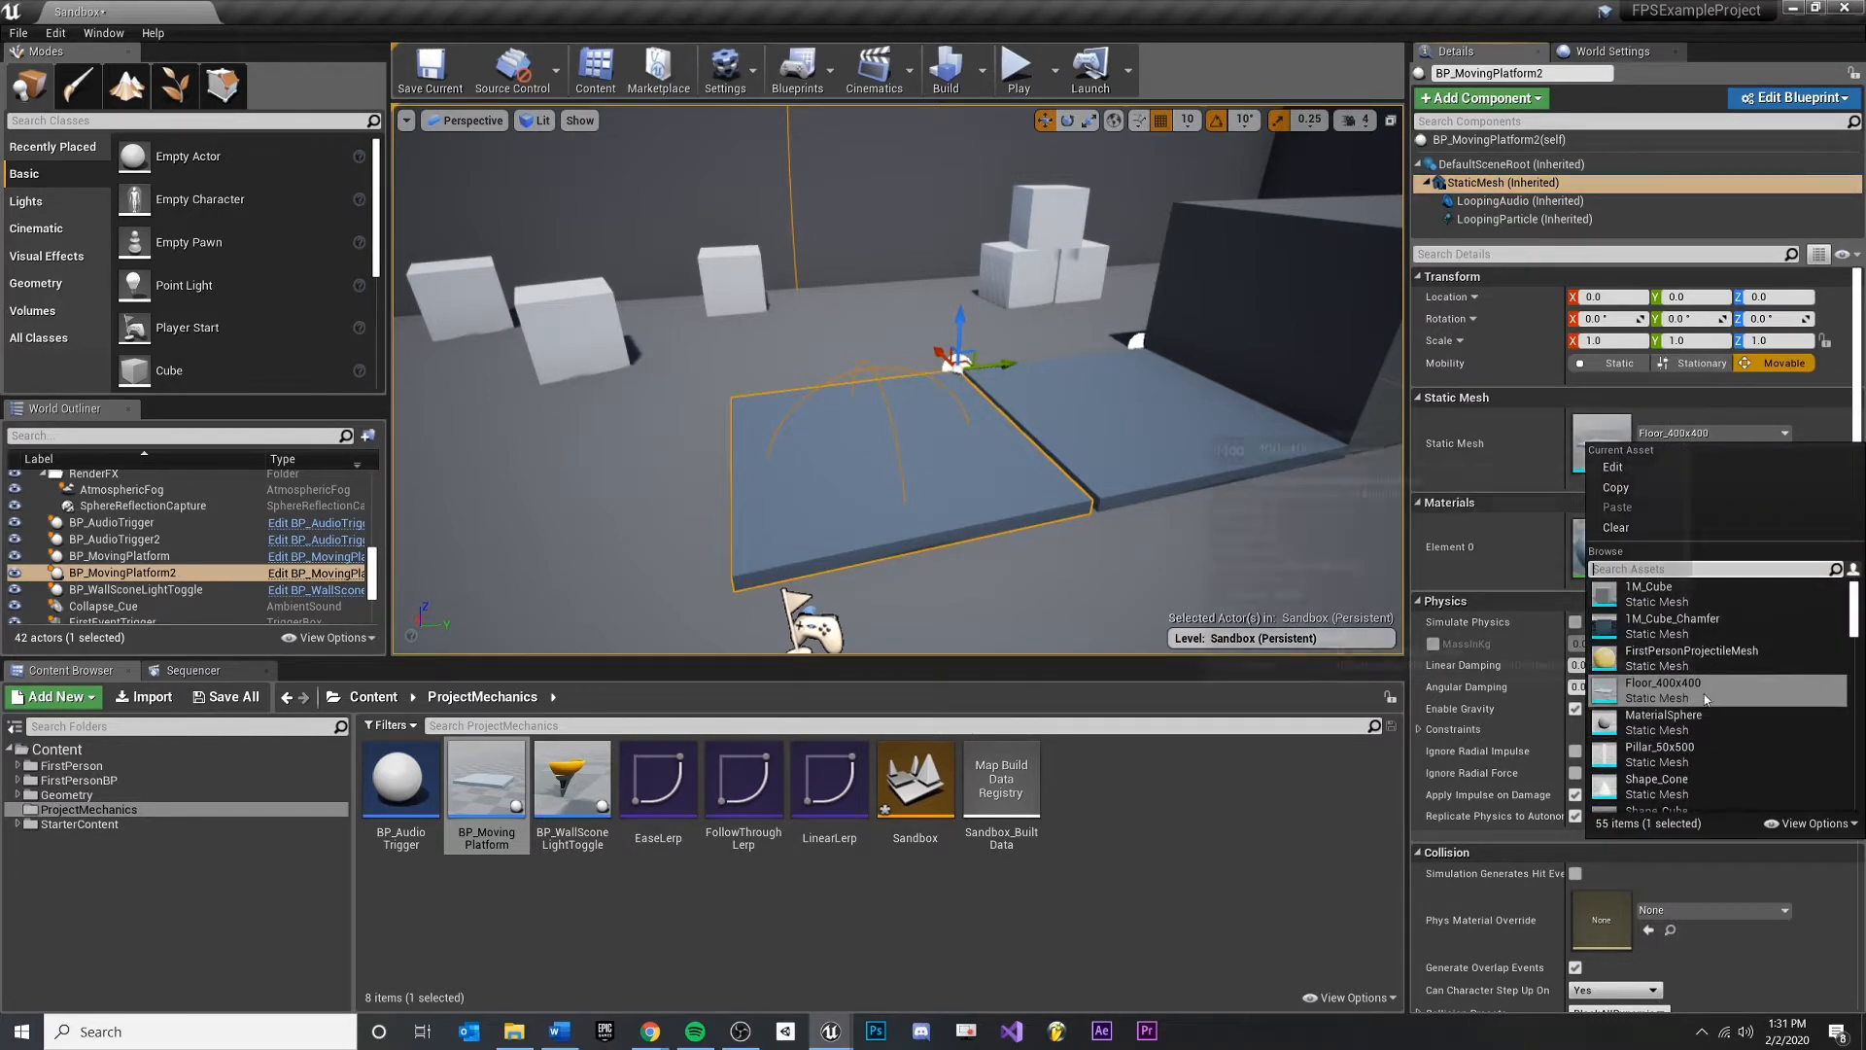
{"action": "scroll", "scroll_direction": "down", "scroll_amount": 3}
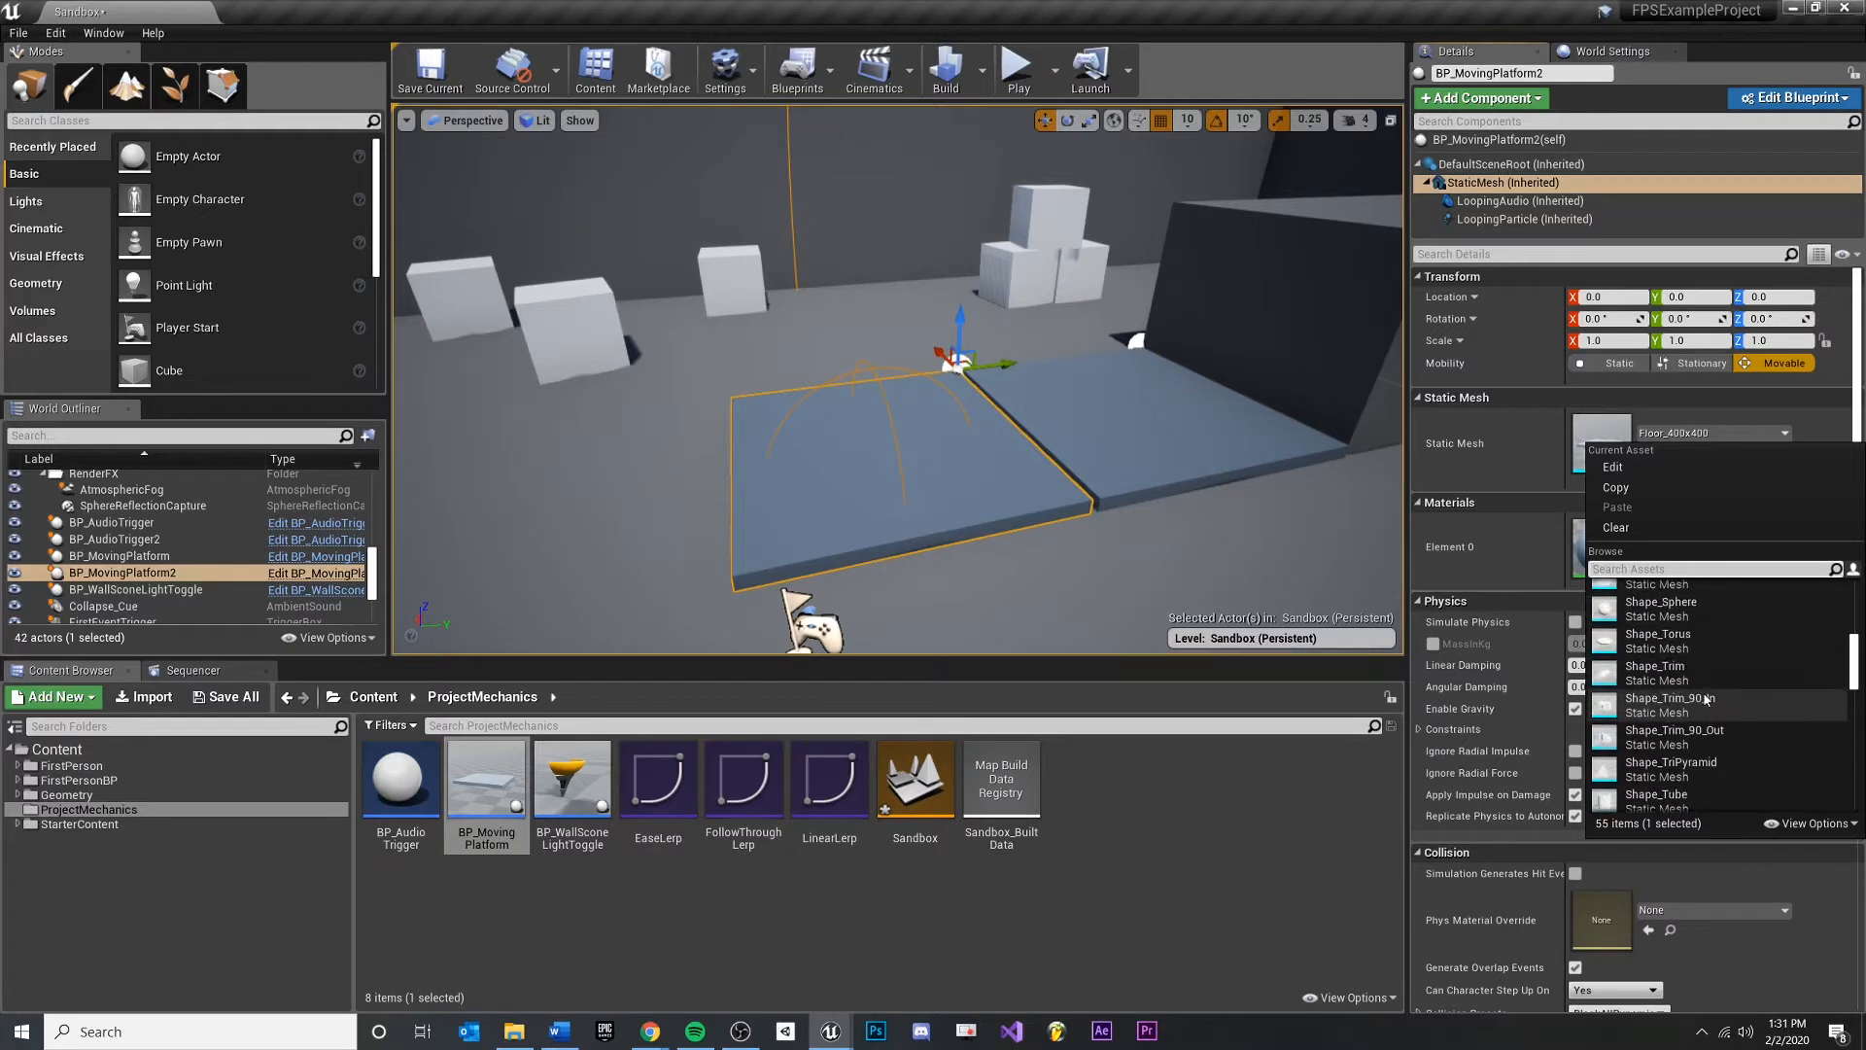
{"action": "mouse_move", "coordinate": [1660, 640]}
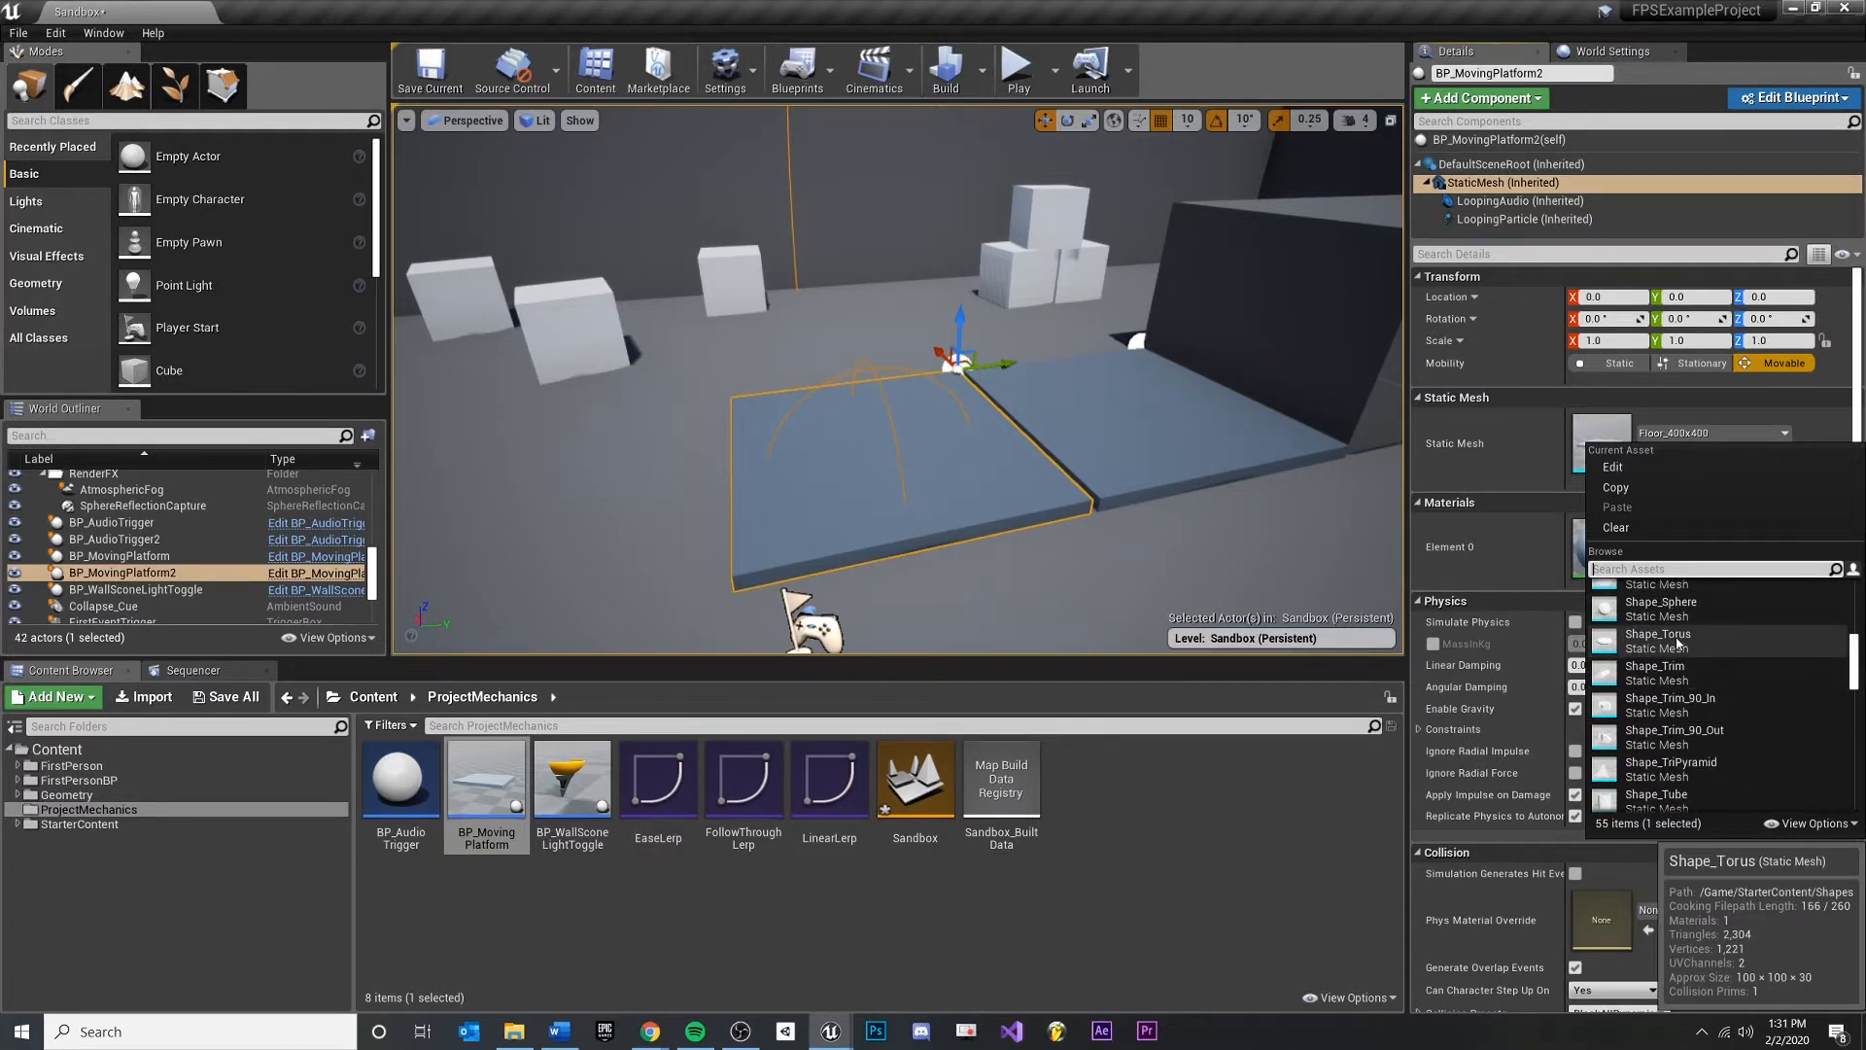
{"action": "left_click", "coordinate": [1656, 632]}
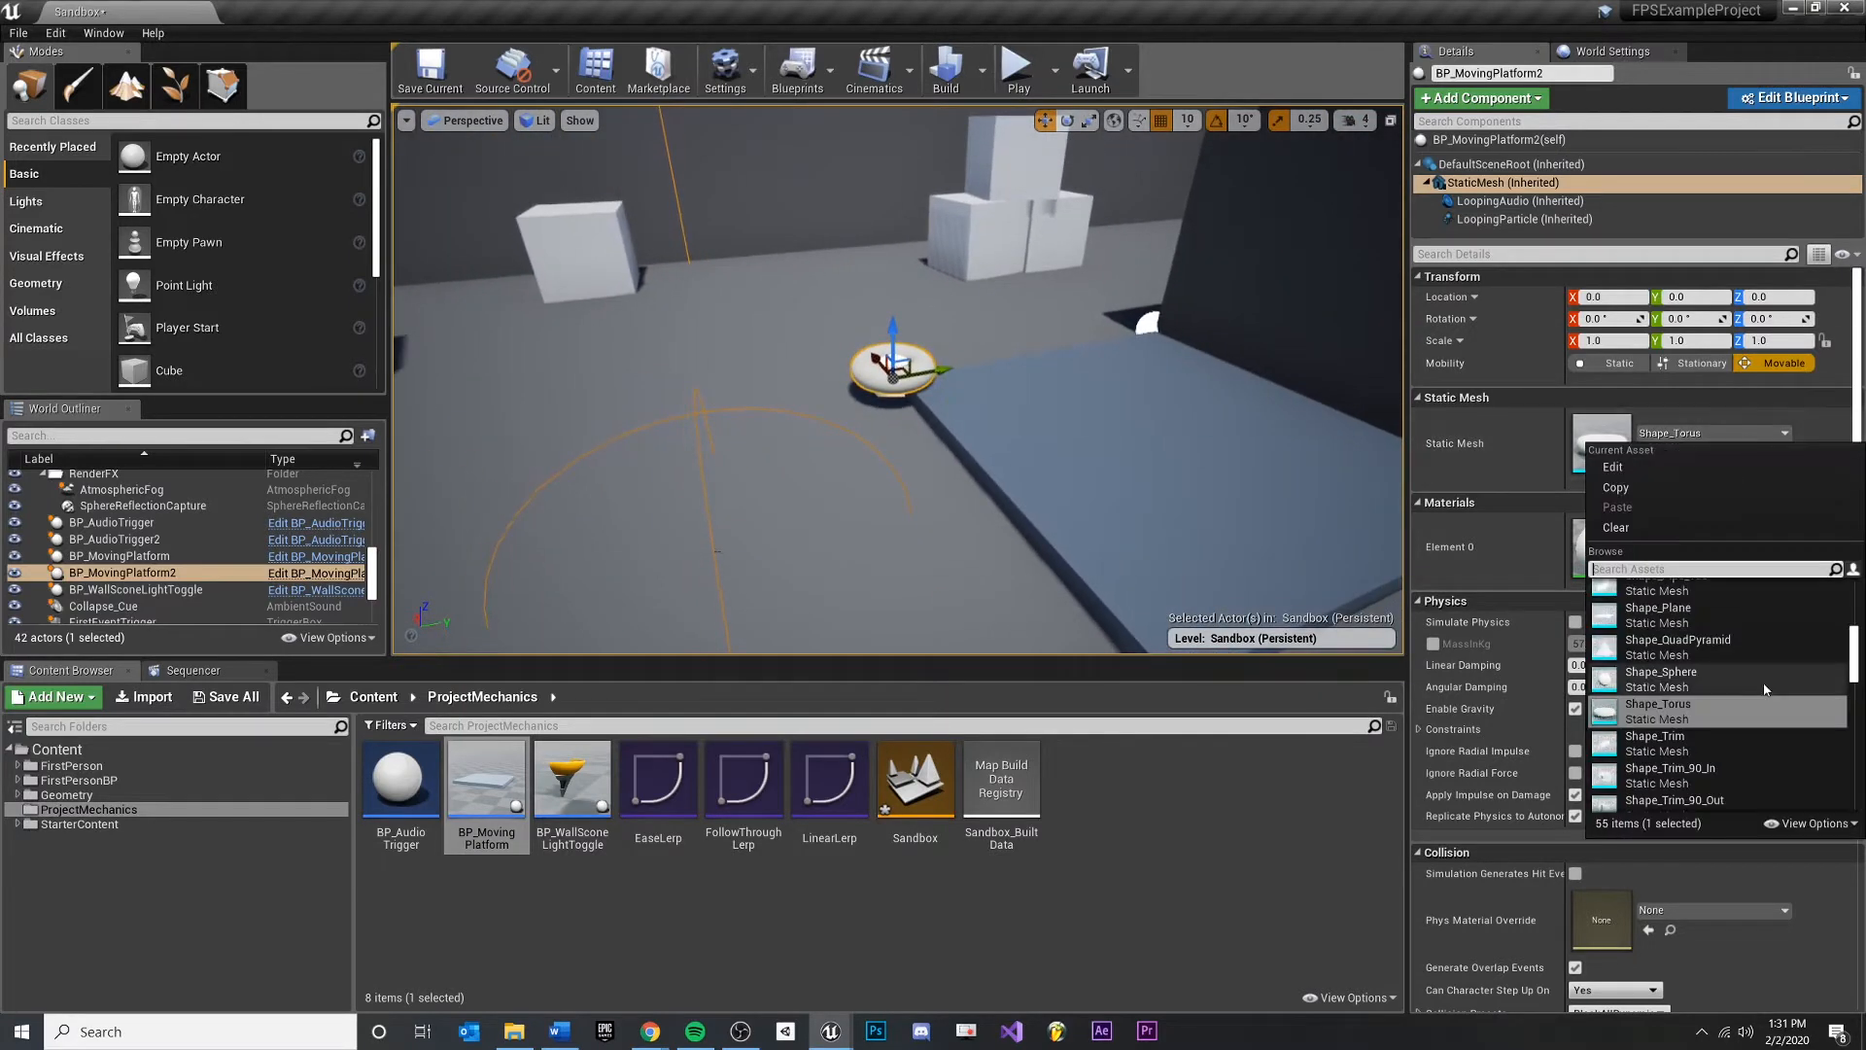
{"action": "scroll", "scroll_direction": "down", "scroll_amount": 3}
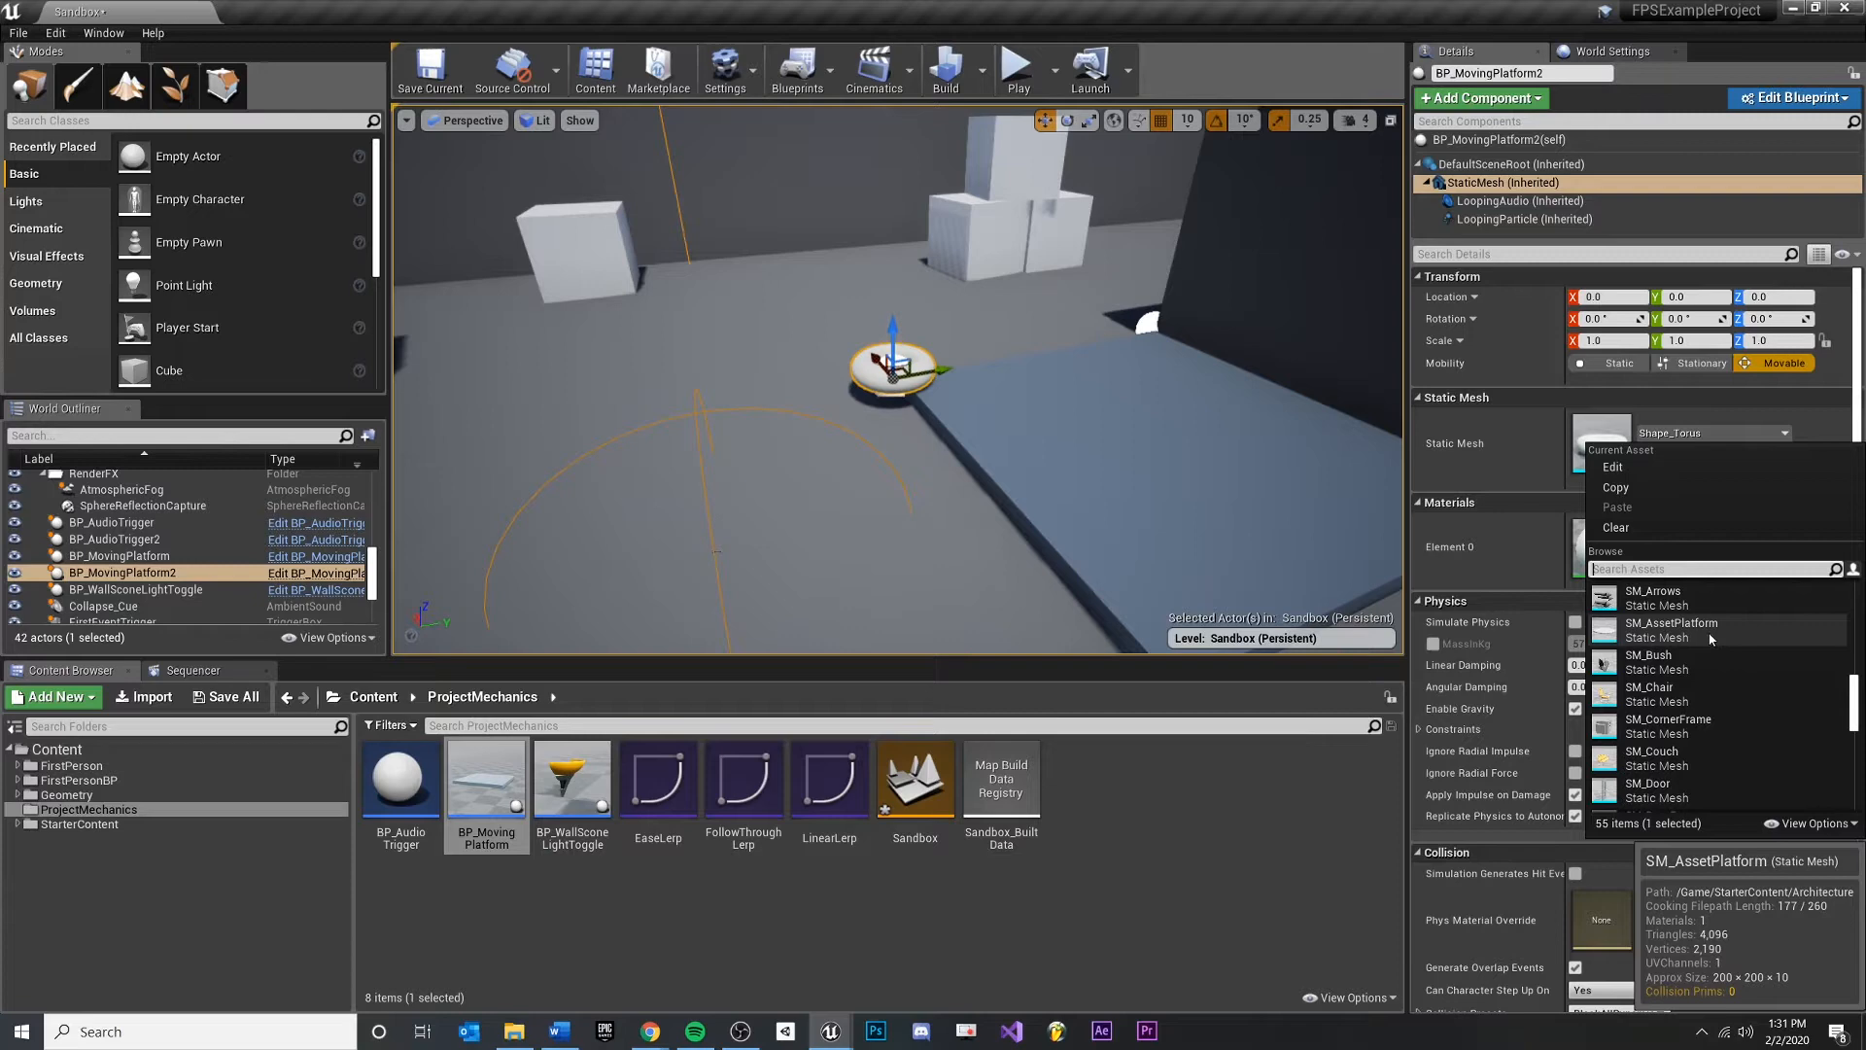
{"action": "left_click", "coordinate": [1672, 622]}
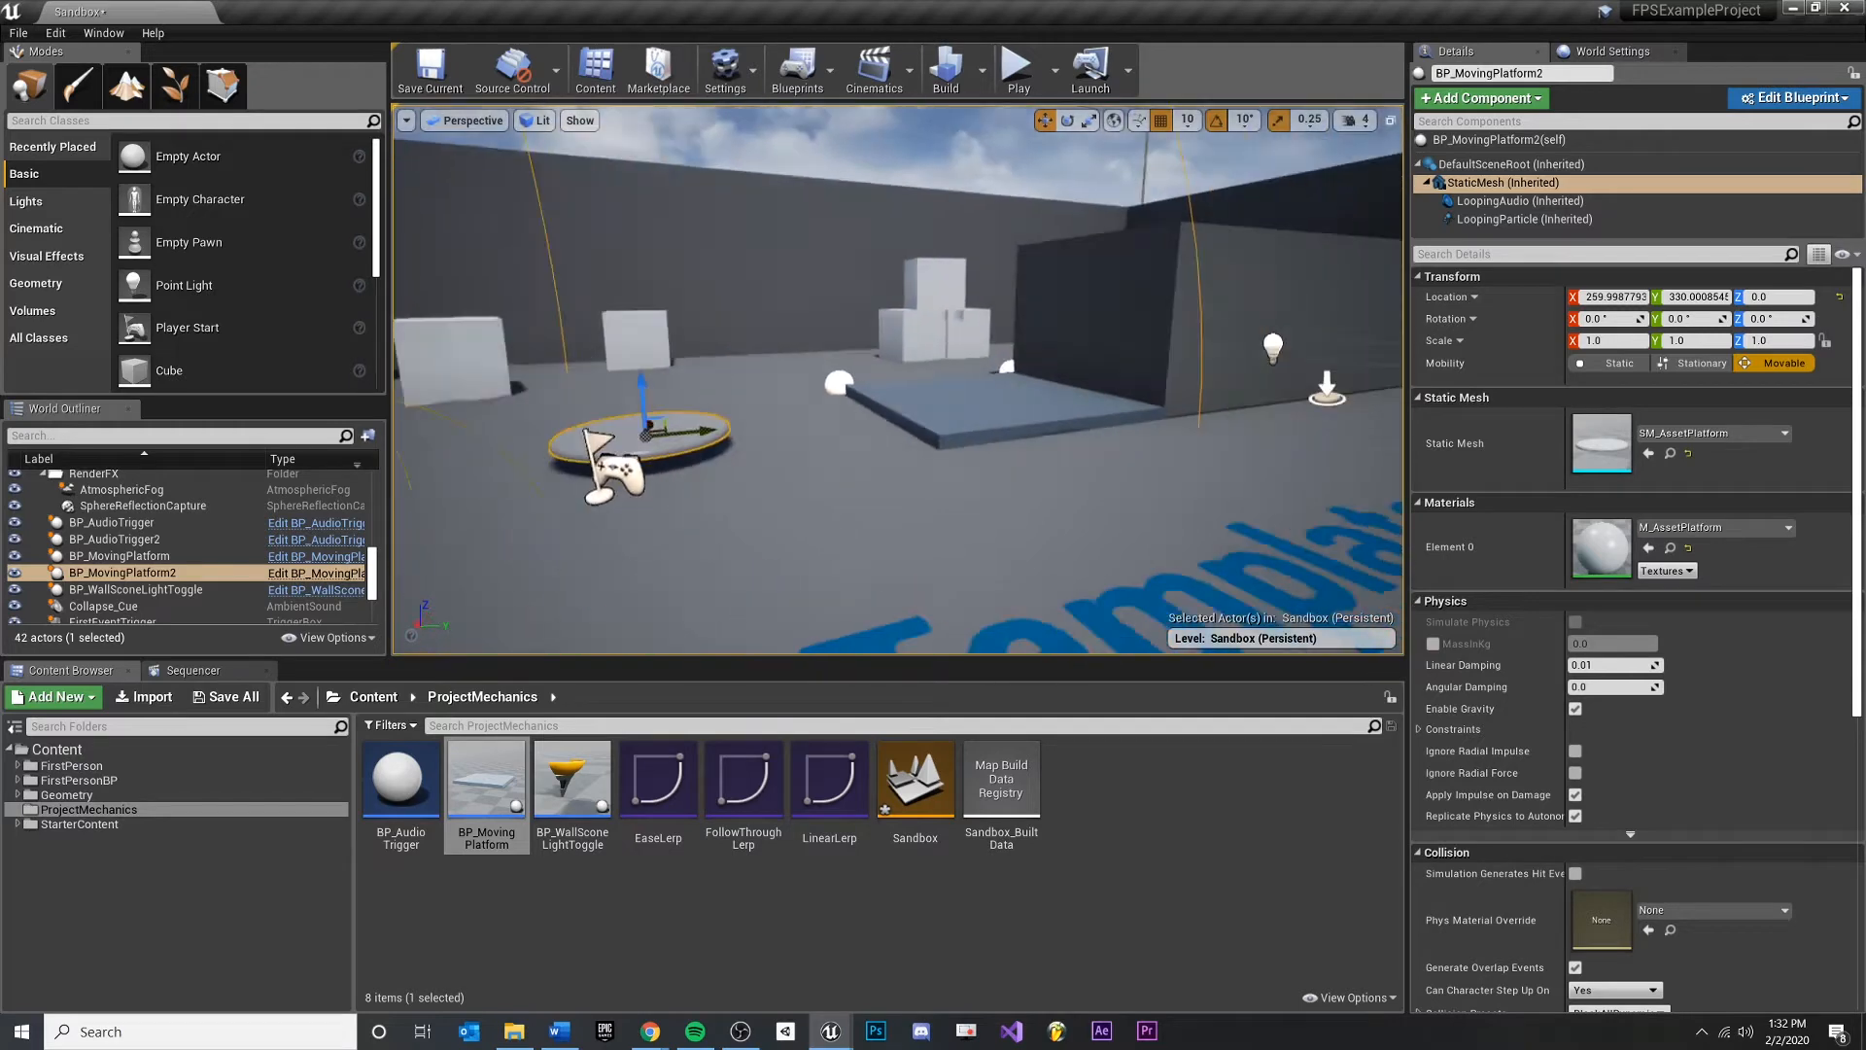
Swap BP_MovingPlatform's static mesh to SM_TableRound with its M_TableRound material
{"action": "left_click", "coordinate": [119, 556]}
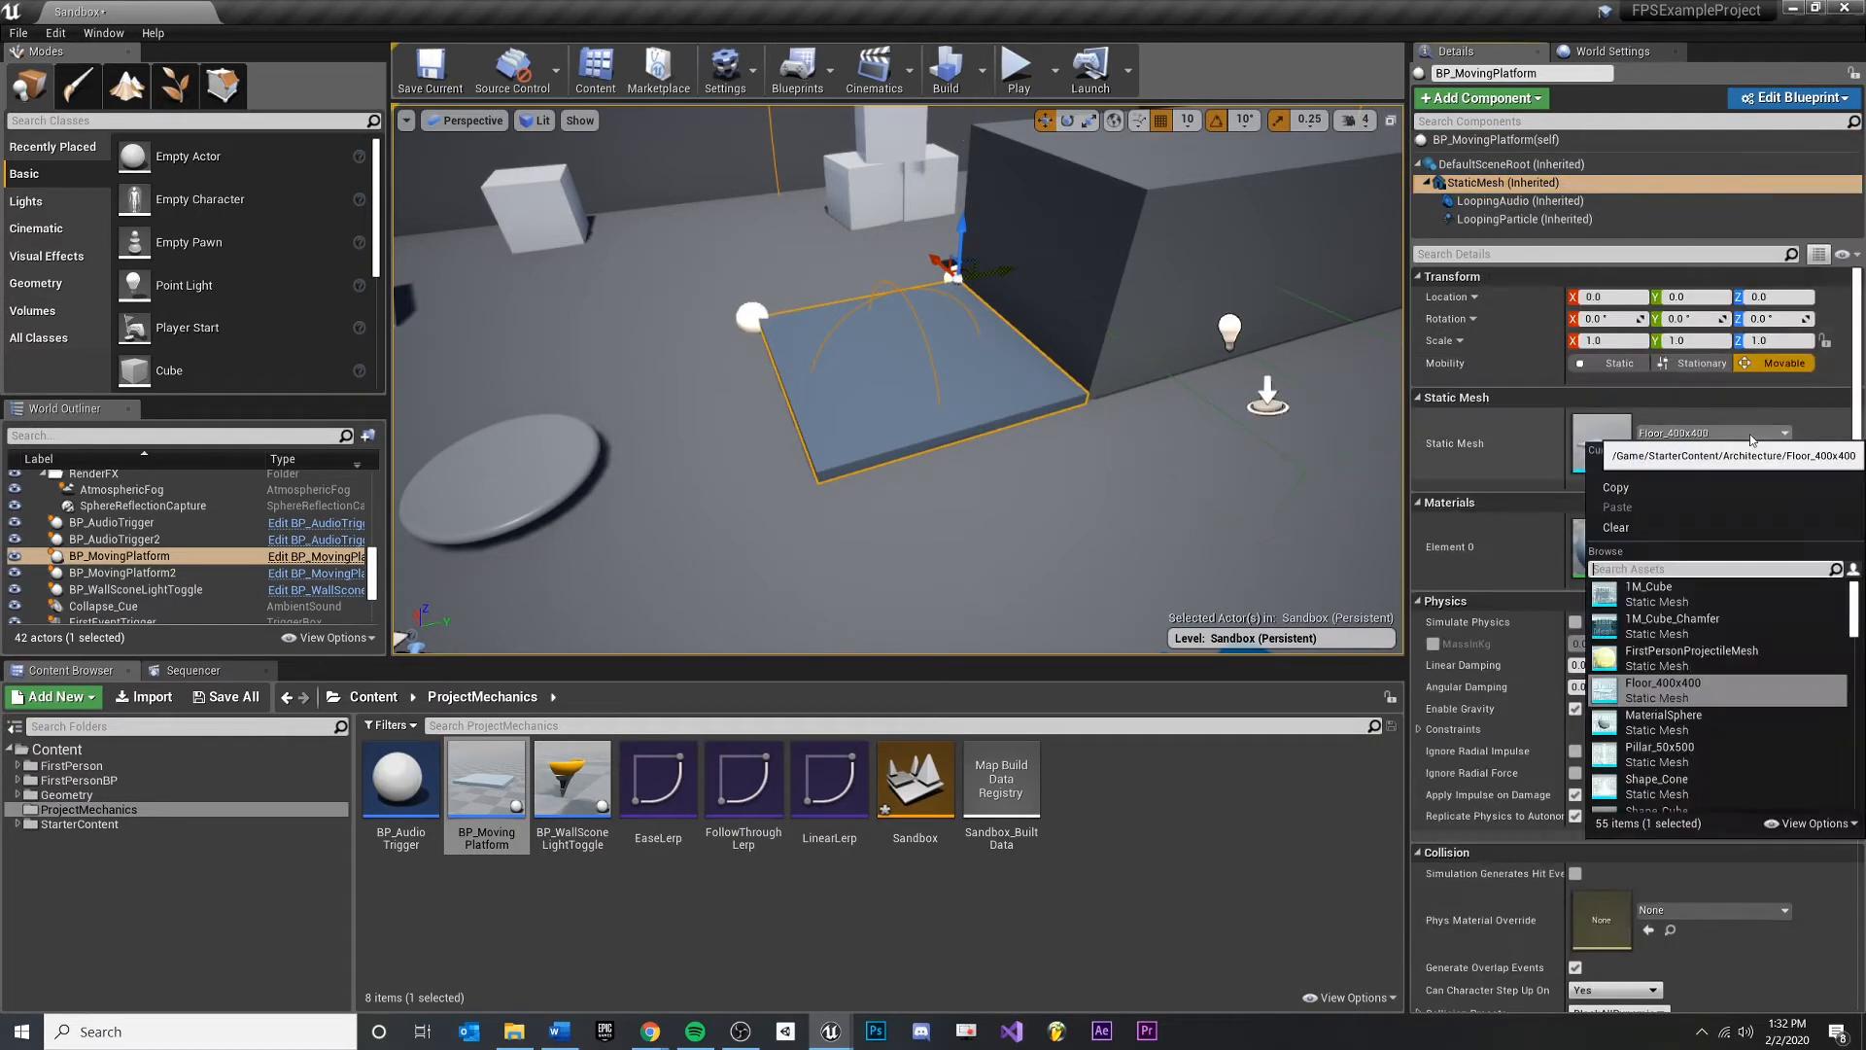
{"action": "scroll", "scroll_direction": "down", "scroll_amount": 3}
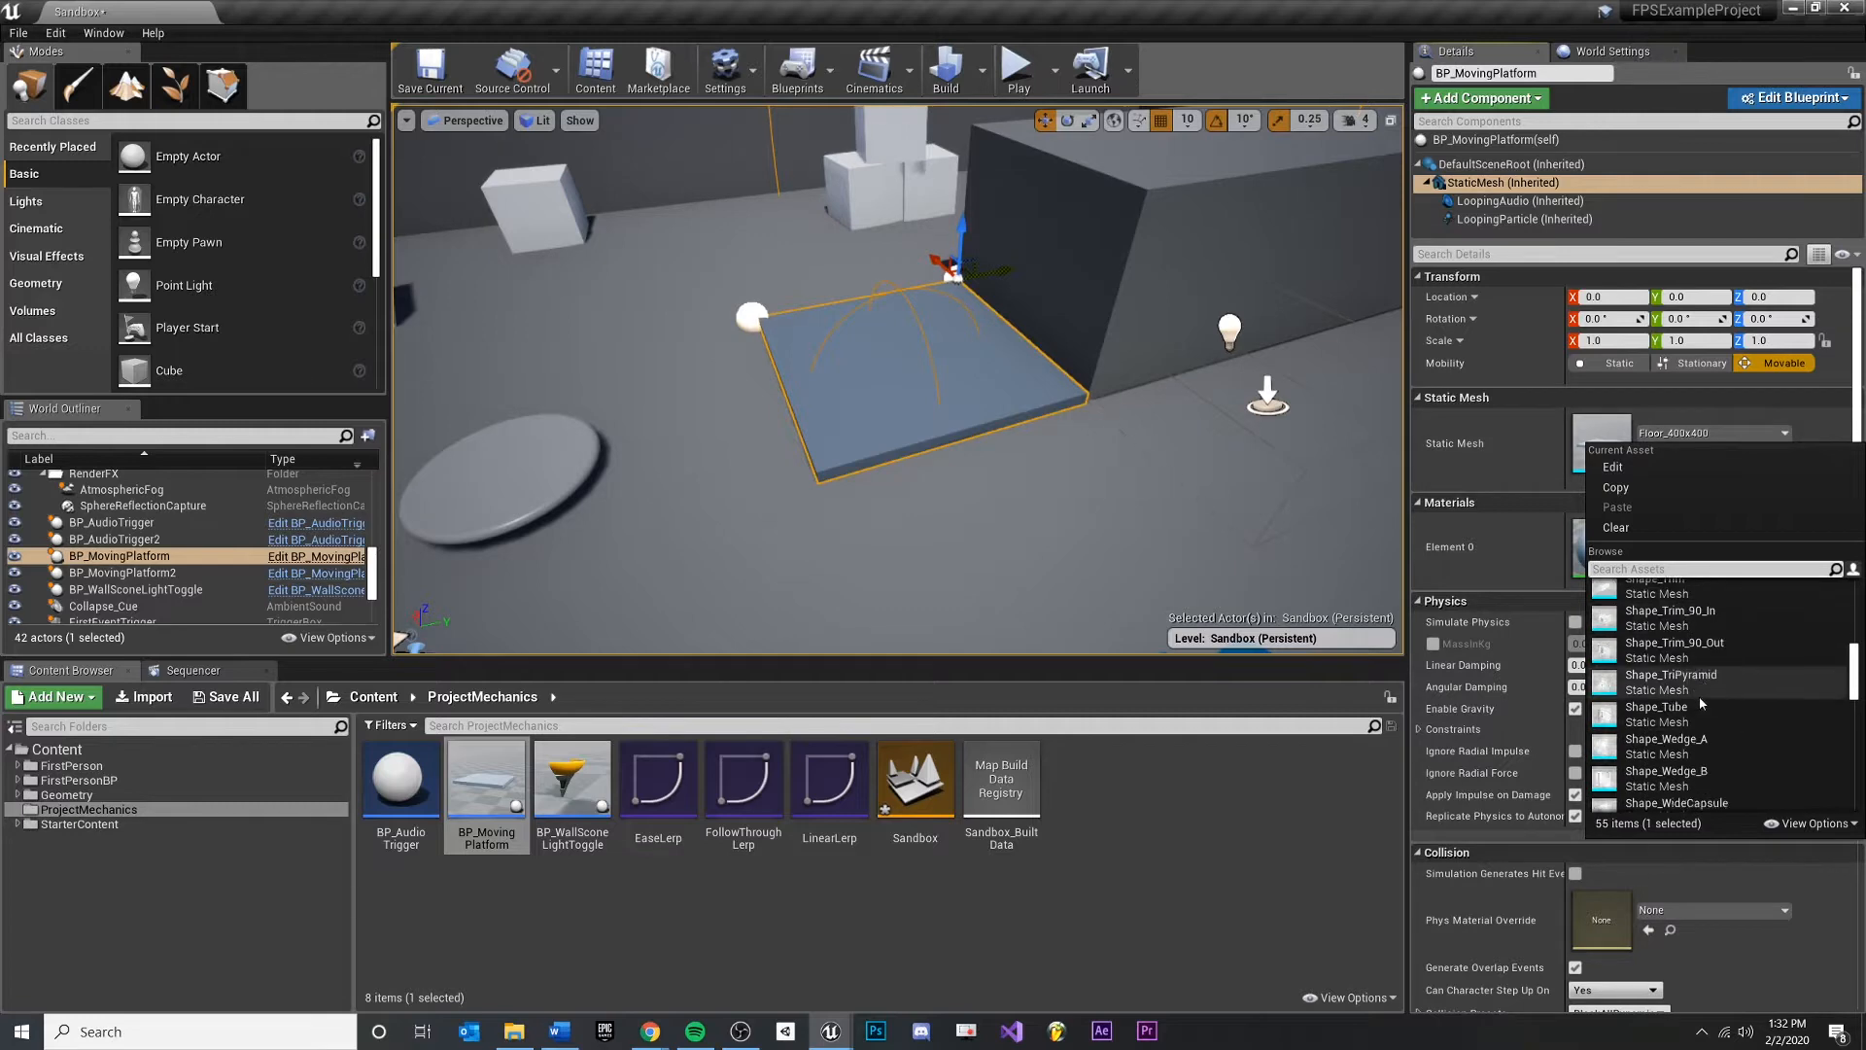
{"action": "scroll", "scroll_direction": "down", "scroll_amount": 3}
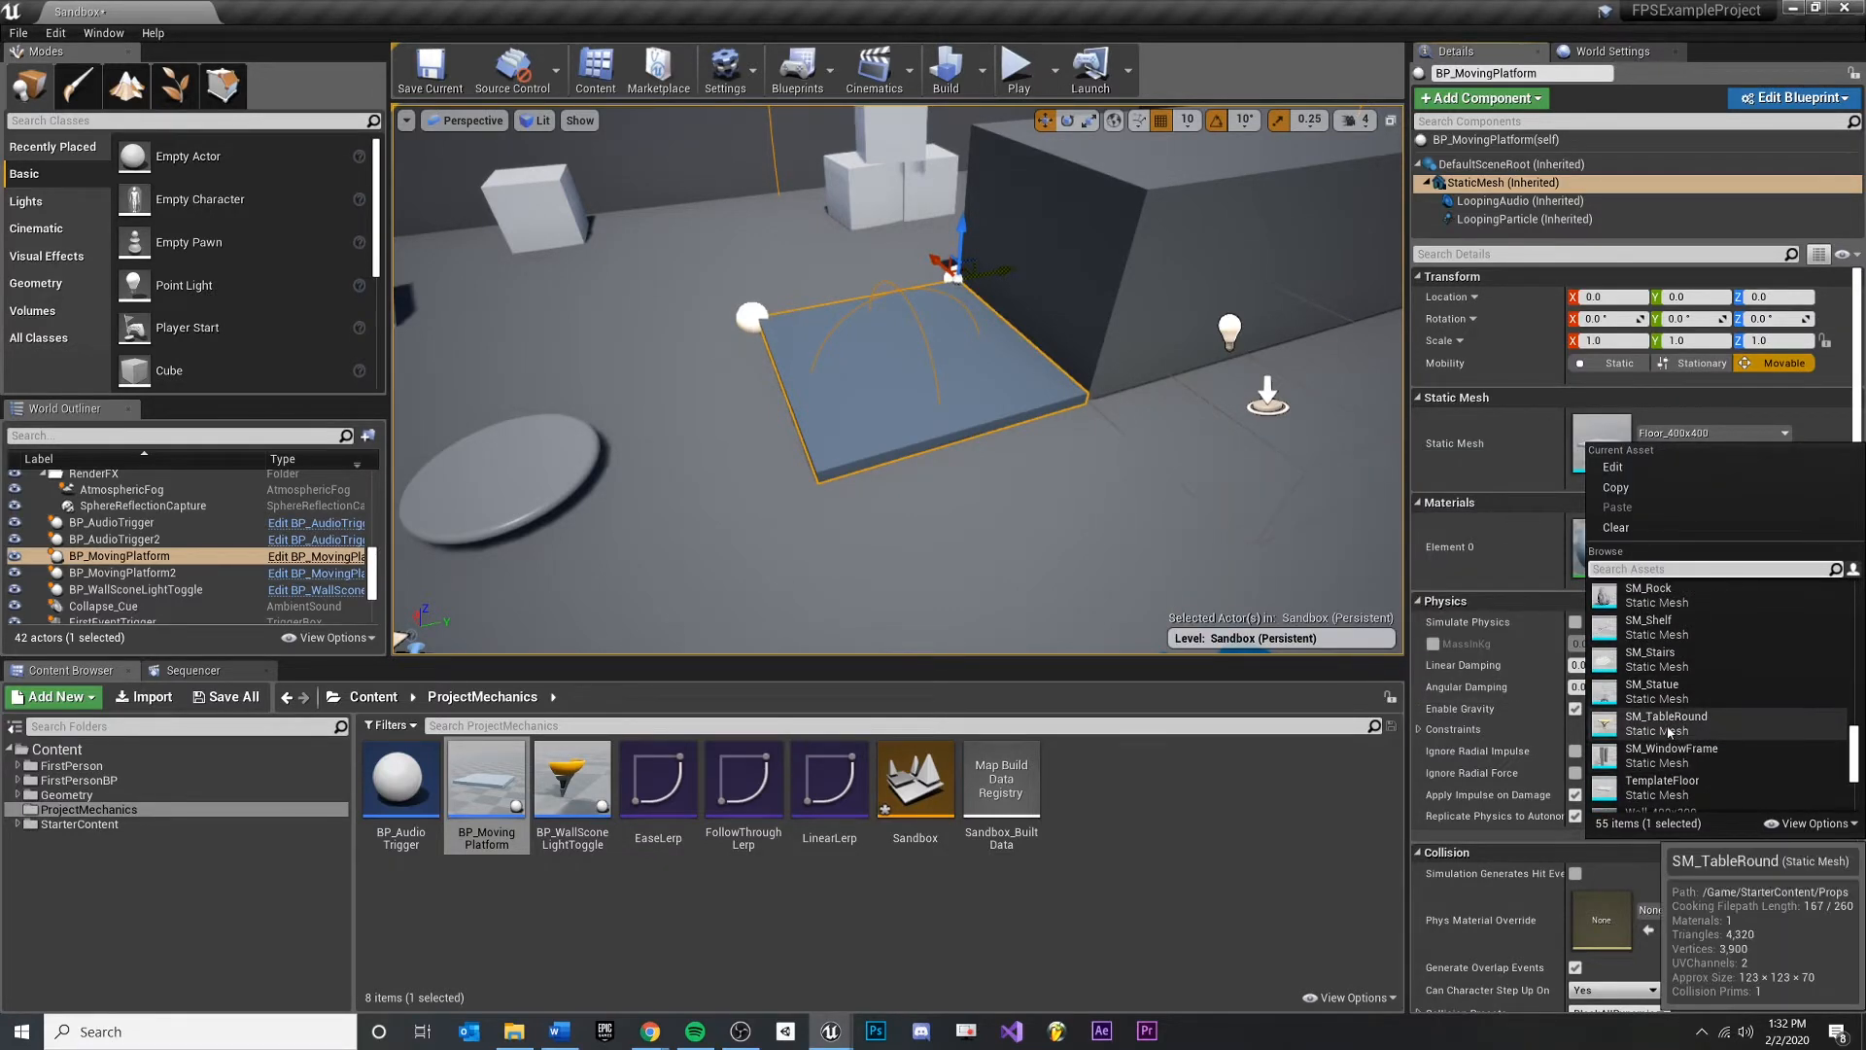
{"action": "left_click", "coordinate": [1666, 723]}
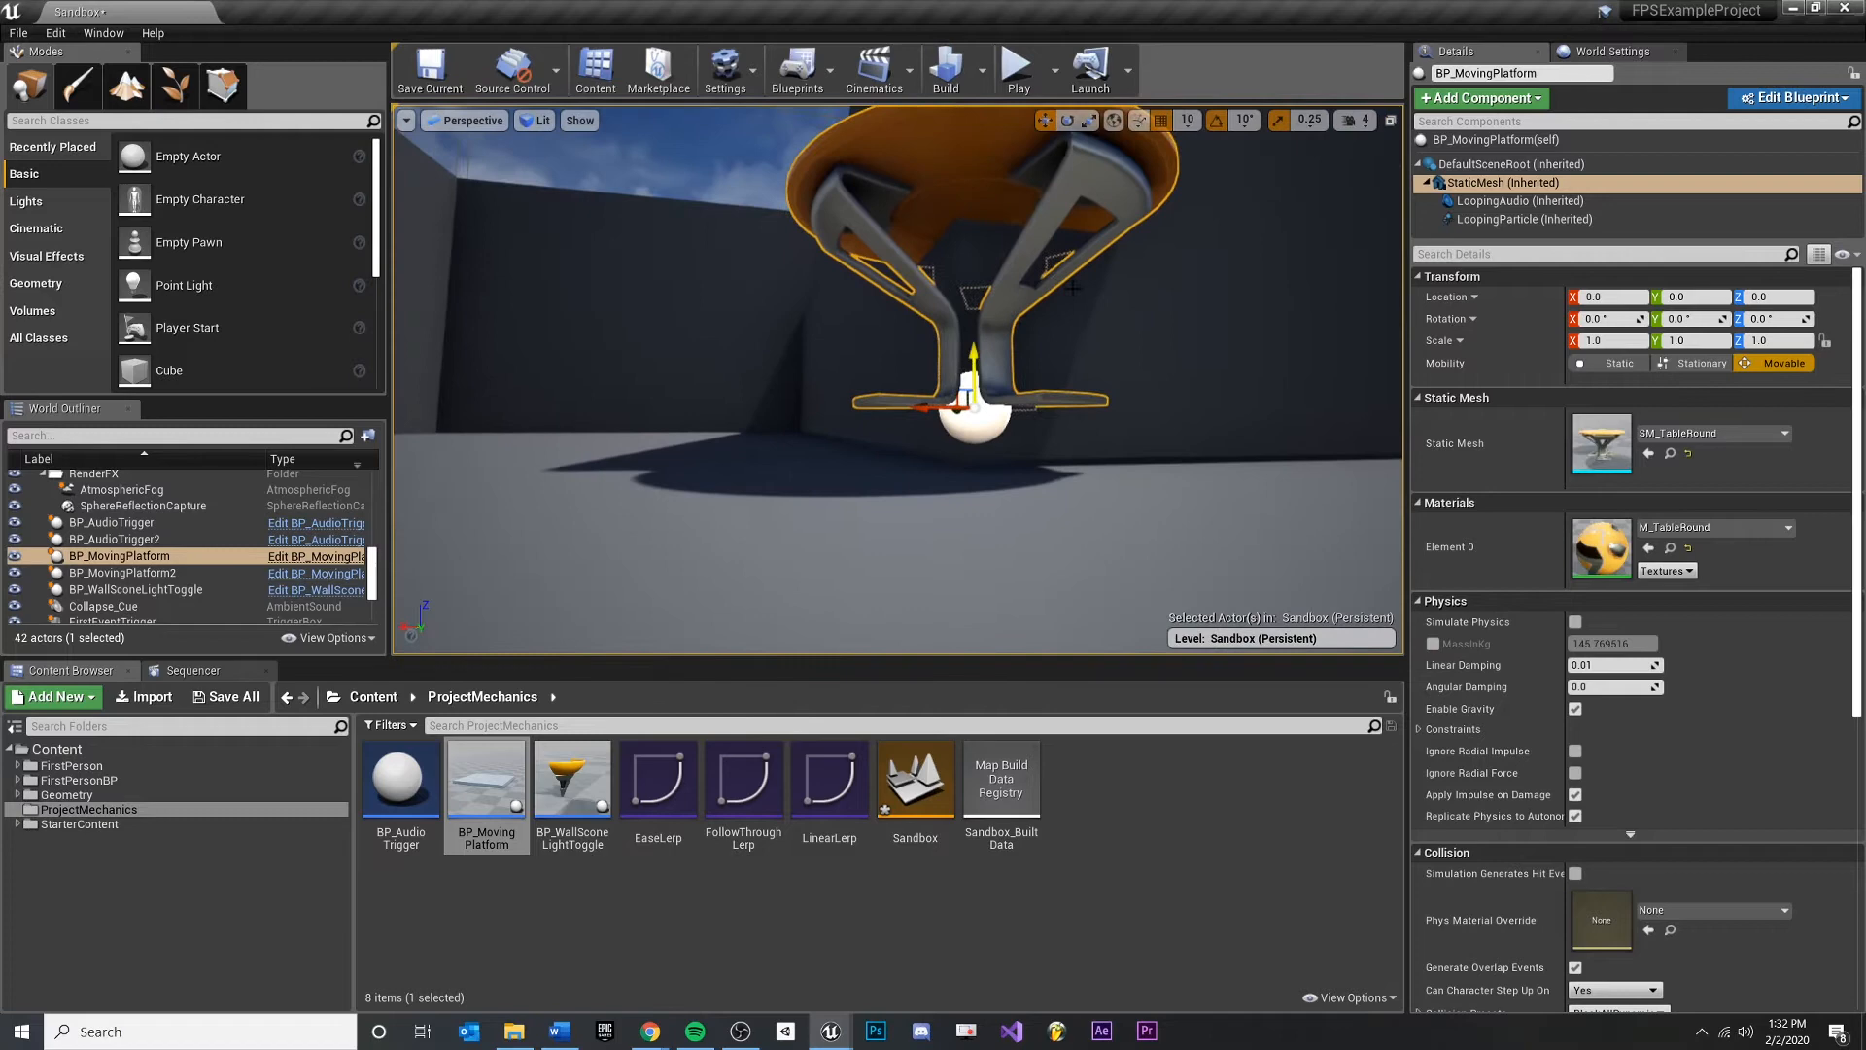
{"action": "mouse_move", "coordinate": [1503, 183]}
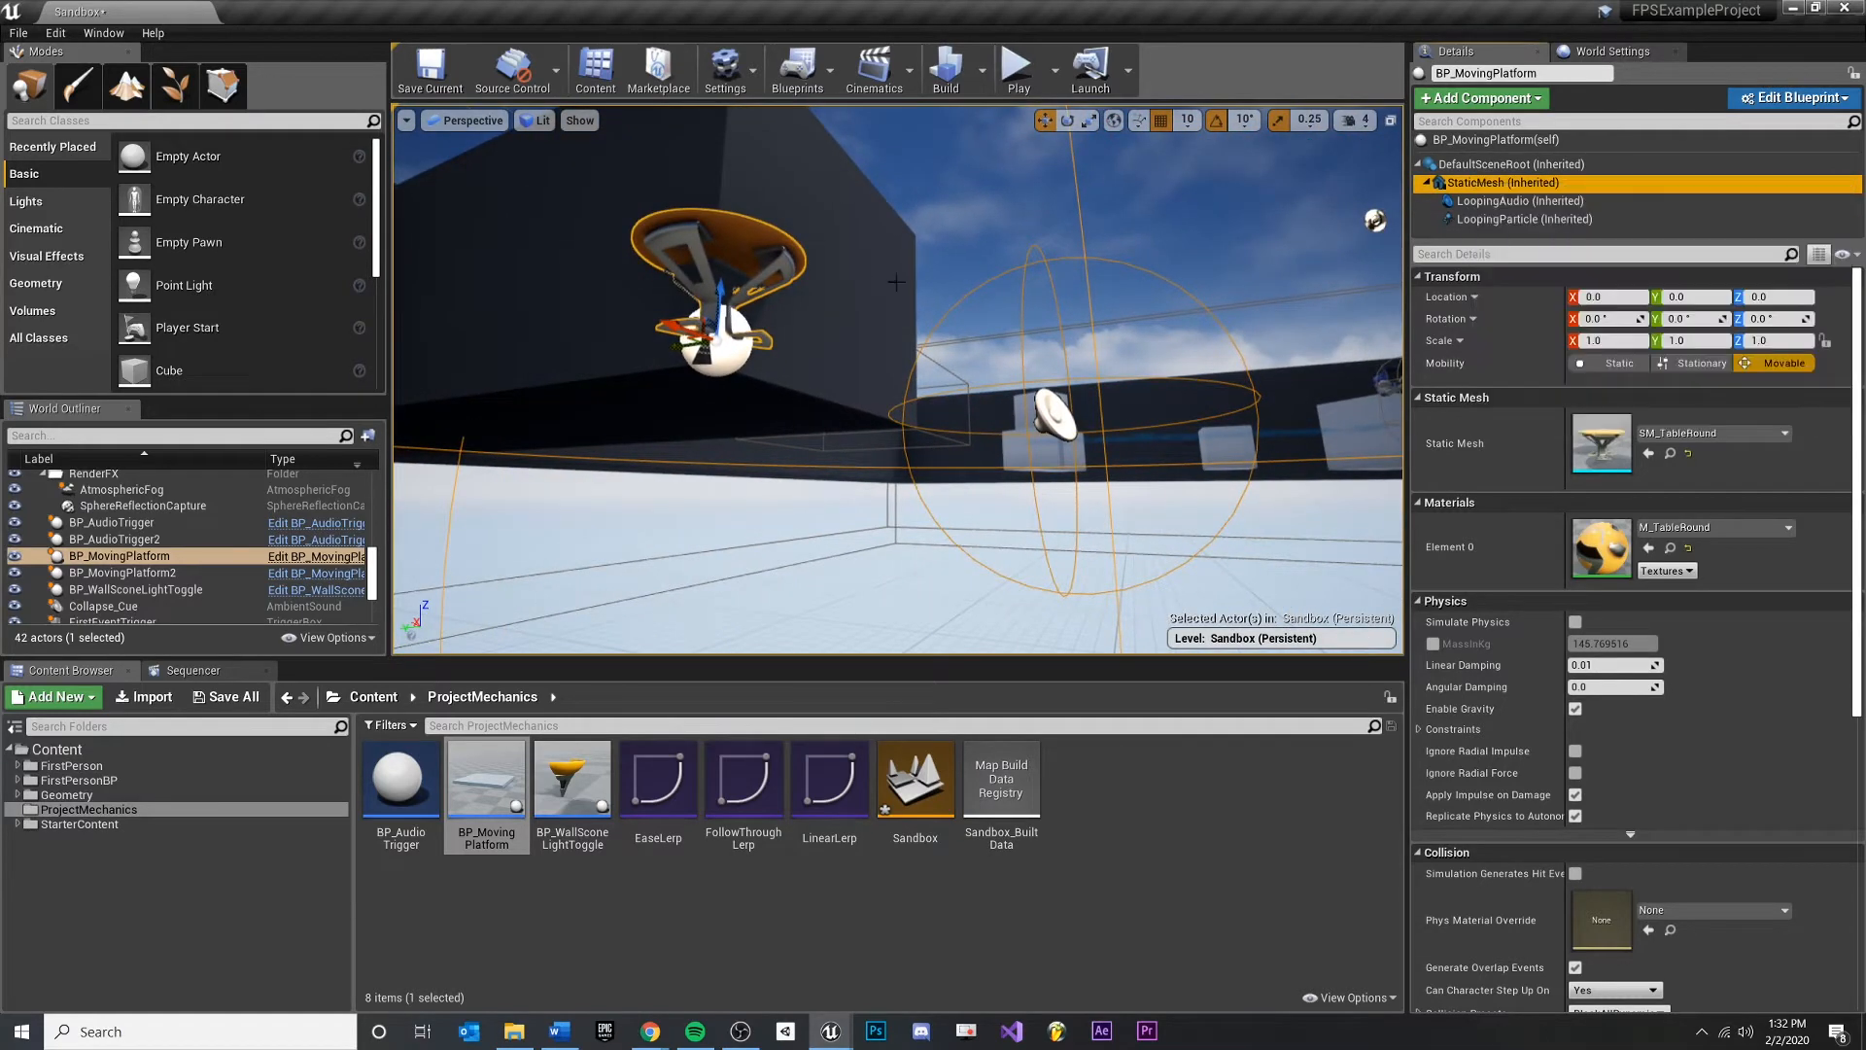
{"action": "left_click", "coordinate": [1519, 201]}
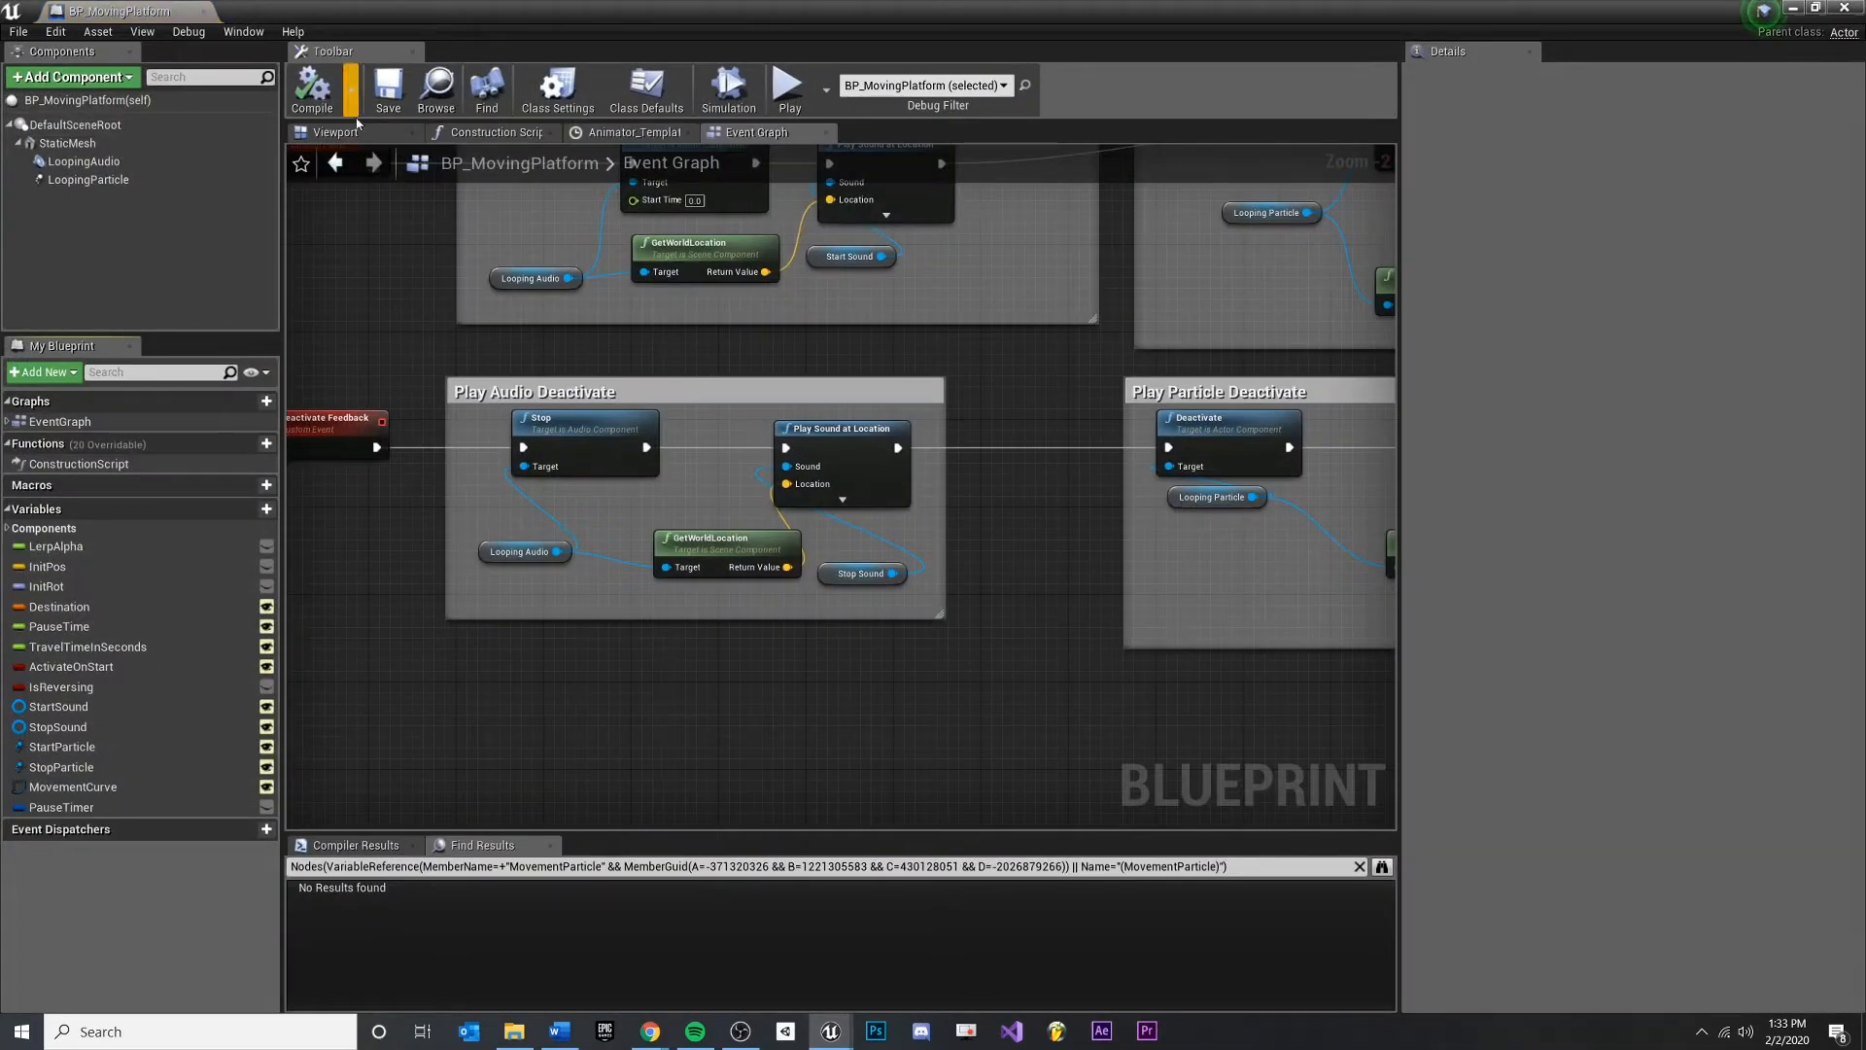
In the Blueprint viewport, set LoopingAudio's location to 0, 0, -90 beneath the mesh
{"action": "left_click", "coordinate": [336, 133]}
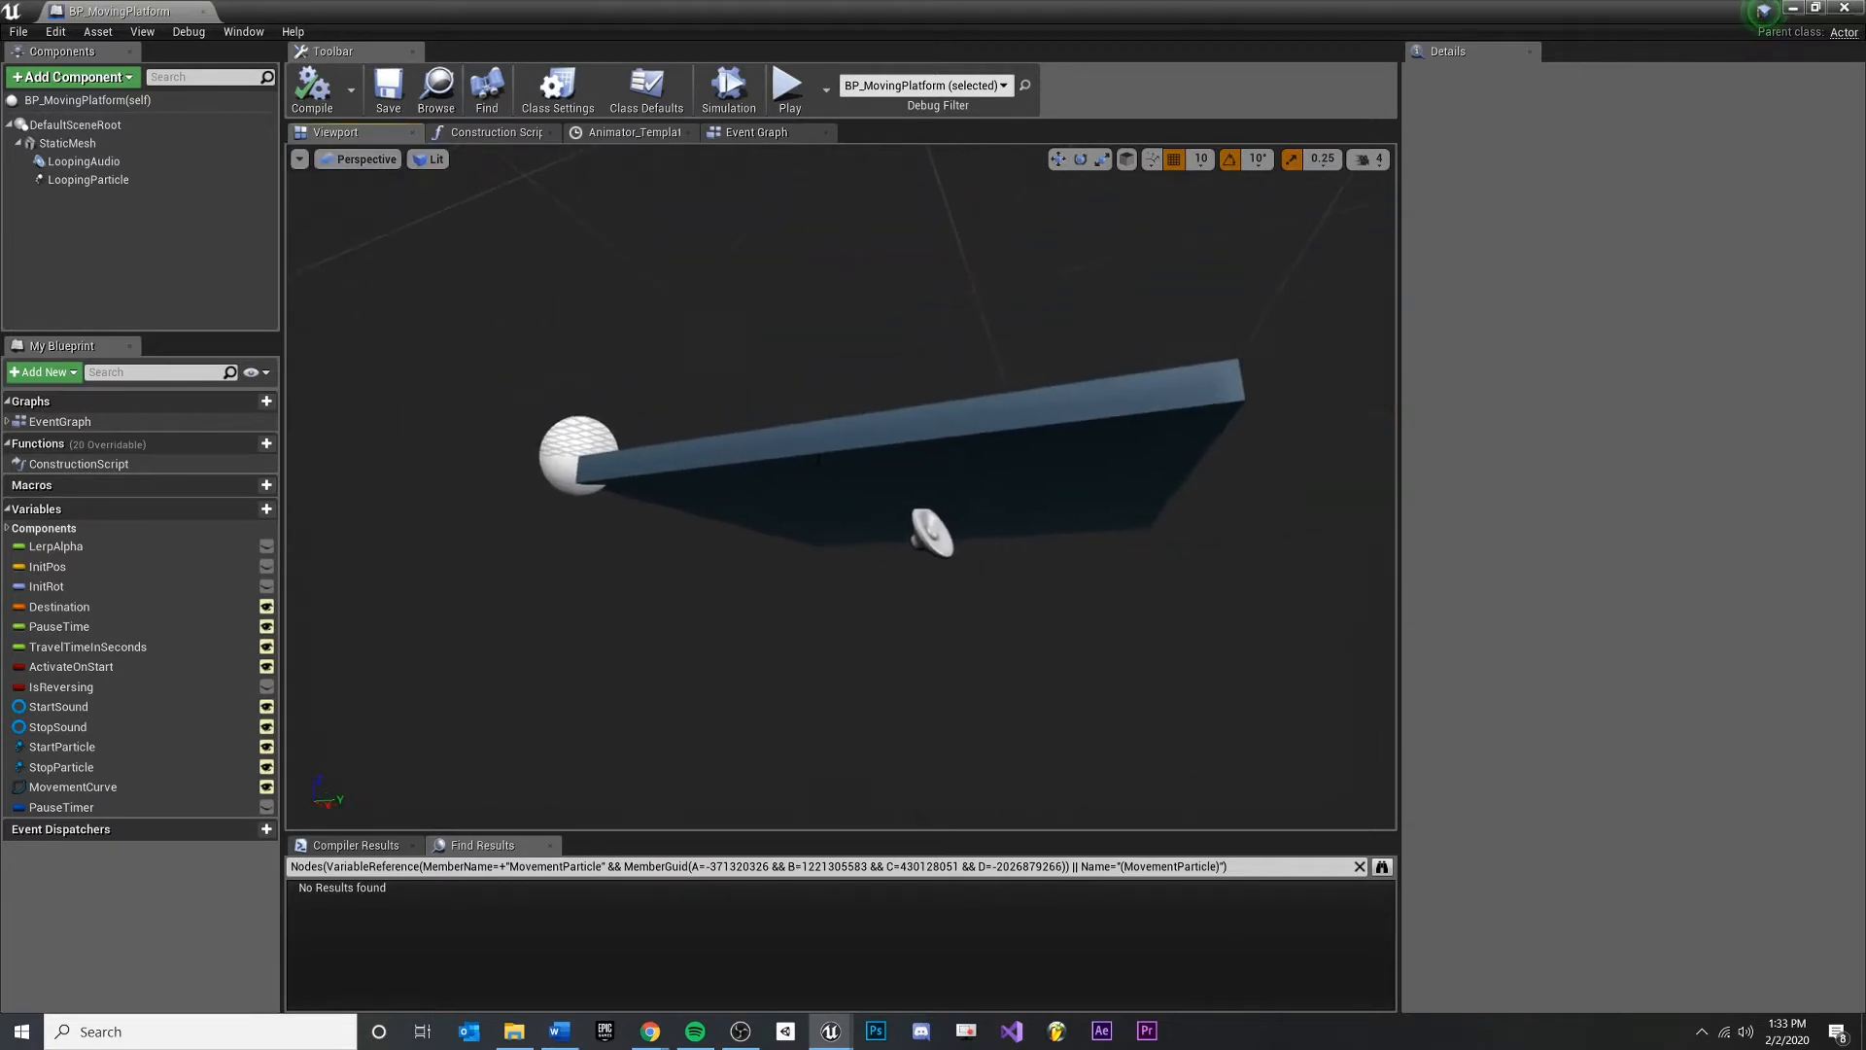
{"action": "left_click", "coordinate": [83, 162]}
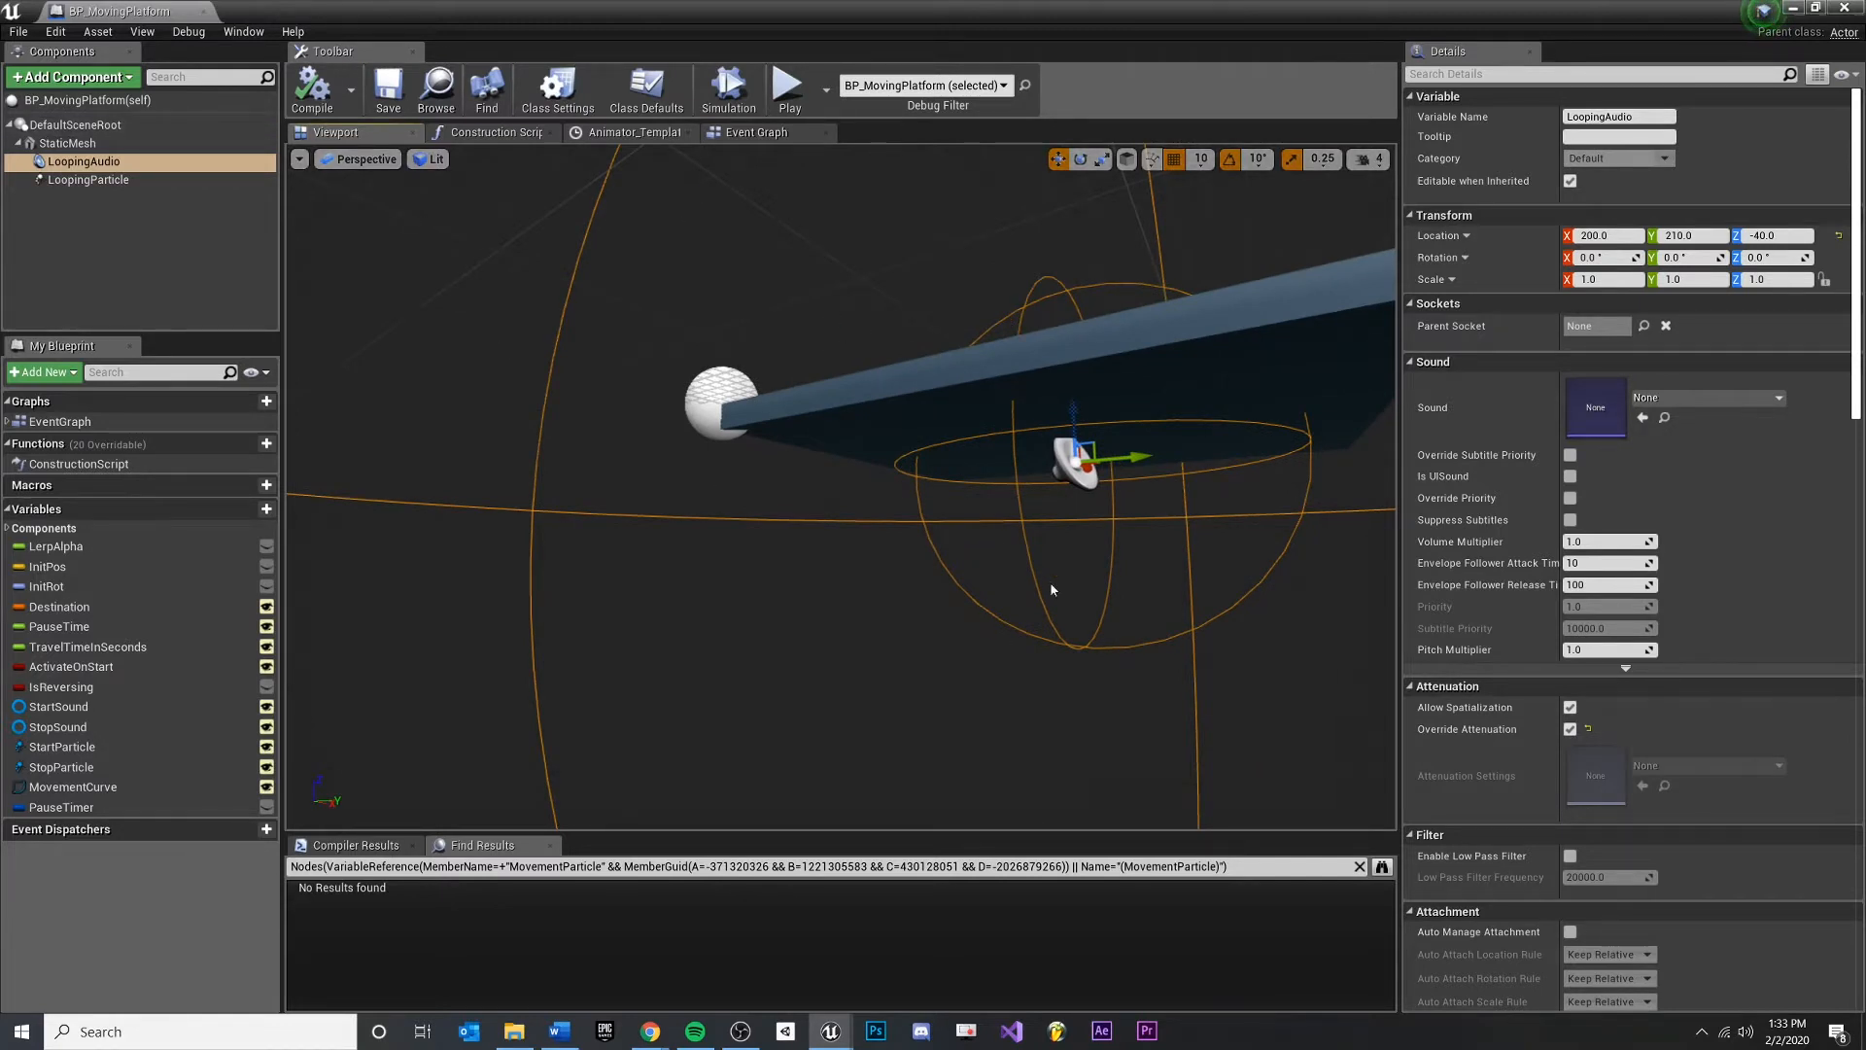
{"action": "left_click", "coordinate": [88, 179]}
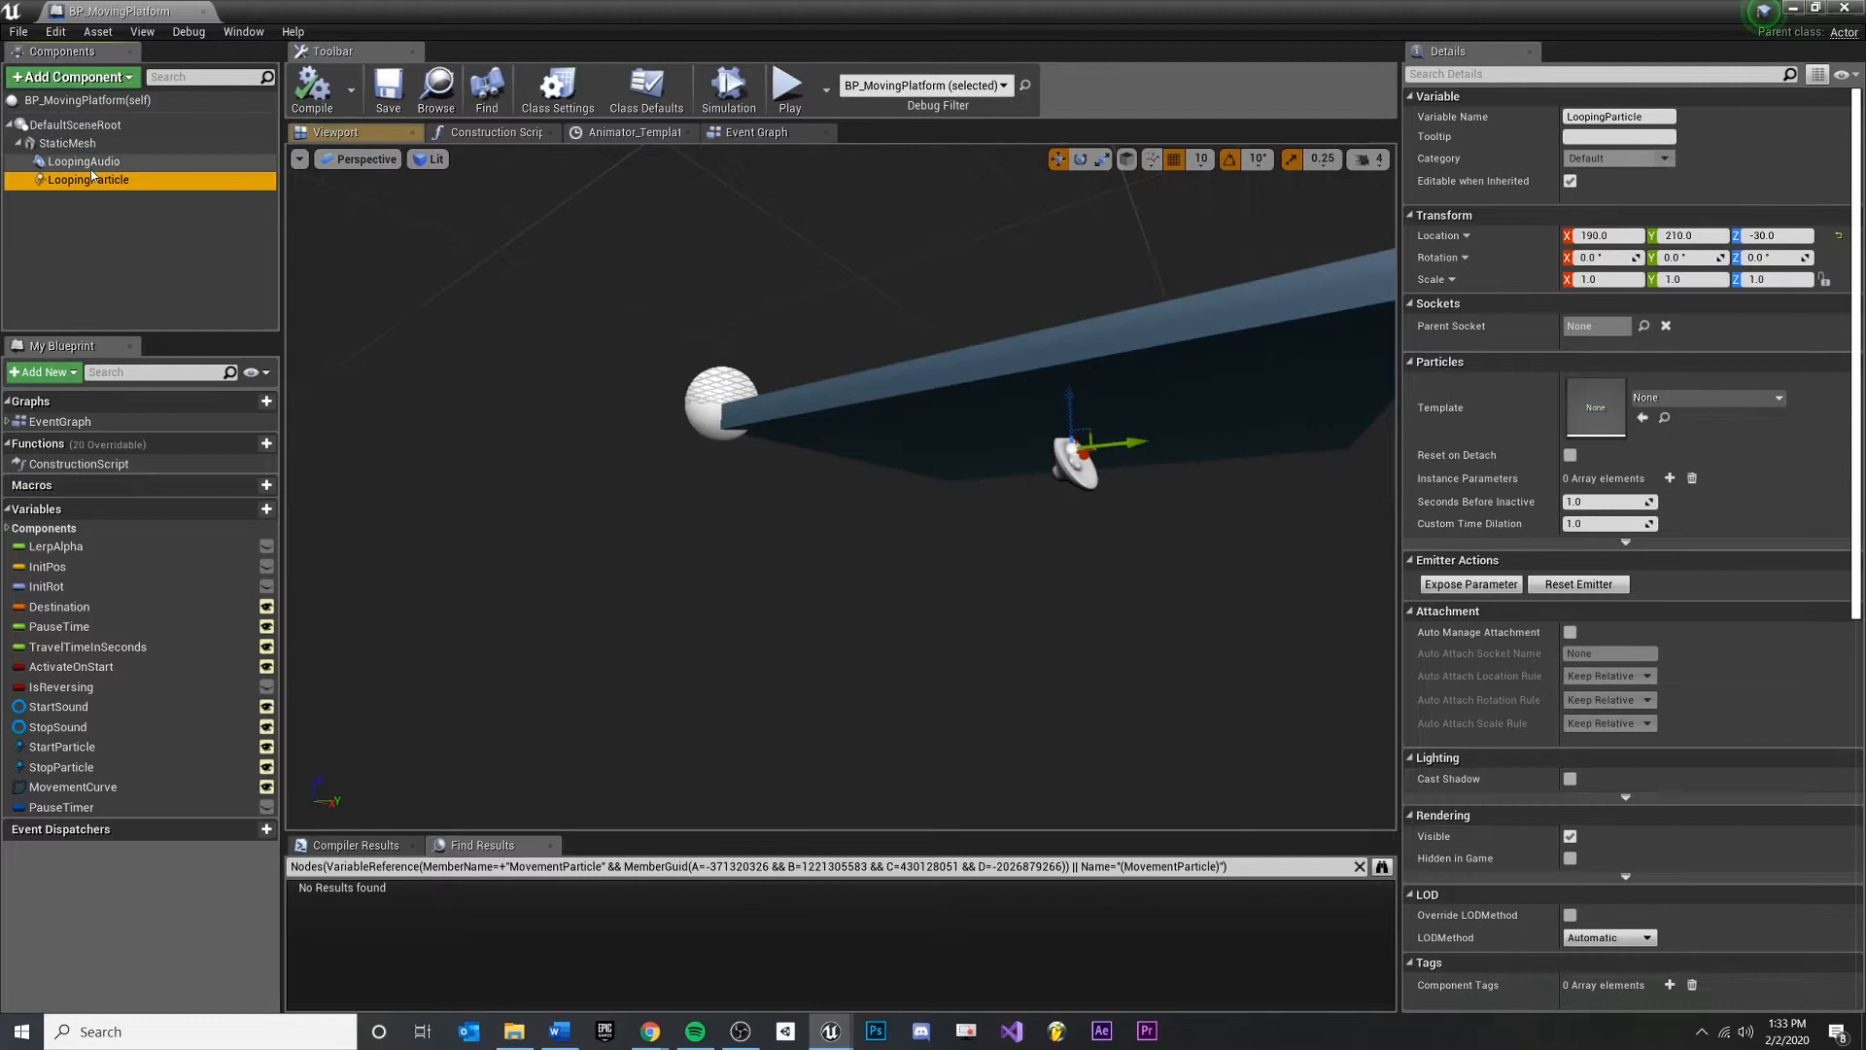
{"action": "left_click", "coordinate": [84, 161]}
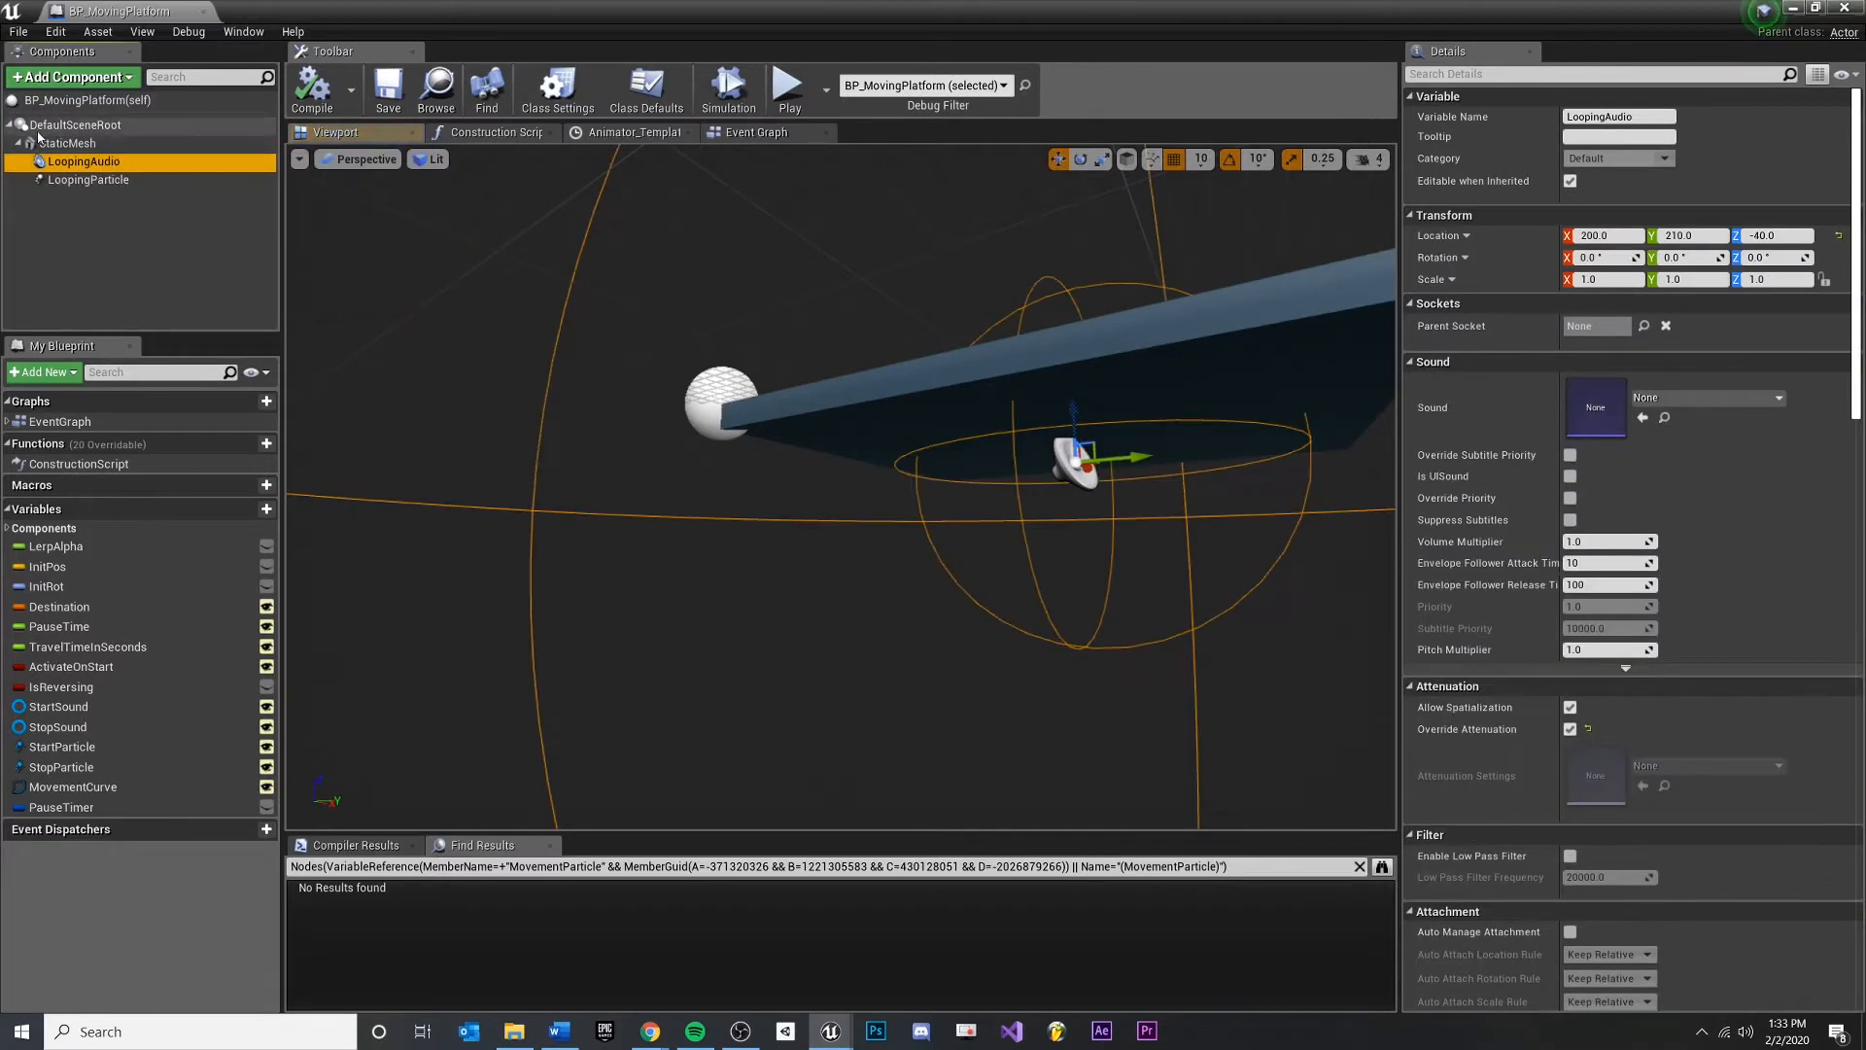
{"action": "mouse_move", "coordinate": [88, 179]}
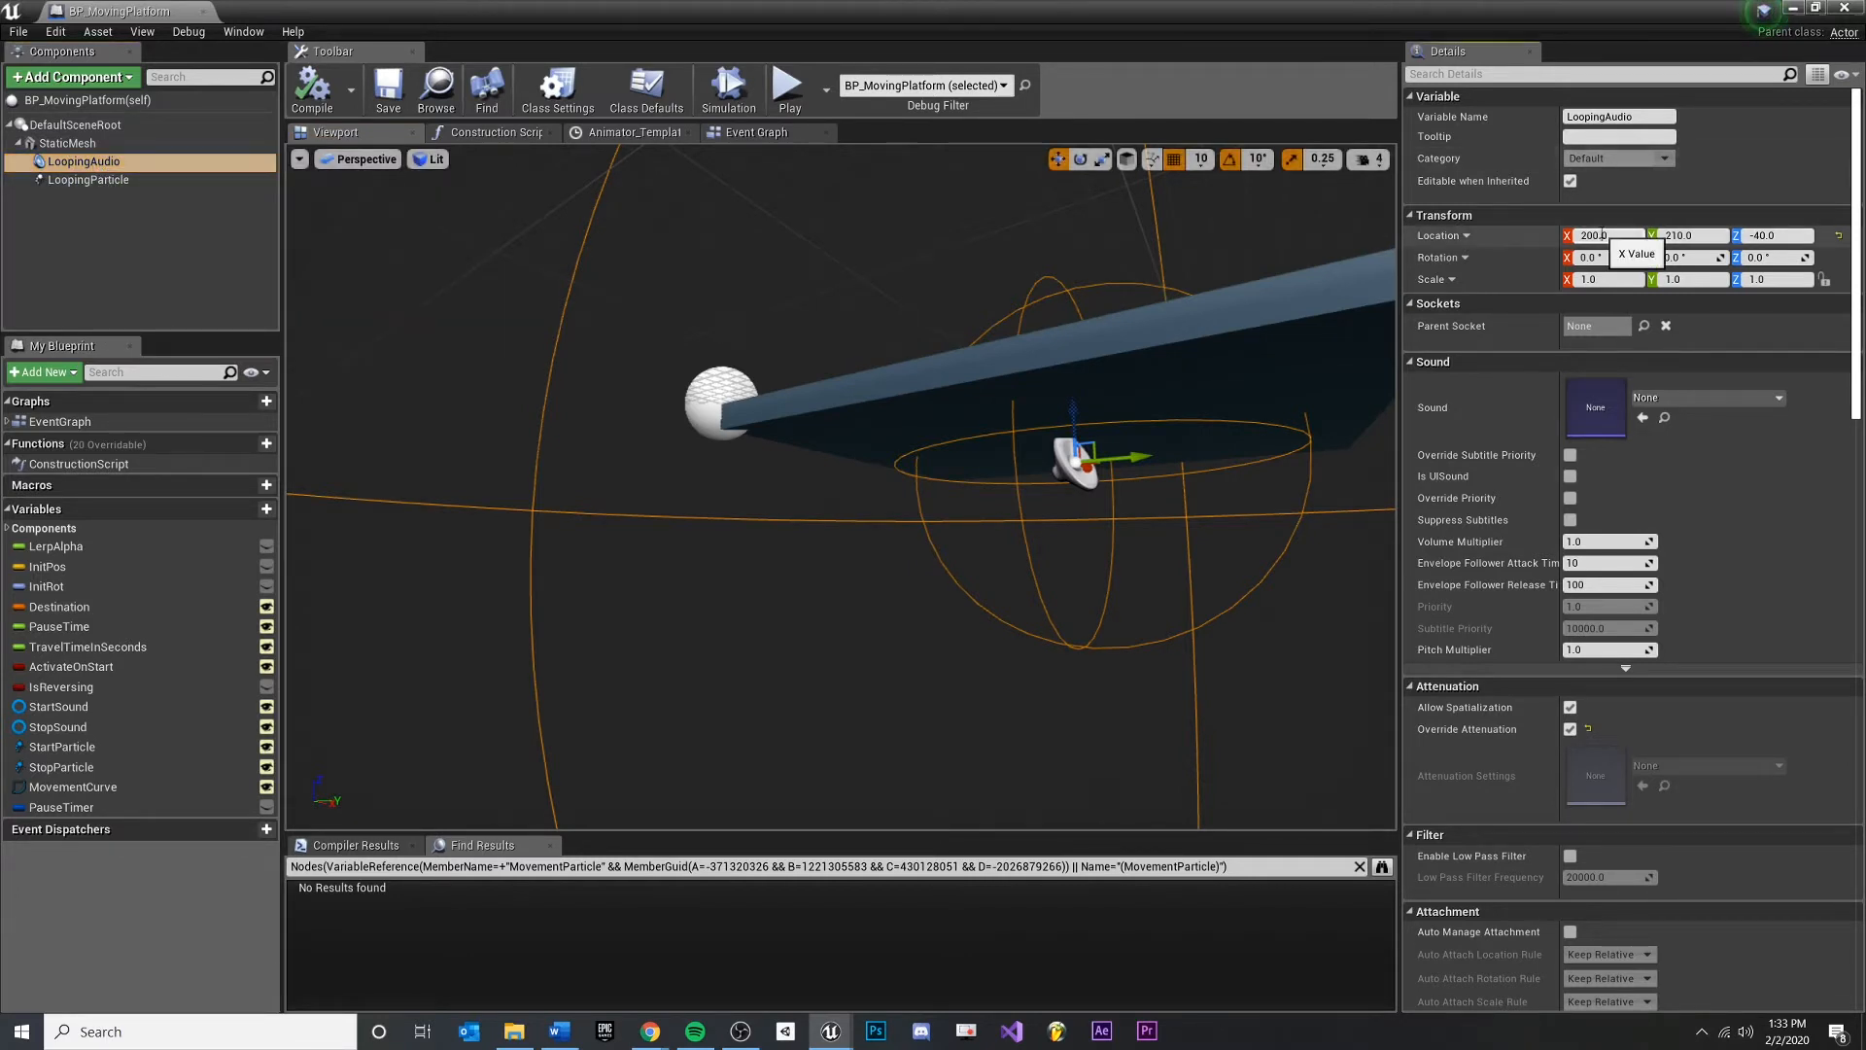
{"action": "type", "text": "0"}
{"action": "left_click", "coordinate": [1773, 233]}
{"action": "type", "text": "-90"}
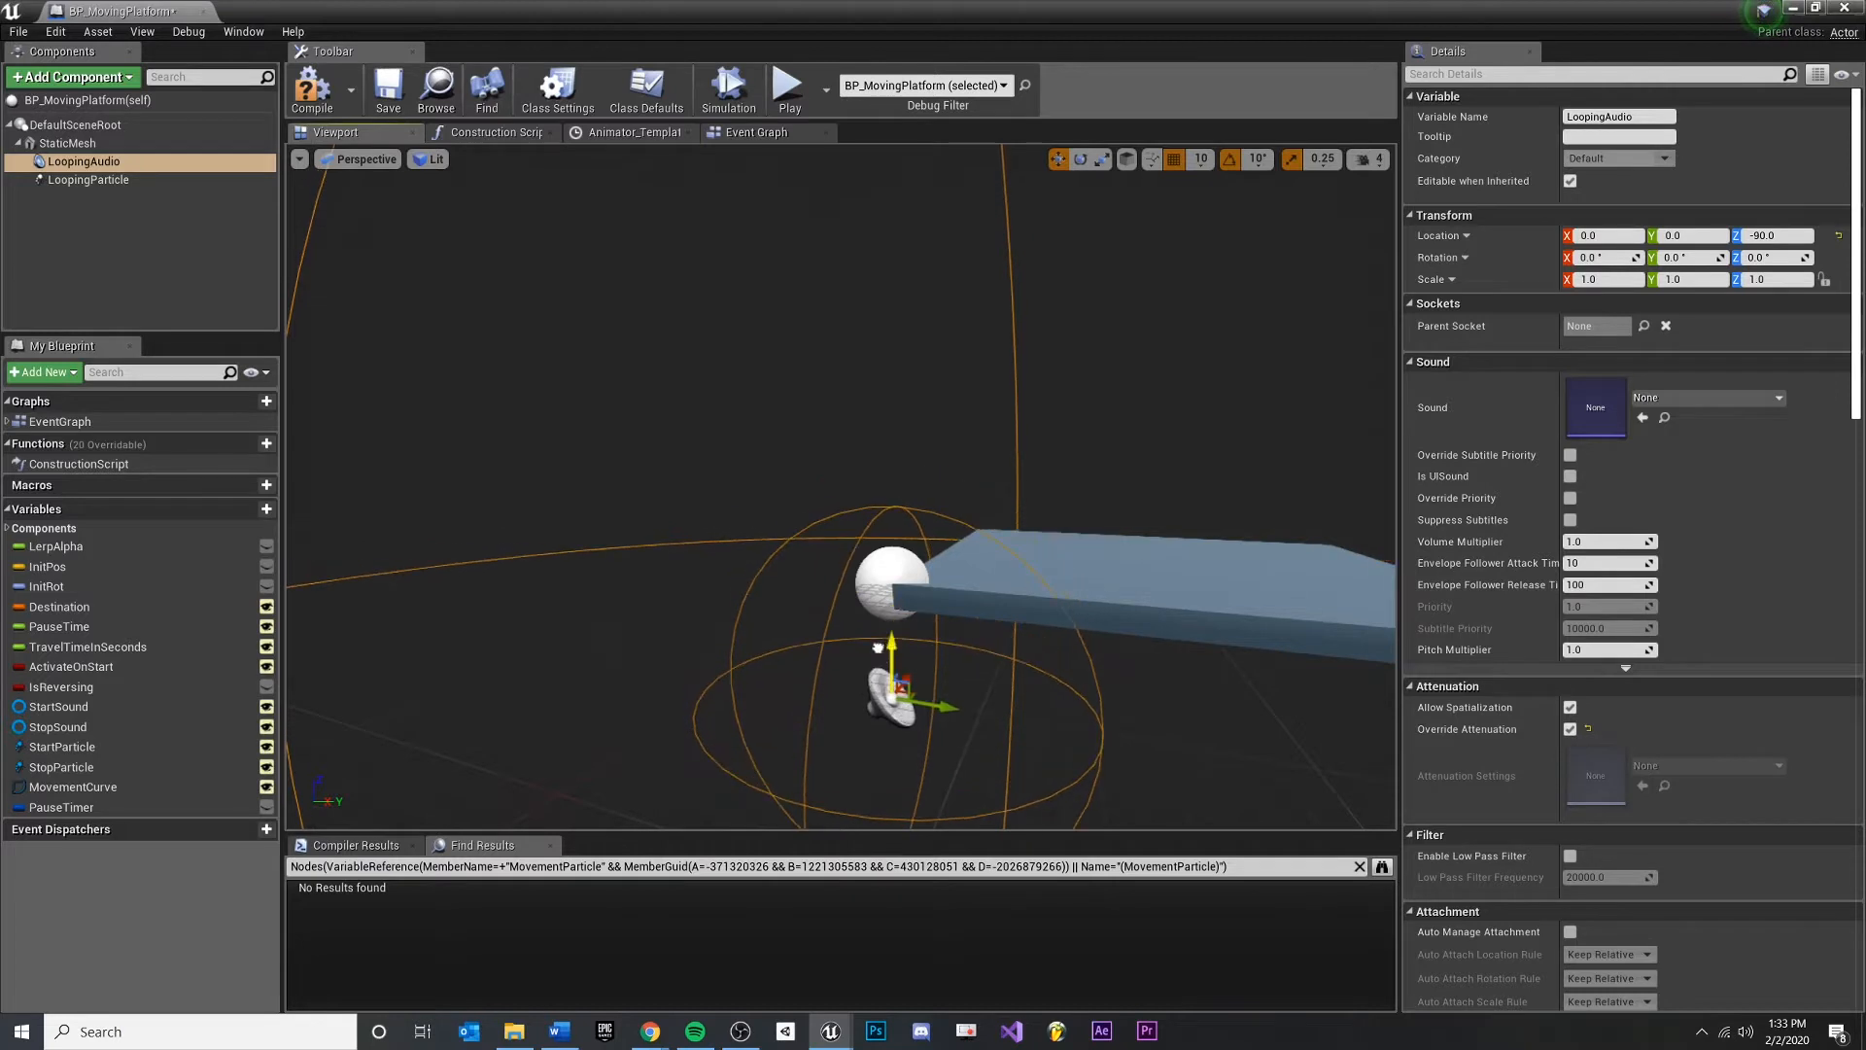
{"action": "left_click", "coordinate": [87, 179]}
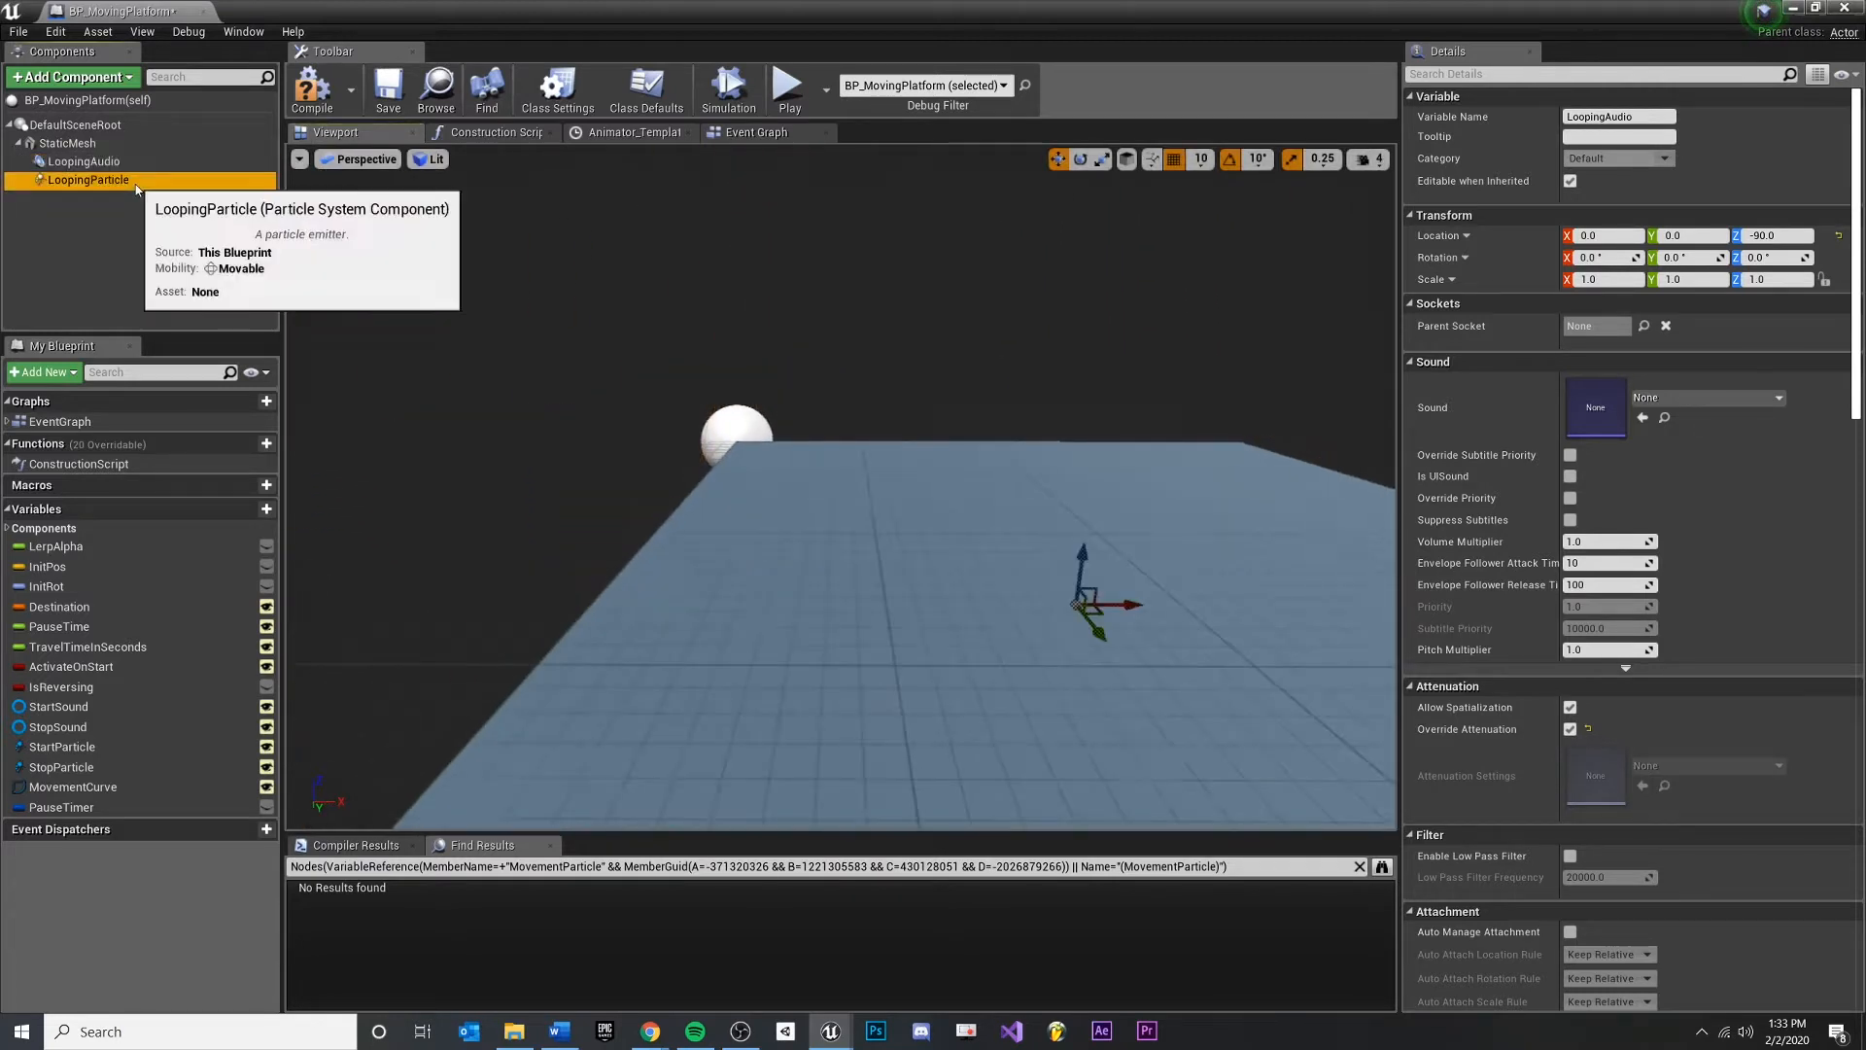
Centre LoopingParticle at X 0, Y 0 and lower it to Z -110, then return to the level
{"action": "left_click", "coordinate": [87, 178]}
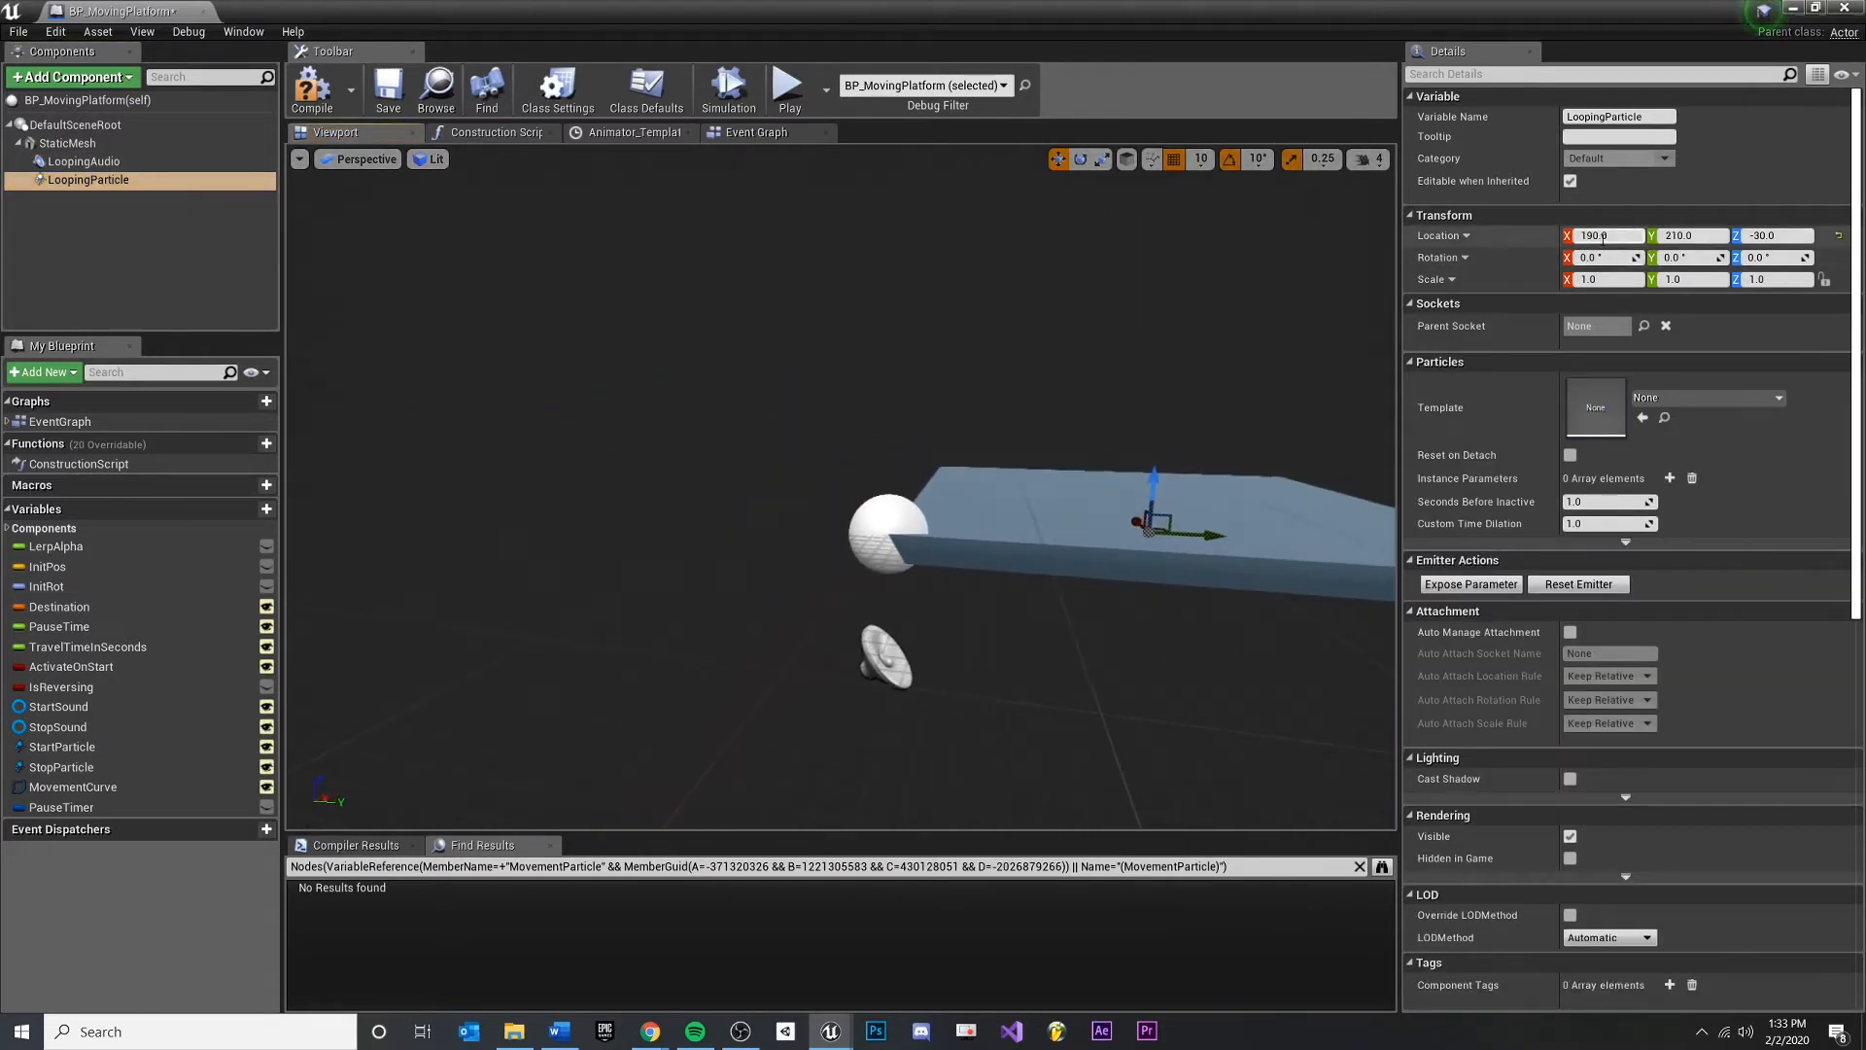
{"action": "type", "text": "0.0"}
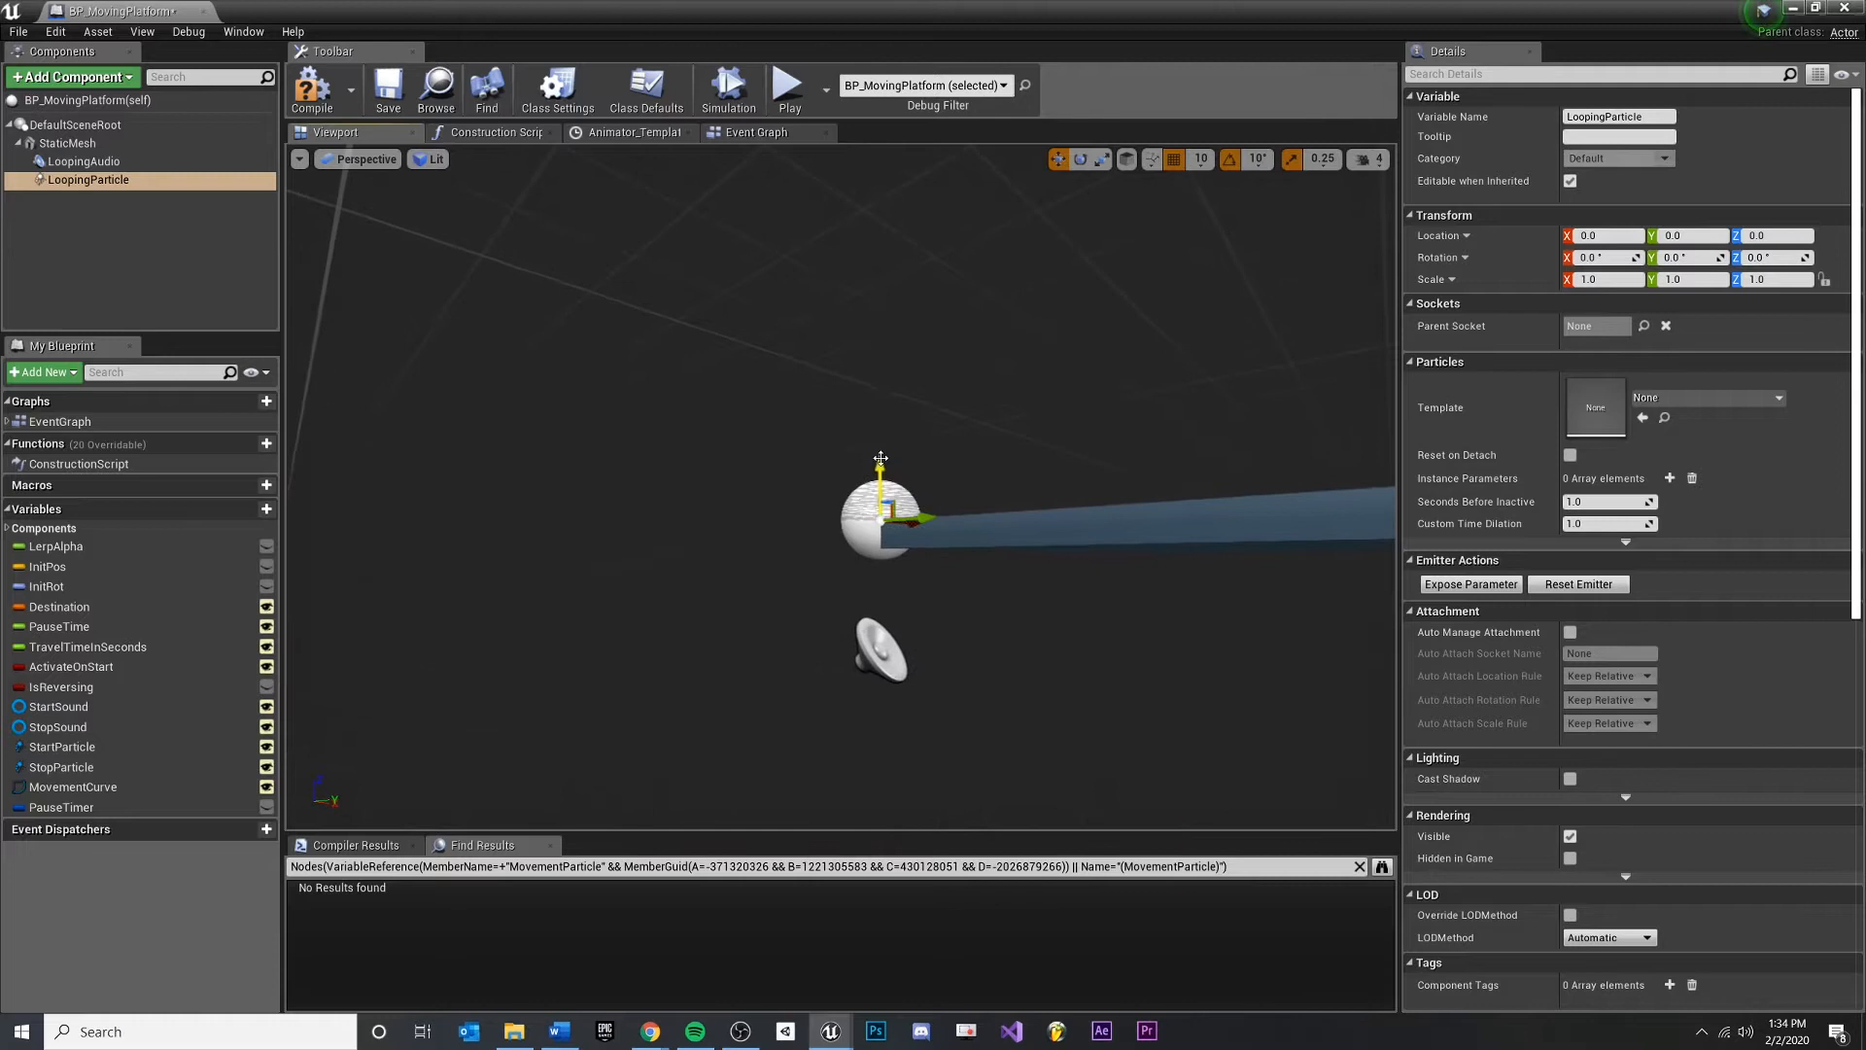
{"action": "left_click_drag", "start_coordinate": [880, 476], "coordinate": [881, 643]}
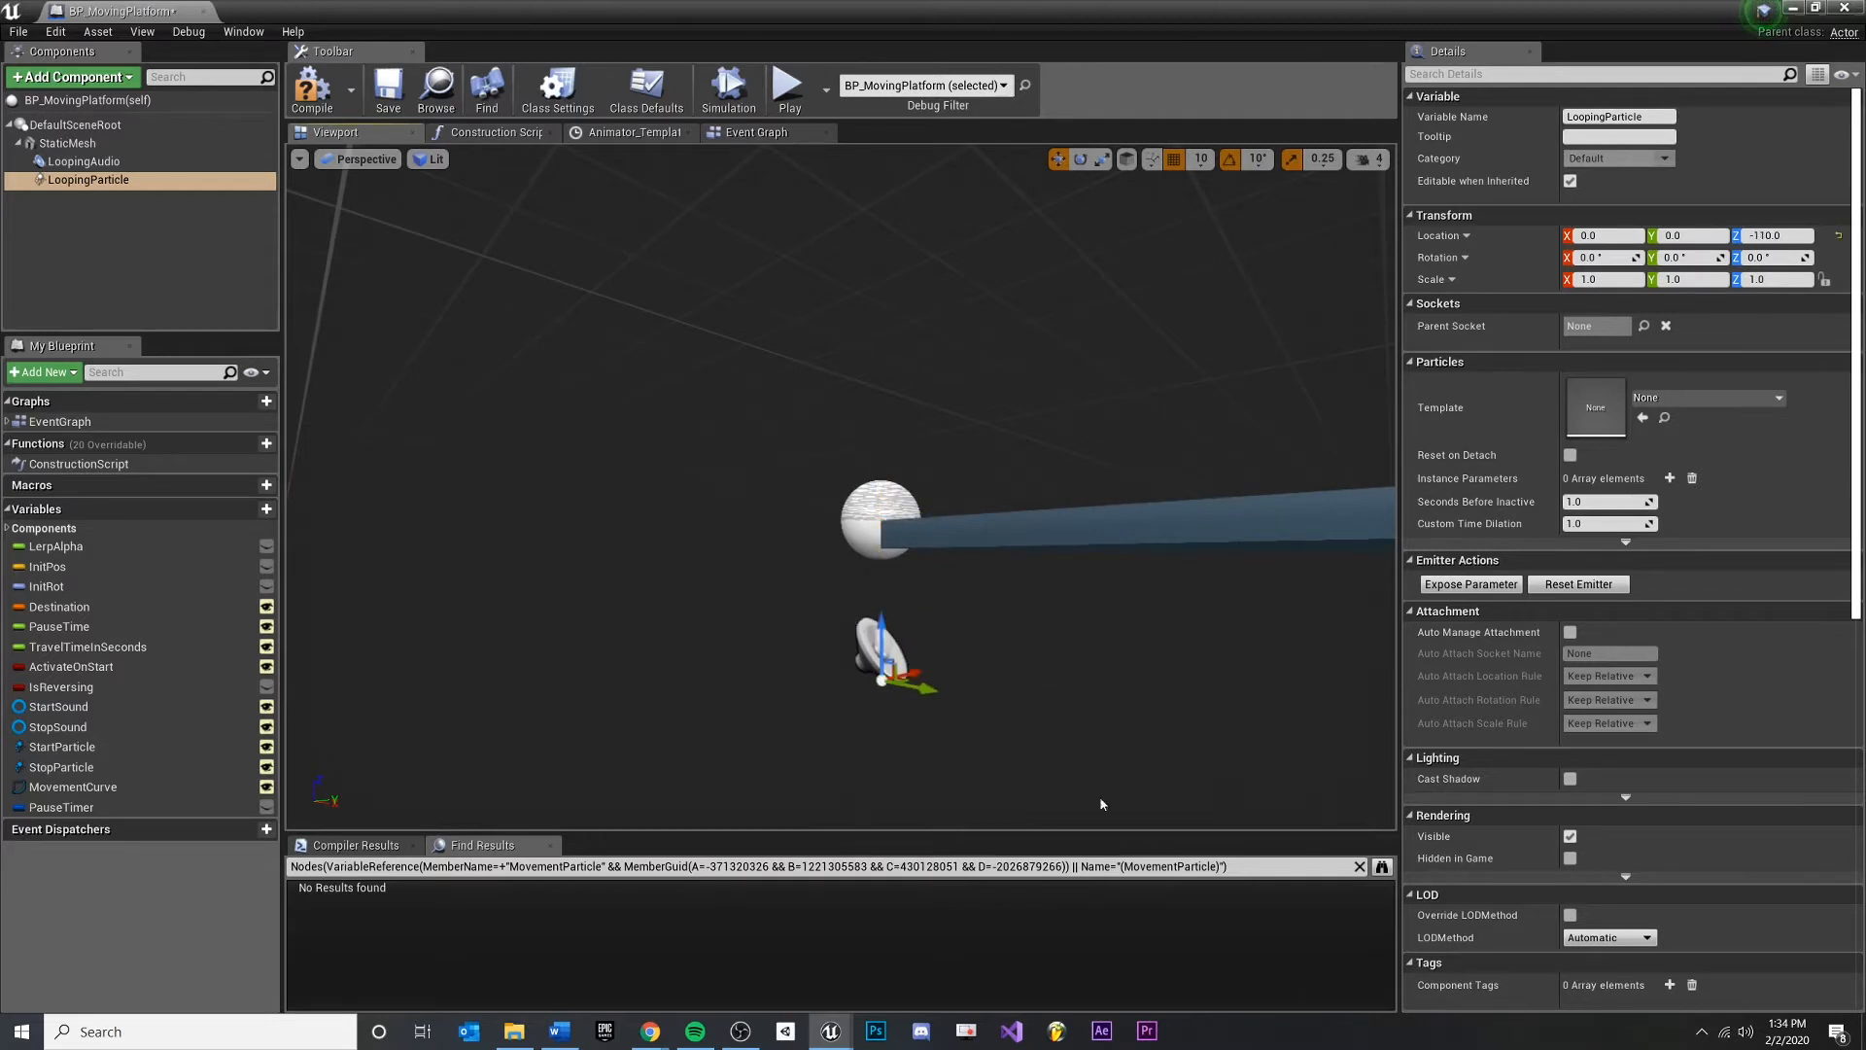
{"action": "left_click", "coordinate": [311, 85]}
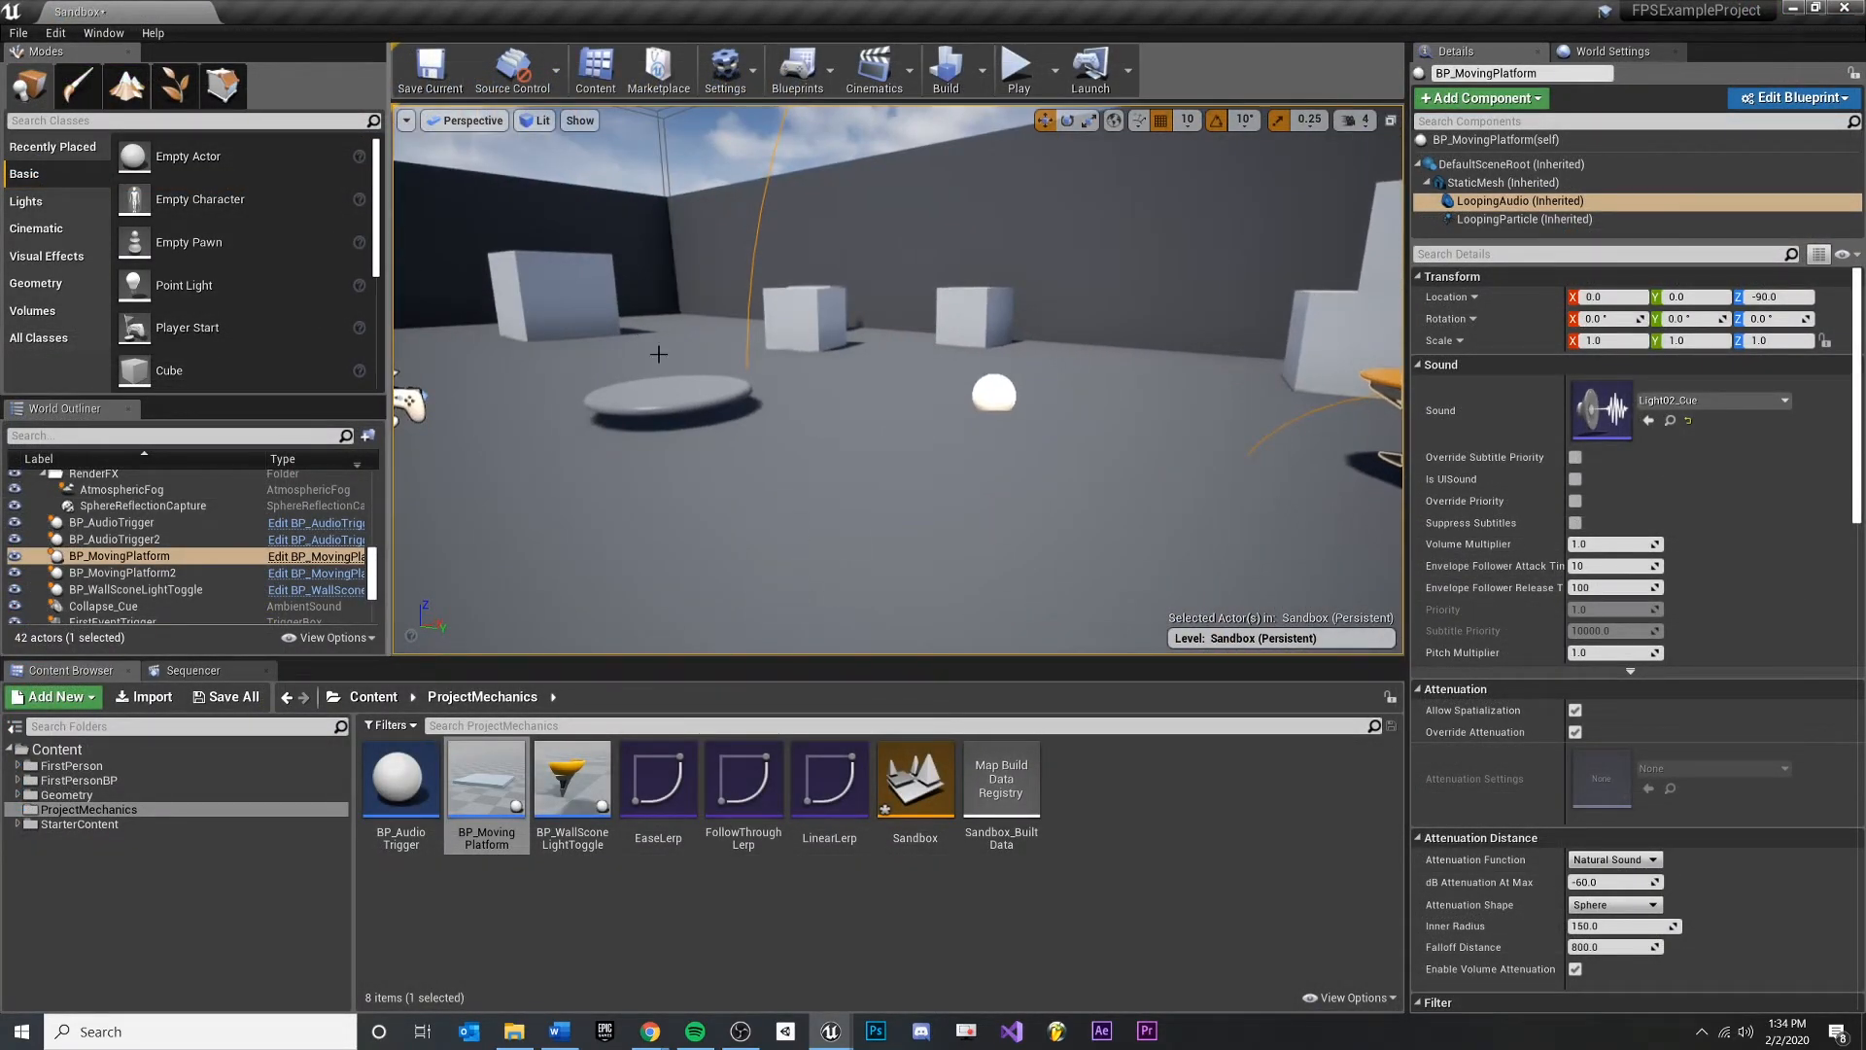
Zero BP_MovingPlatform2's mesh X/Y offset so the actor sits at 840, 100, 330
{"action": "left_click", "coordinate": [119, 572]}
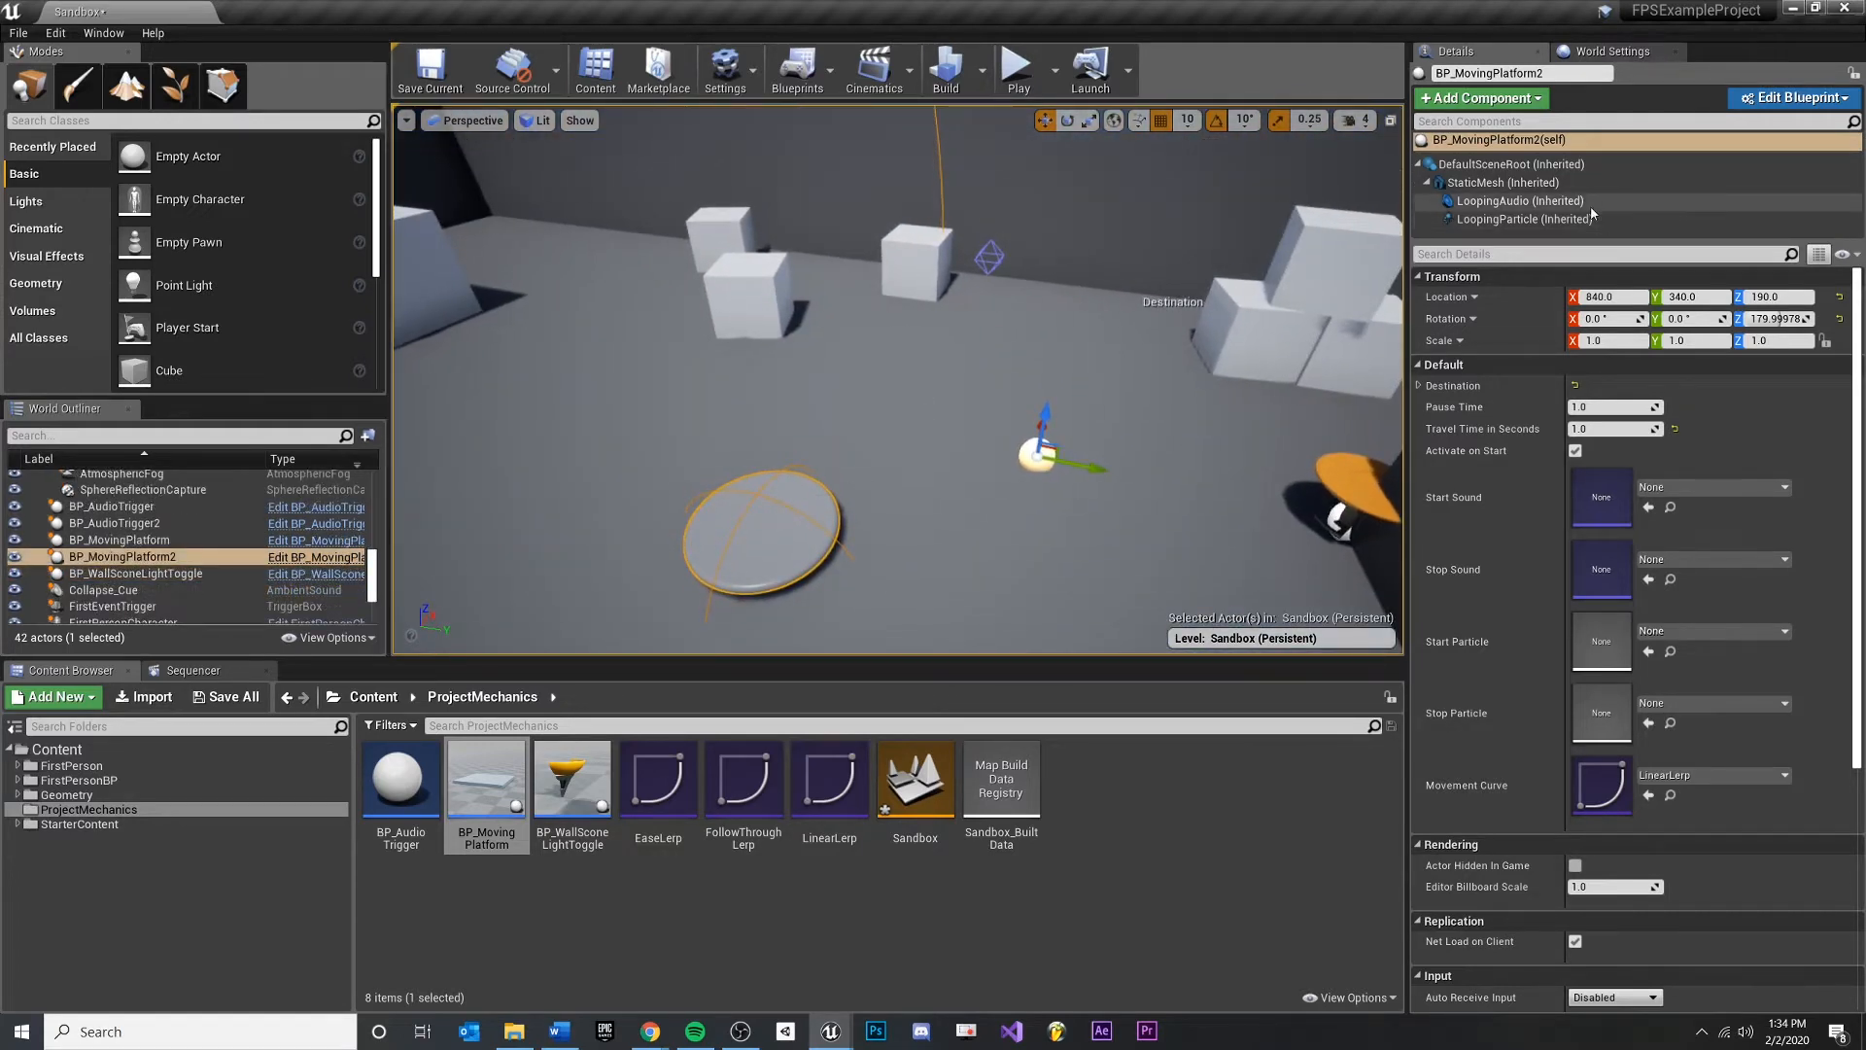
{"action": "left_click", "coordinate": [1502, 183]}
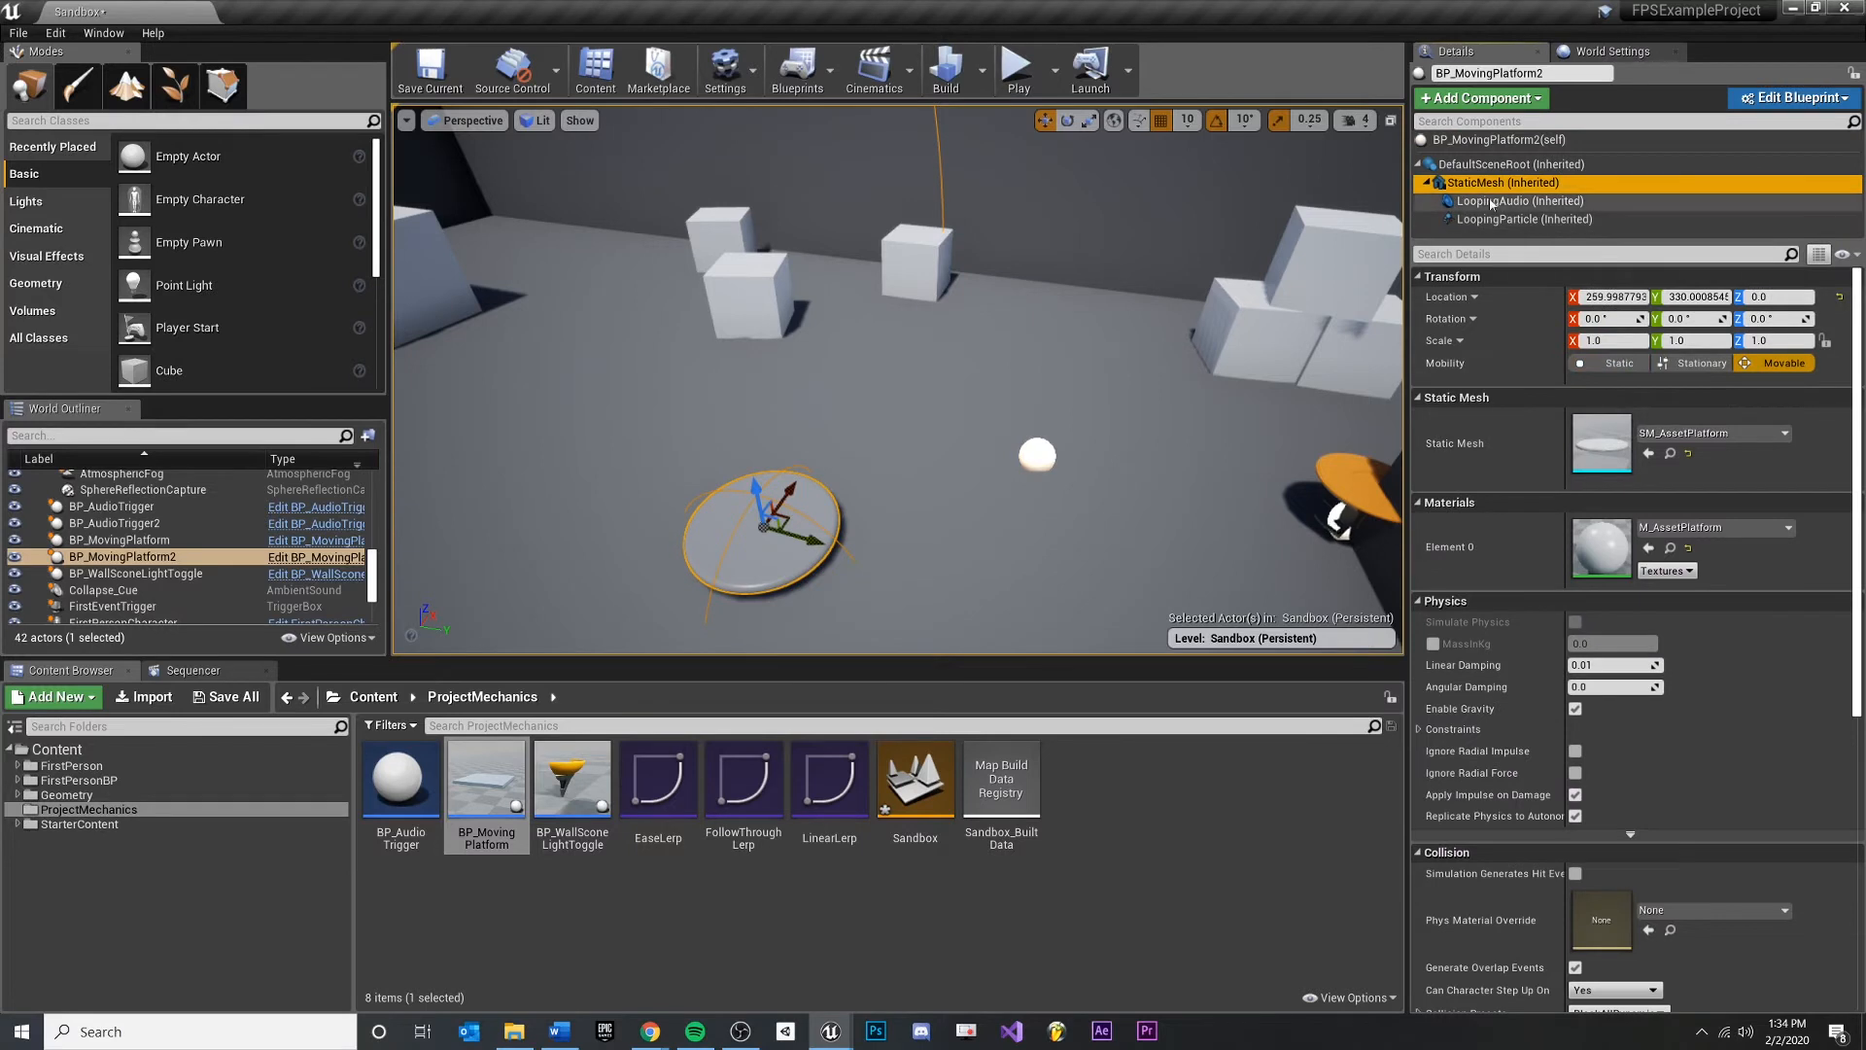
{"action": "left_click", "coordinate": [1610, 296]}
{"action": "type", "text": "0"}
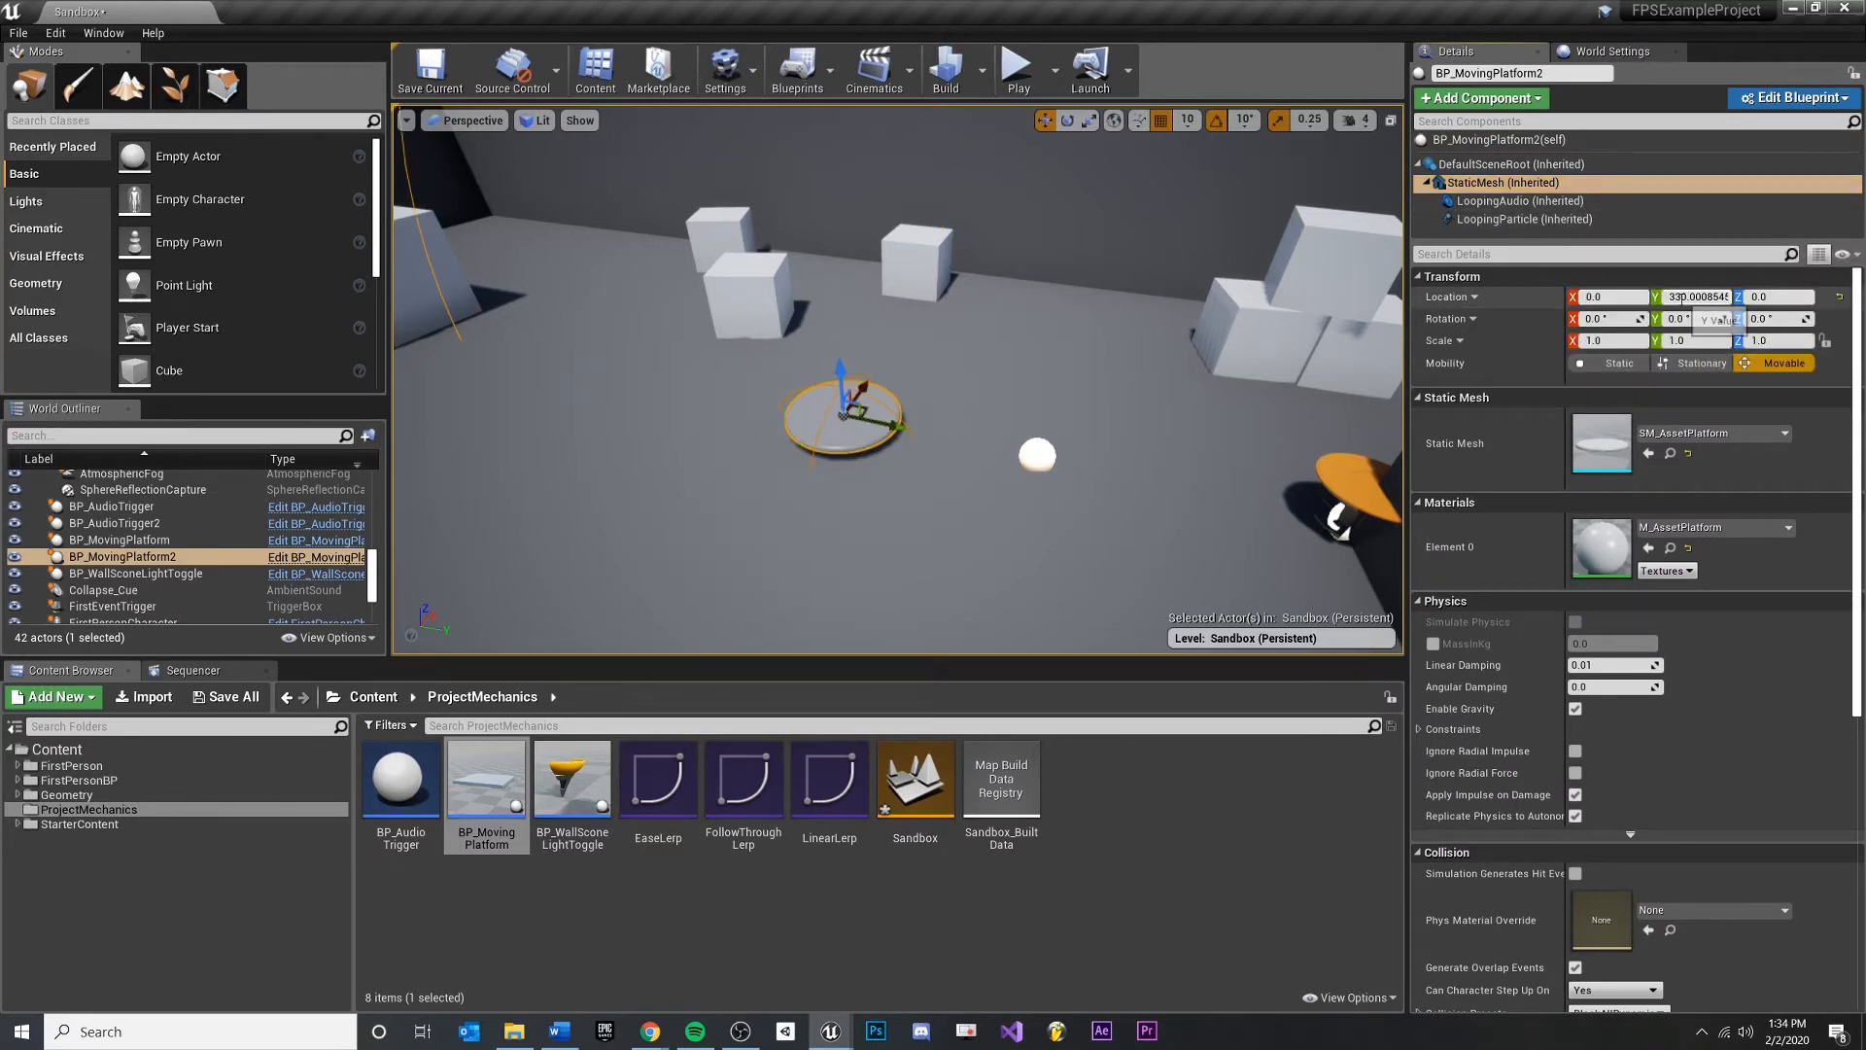
{"action": "left_click", "coordinate": [1689, 296]}
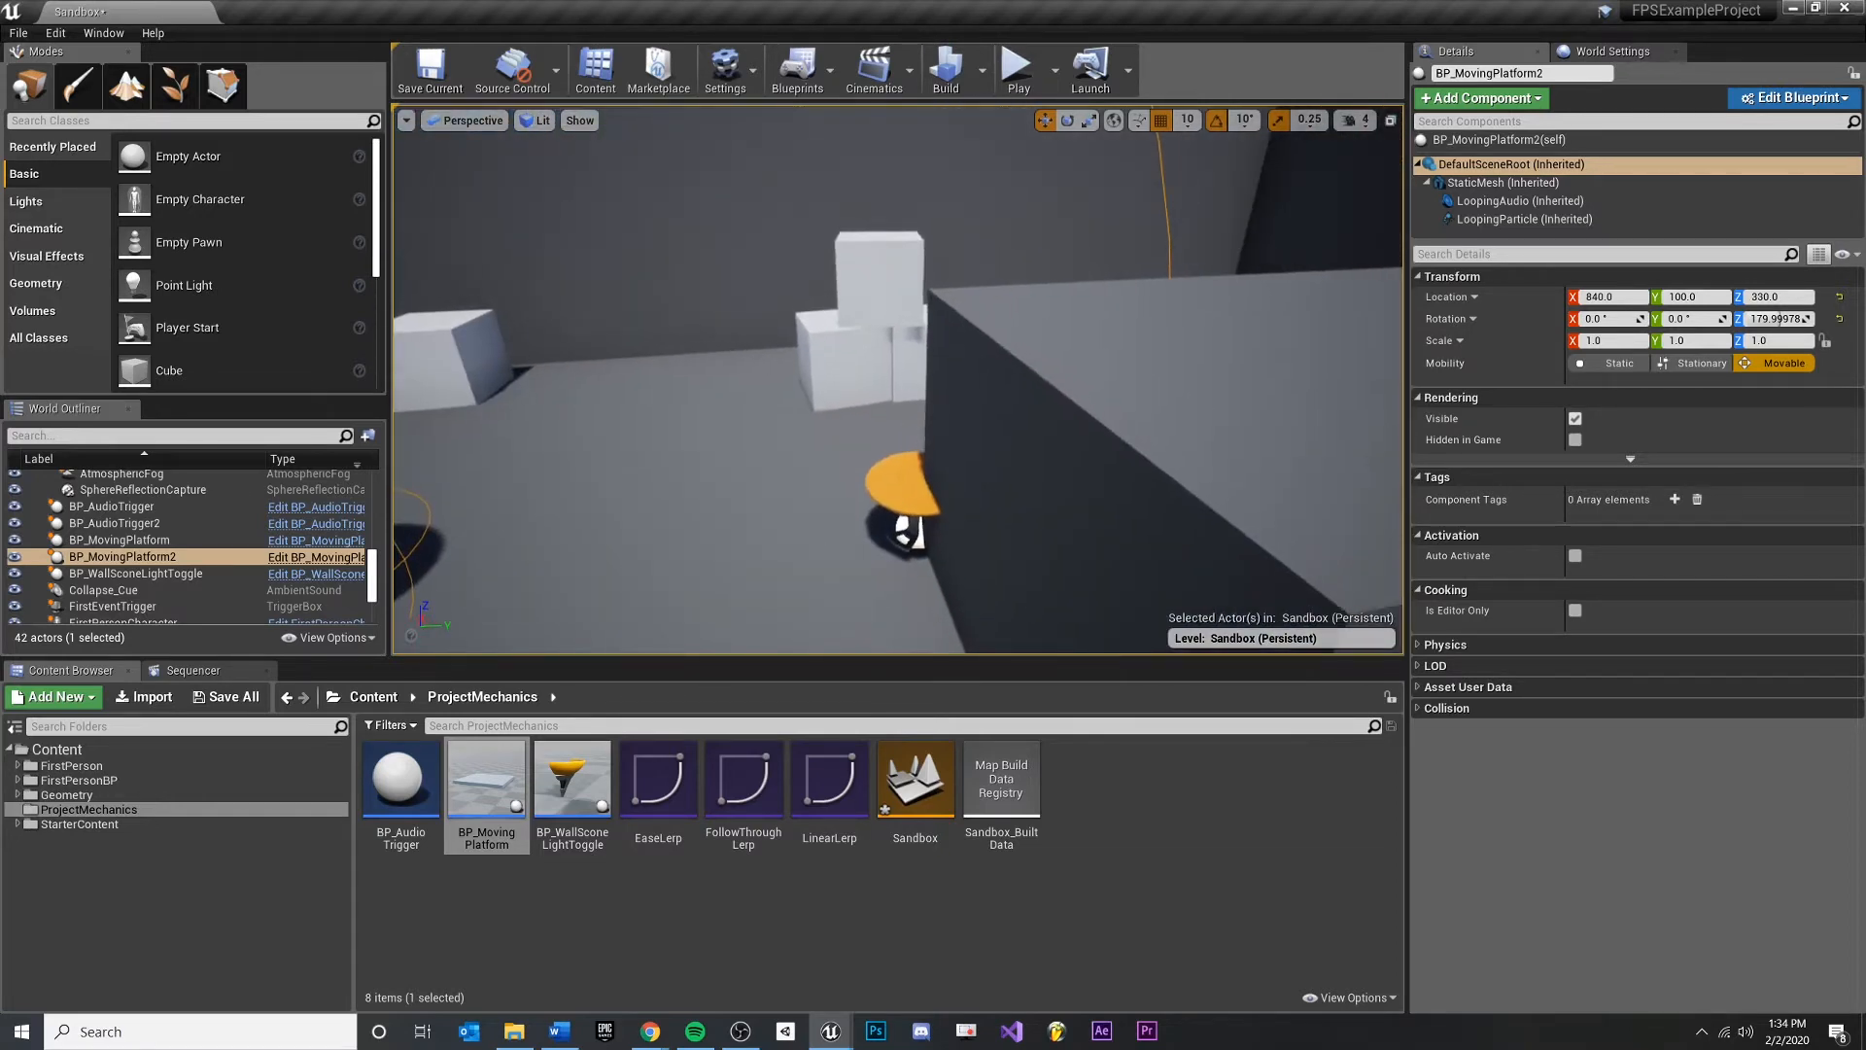
Check BP_MovingPlatform's SM_TableRound mesh and its P_Sparks emitter at Z -110
{"action": "left_click", "coordinate": [119, 538]}
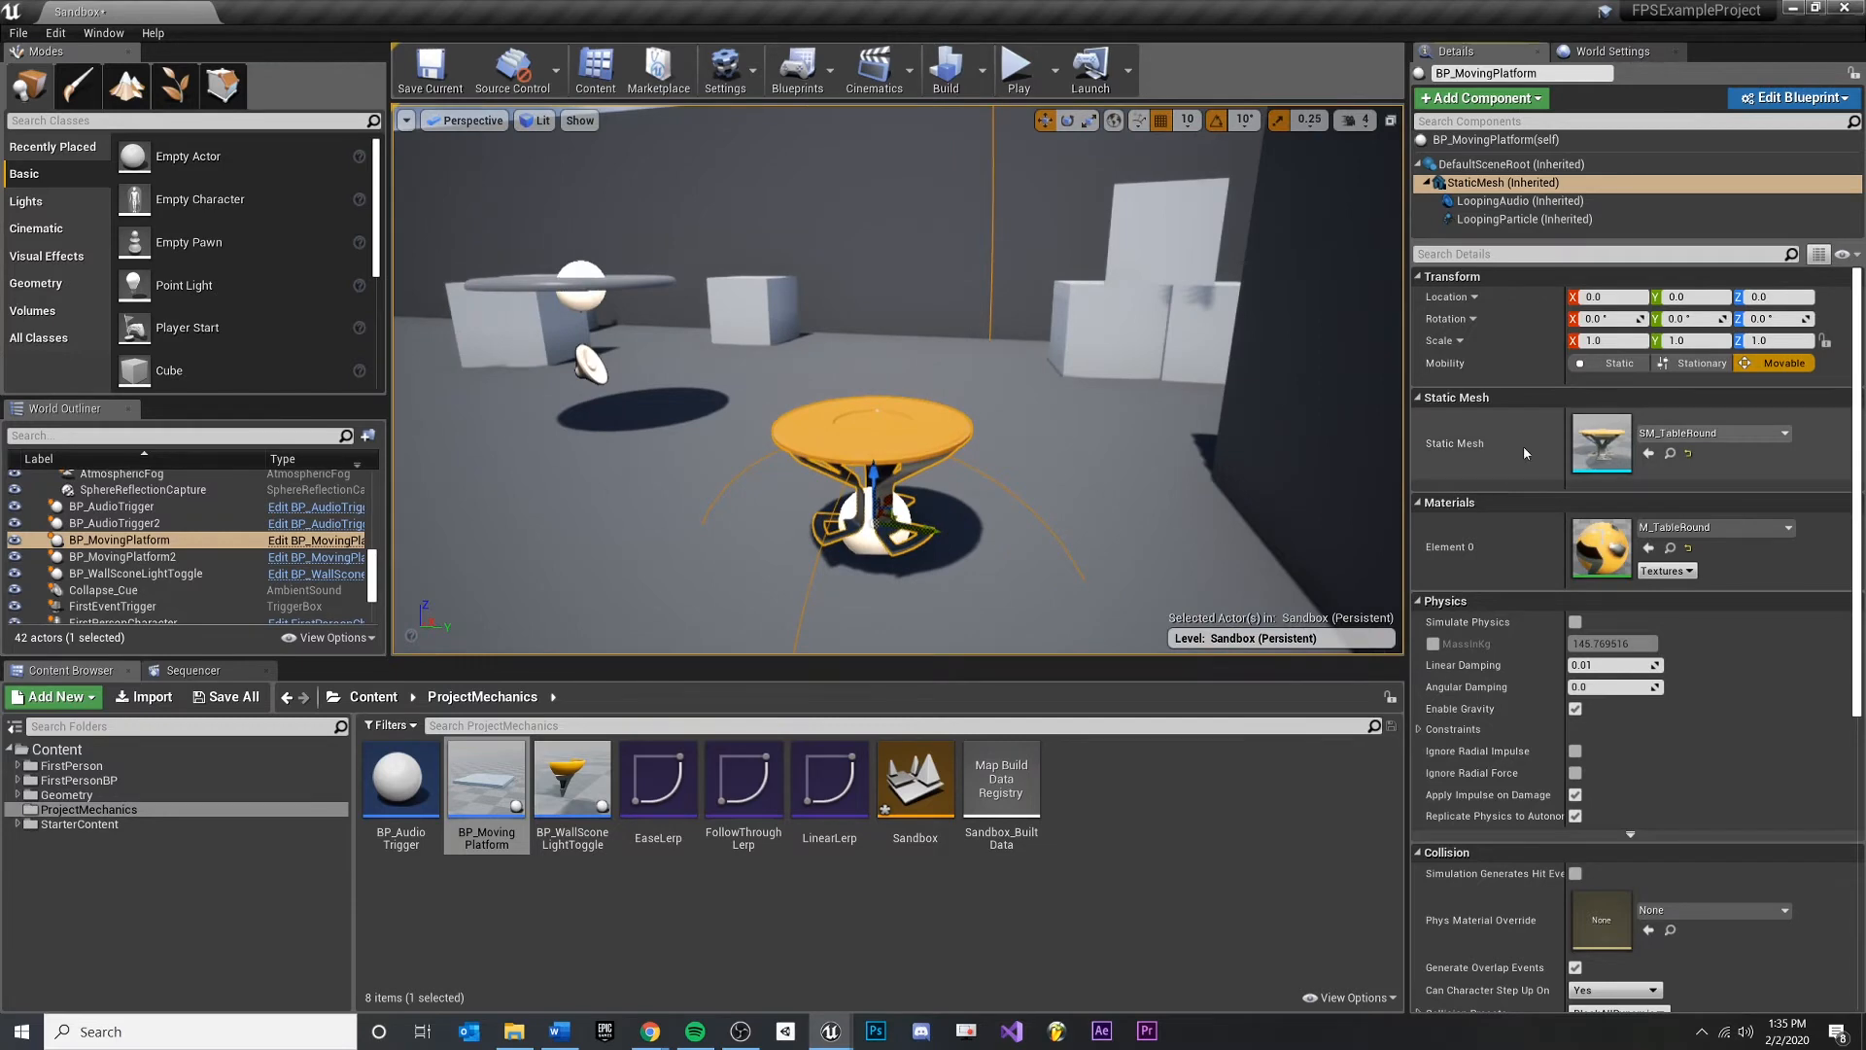
{"action": "left_click", "coordinate": [1523, 219]}
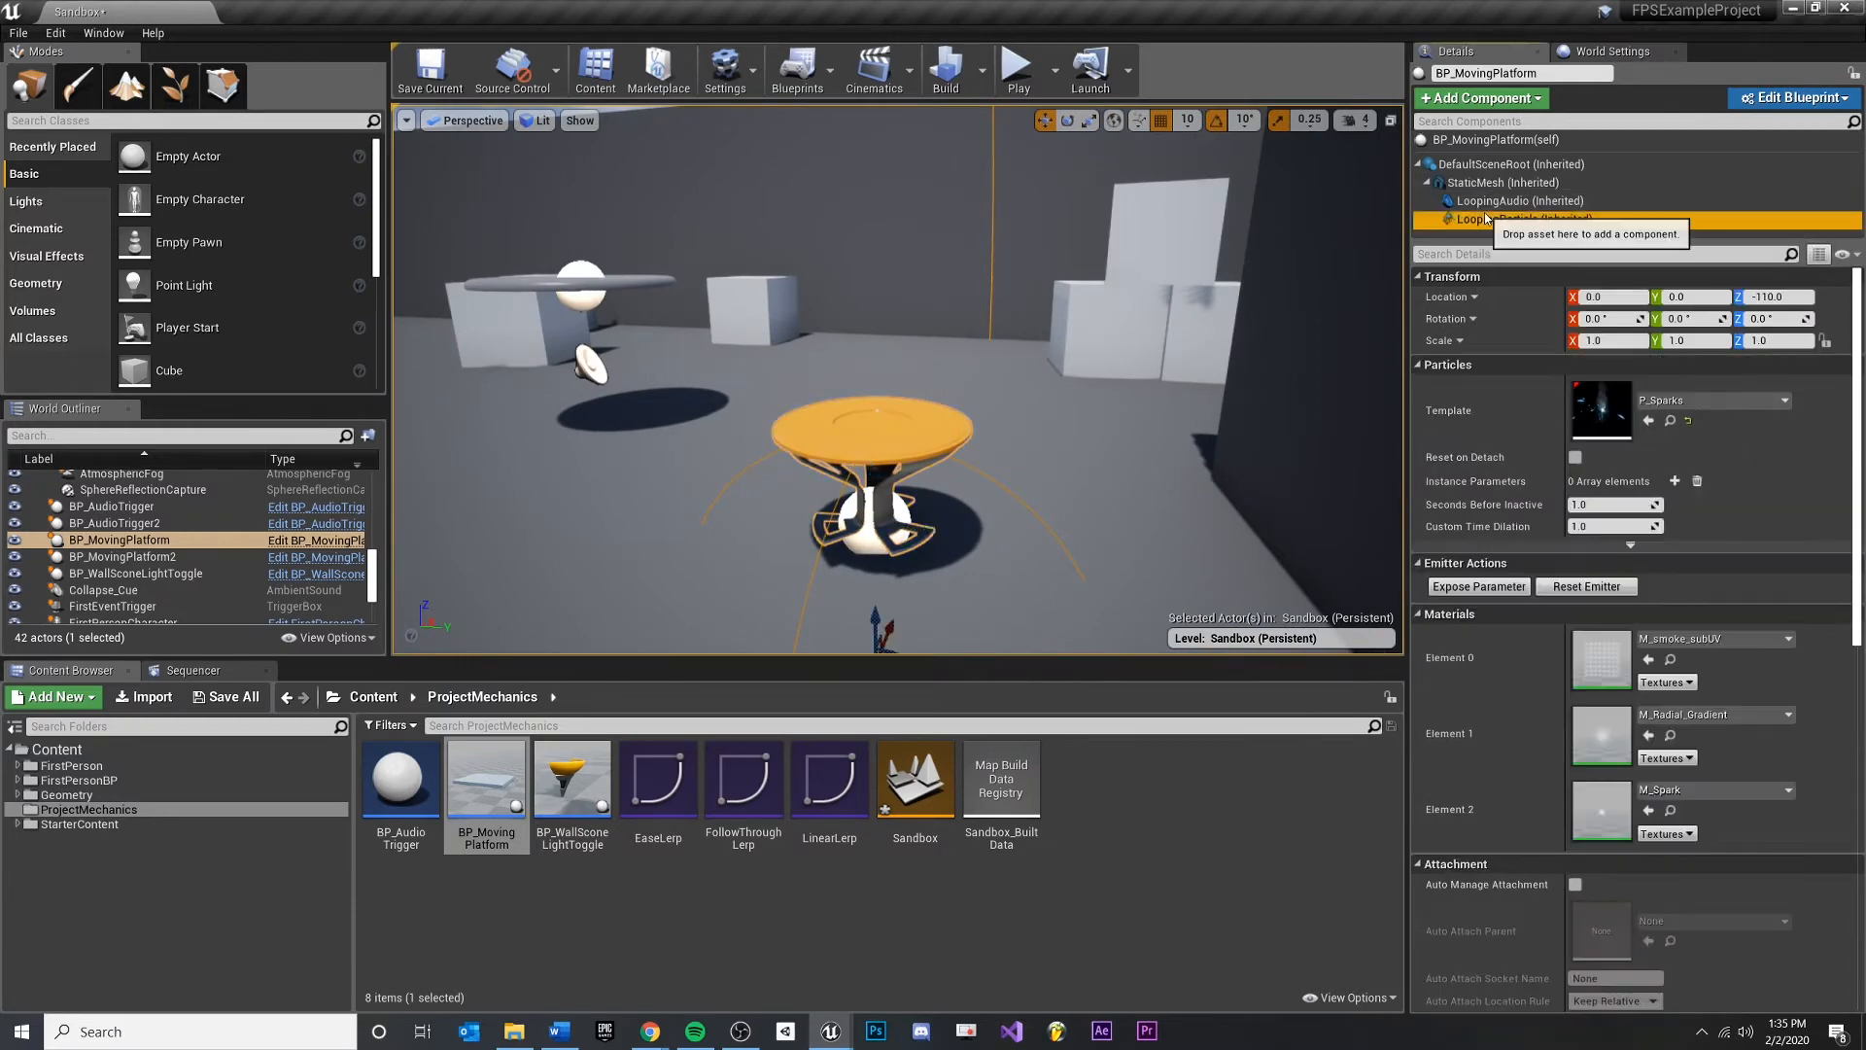
Scale the table mesh to 3, 3, 0.5 and raise it to Z 210
{"action": "left_click", "coordinate": [1499, 183]}
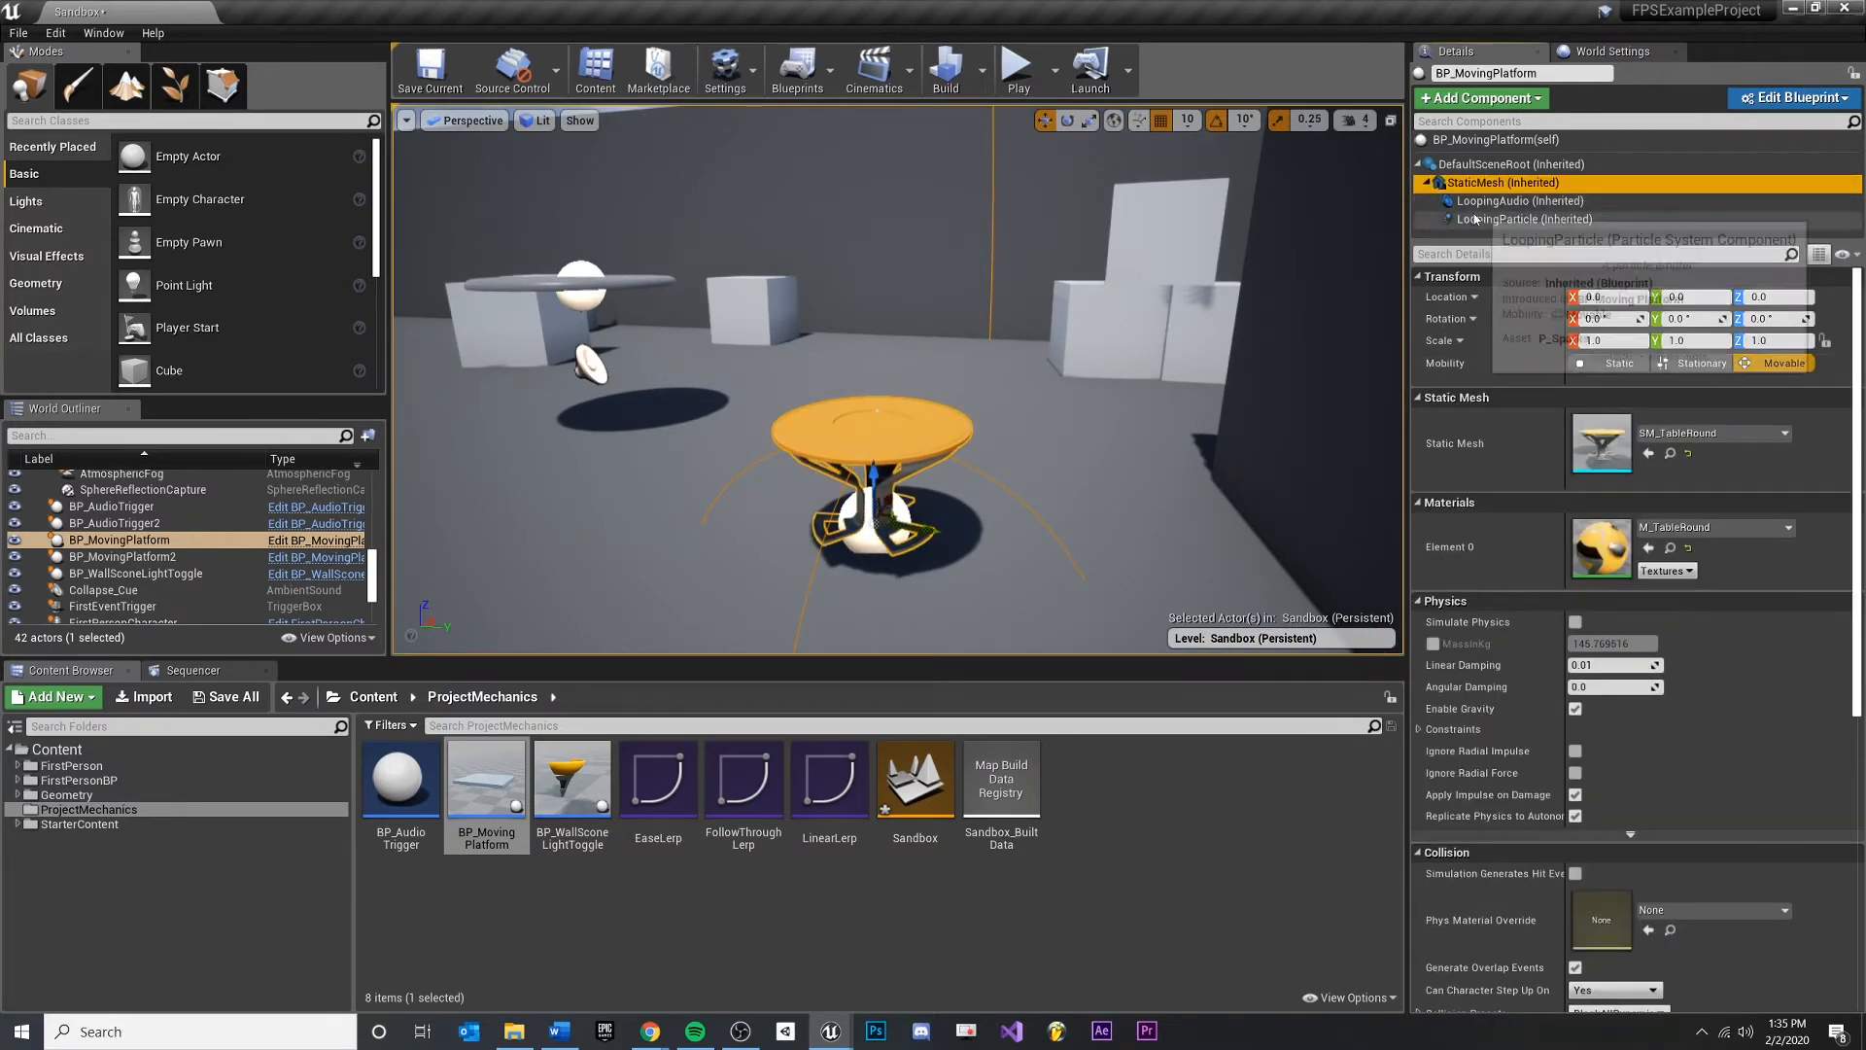
{"action": "left_click", "coordinate": [1515, 200]}
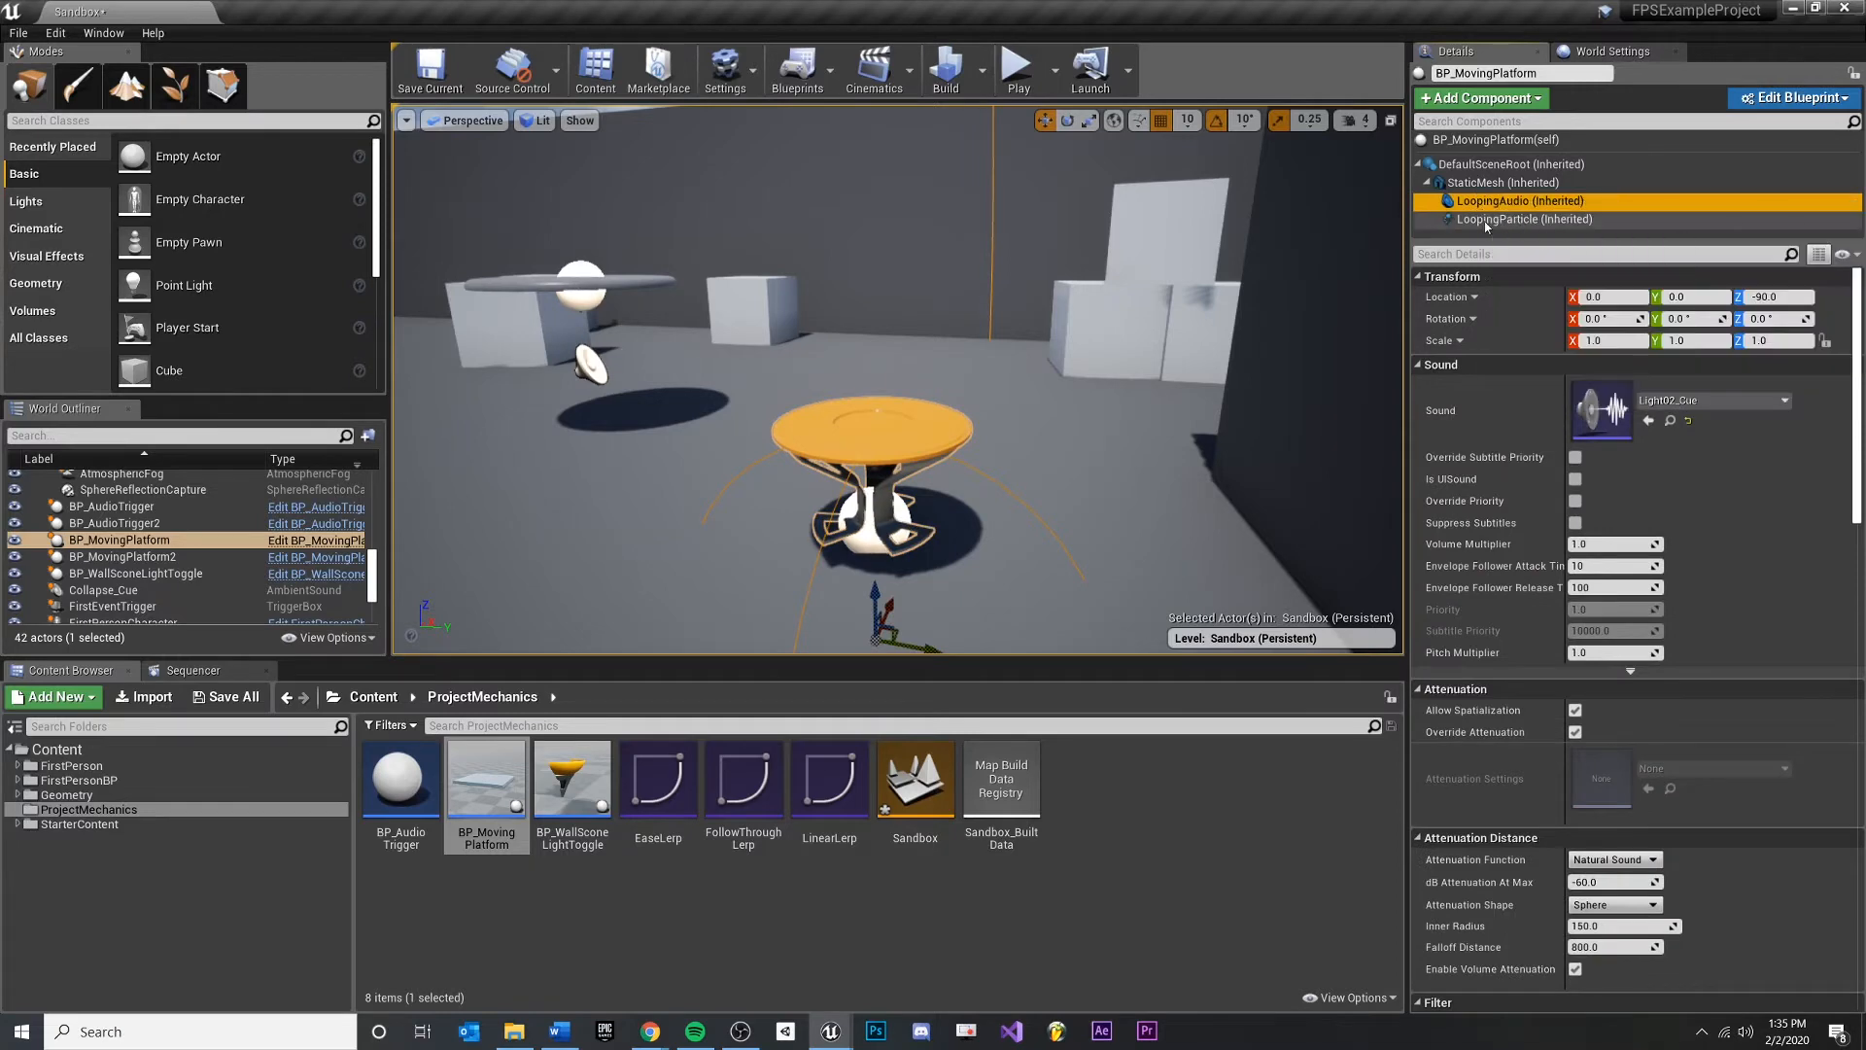
{"action": "left_click", "coordinate": [1503, 182]}
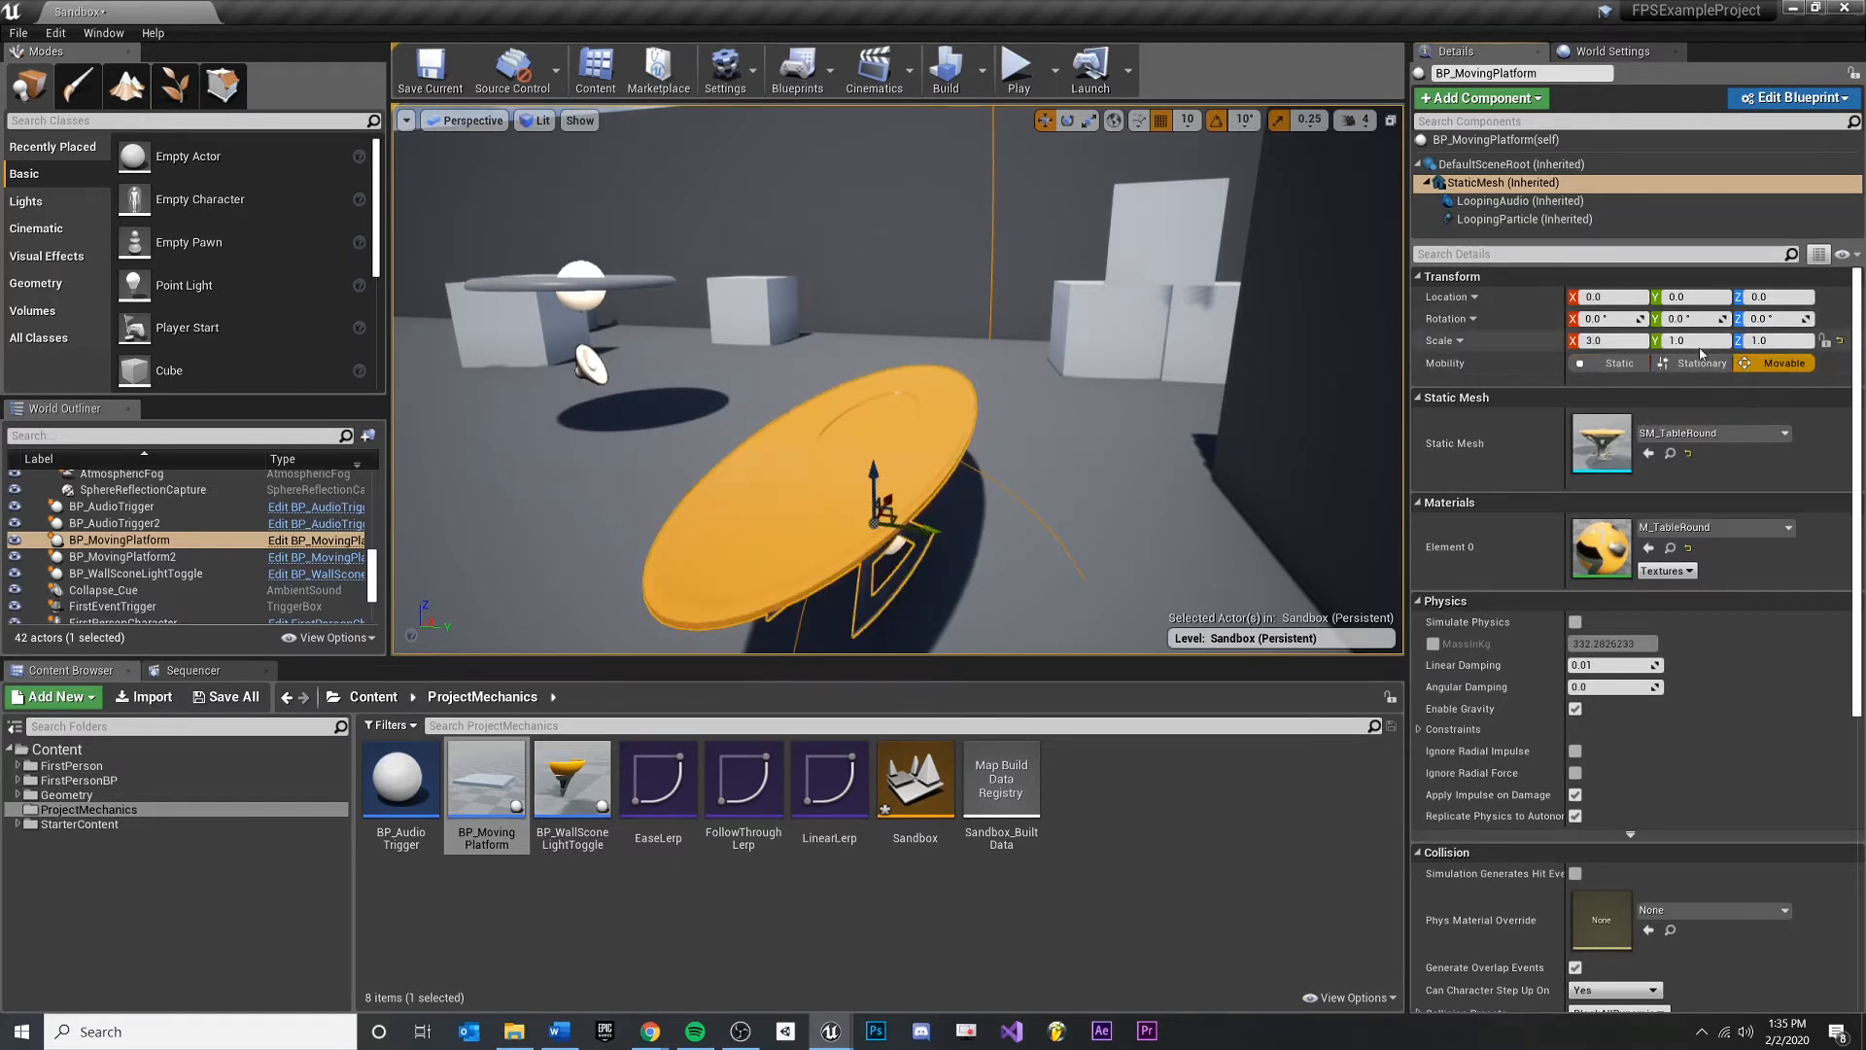
{"action": "type", "text": "3.0"}
{"action": "left_click", "coordinate": [1781, 338]}
{"action": "type", "text": "0.5"}
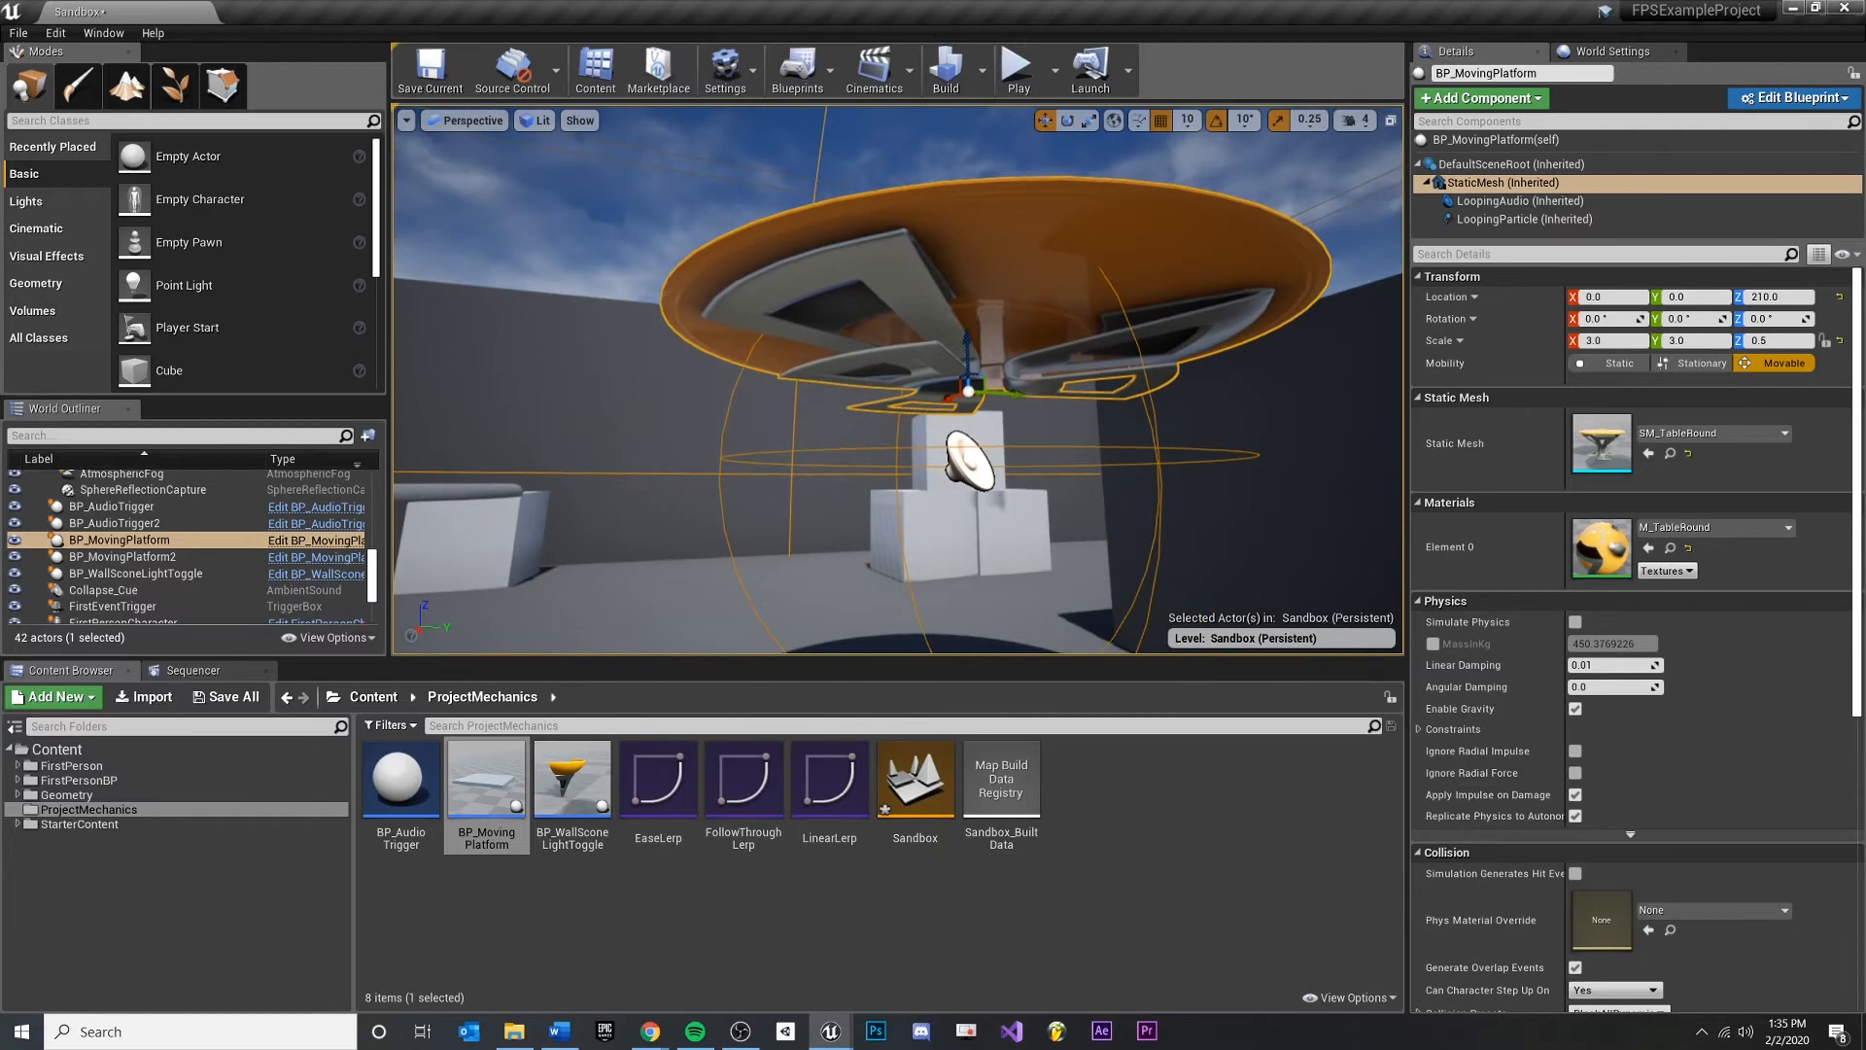
Move LoopingAudio to Z -30 and LoopingParticle to Z -10 under the enlarged table
{"action": "left_click", "coordinate": [1519, 200]}
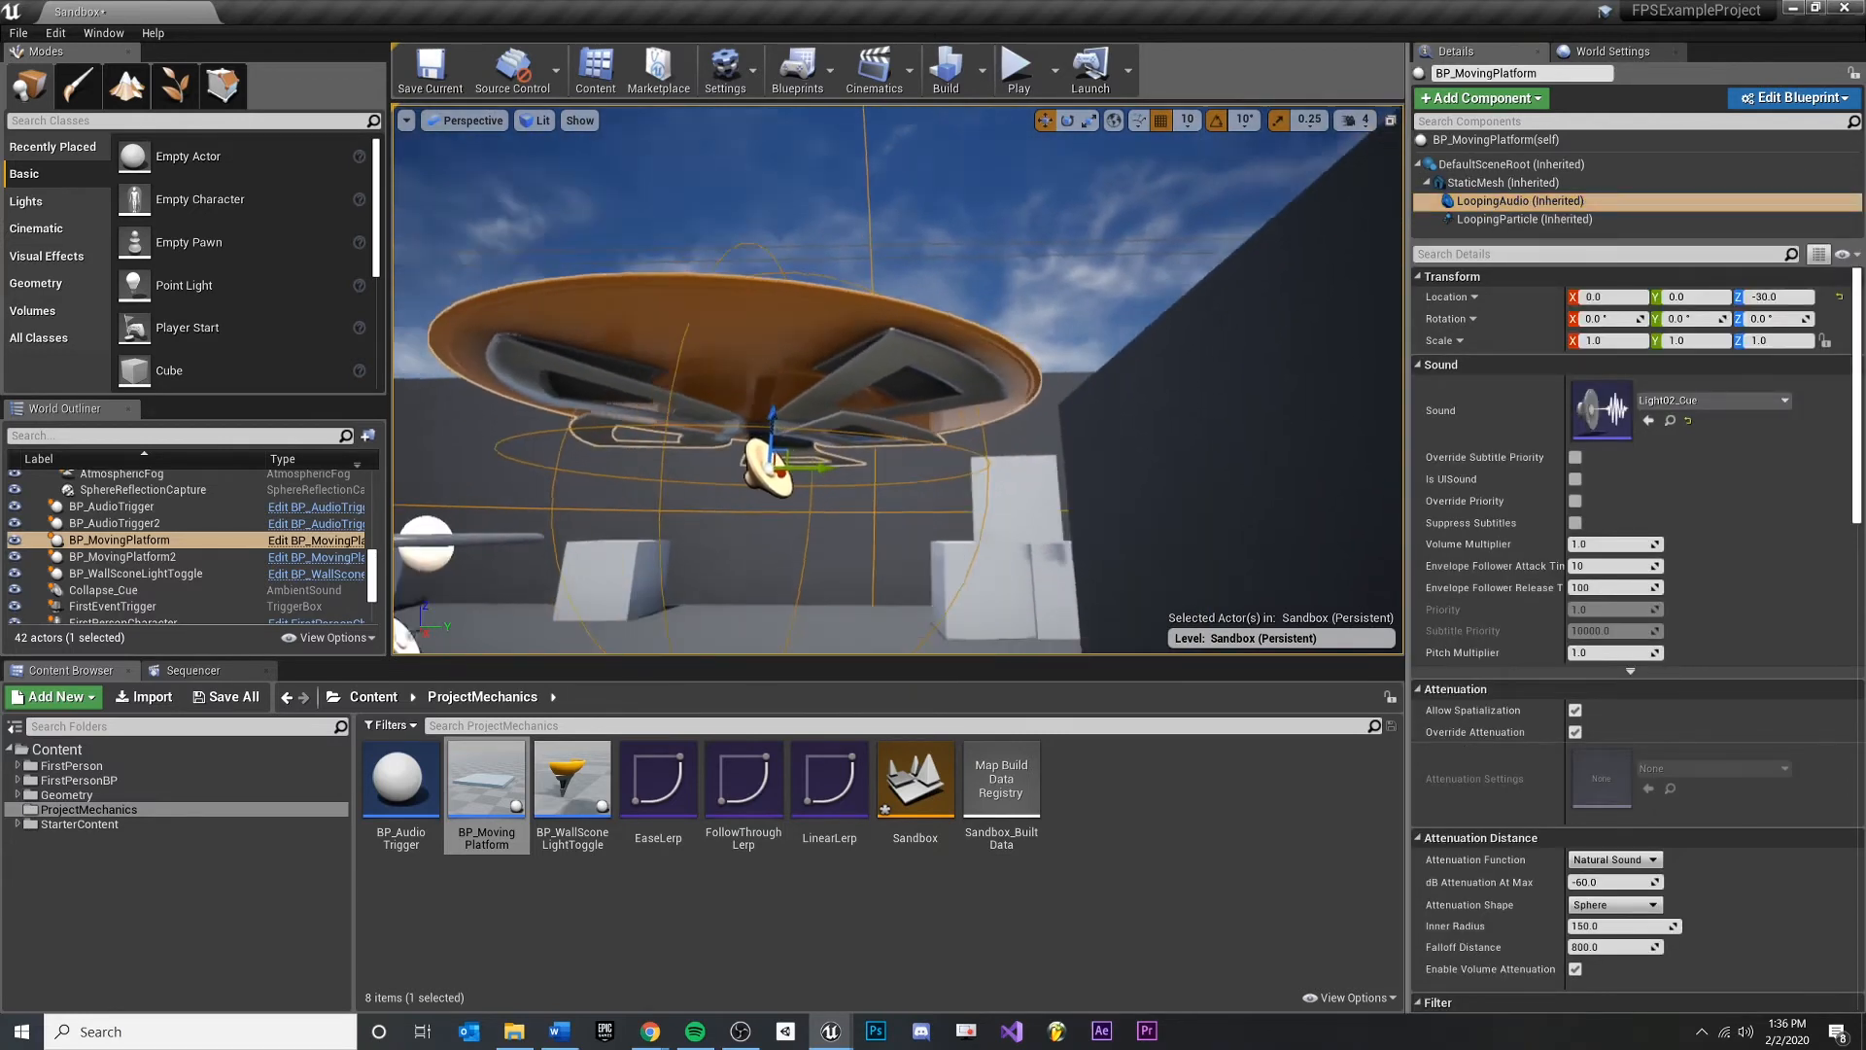
{"action": "left_click", "coordinate": [1525, 220]}
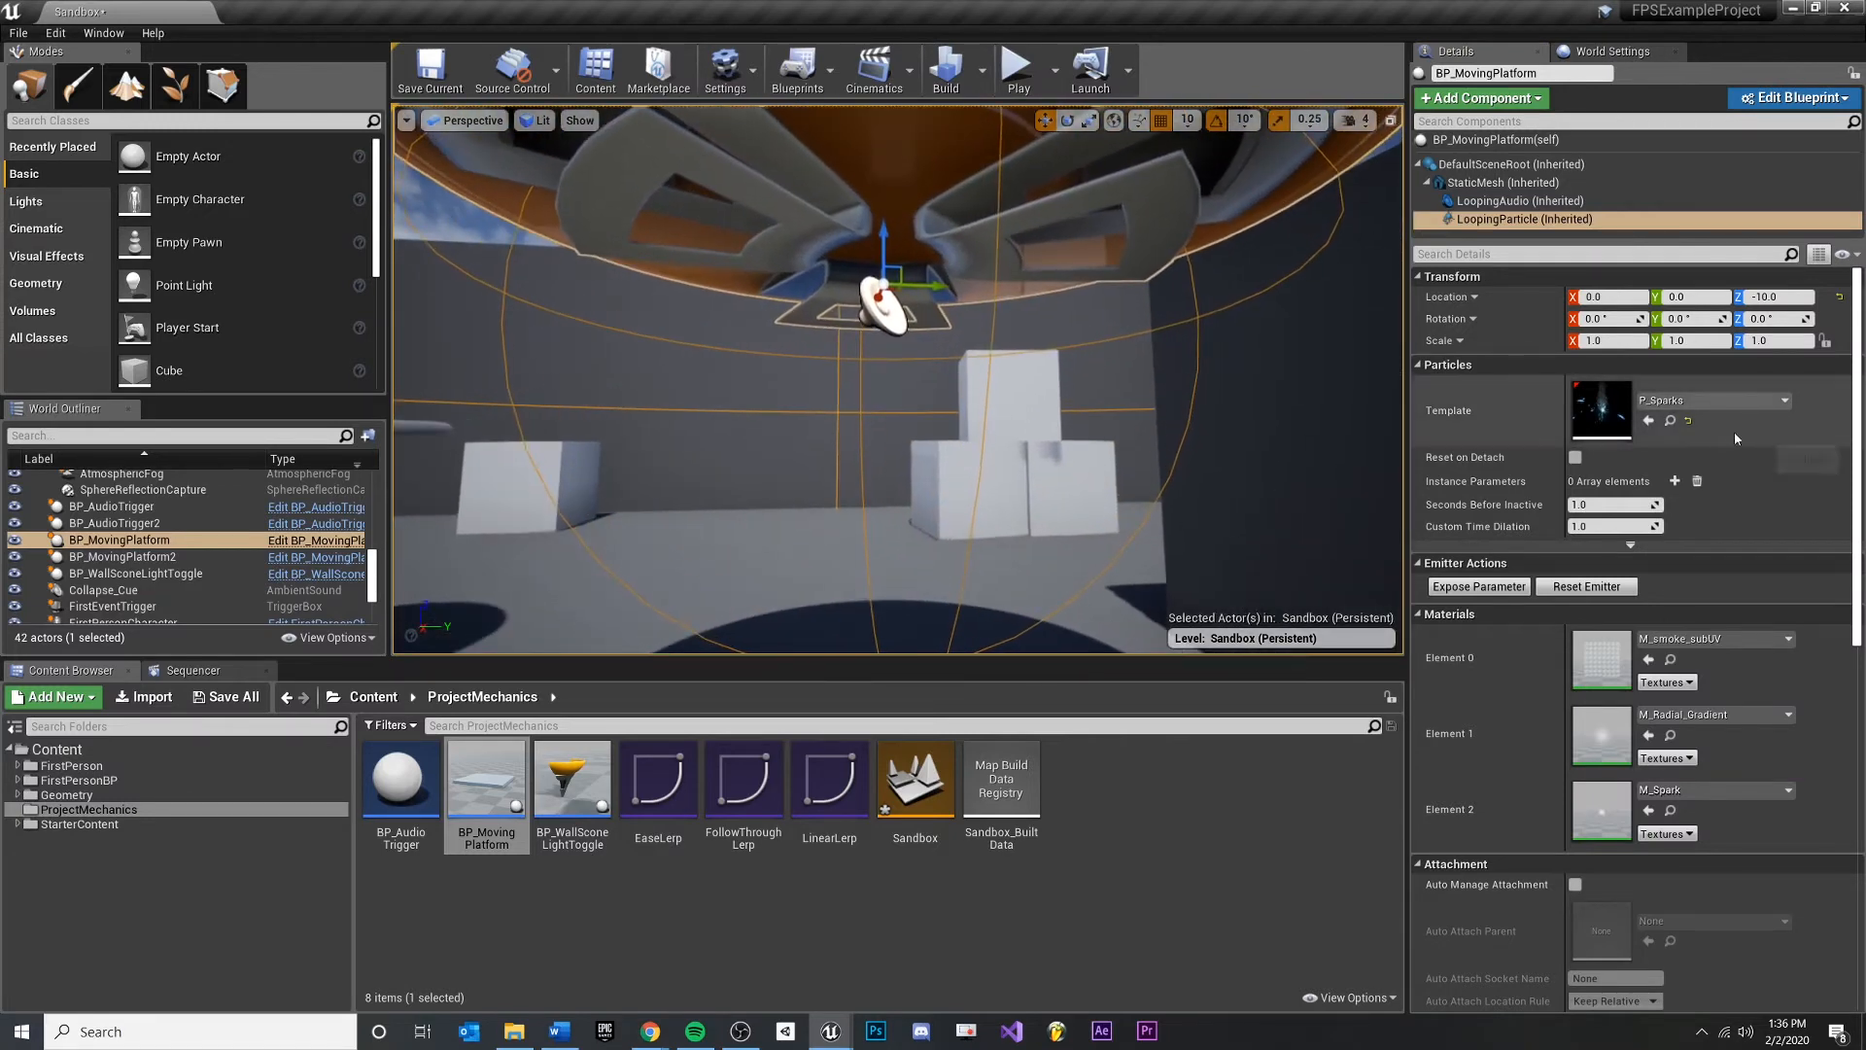
{"action": "left_click", "coordinate": [1518, 200]}
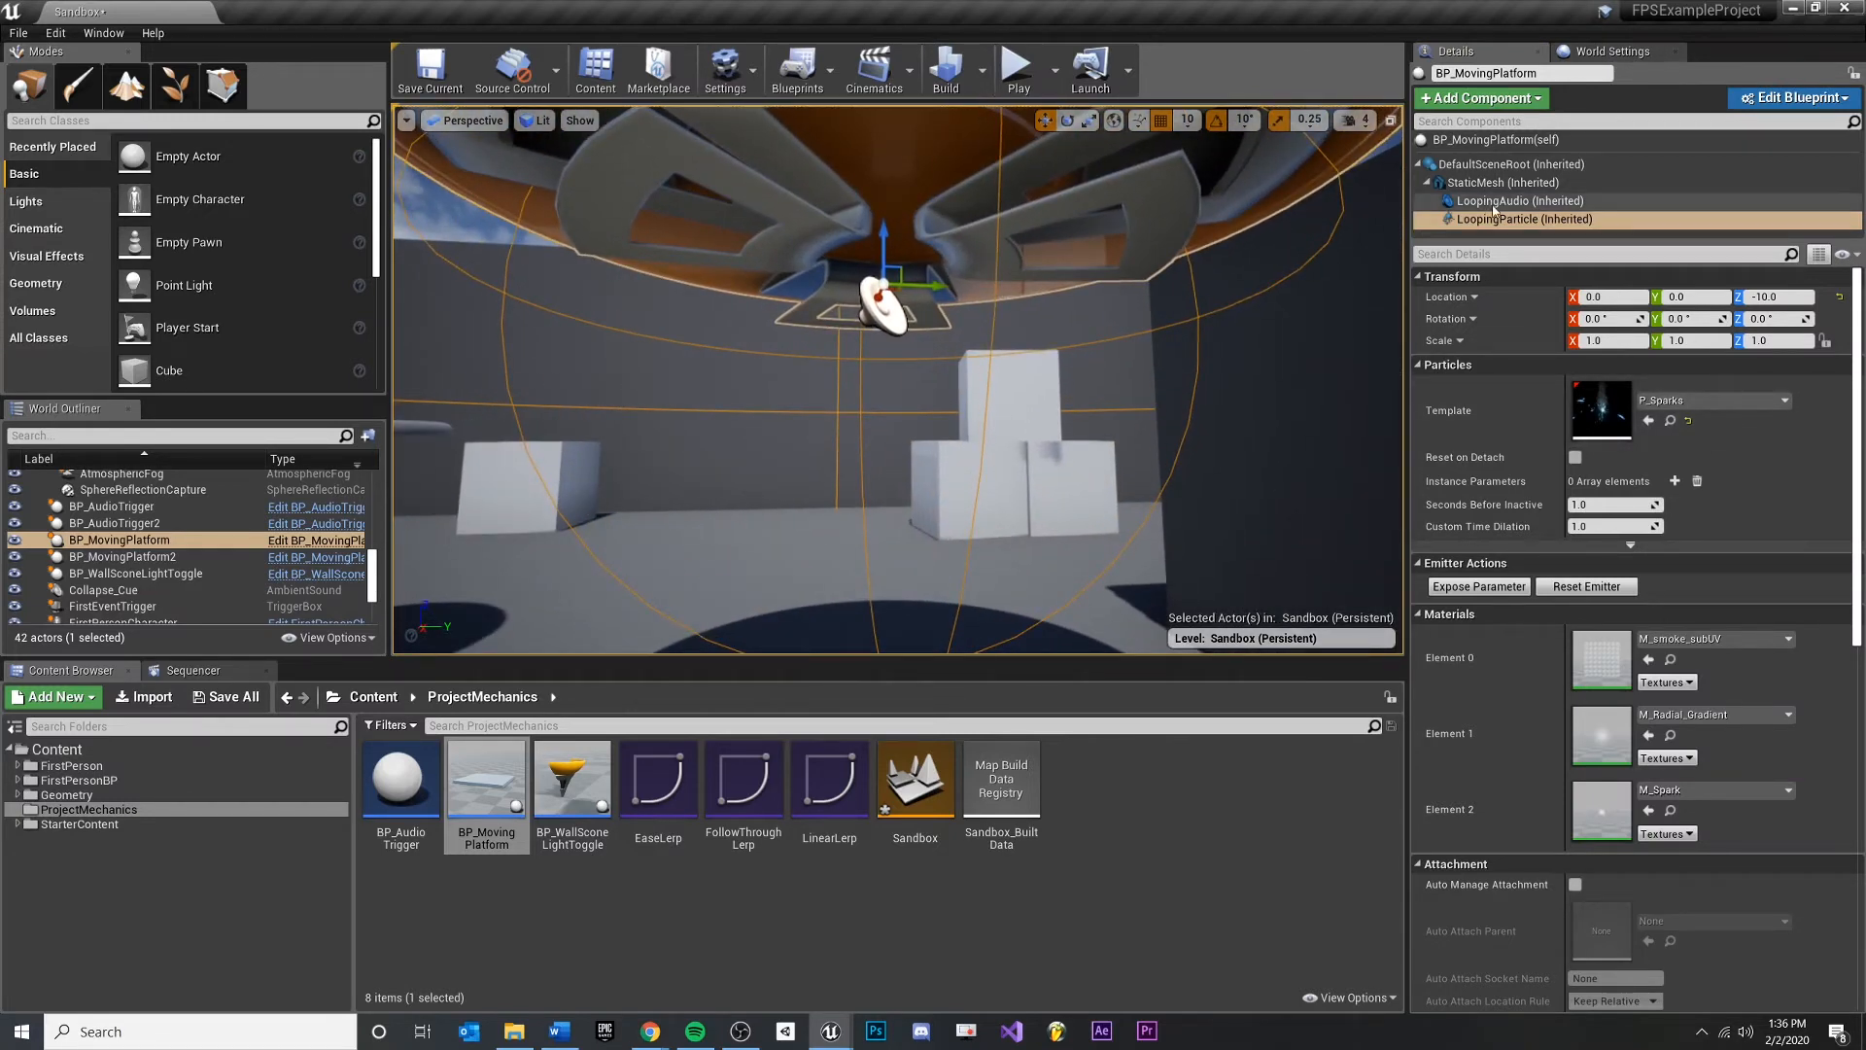
{"action": "left_click", "coordinate": [1519, 200]}
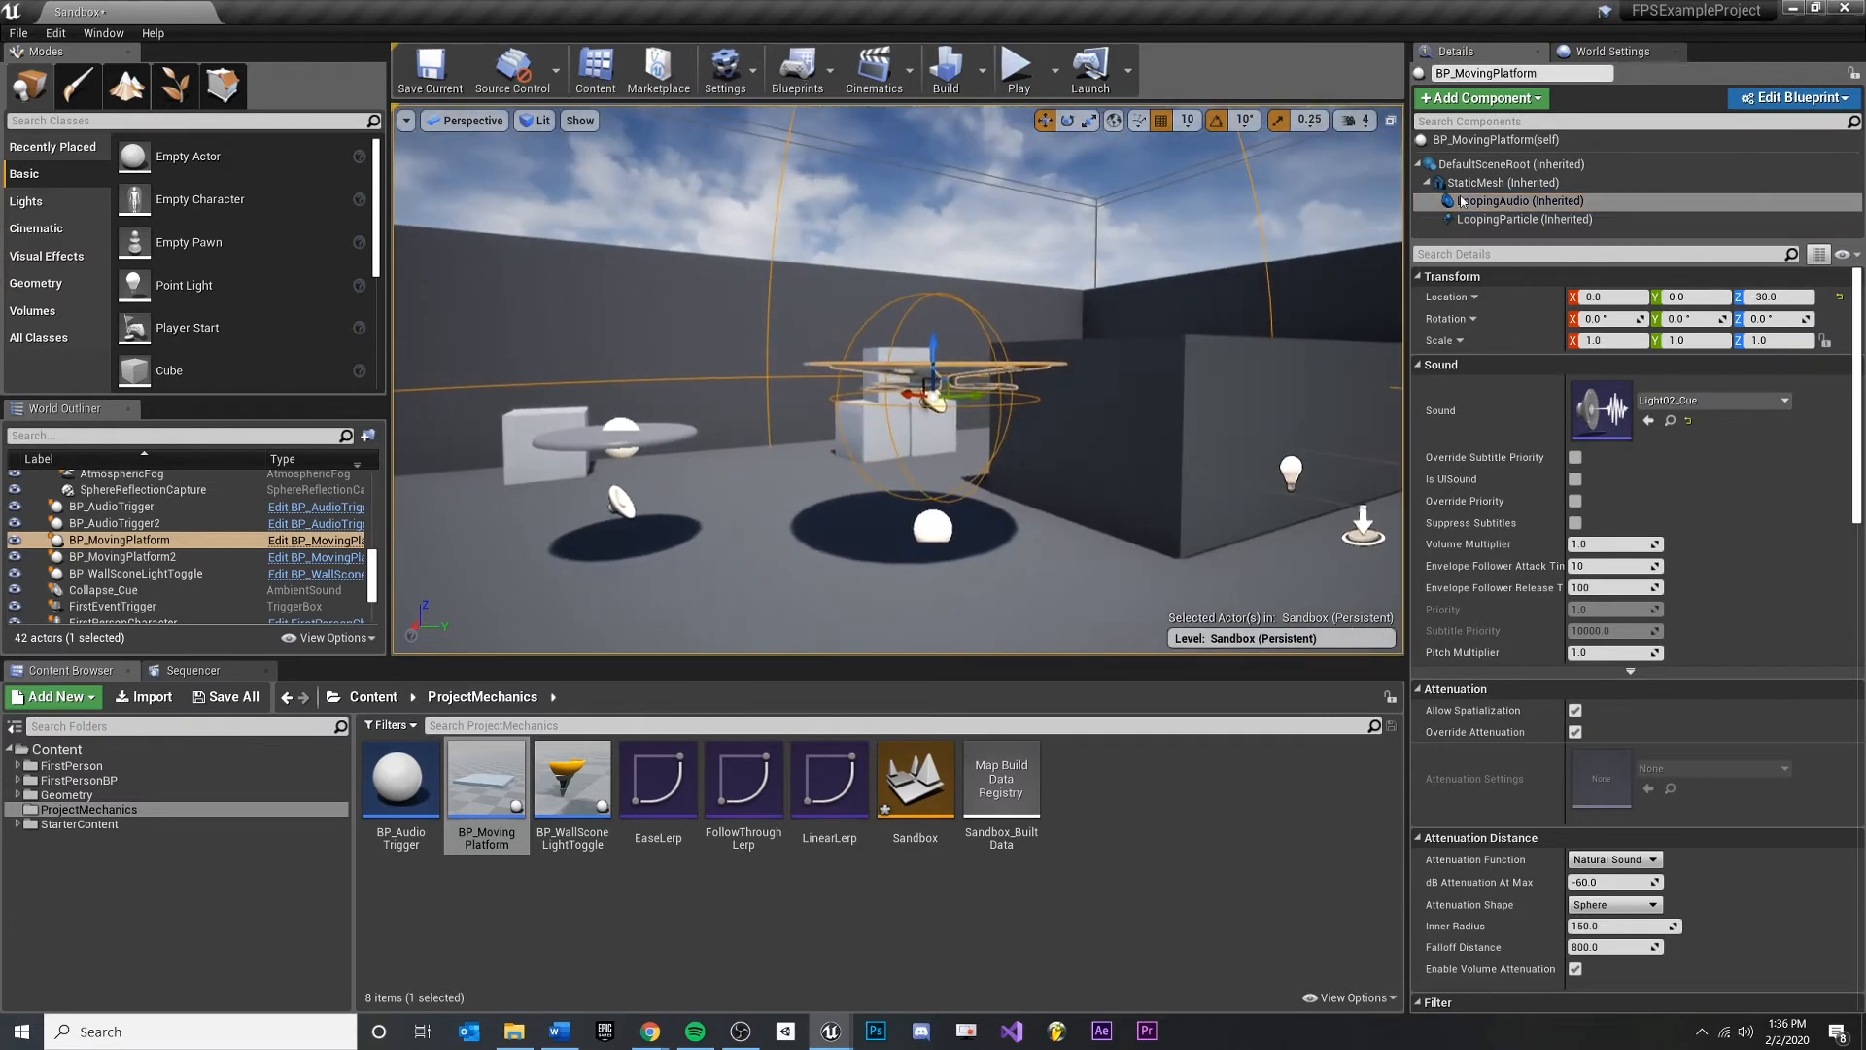
{"action": "left_click", "coordinate": [1518, 200]}
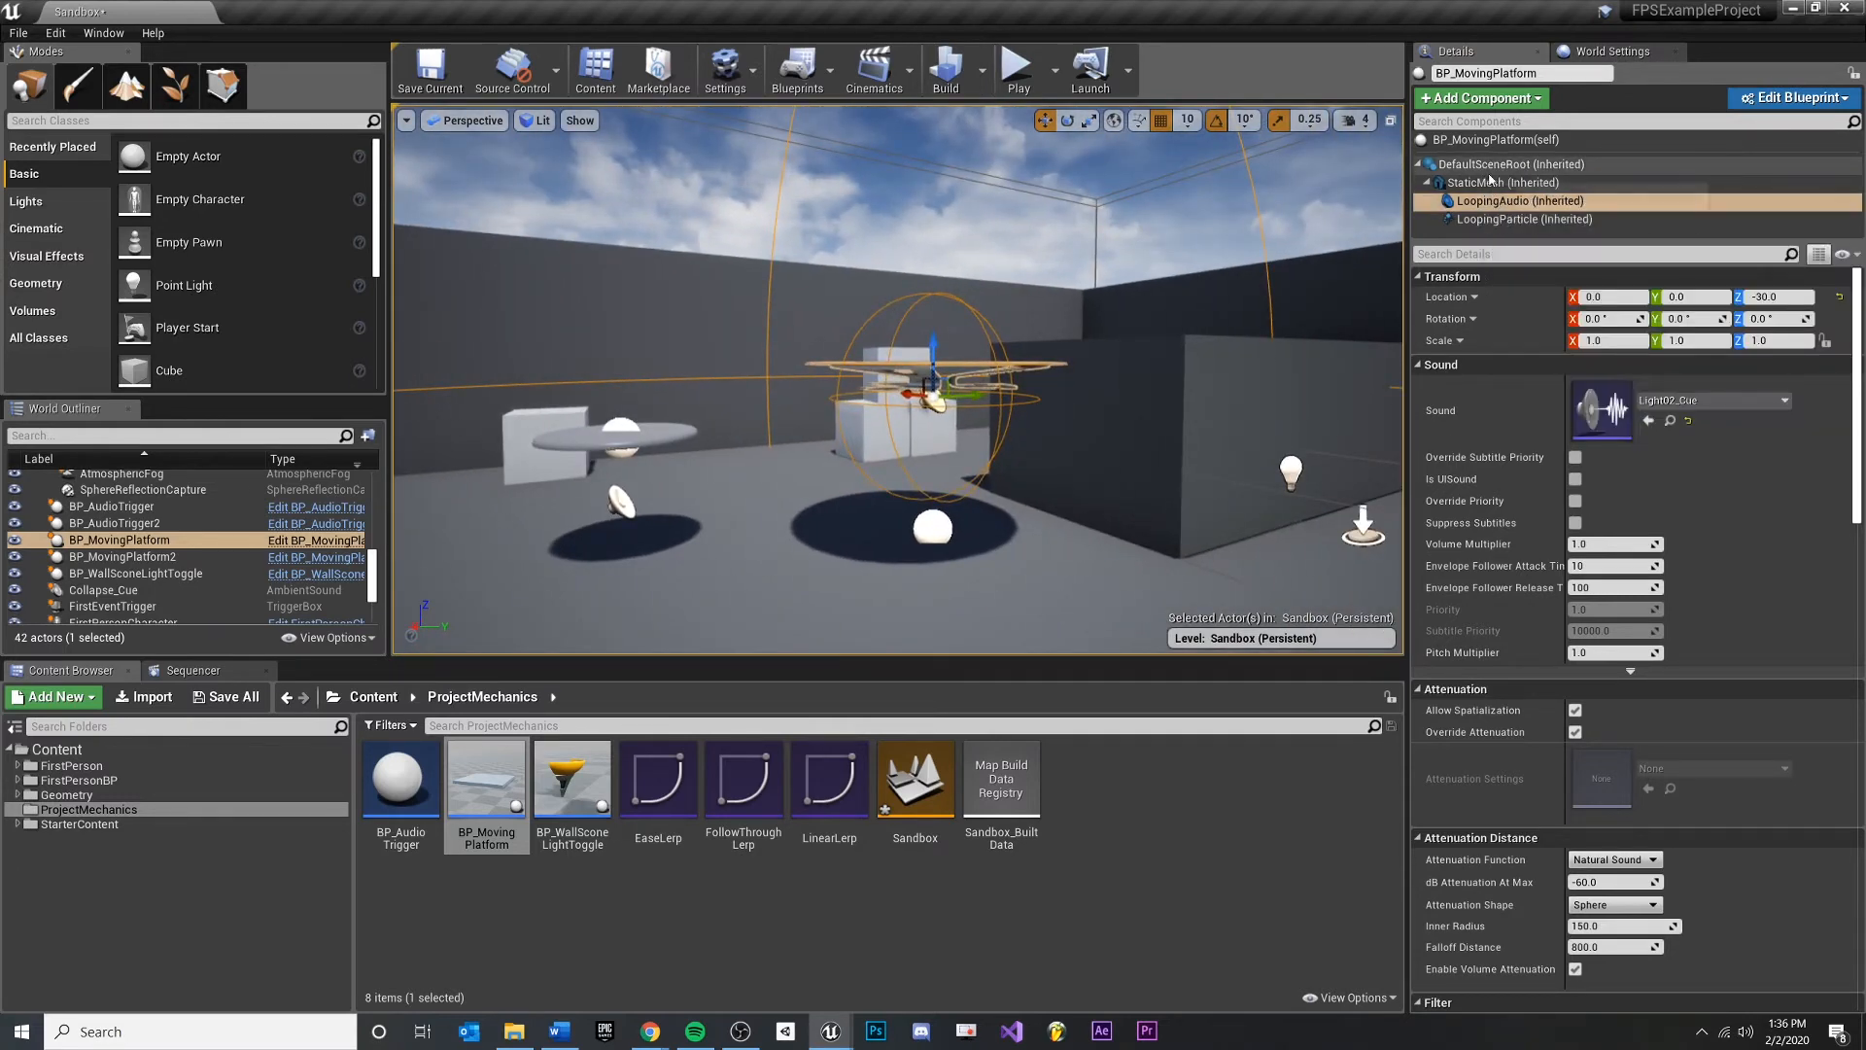
{"action": "left_click", "coordinate": [1502, 183]}
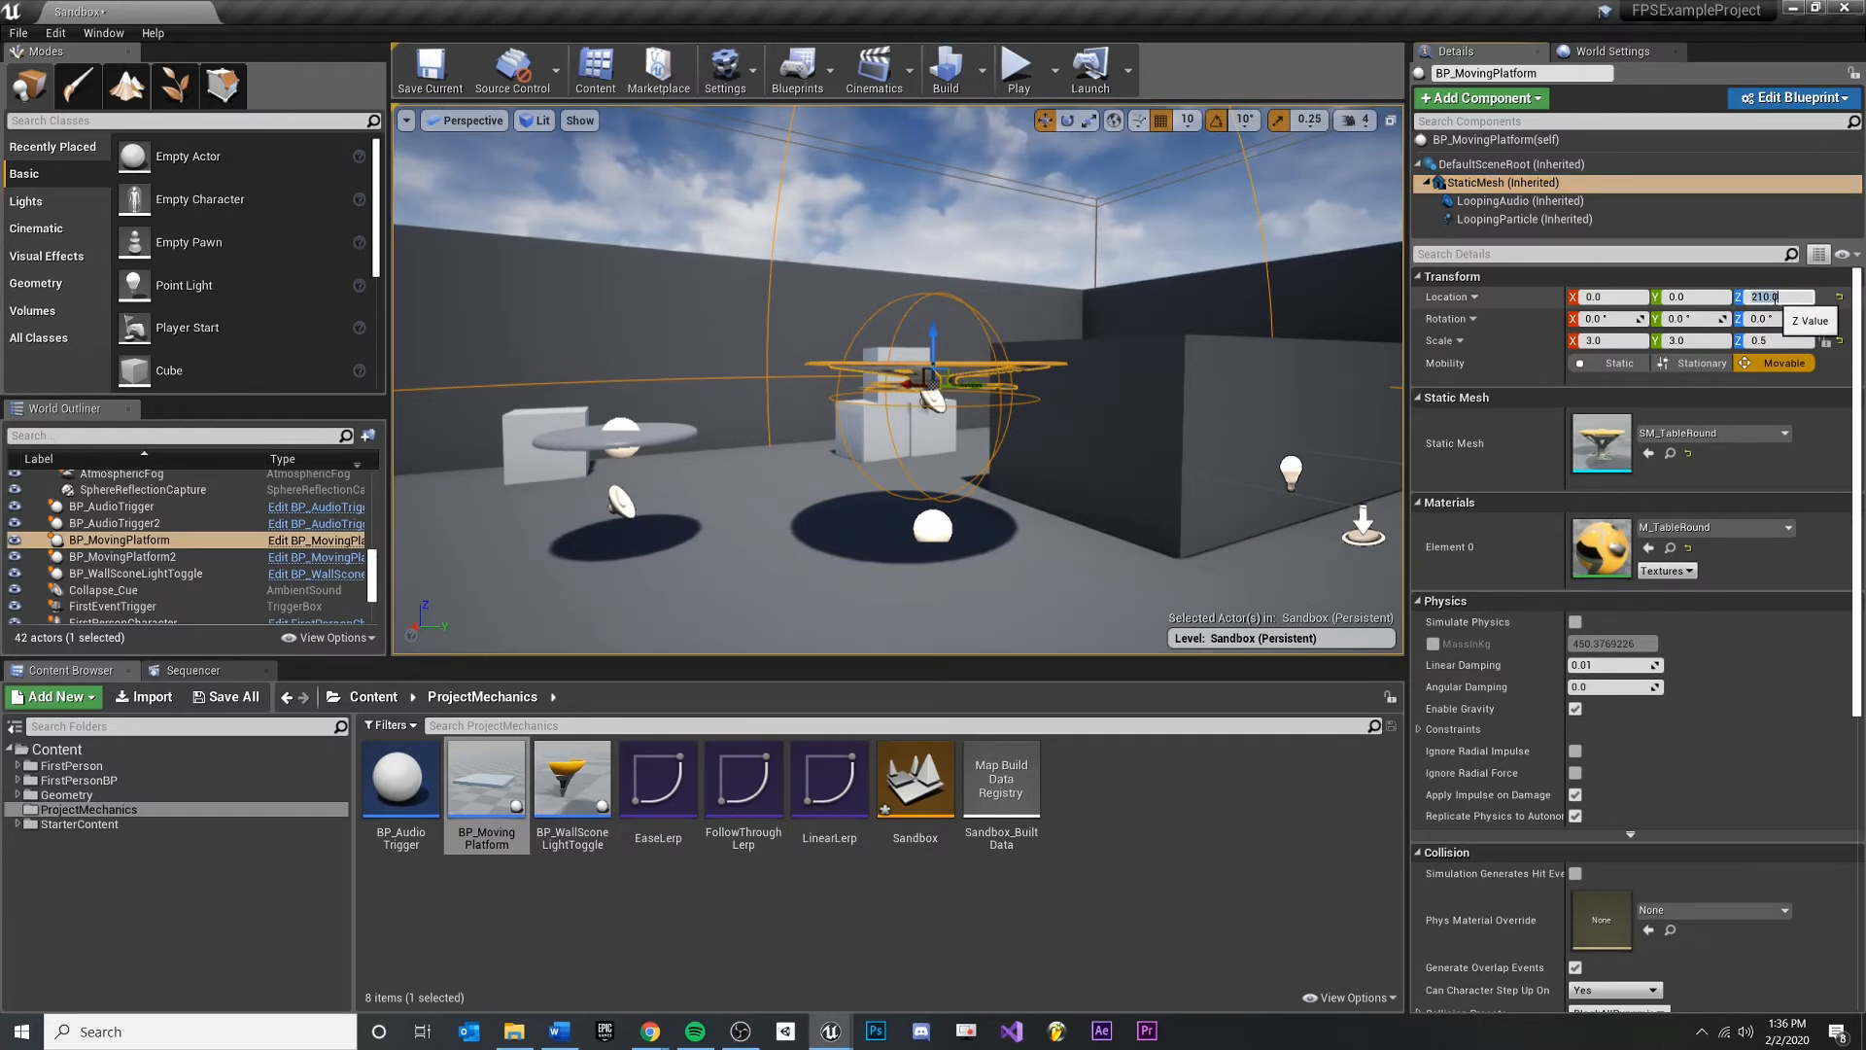
Review both platforms' component settings and start a play-in-editor session of the Sandbox level
{"action": "type", "text": "9.0"}
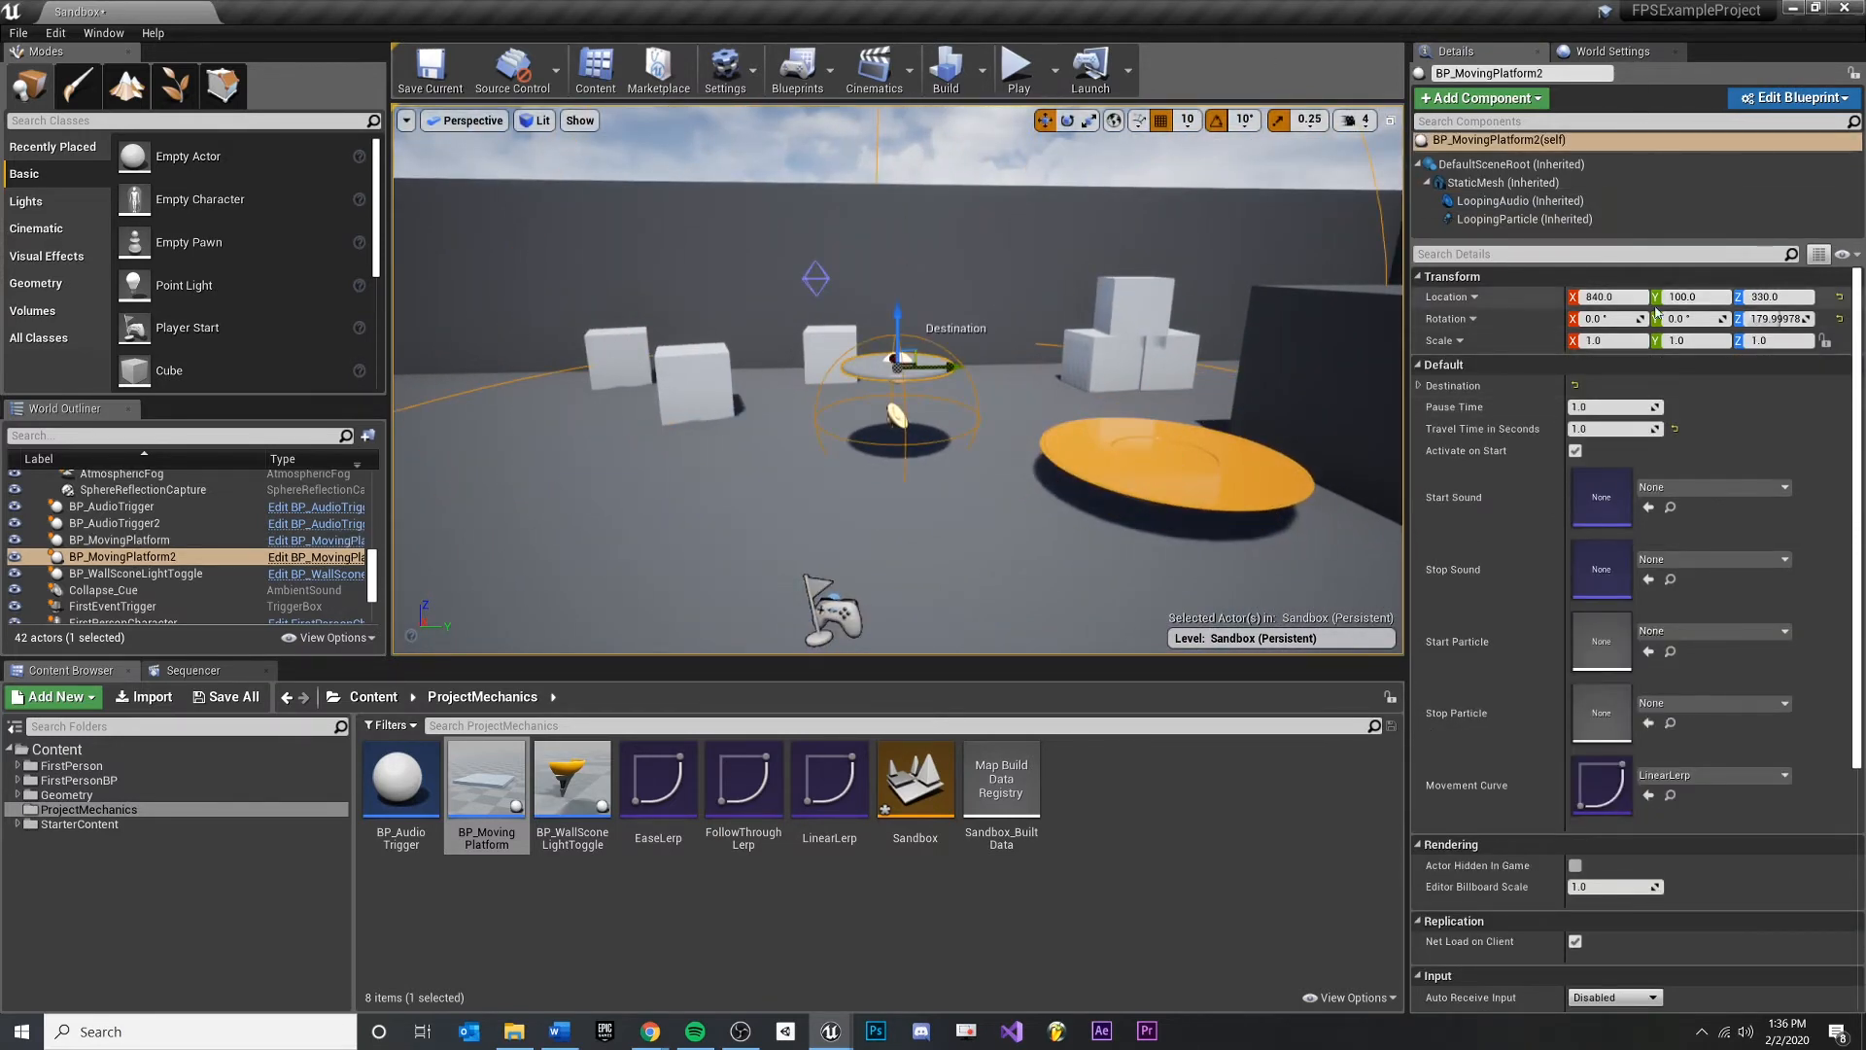
{"action": "left_click", "coordinate": [1503, 182]}
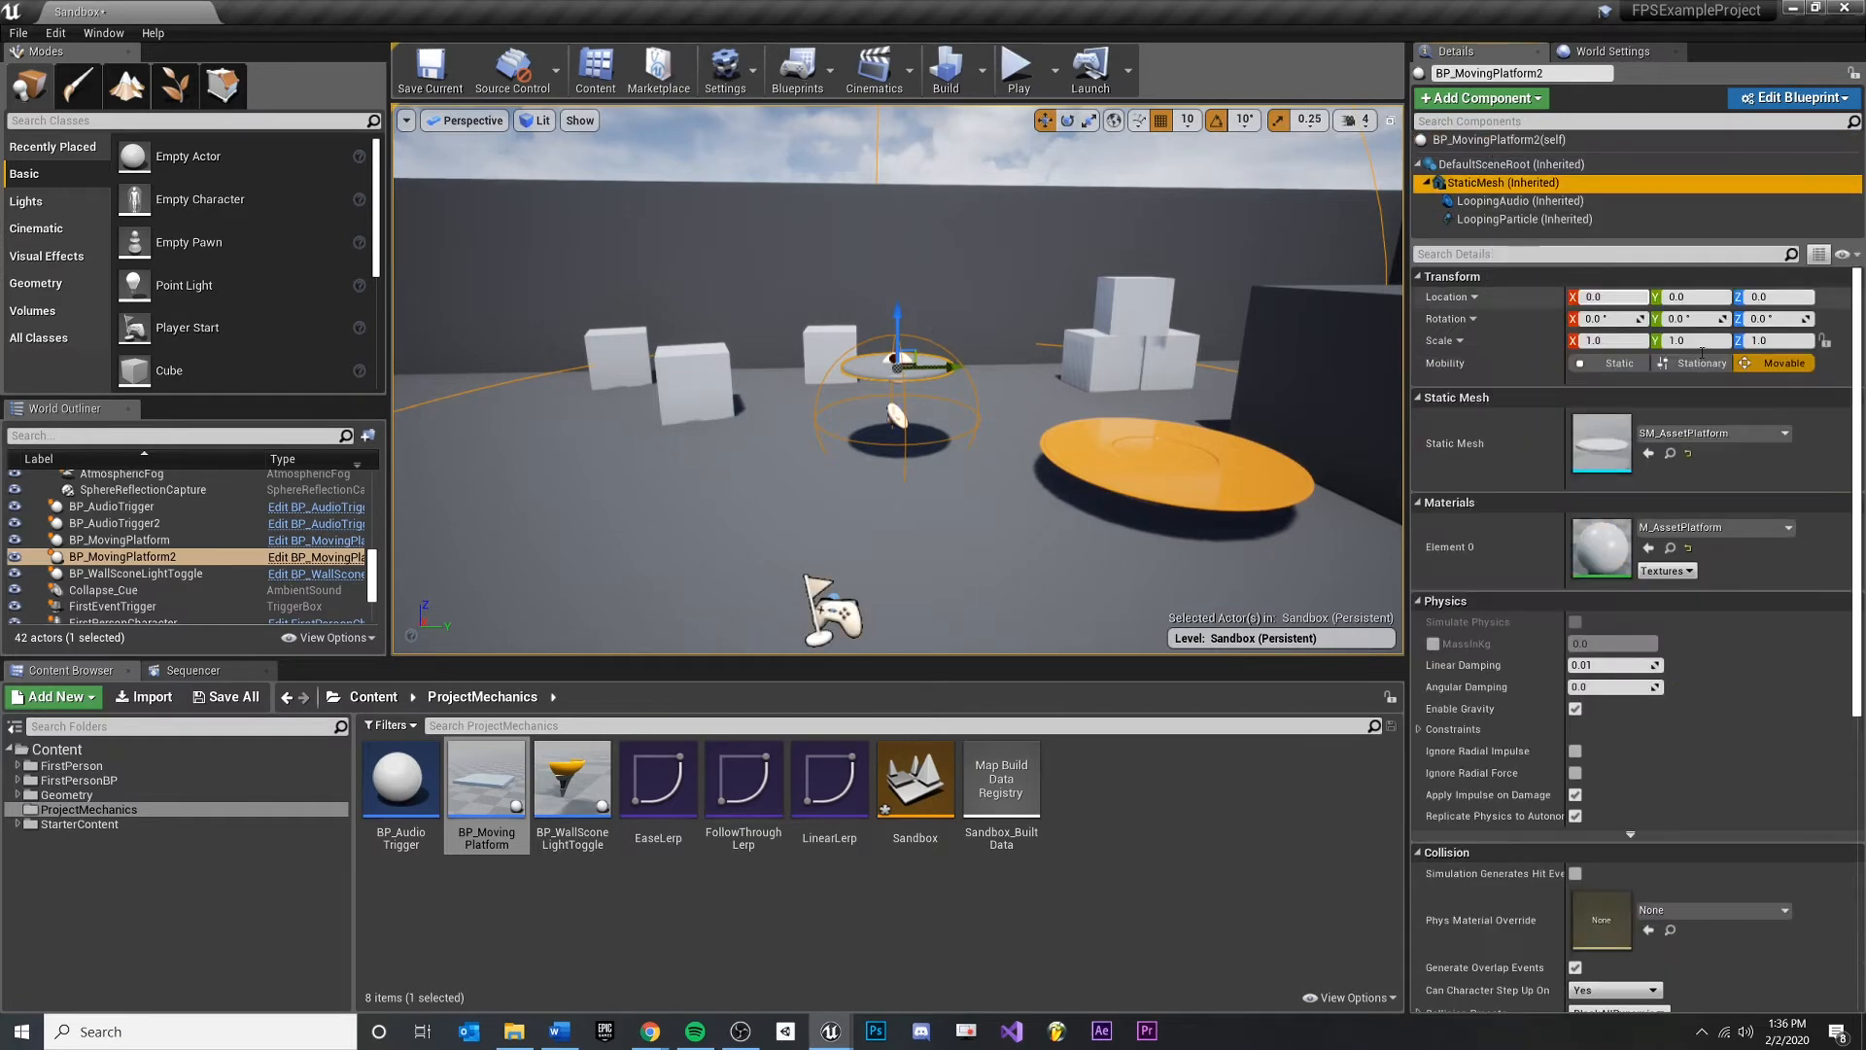
{"action": "mouse_move", "coordinate": [1513, 163]}
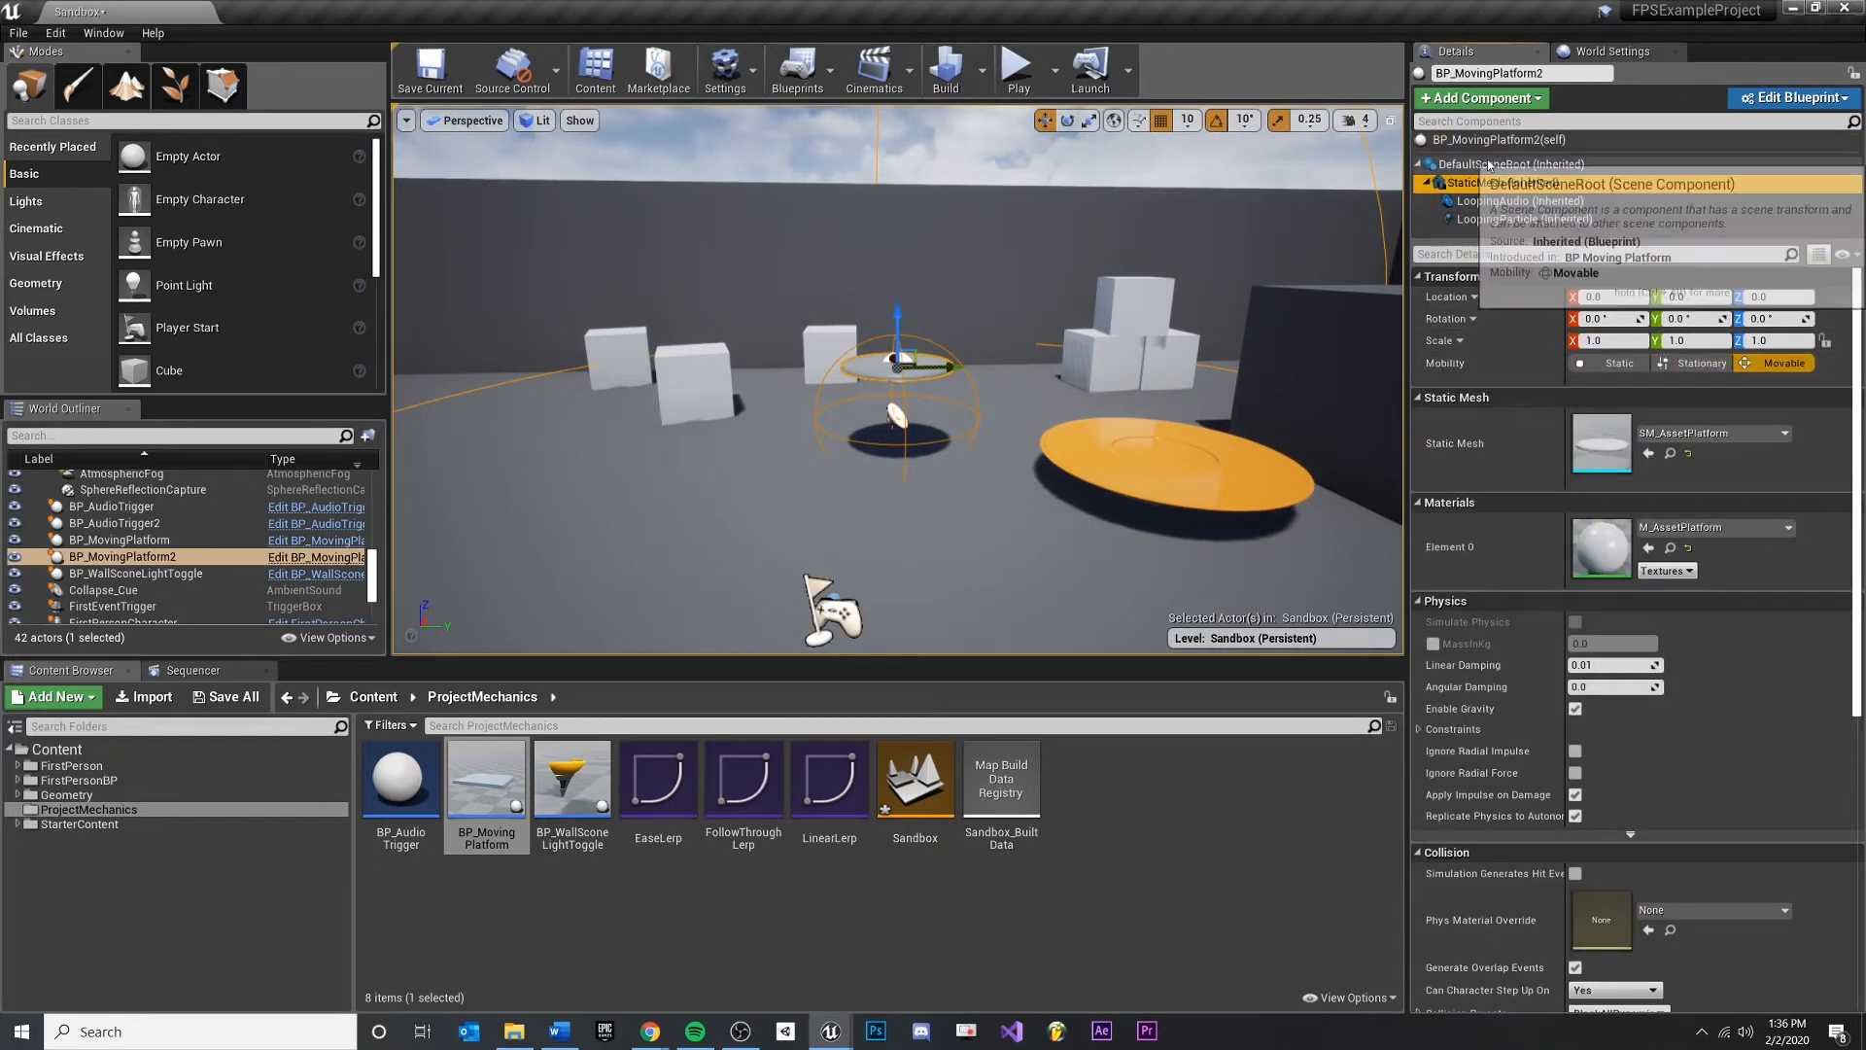
{"action": "left_click", "coordinate": [1513, 163]}
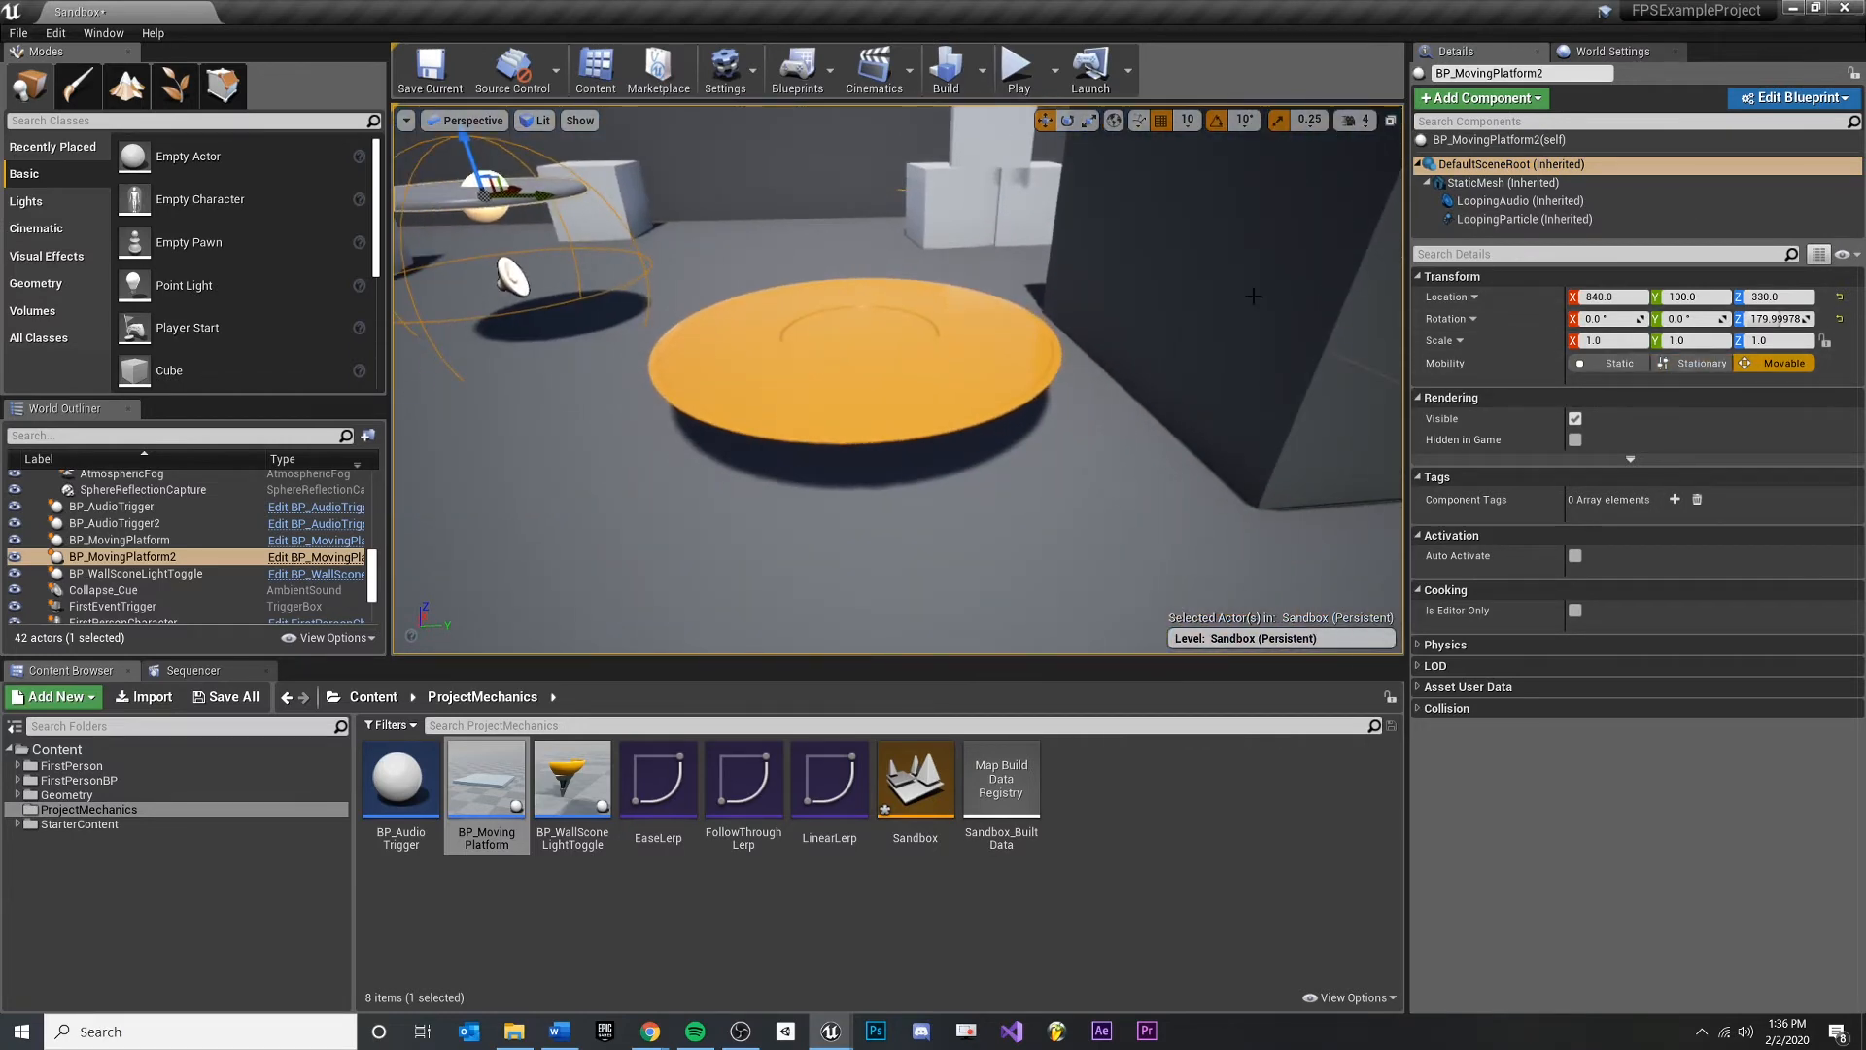
{"action": "left_click", "coordinate": [121, 539]}
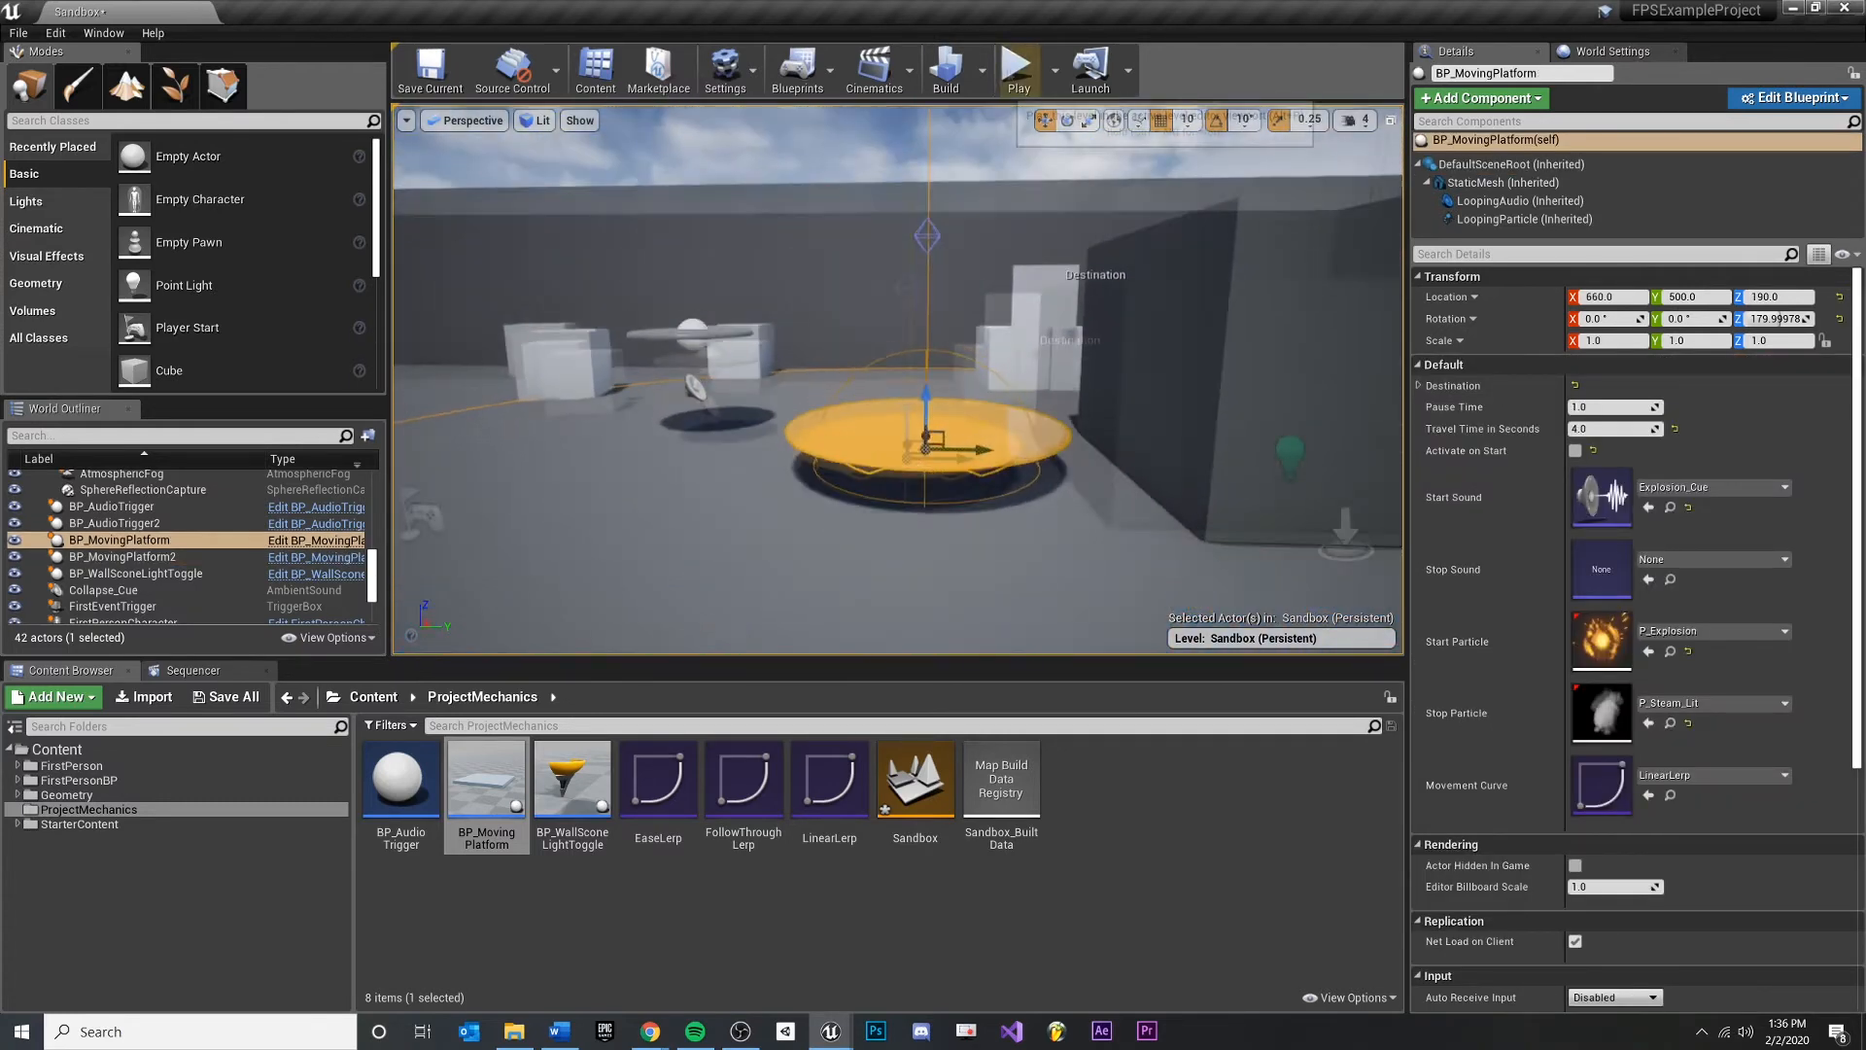
{"action": "left_click", "coordinate": [1017, 70]}
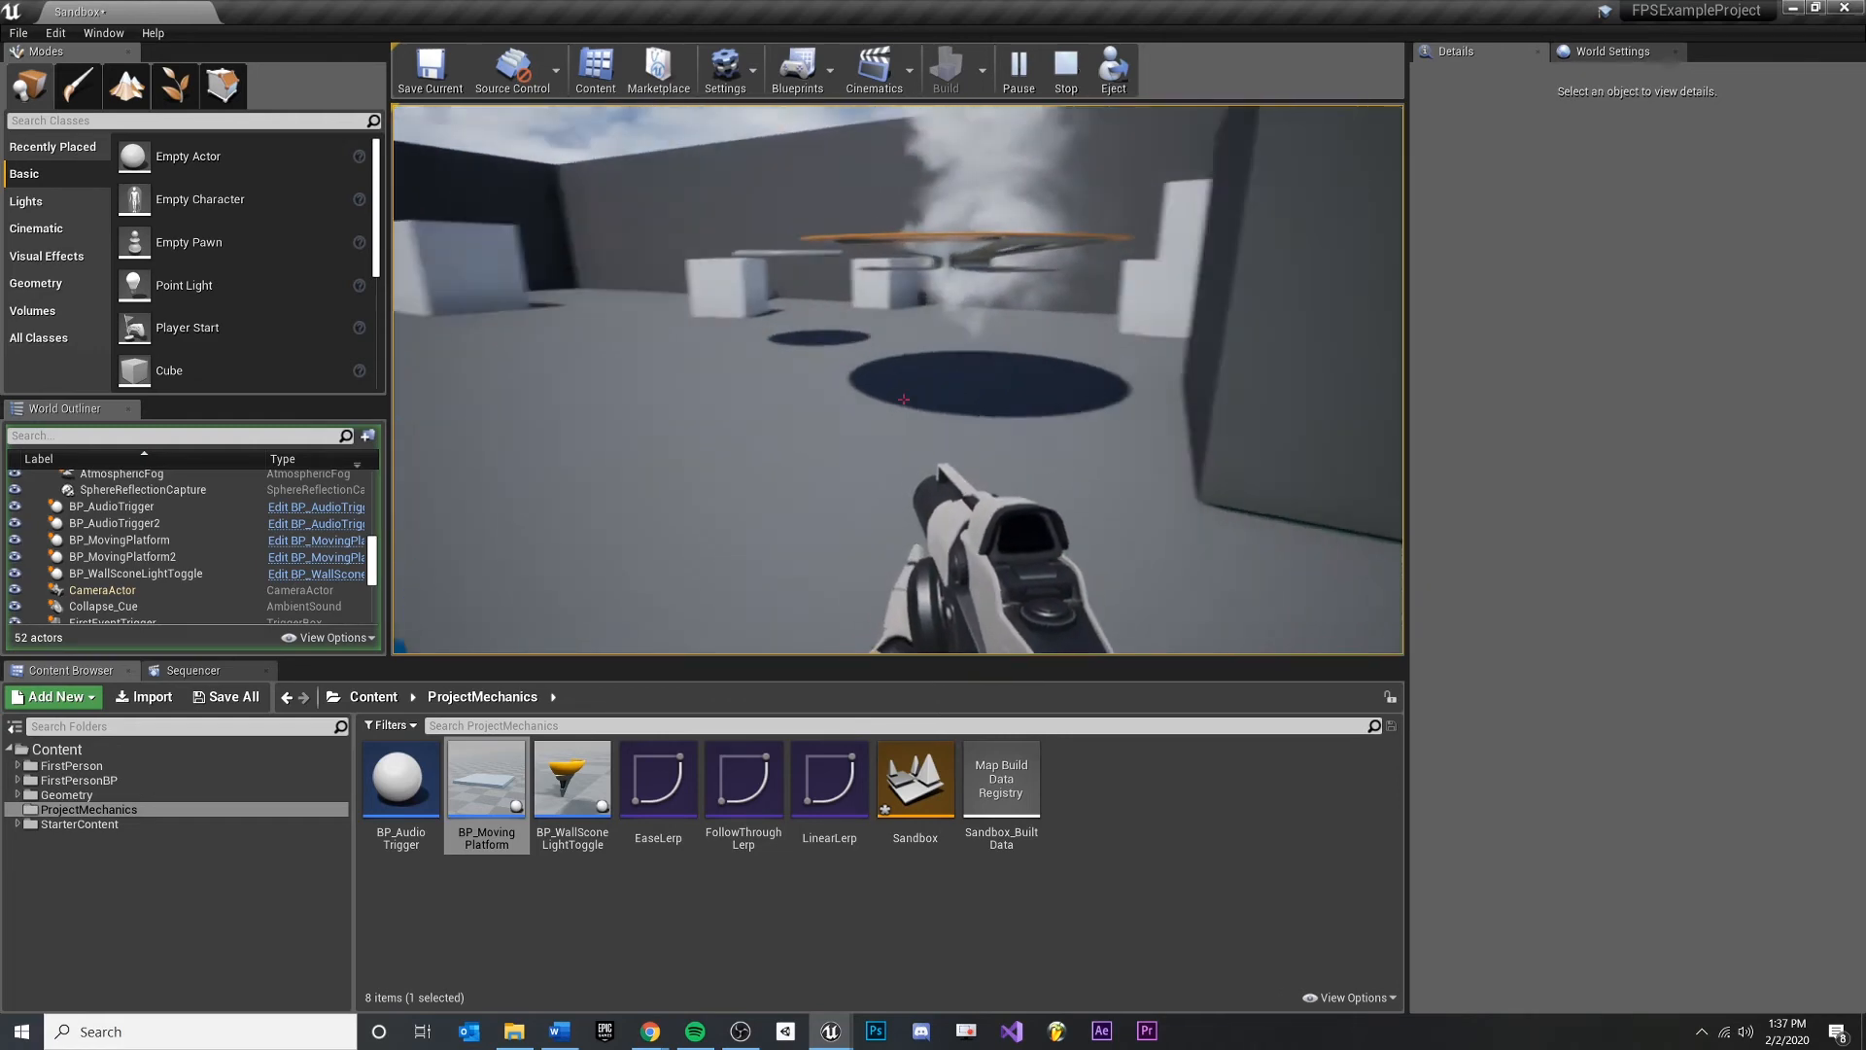
{"action": "left_click", "coordinate": [1064, 72]}
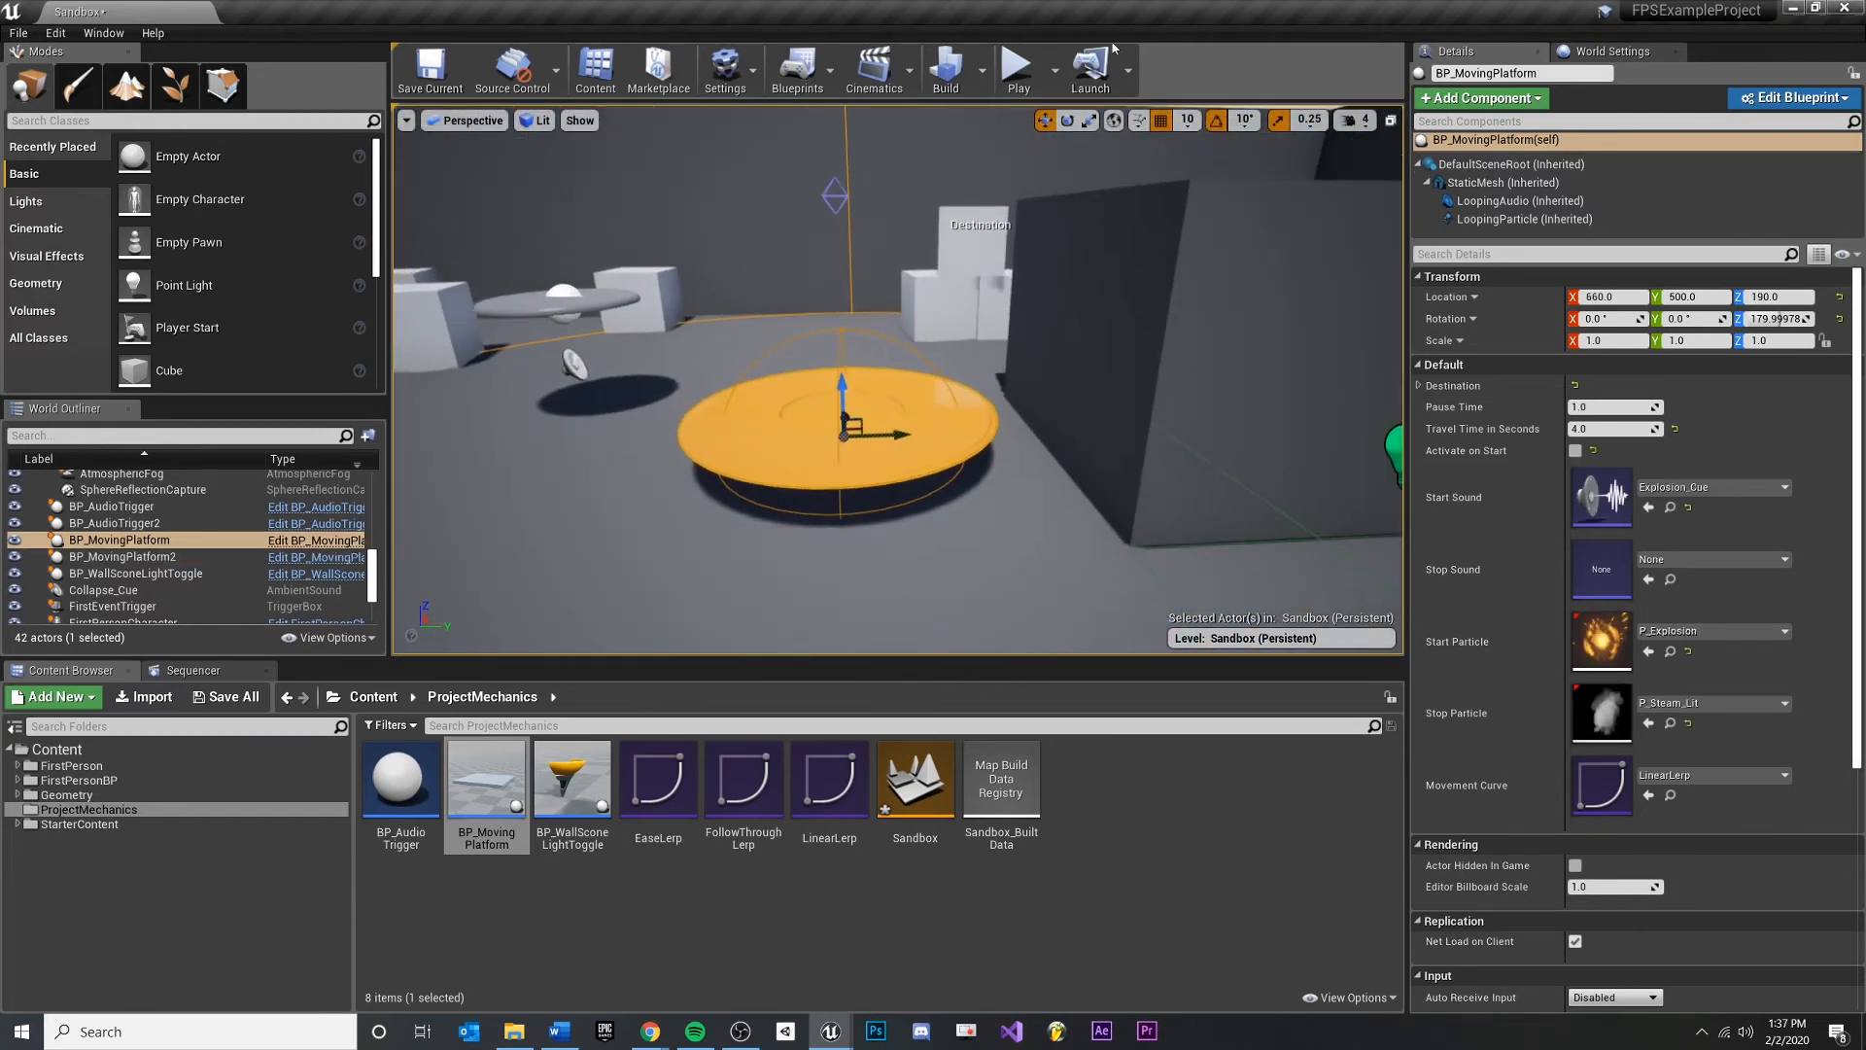
{"action": "left_click", "coordinate": [1015, 70]}
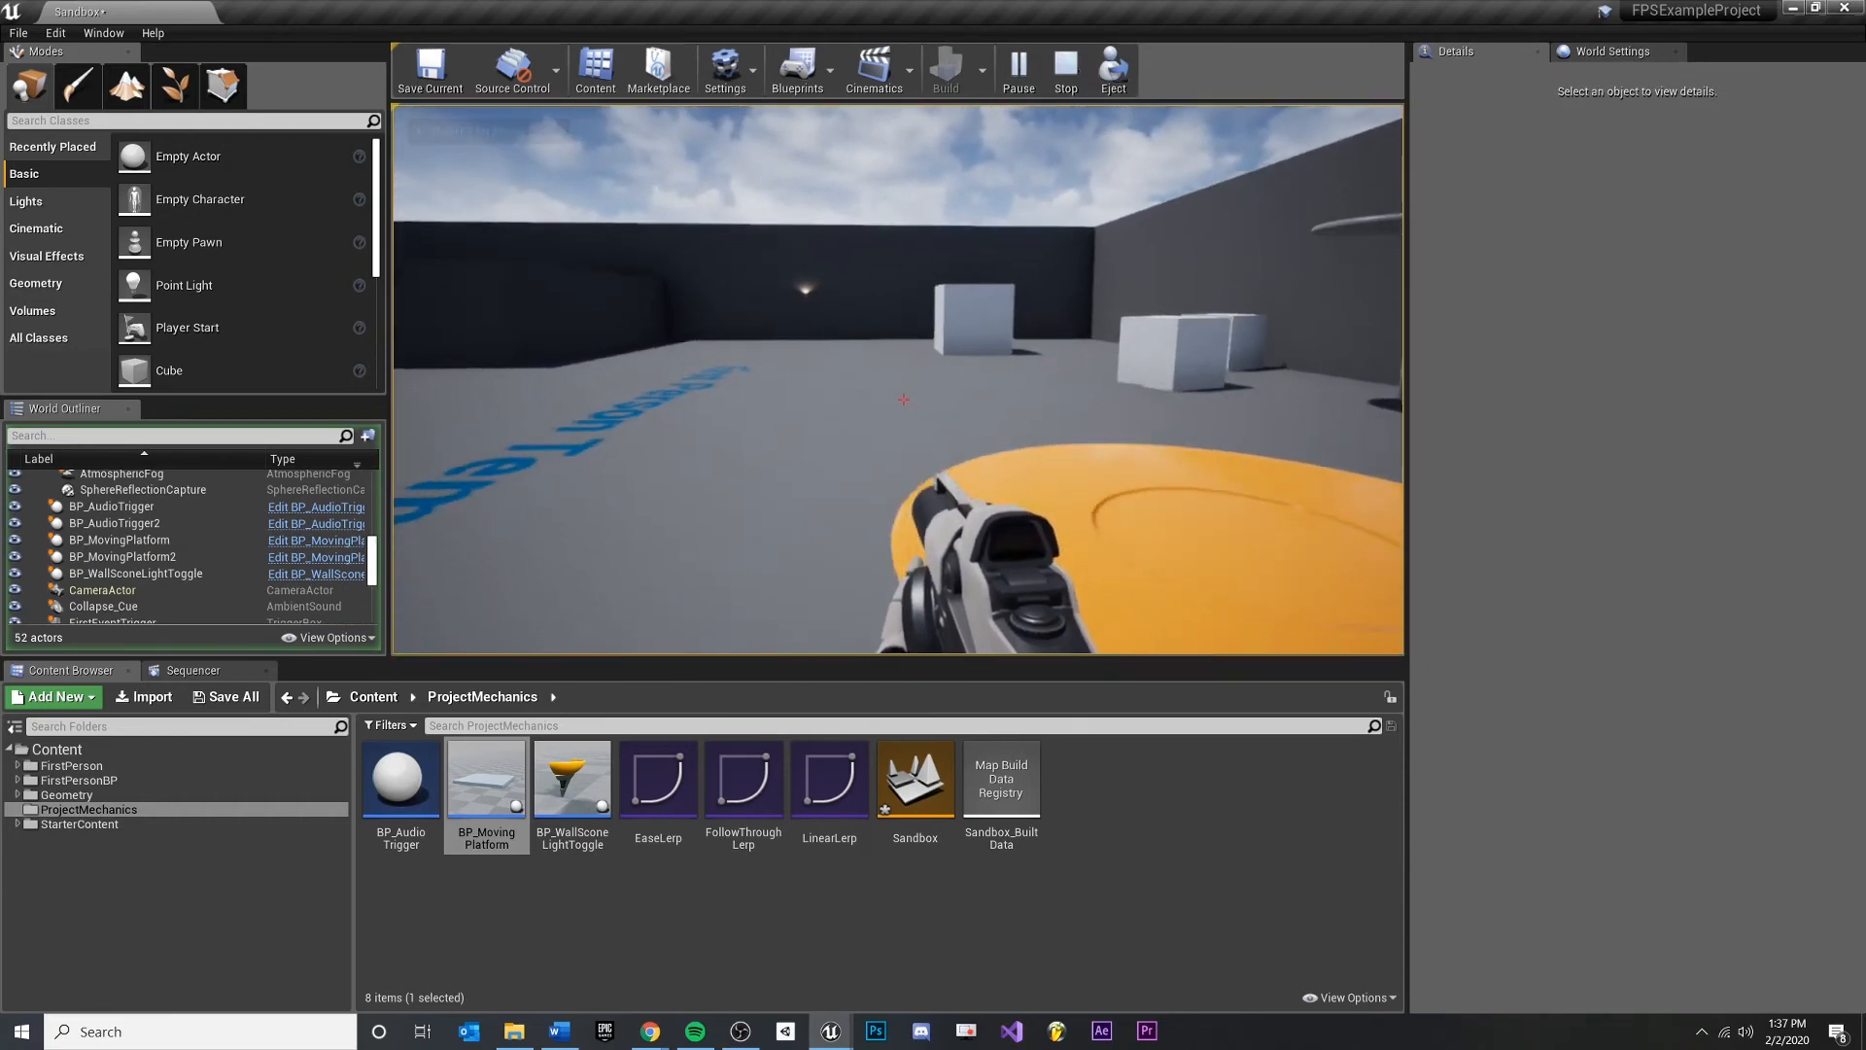
{"action": "left_click", "coordinate": [1064, 72]}
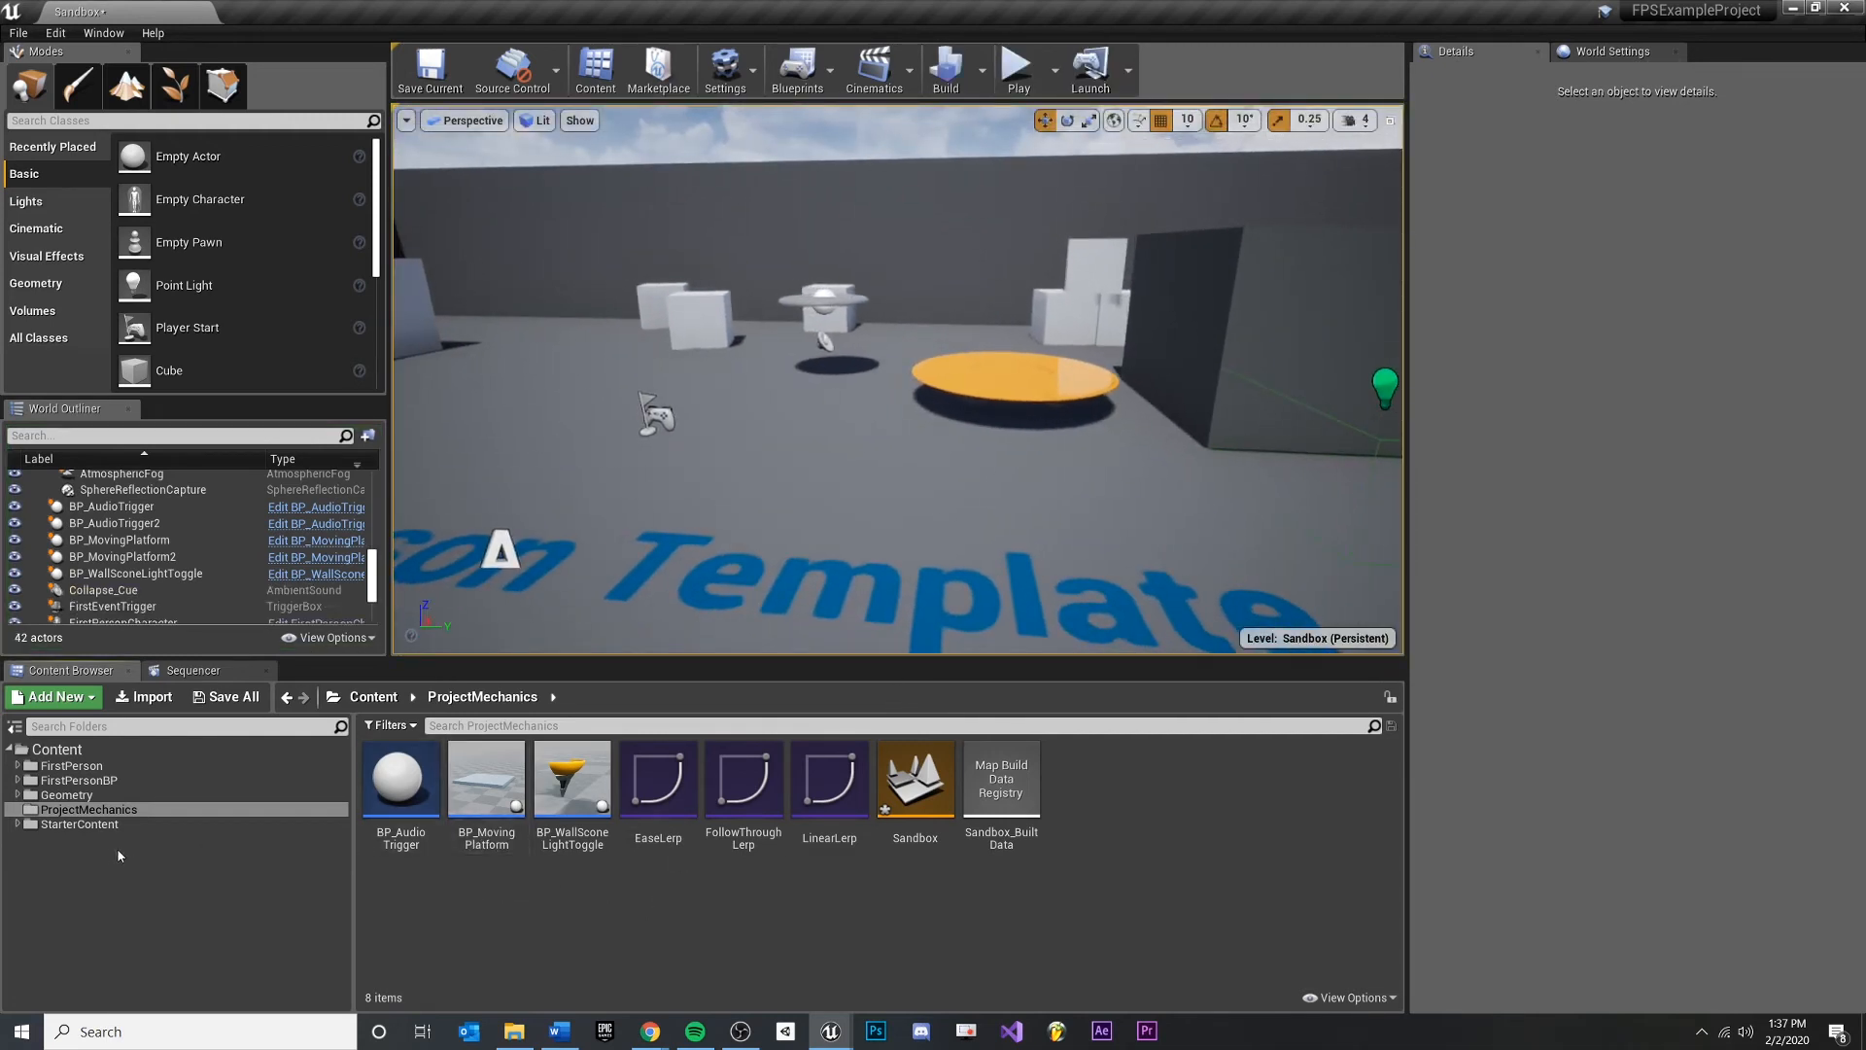
{"action": "left_click", "coordinate": [78, 824]}
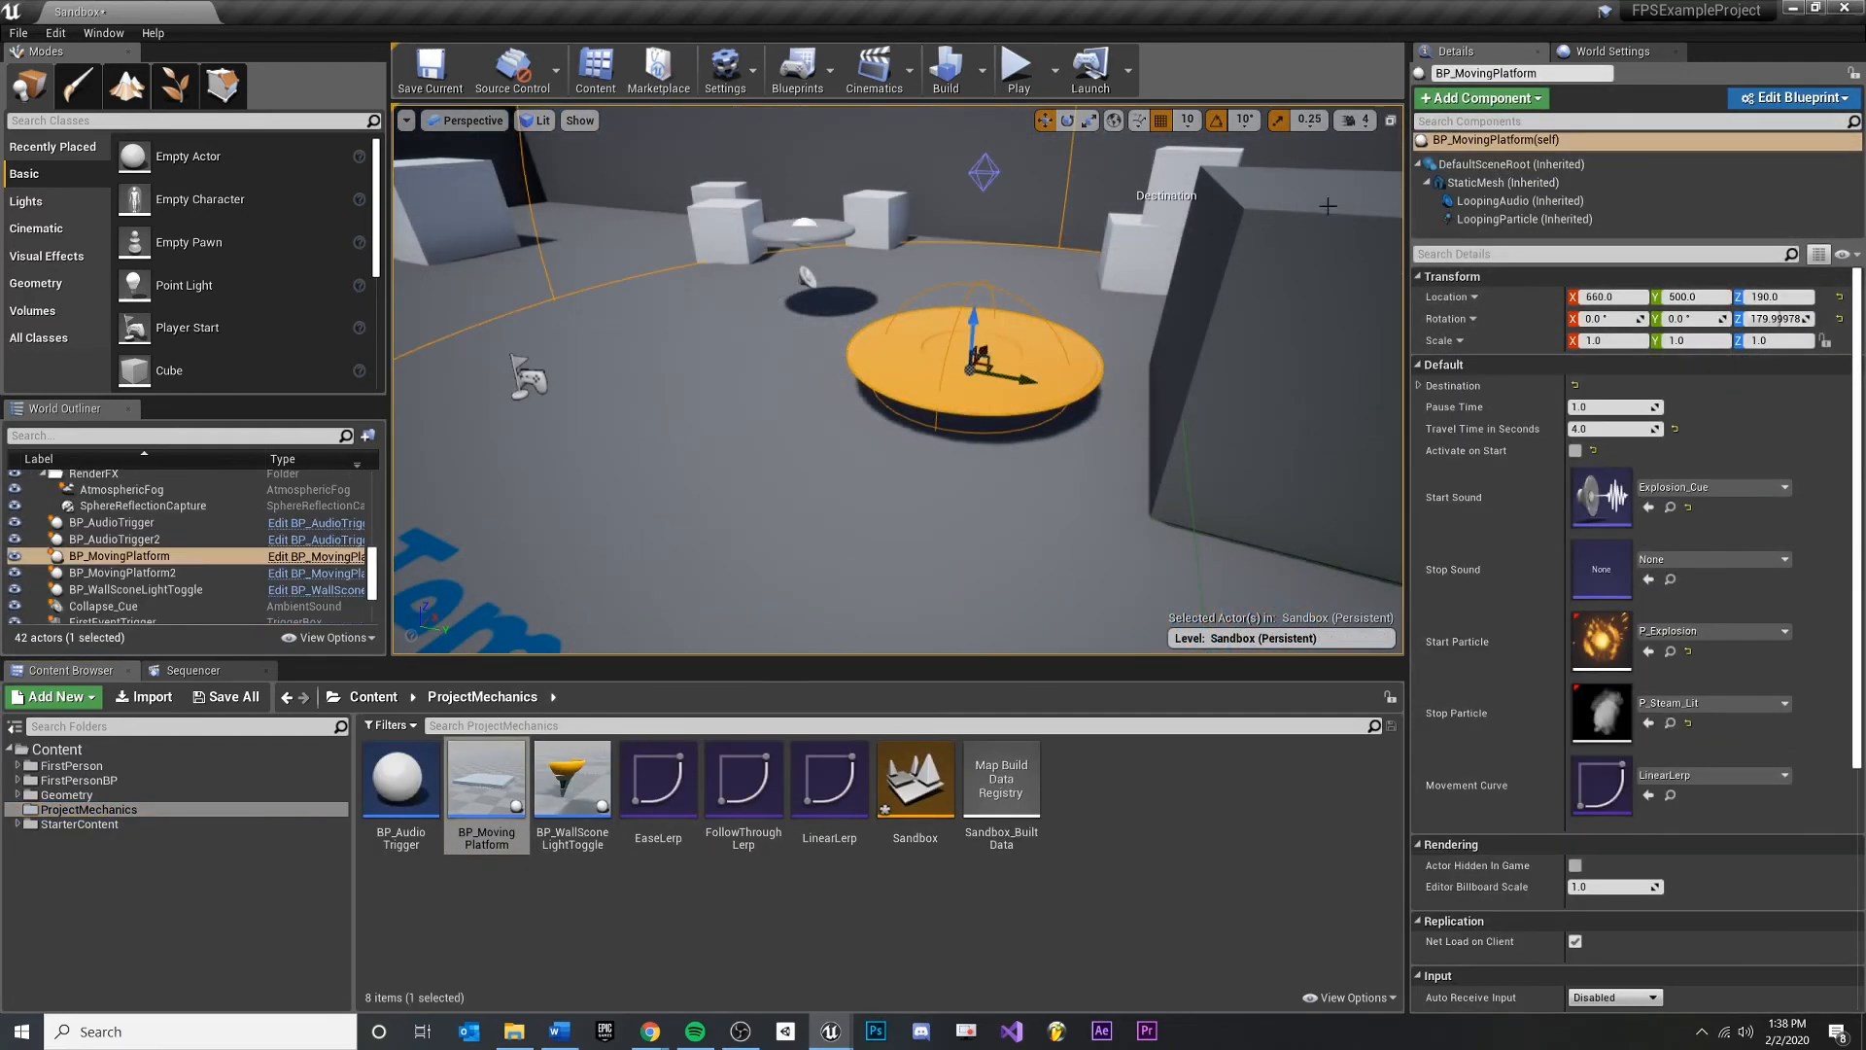
Locate the platform's SM_TableRound mesh in the Content Browser via its StaticMesh component
{"action": "left_click", "coordinate": [1503, 183]}
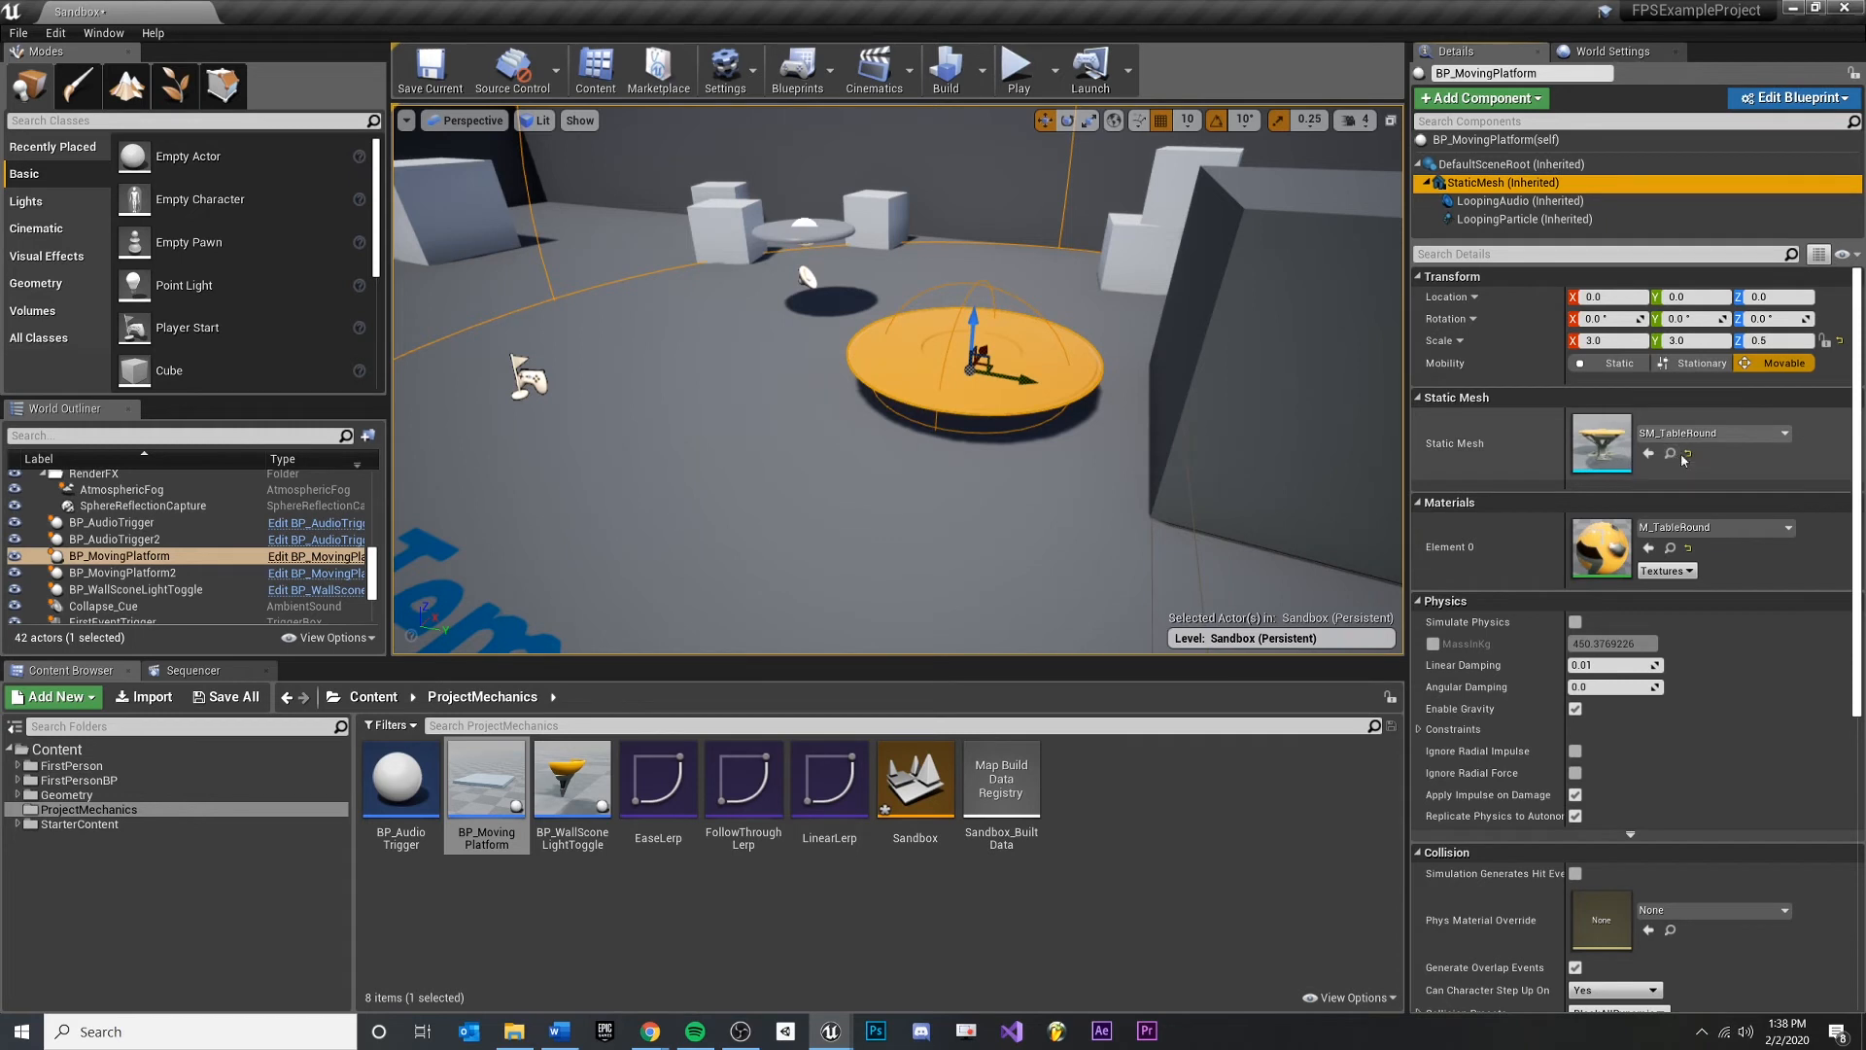
{"action": "mouse_move", "coordinate": [1670, 453]}
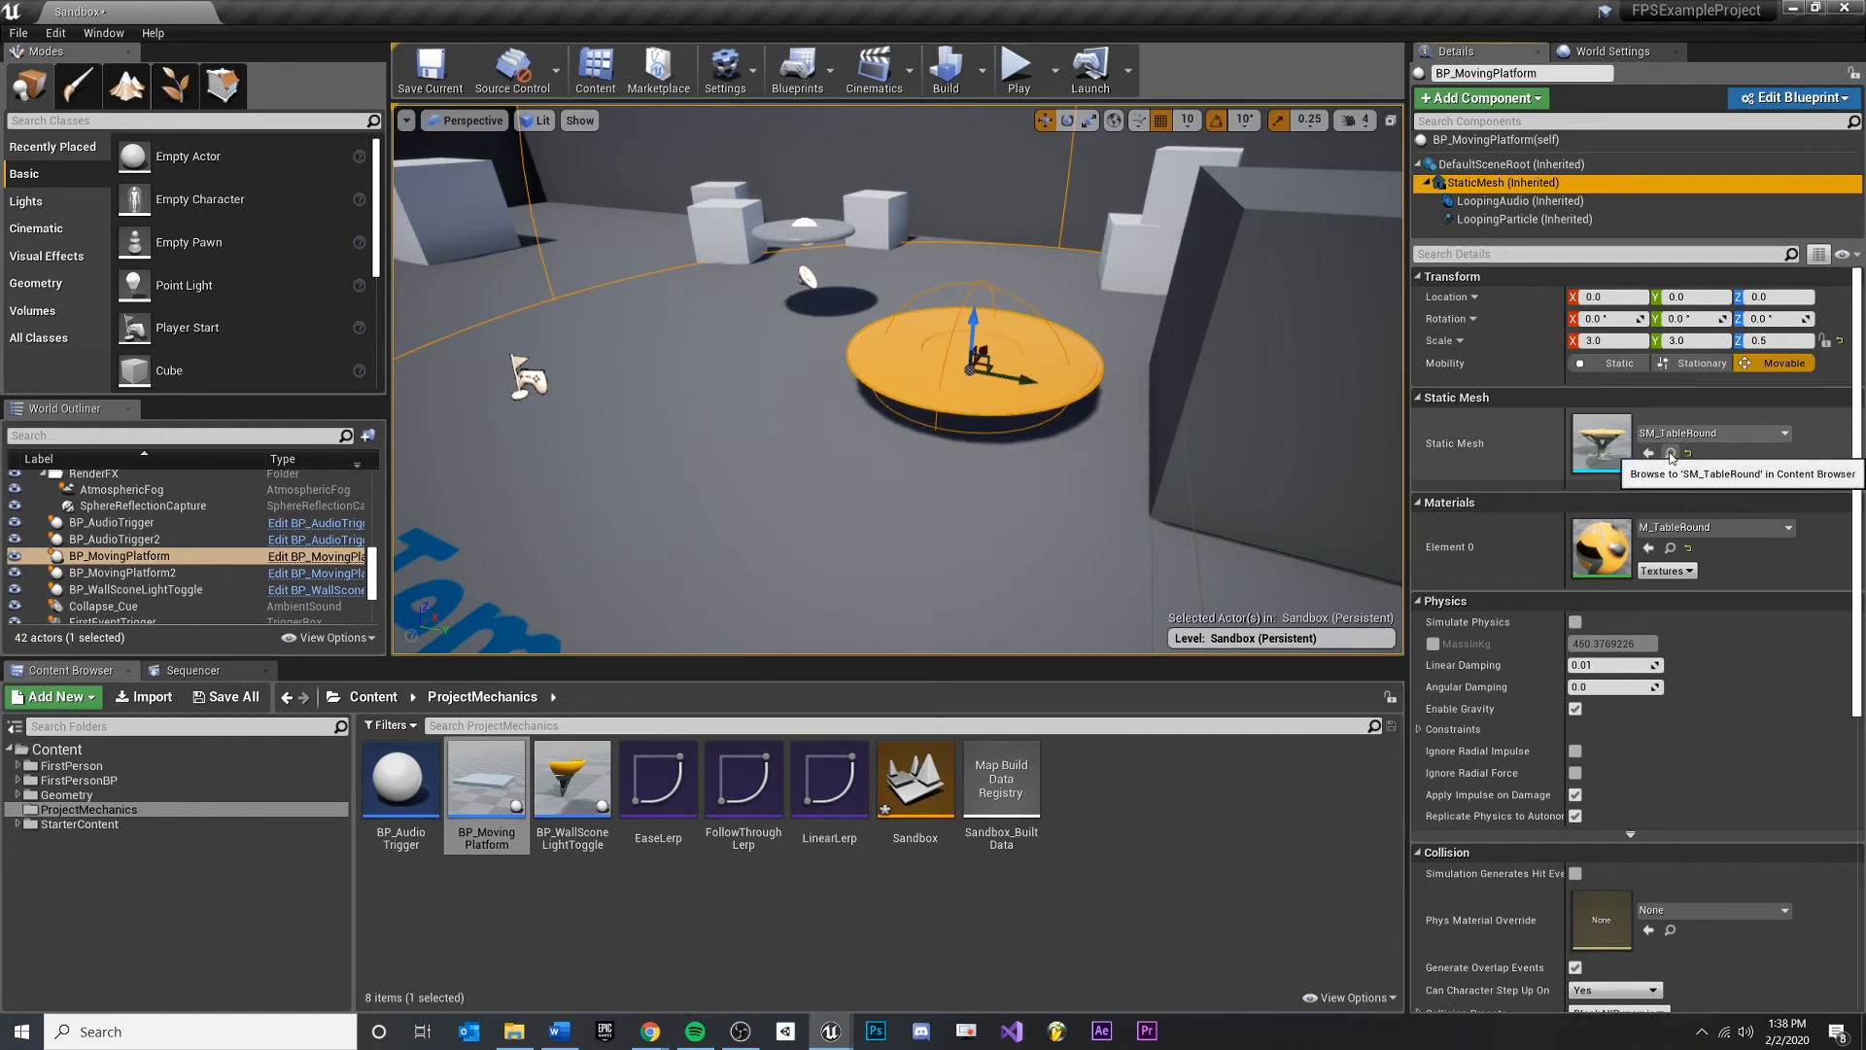
{"action": "left_click", "coordinate": [1672, 453]}
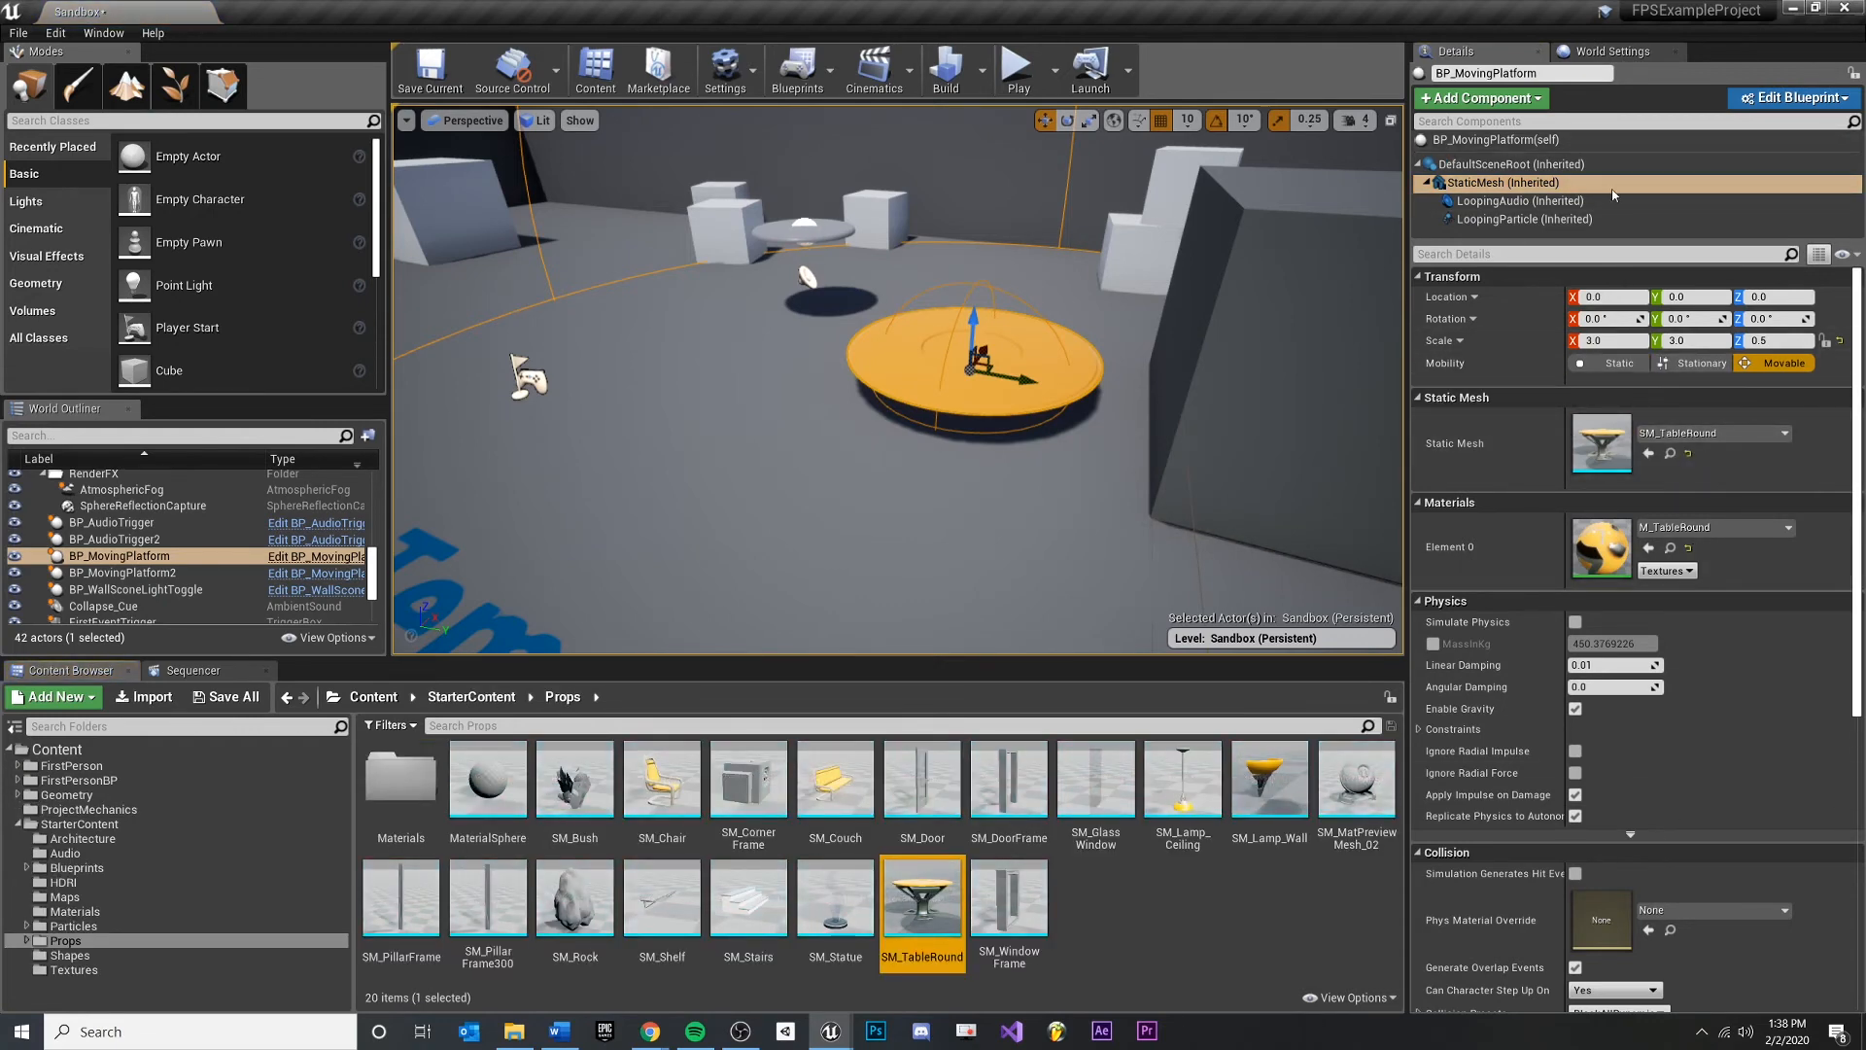
{"action": "mouse_move", "coordinate": [922, 898]}
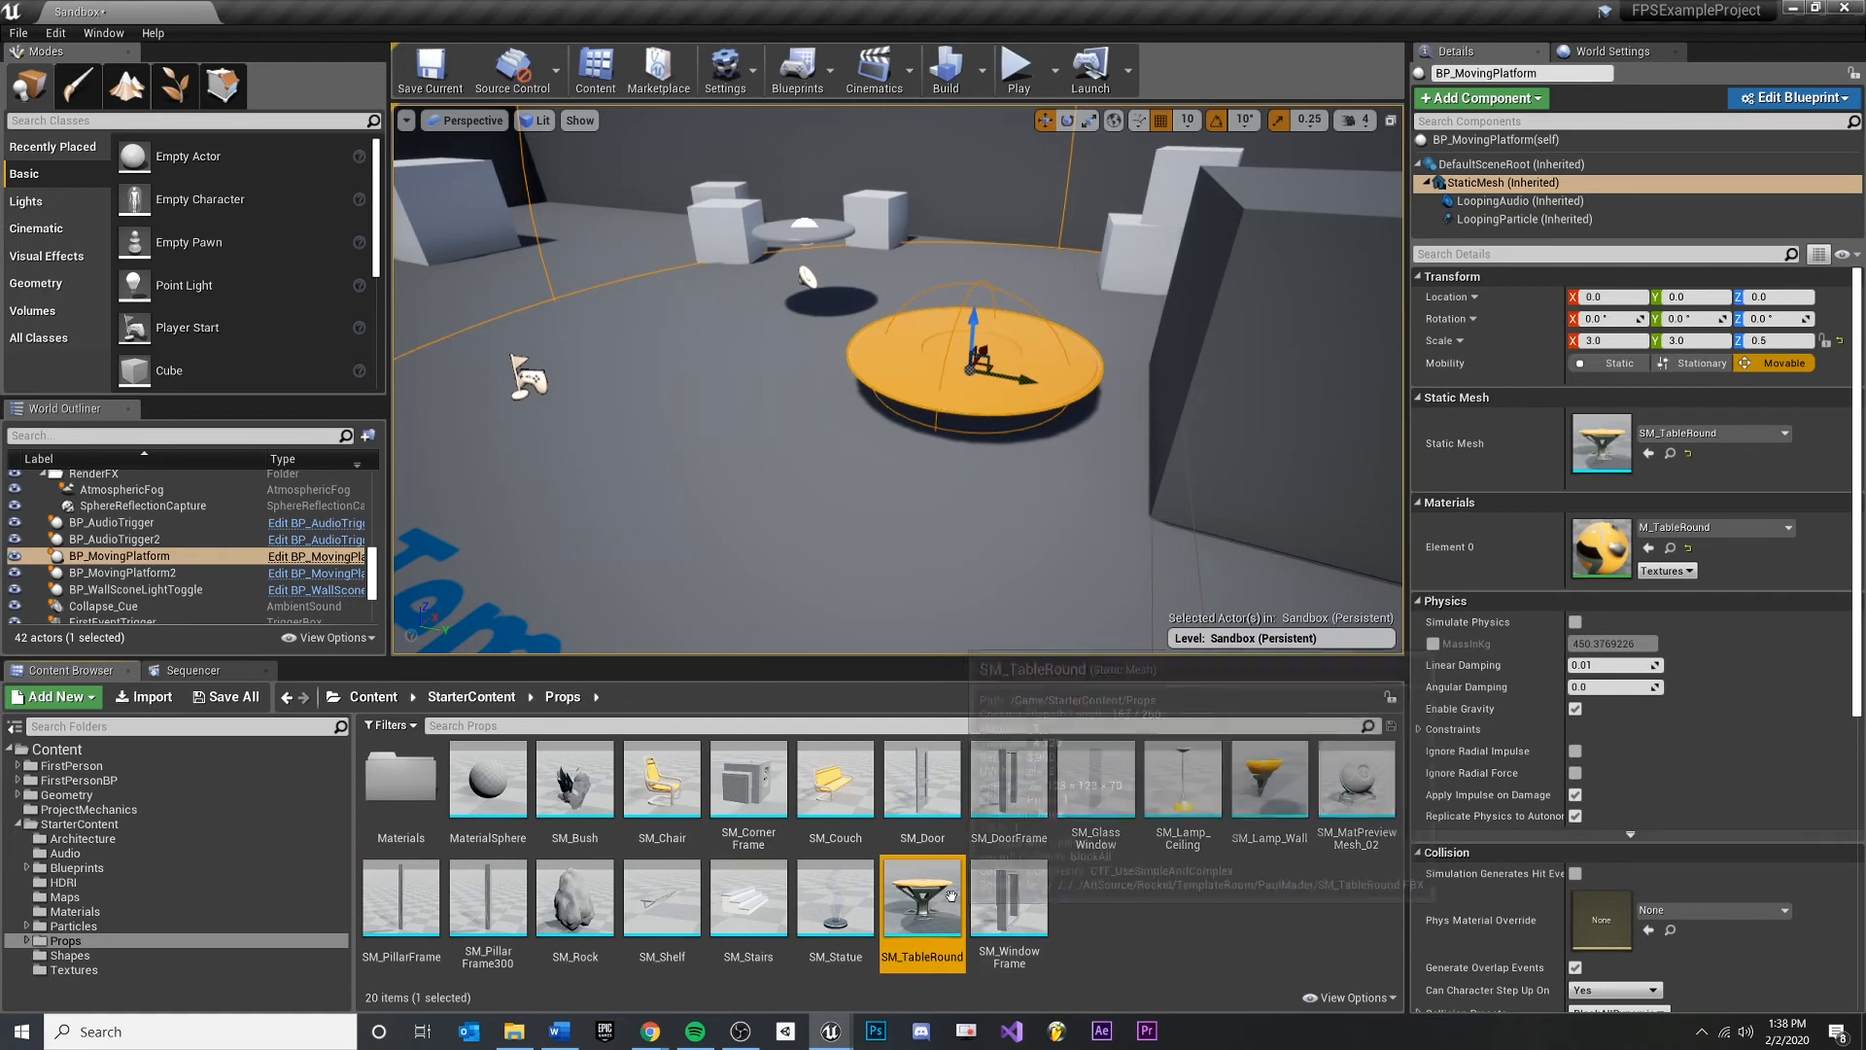
{"action": "mouse_move", "coordinate": [921, 905]}
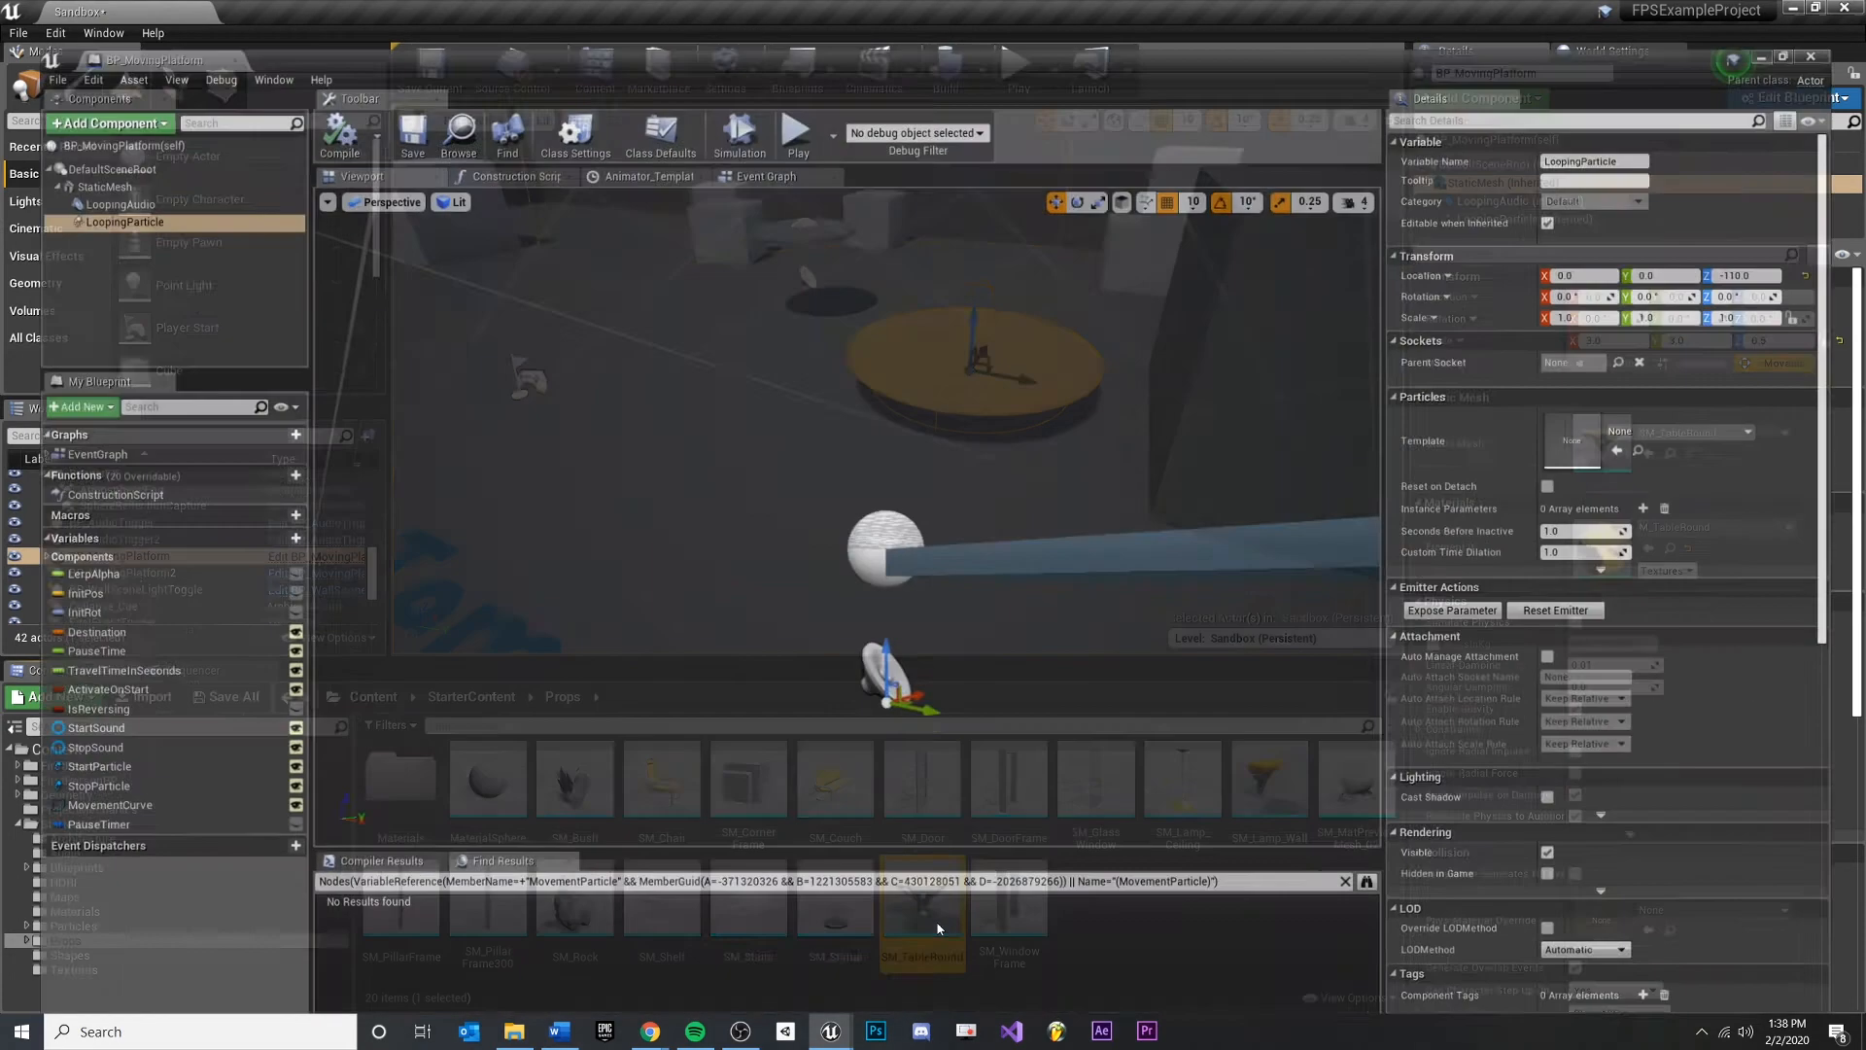
{"action": "double_click", "coordinate": [922, 904]}
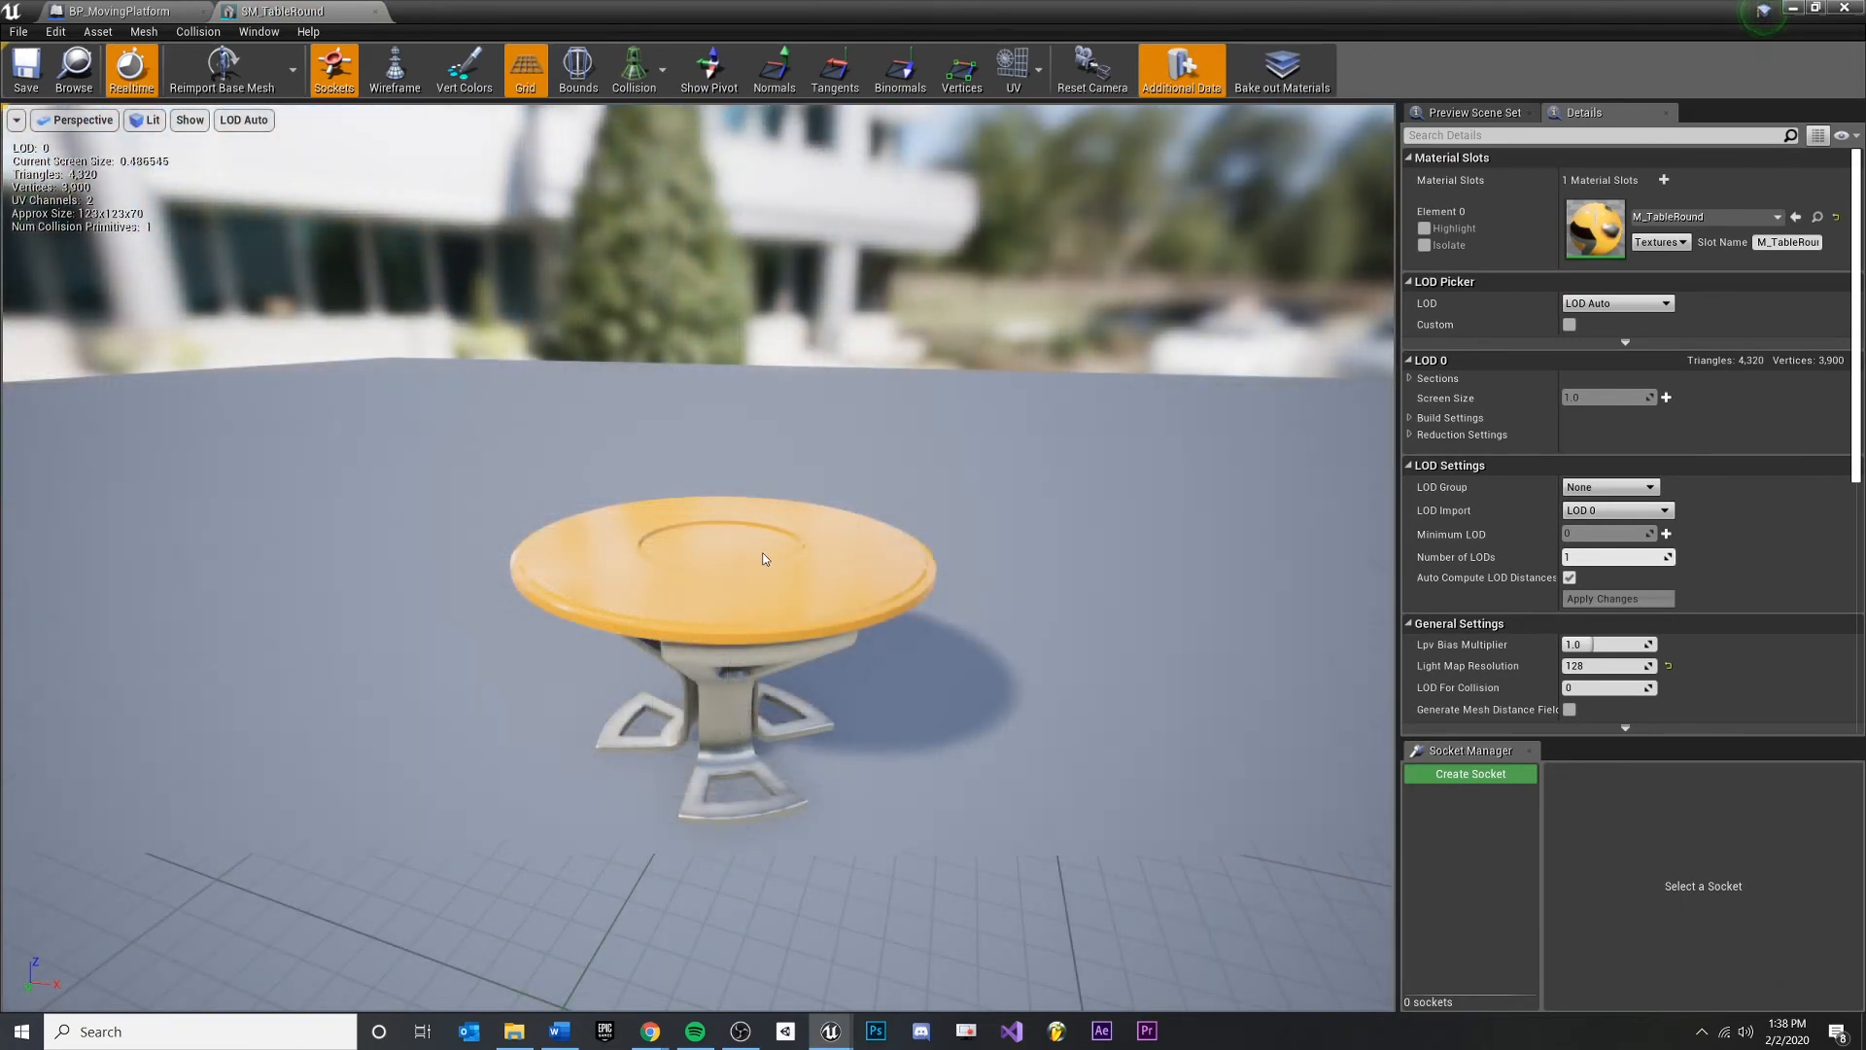
{"action": "left_click", "coordinate": [577, 70]}
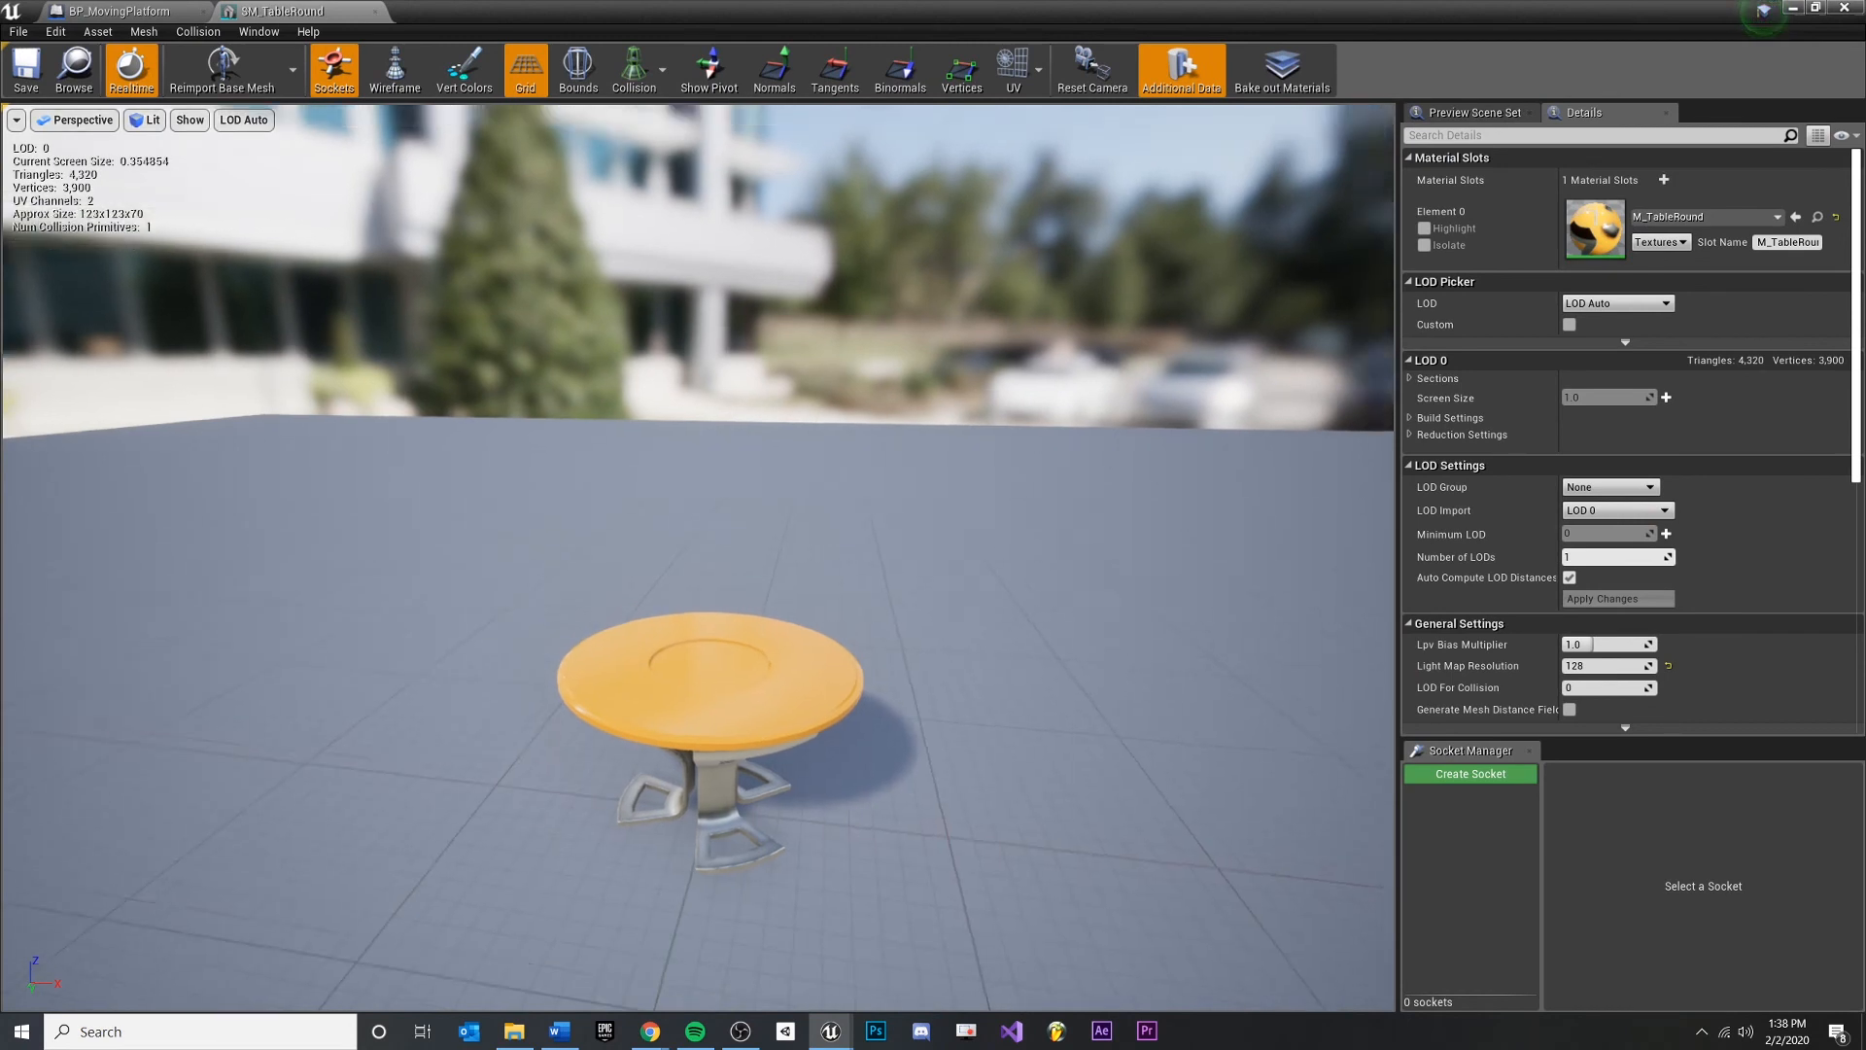
{"action": "left_click", "coordinate": [634, 70]}
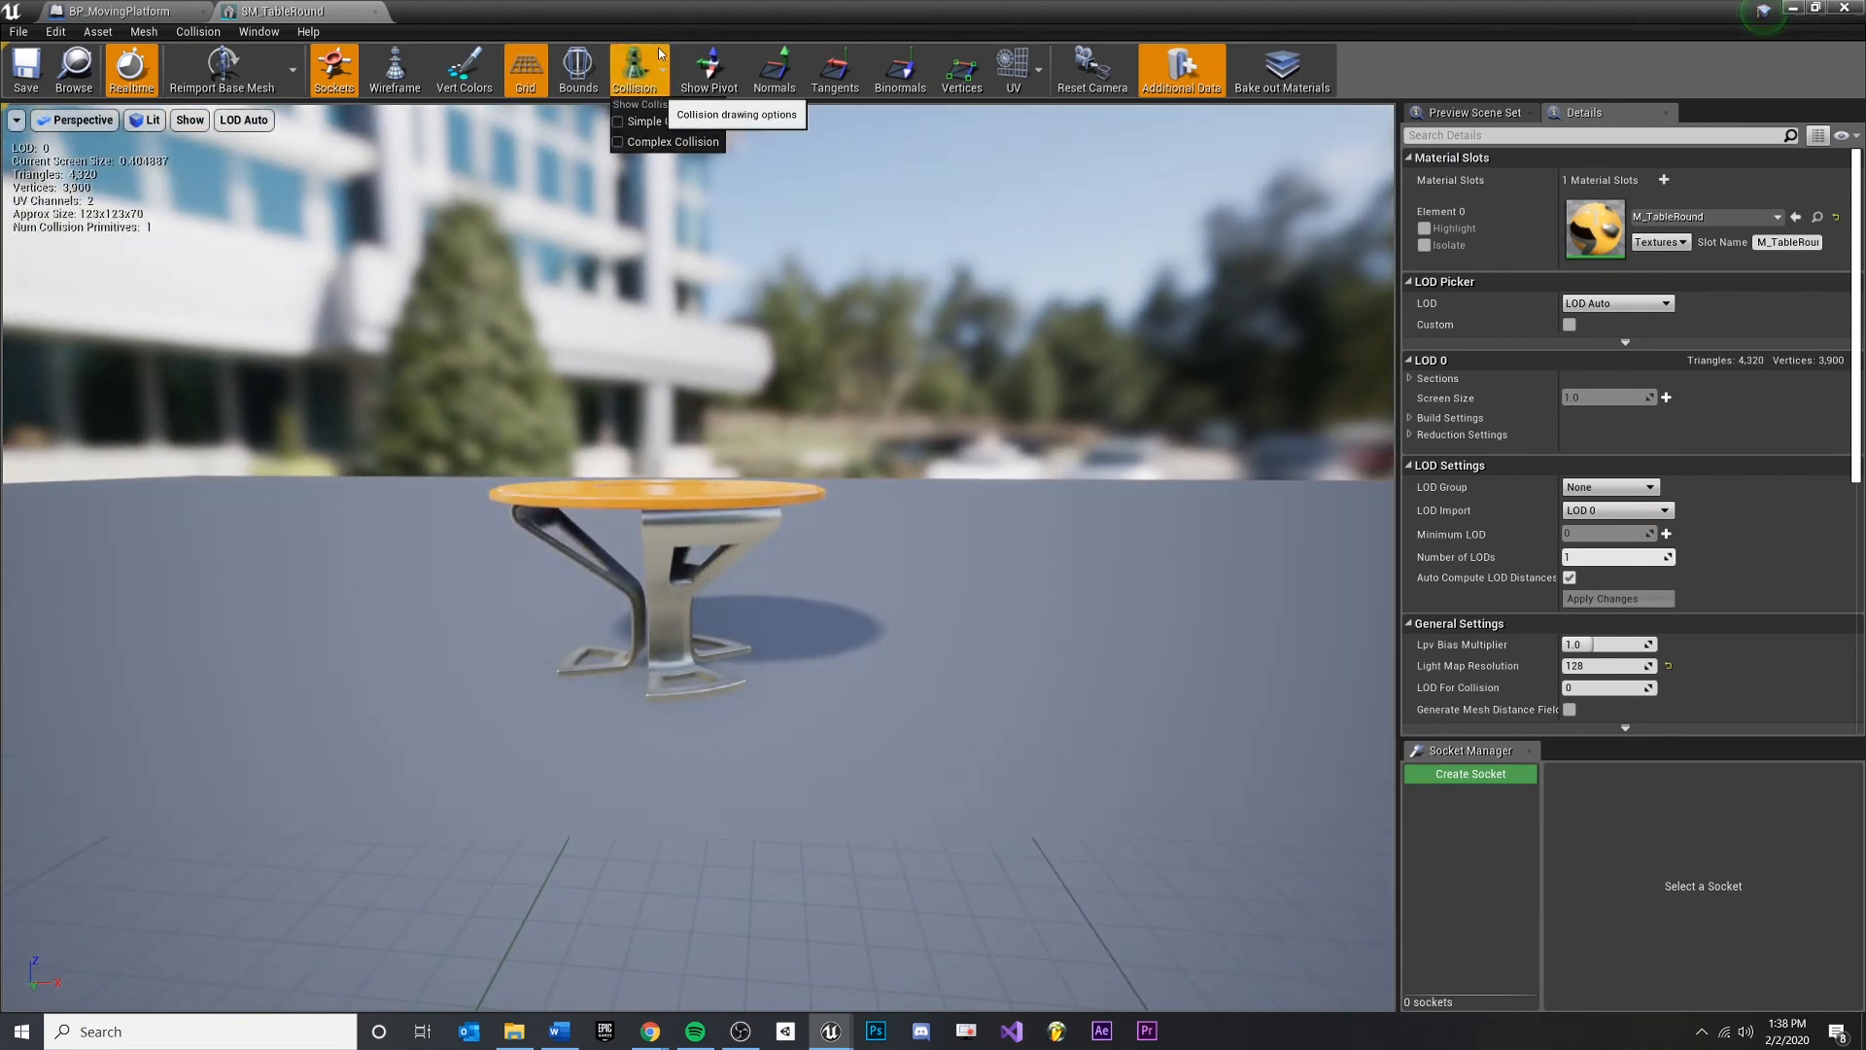
{"action": "mouse_move", "coordinate": [663, 120]}
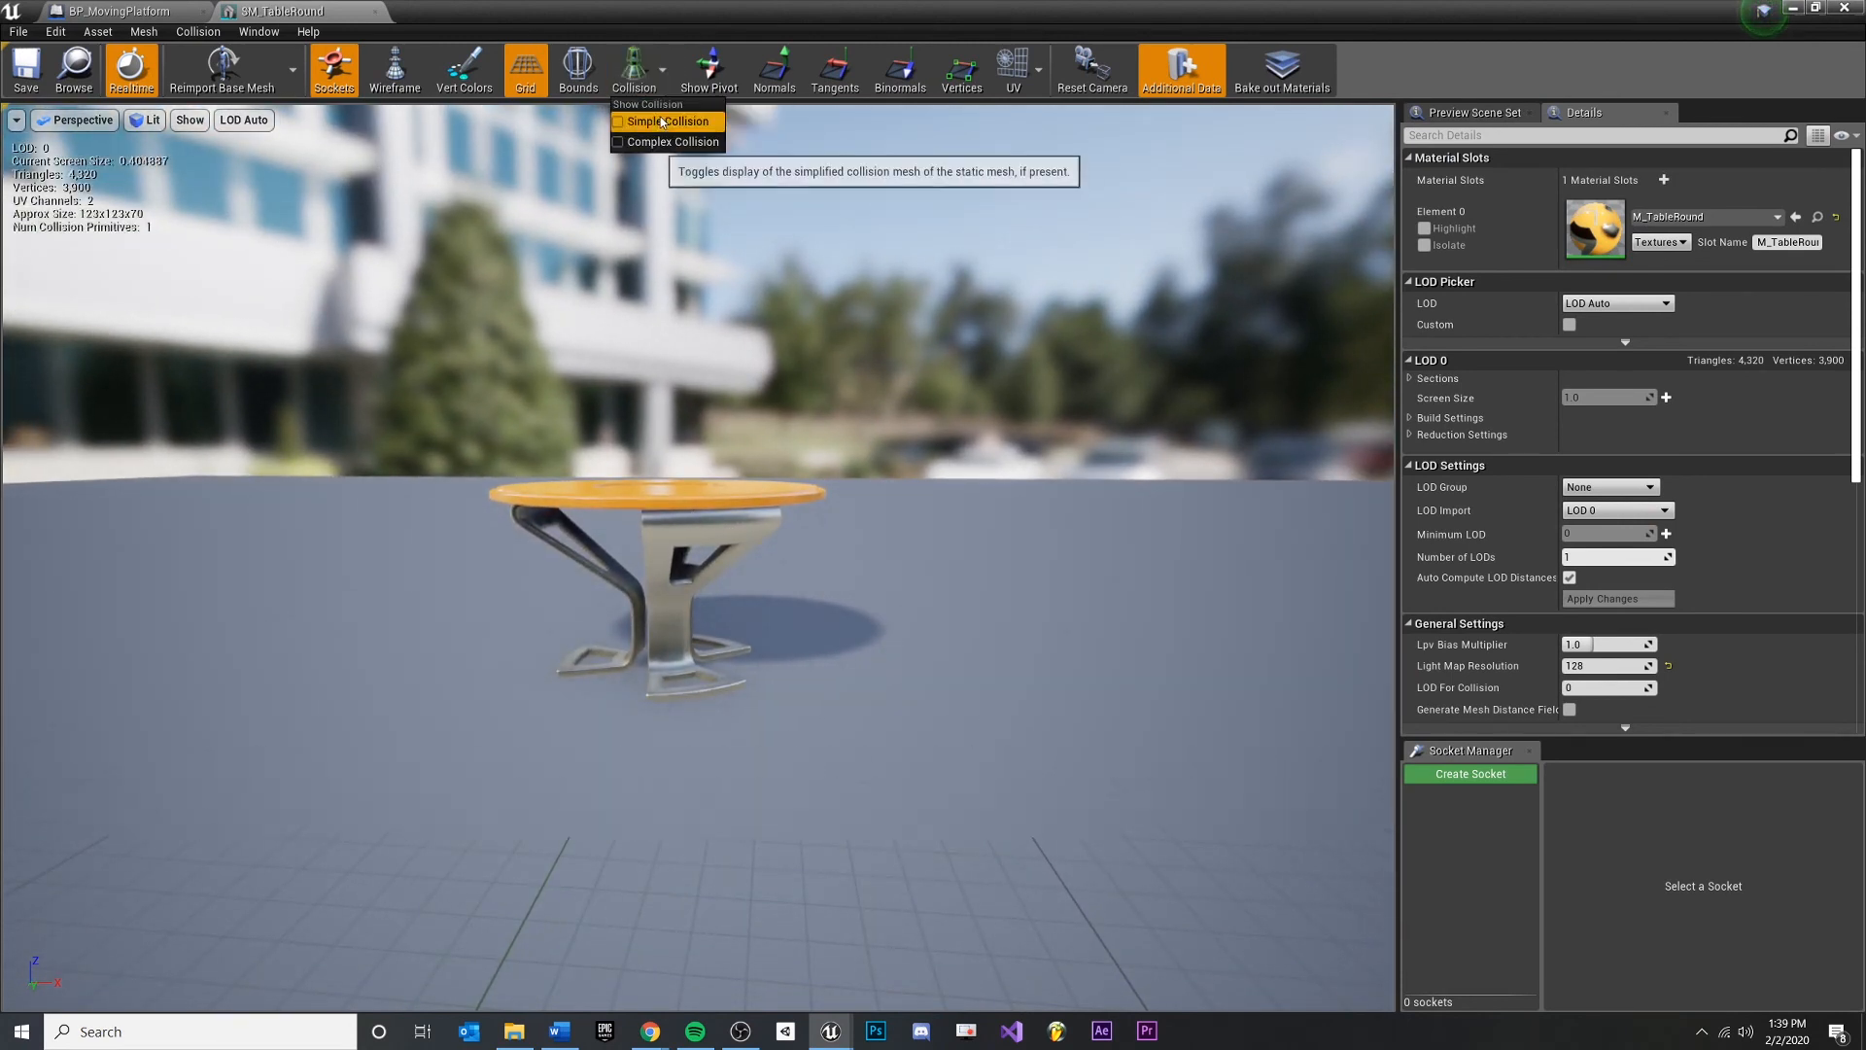
{"action": "left_click", "coordinate": [659, 121]}
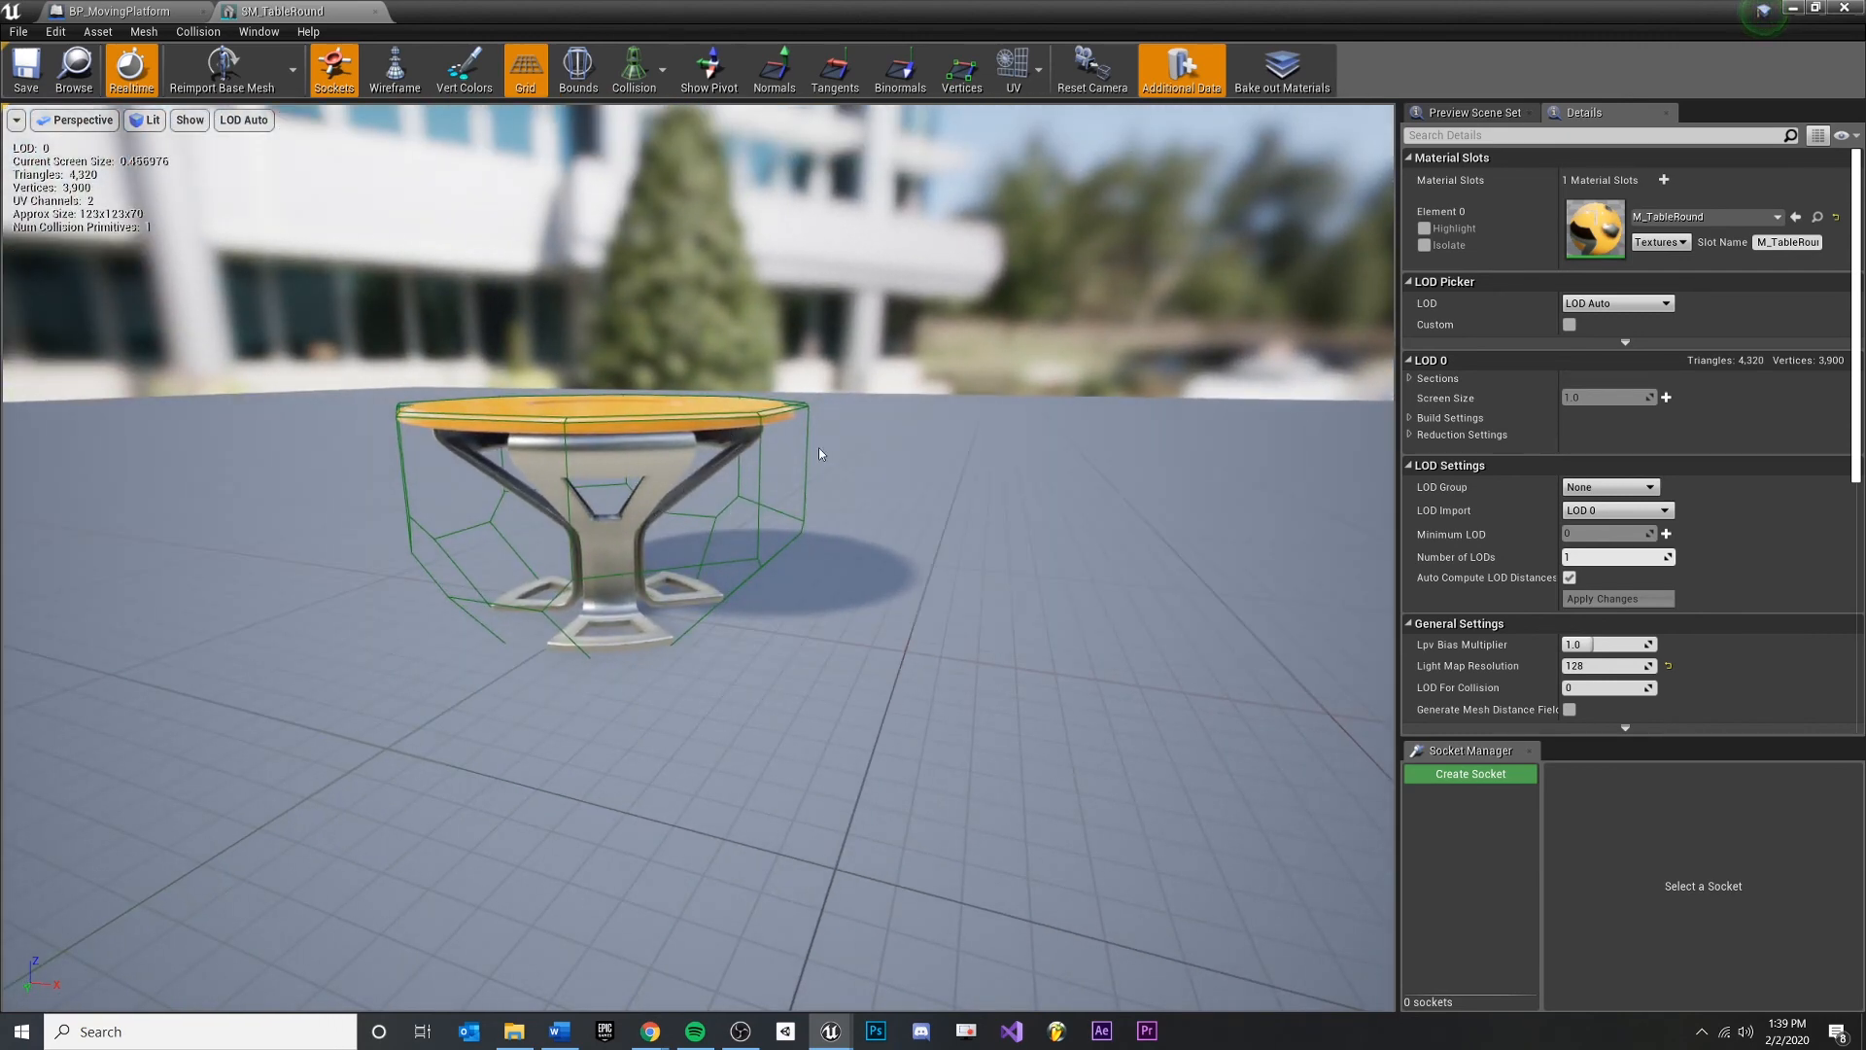
{"action": "scroll", "scroll_direction": "down", "scroll_amount": 3}
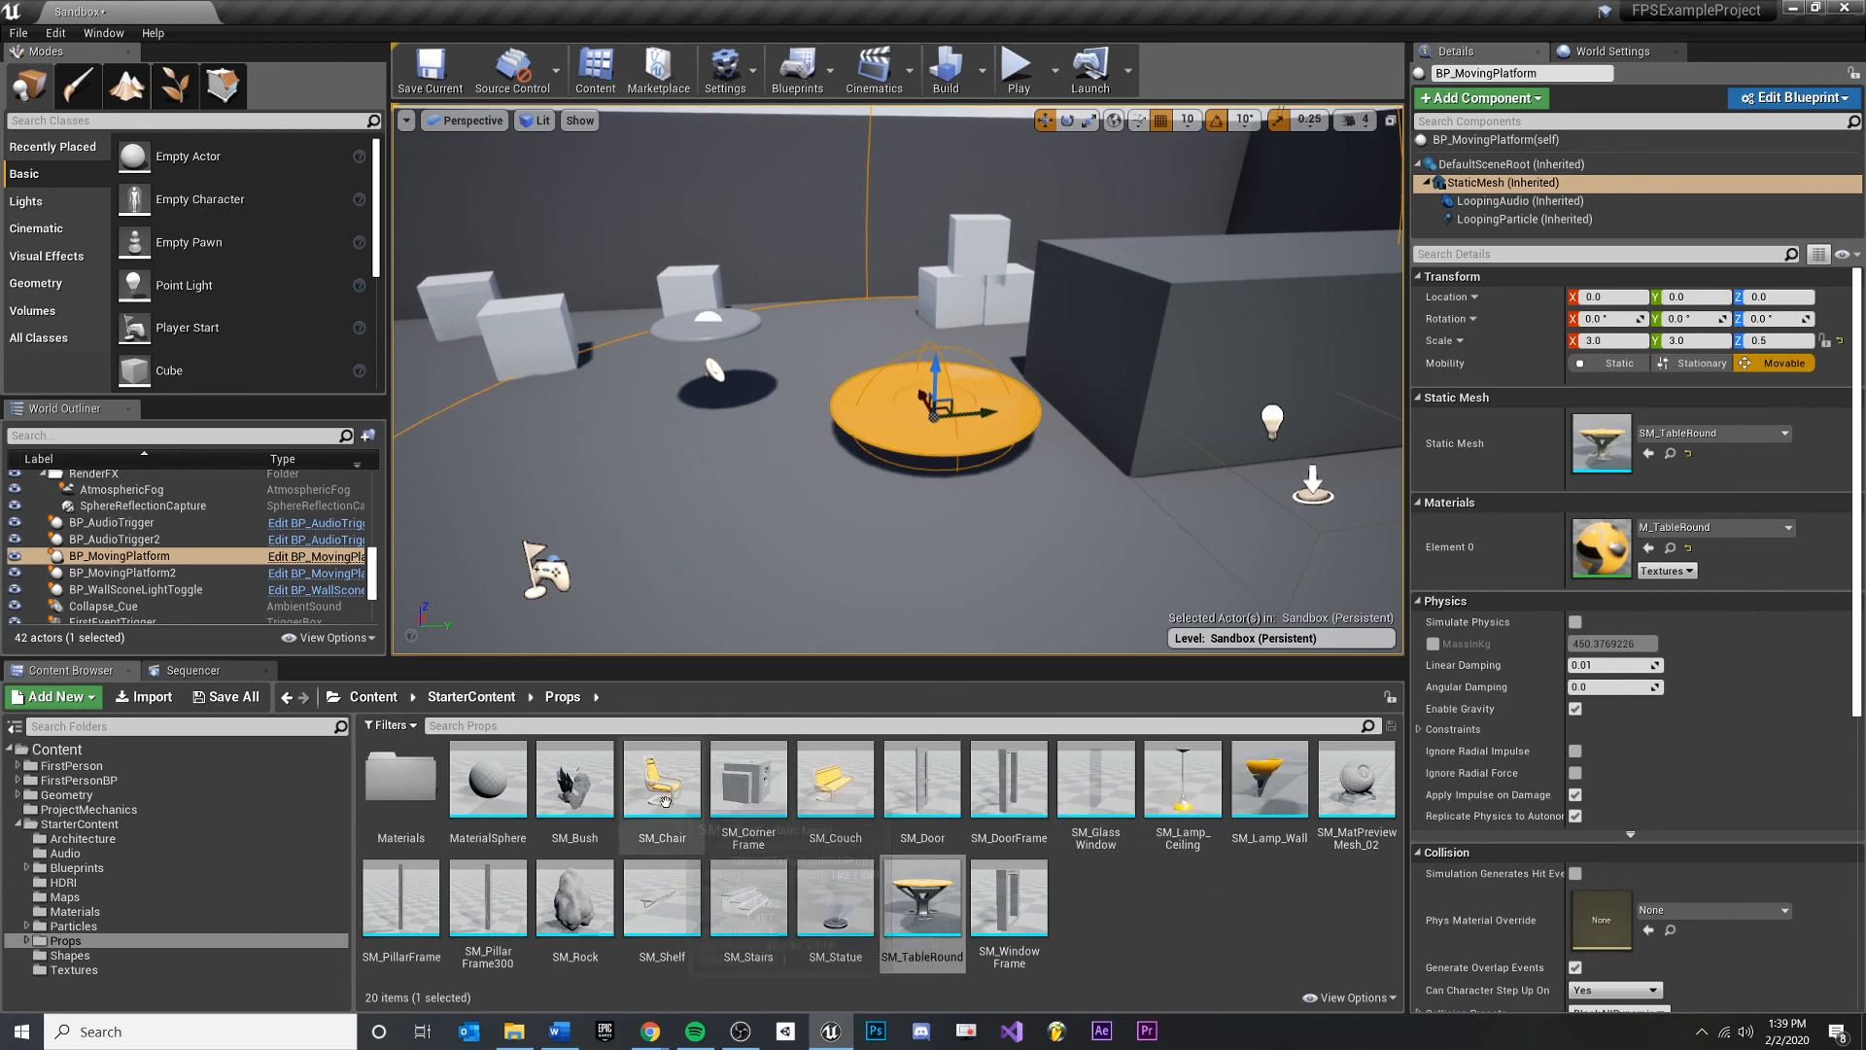
{"action": "left_click", "coordinate": [119, 572]}
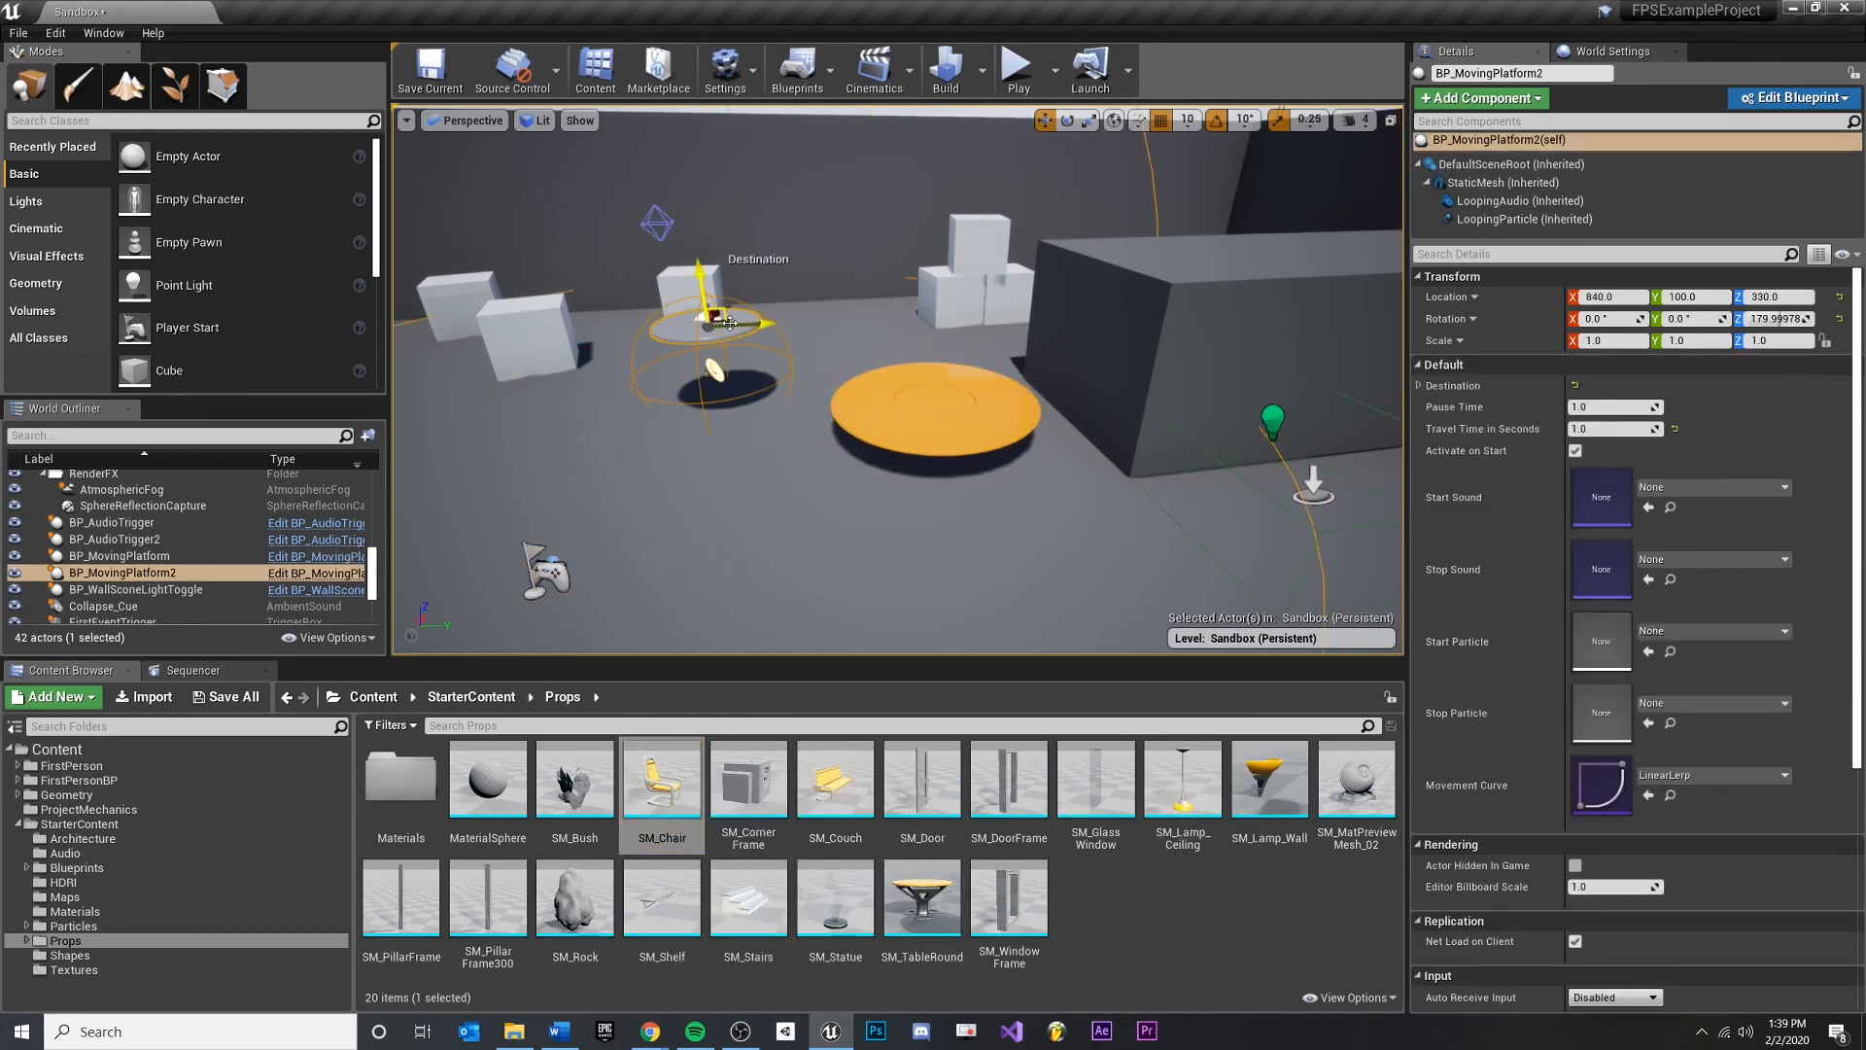
{"action": "left_click", "coordinate": [834, 780]}
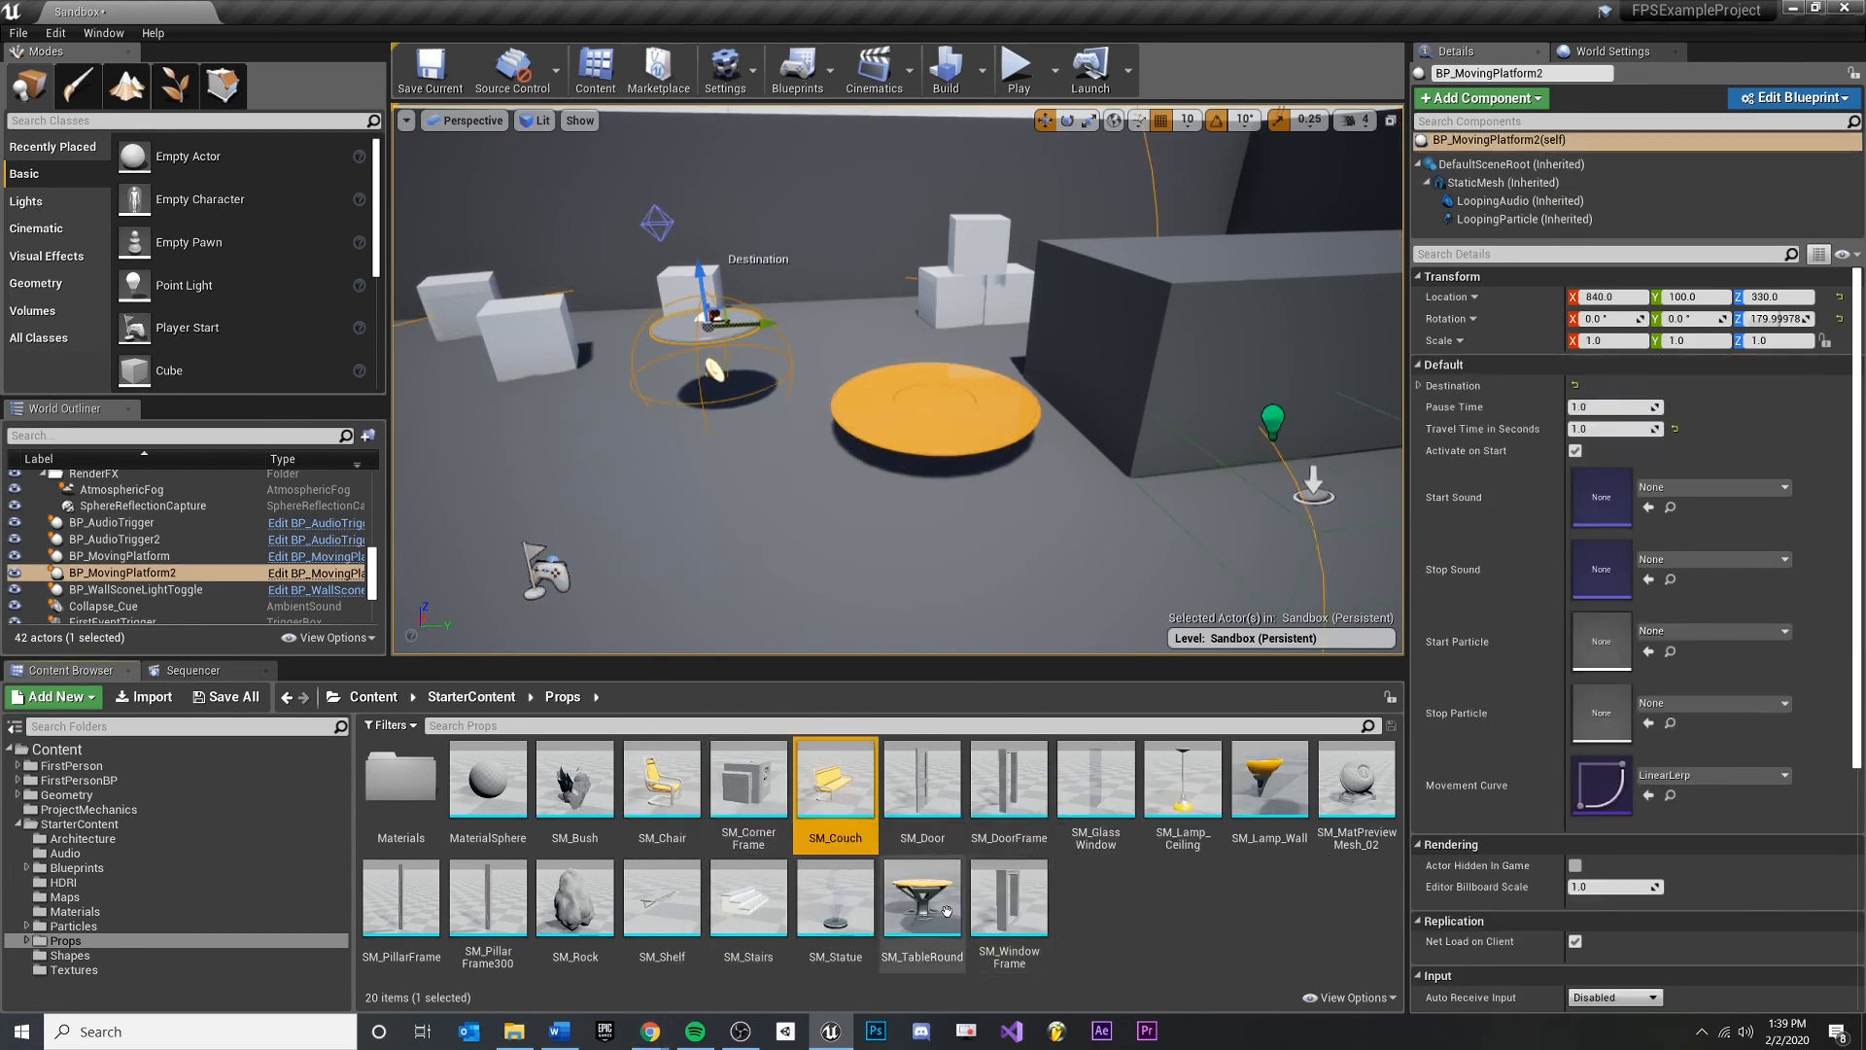
{"action": "left_click", "coordinate": [661, 898]}
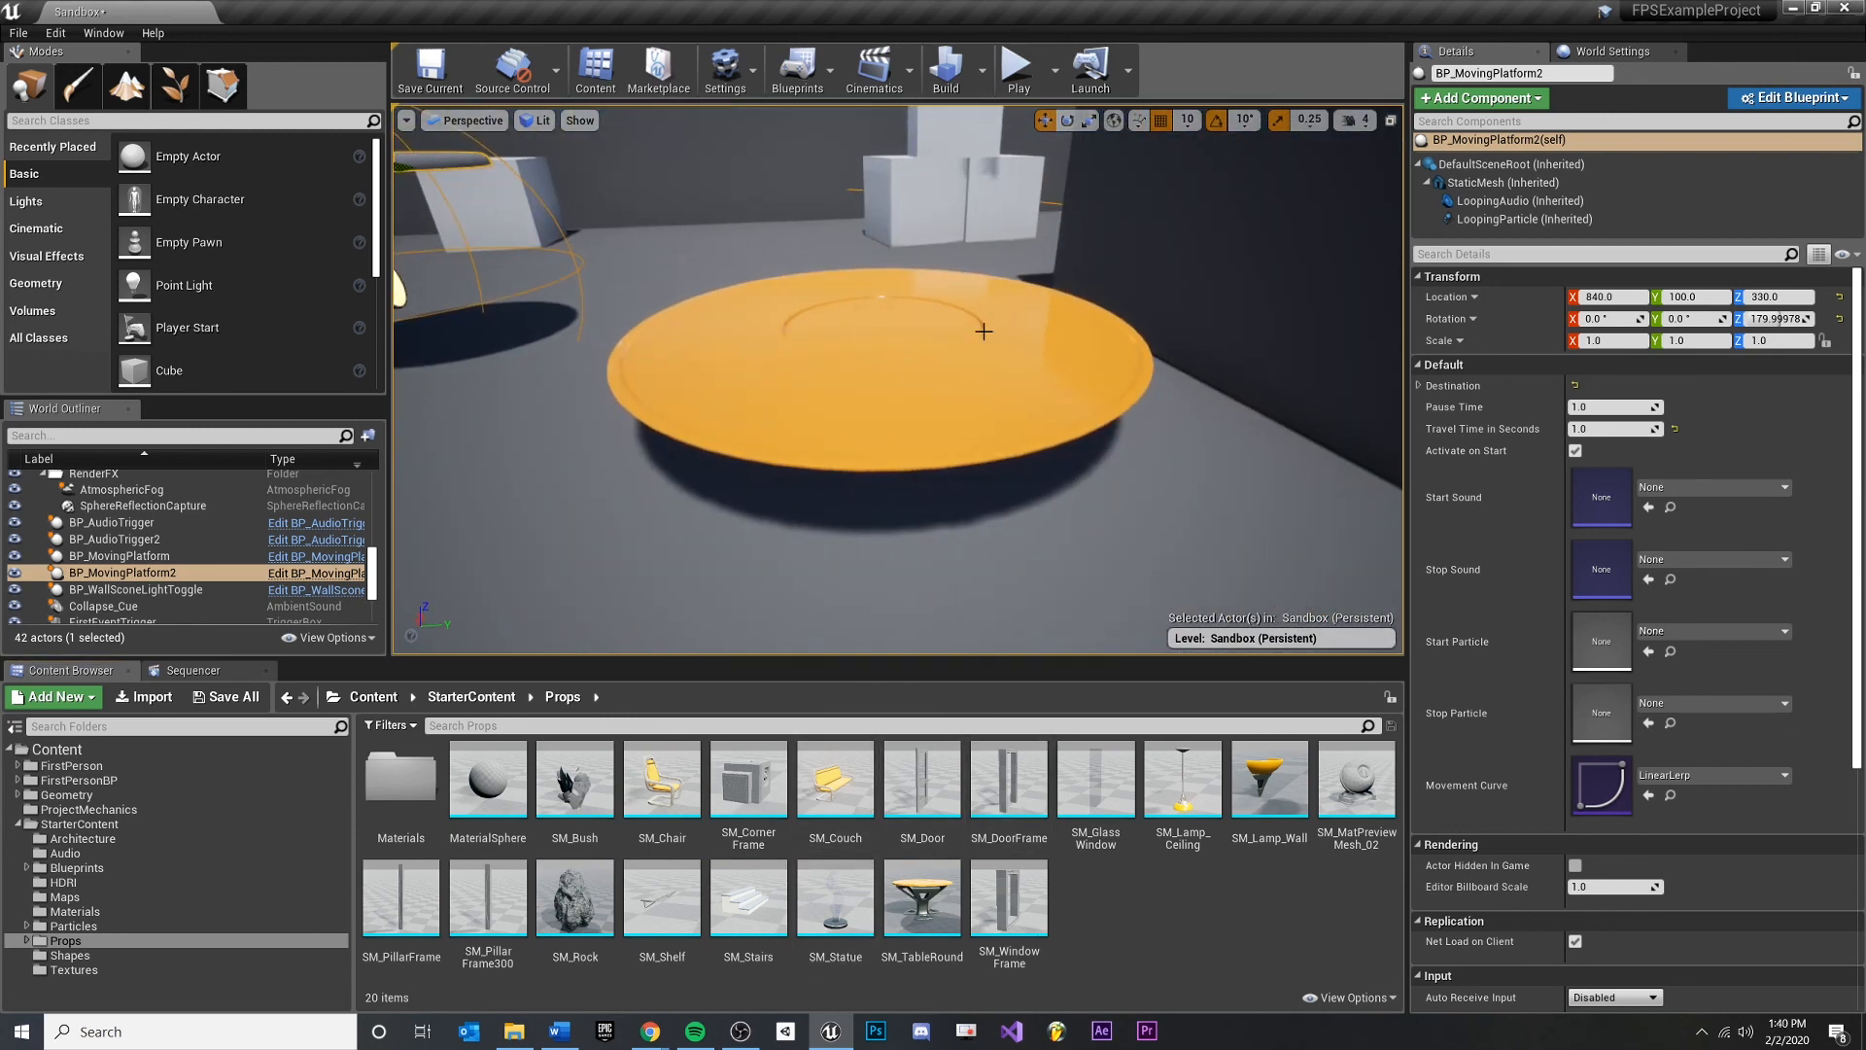
{"action": "left_click", "coordinate": [118, 556]}
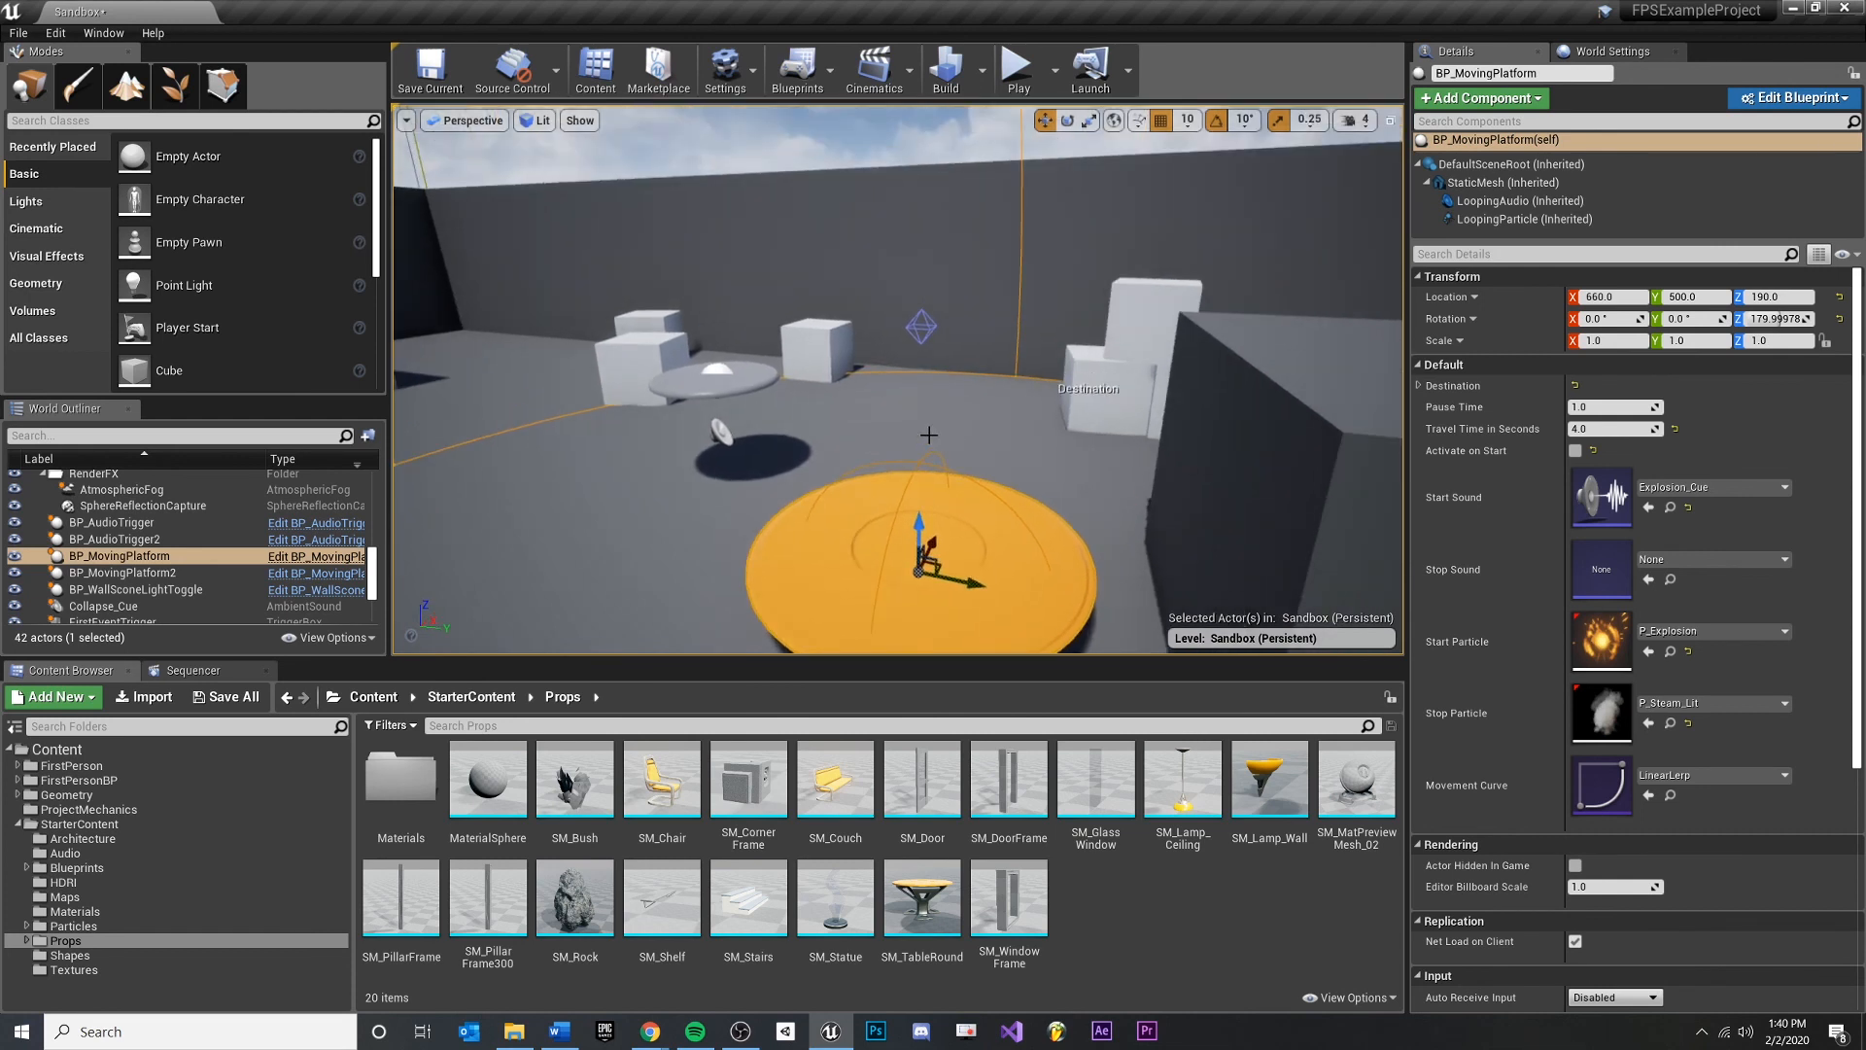
{"action": "mouse_move", "coordinate": [756, 337]}
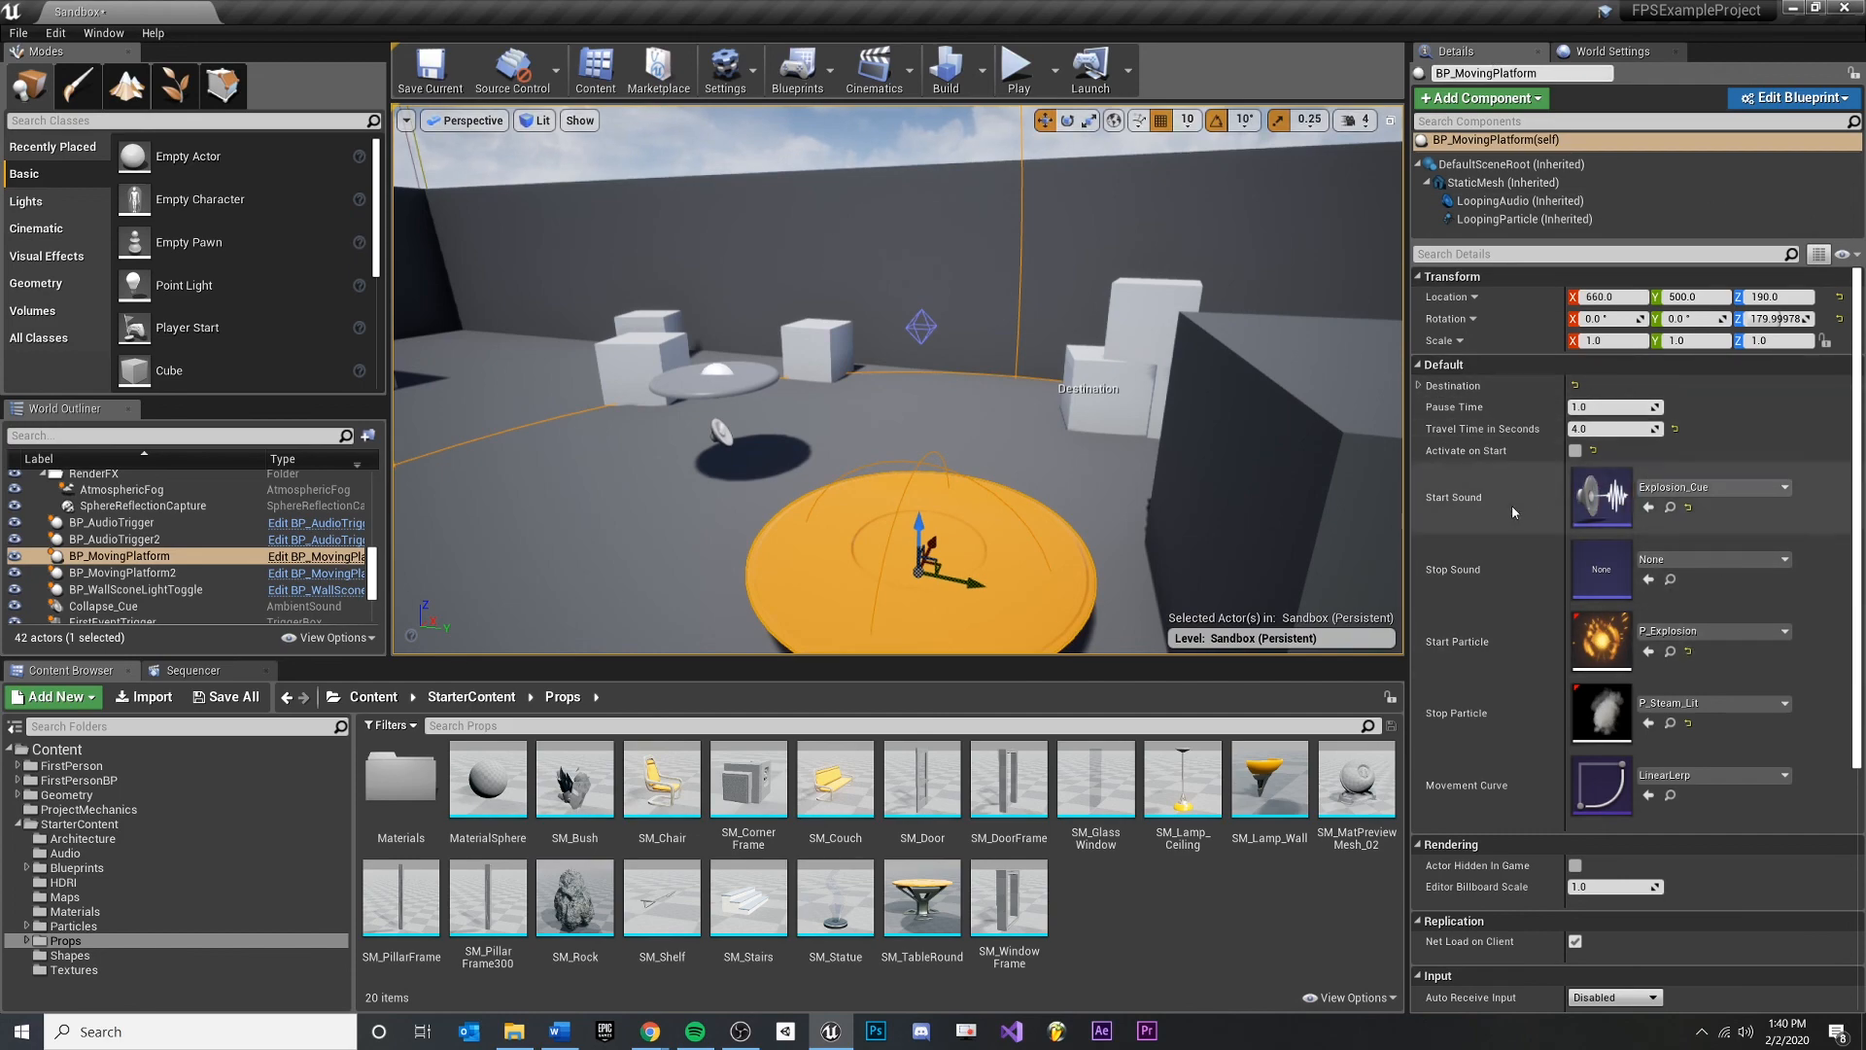
{"action": "left_click", "coordinate": [119, 572]}
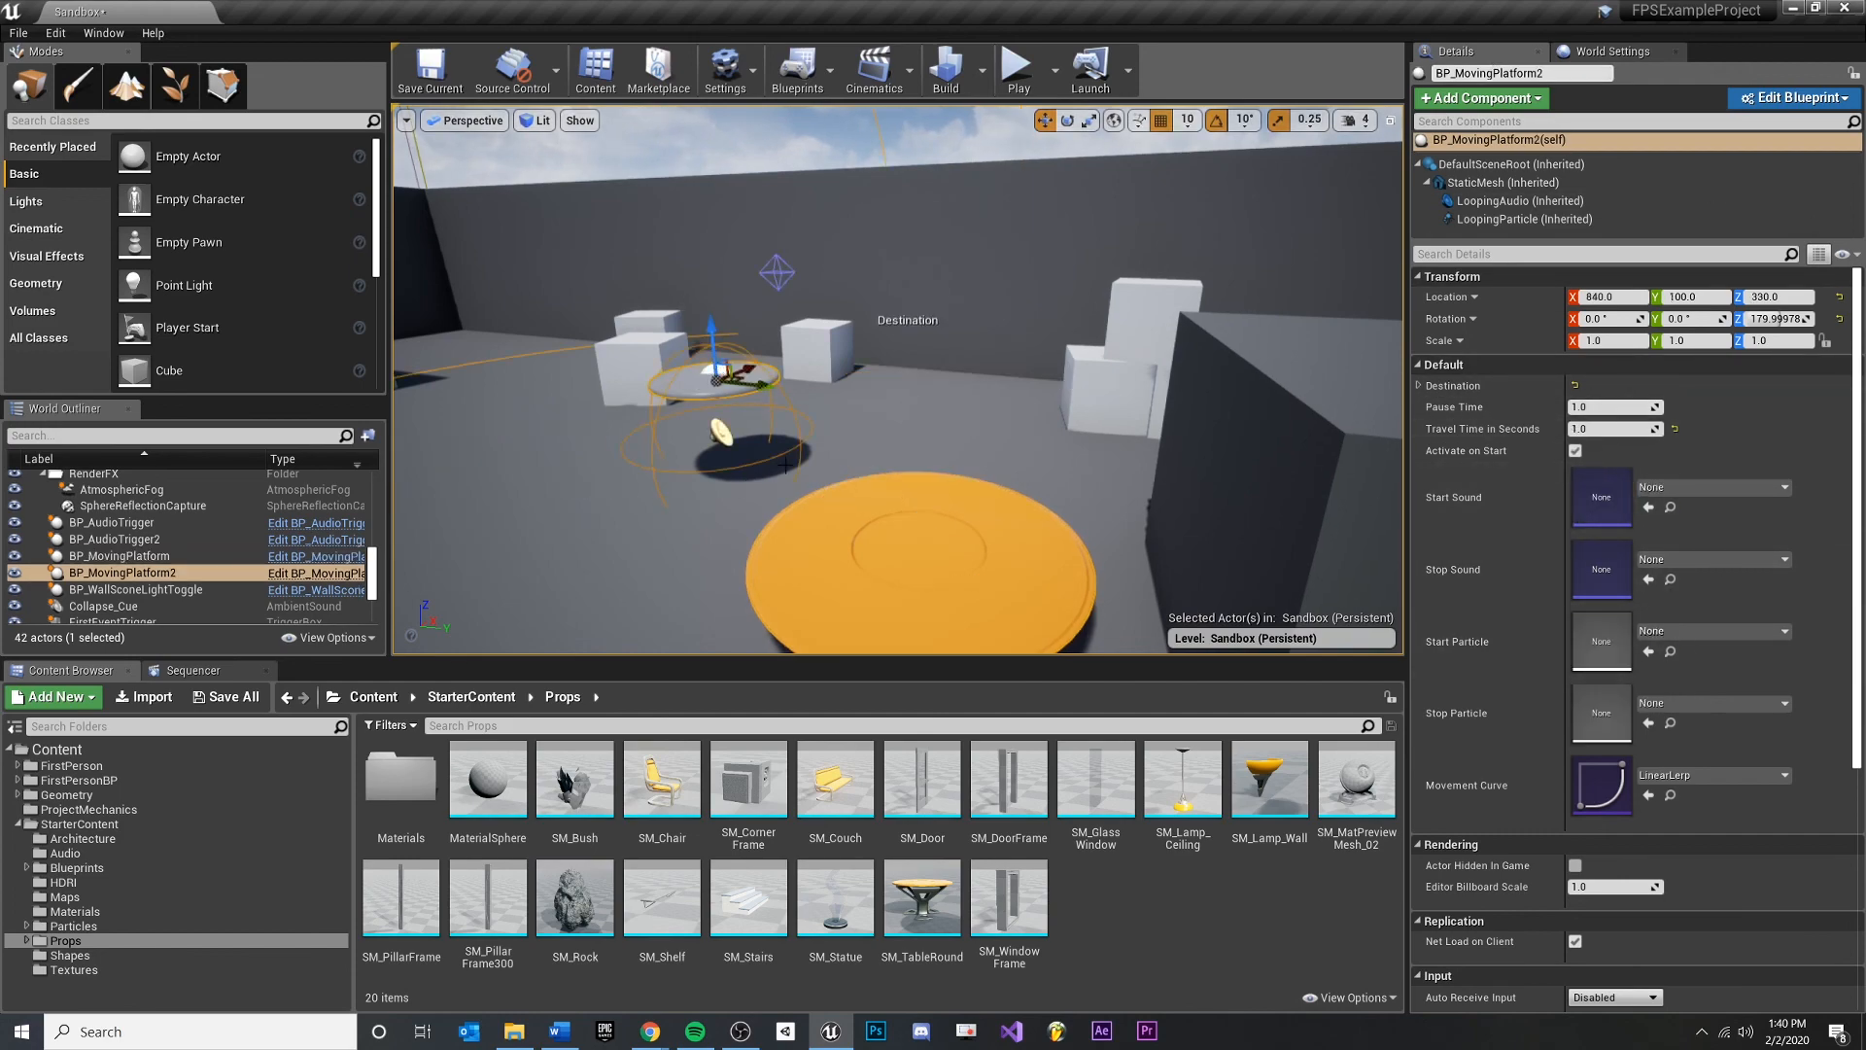